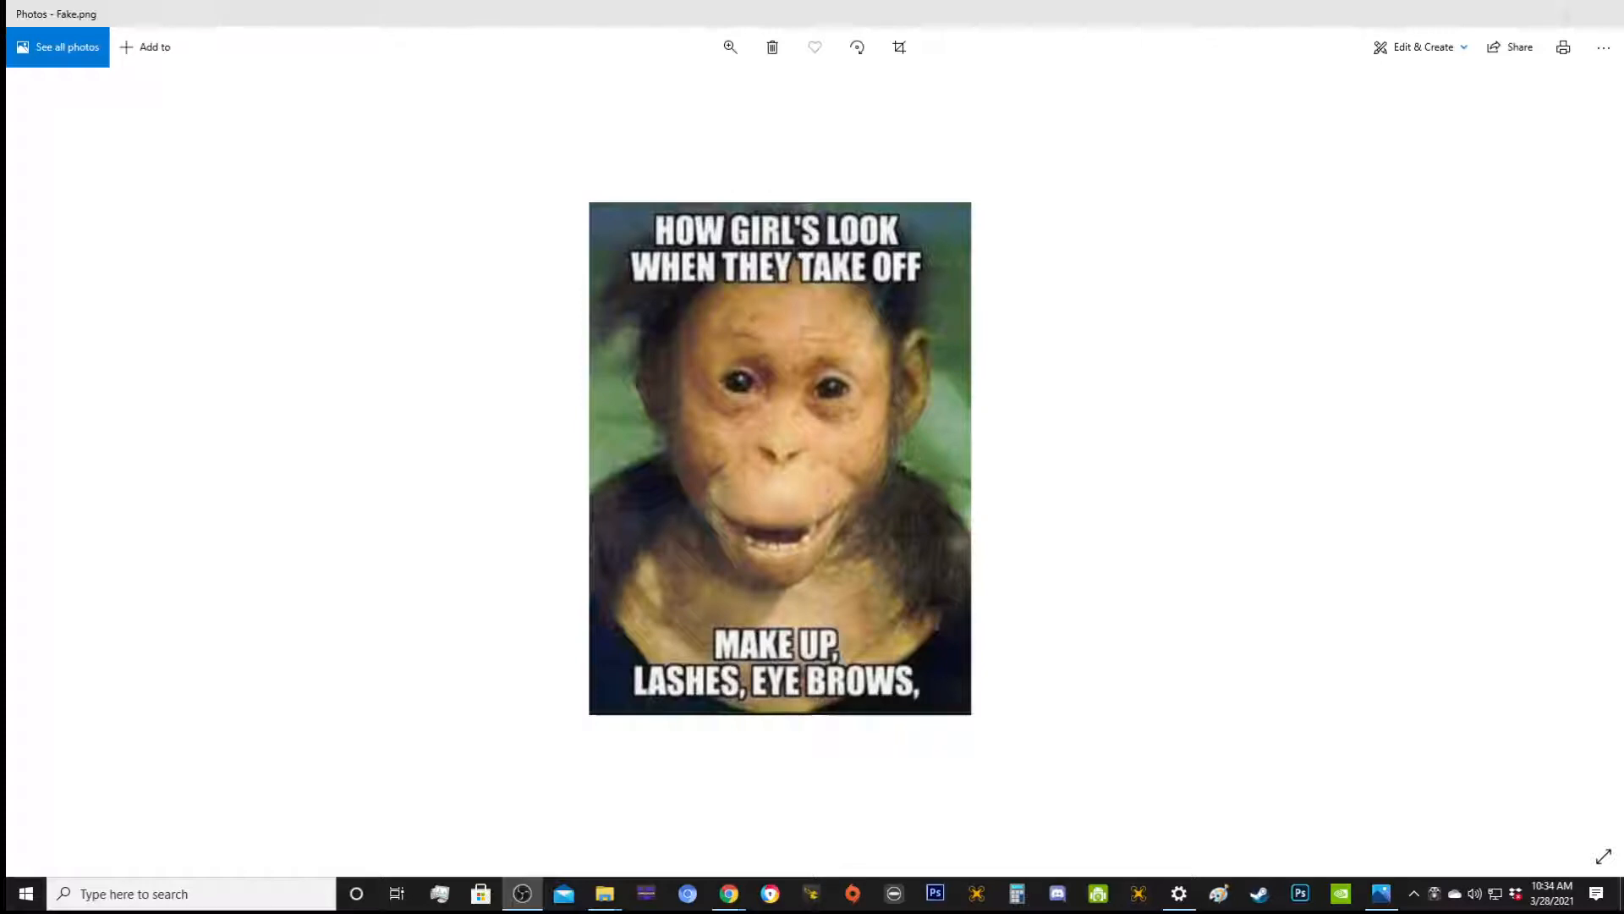
pyautogui.moveTo(74, 464)
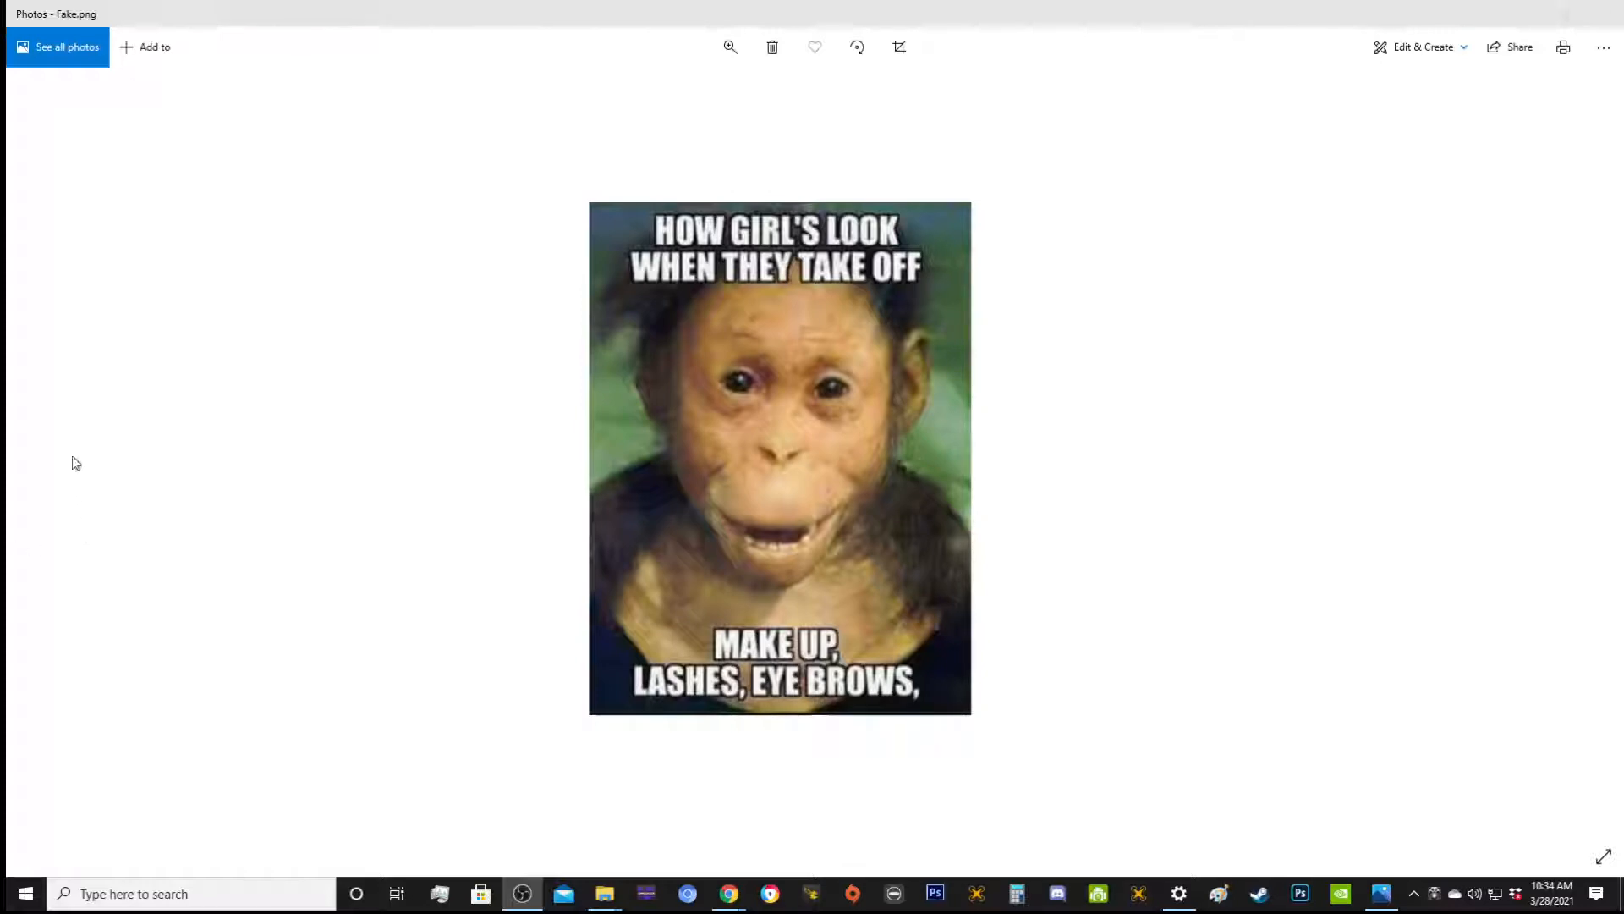
pyautogui.moveTo(66, 464)
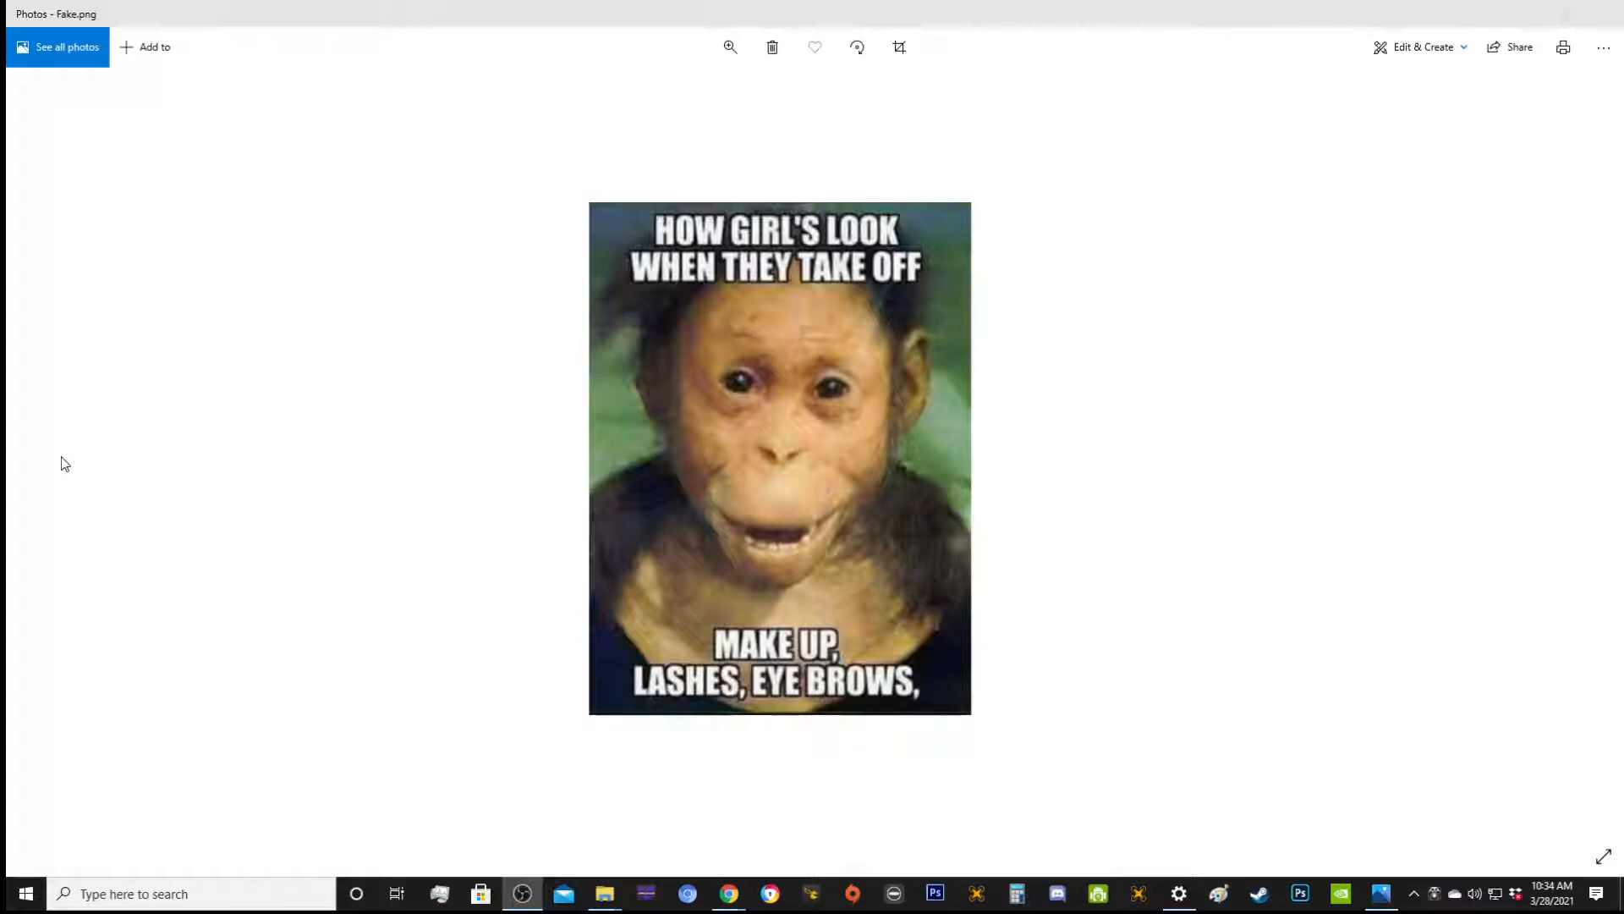
pyautogui.moveTo(1084, 486)
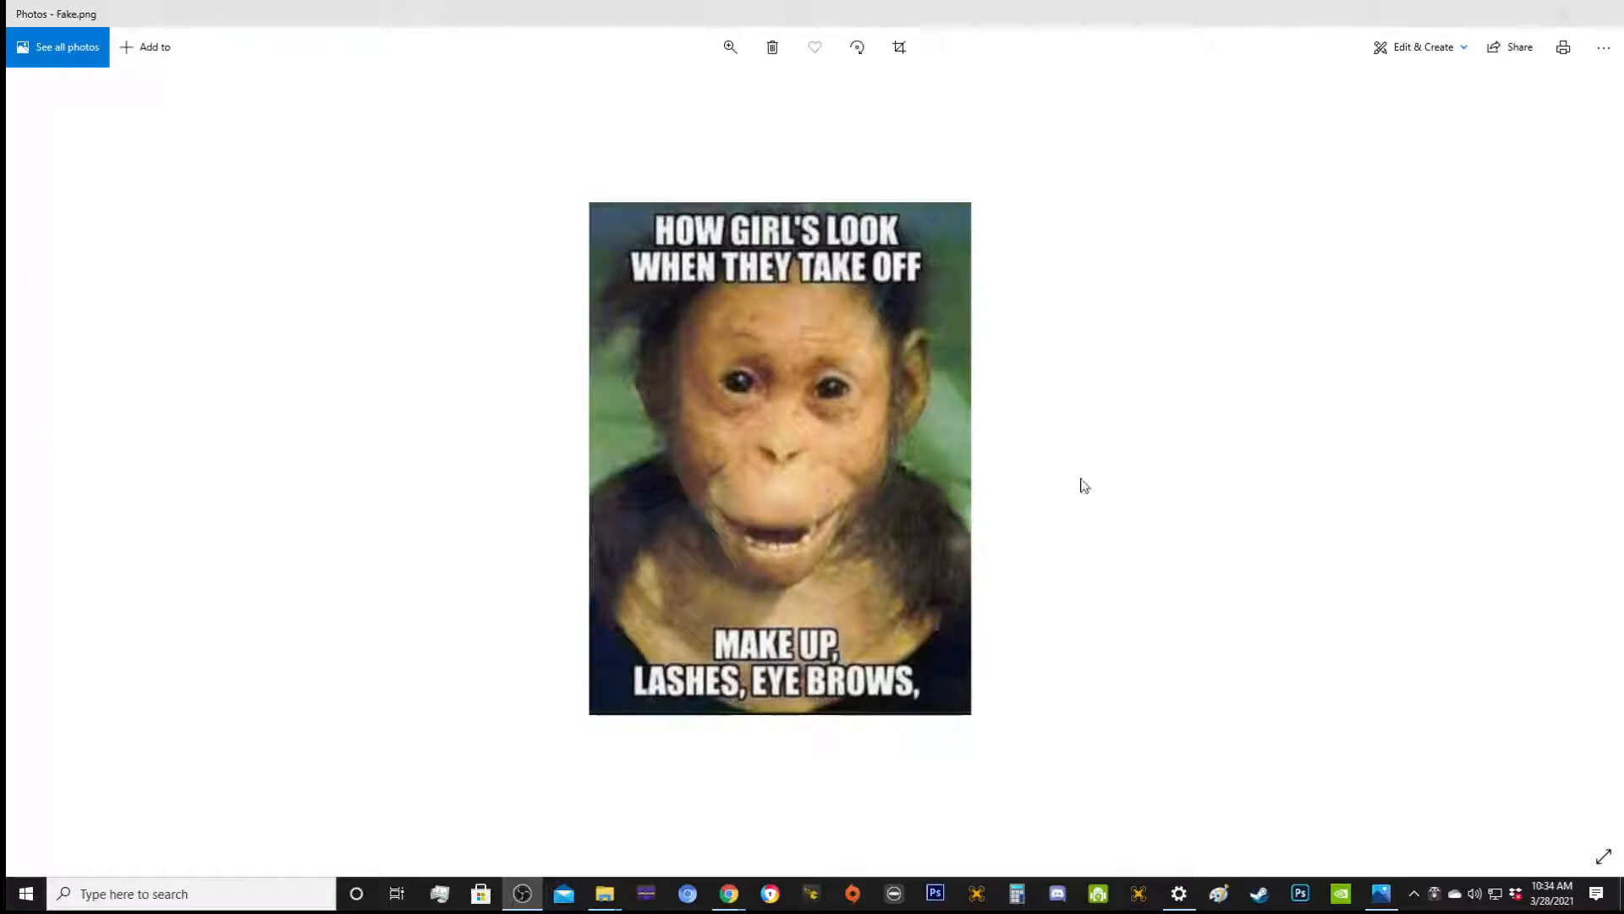
pyautogui.moveTo(1488, 478)
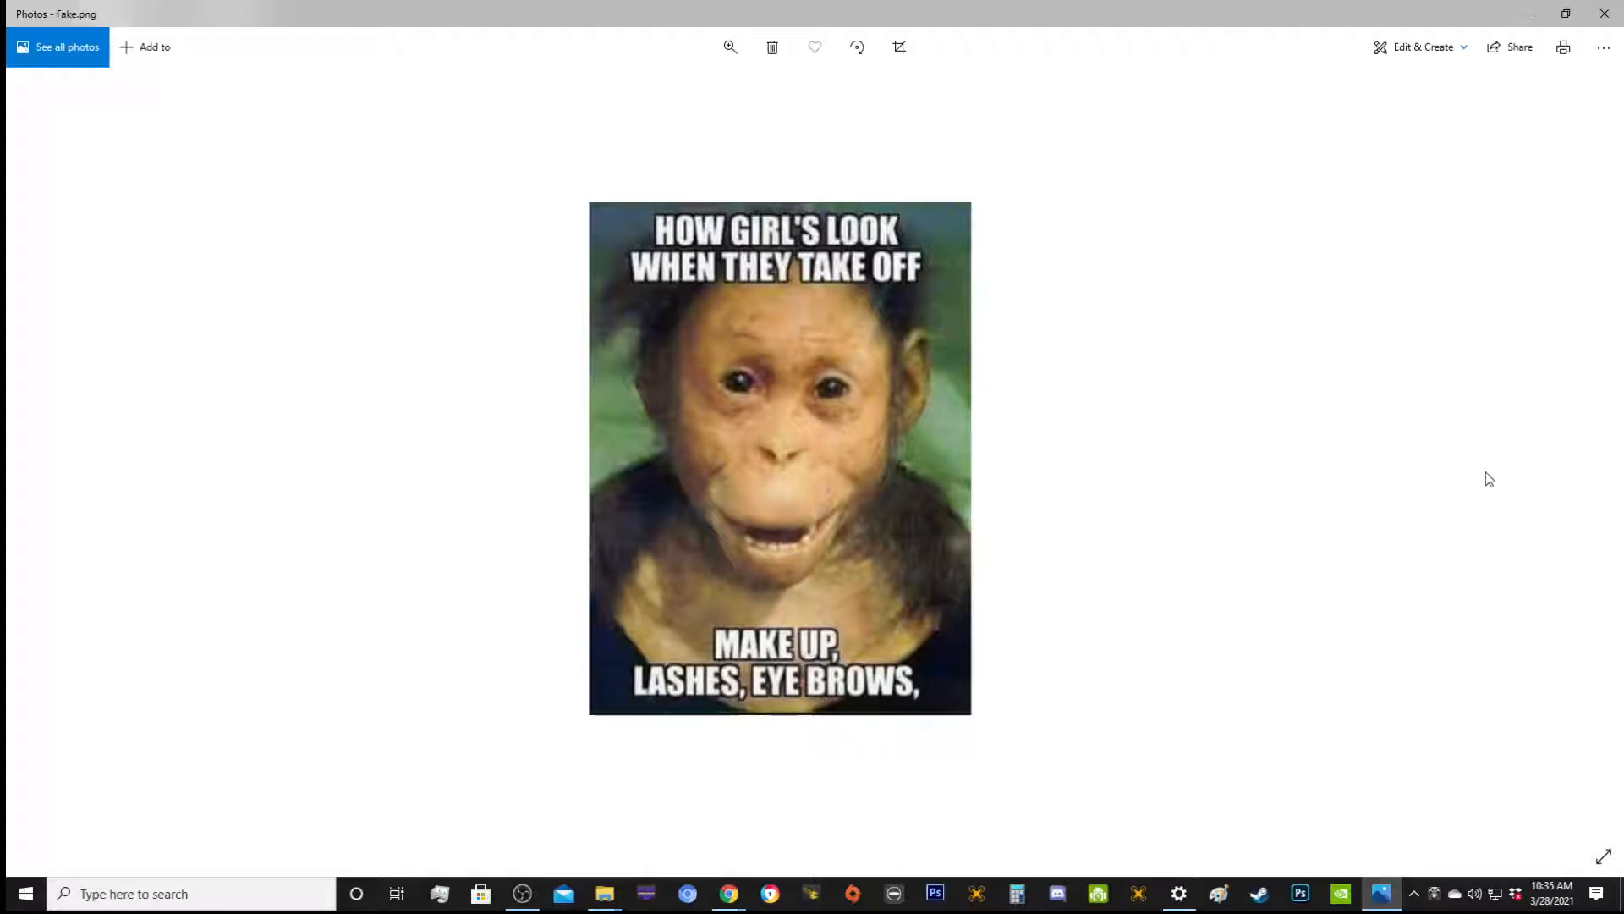
pyautogui.moveTo(212, 536)
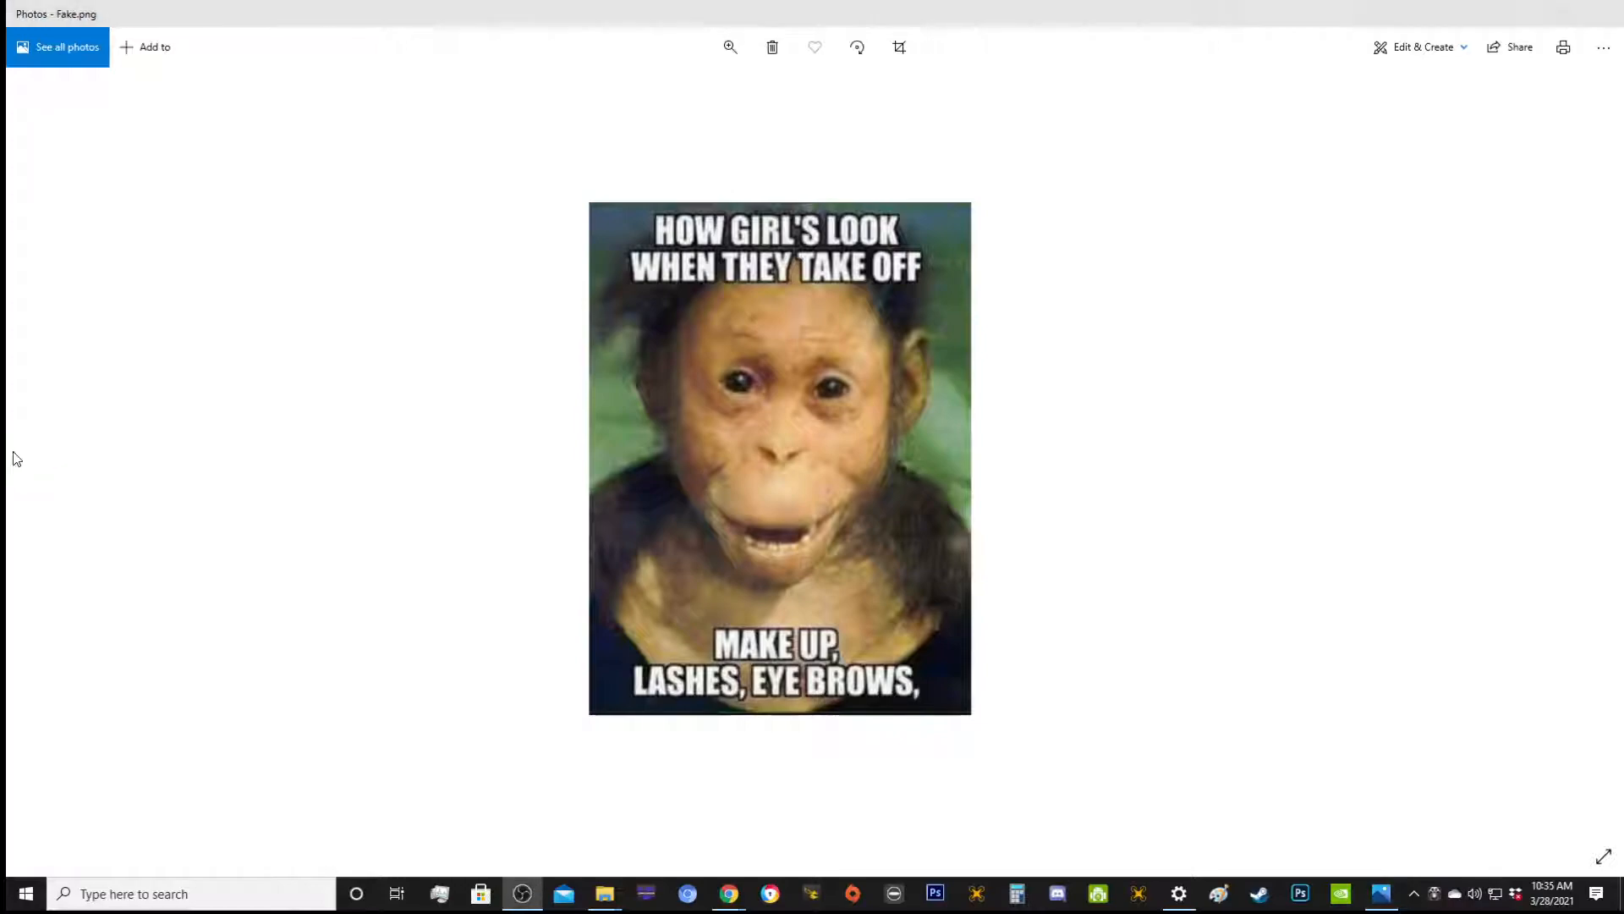
# - Step forward past Fake.png to Screenshot_20171017-053701.png with station structure above clouds
pyautogui.click(1588, 459)
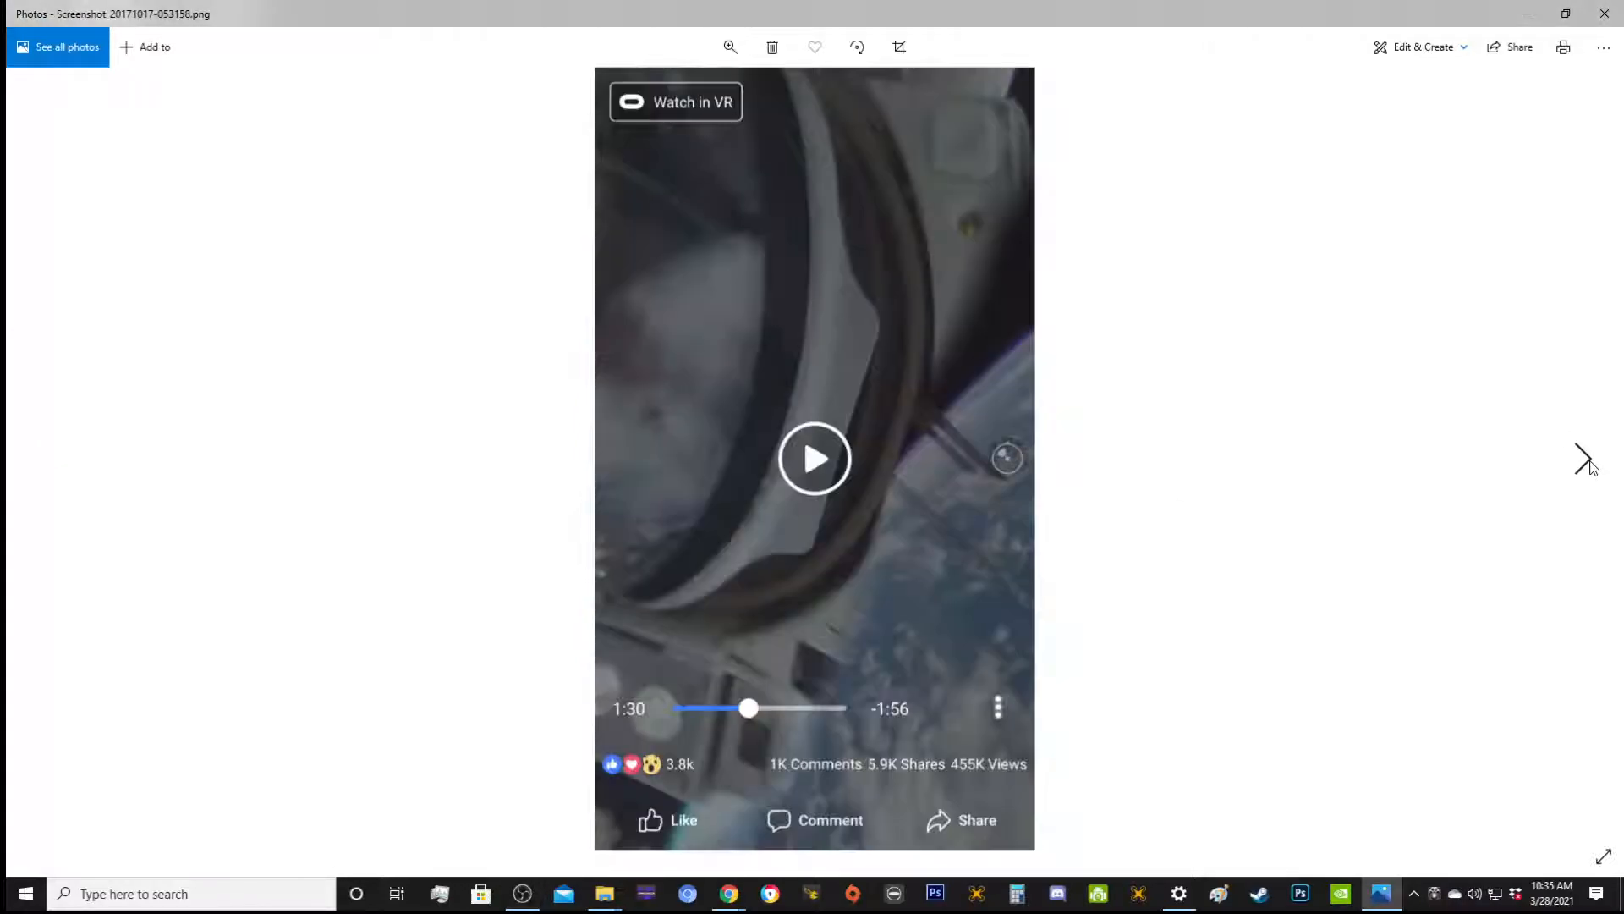
pyautogui.click(1584, 458)
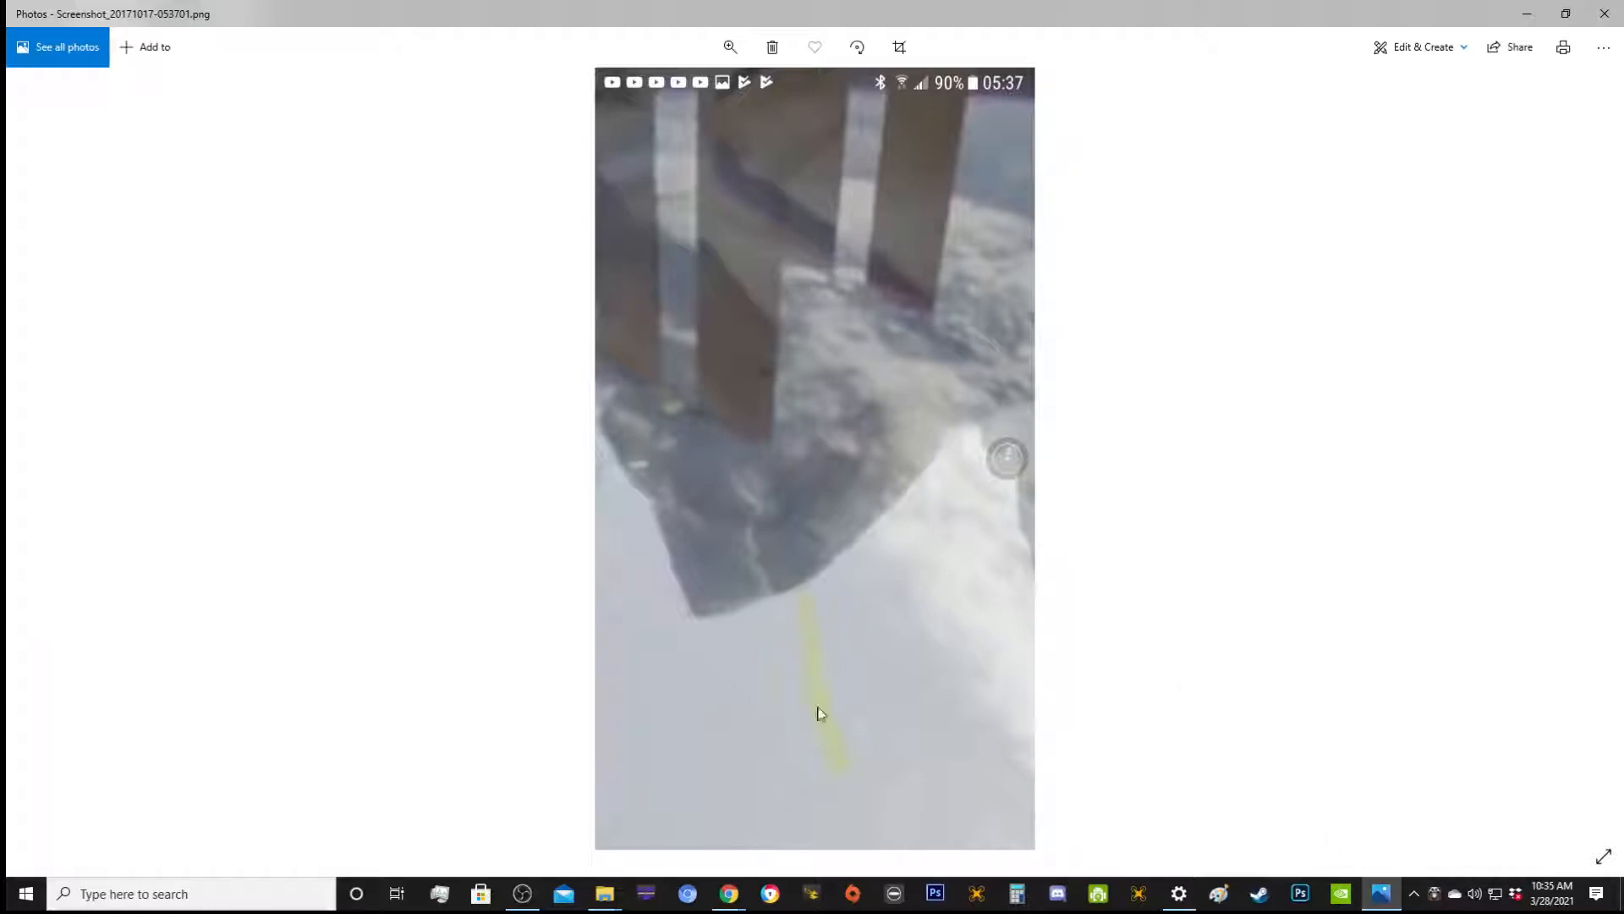
pyautogui.moveTo(815, 749)
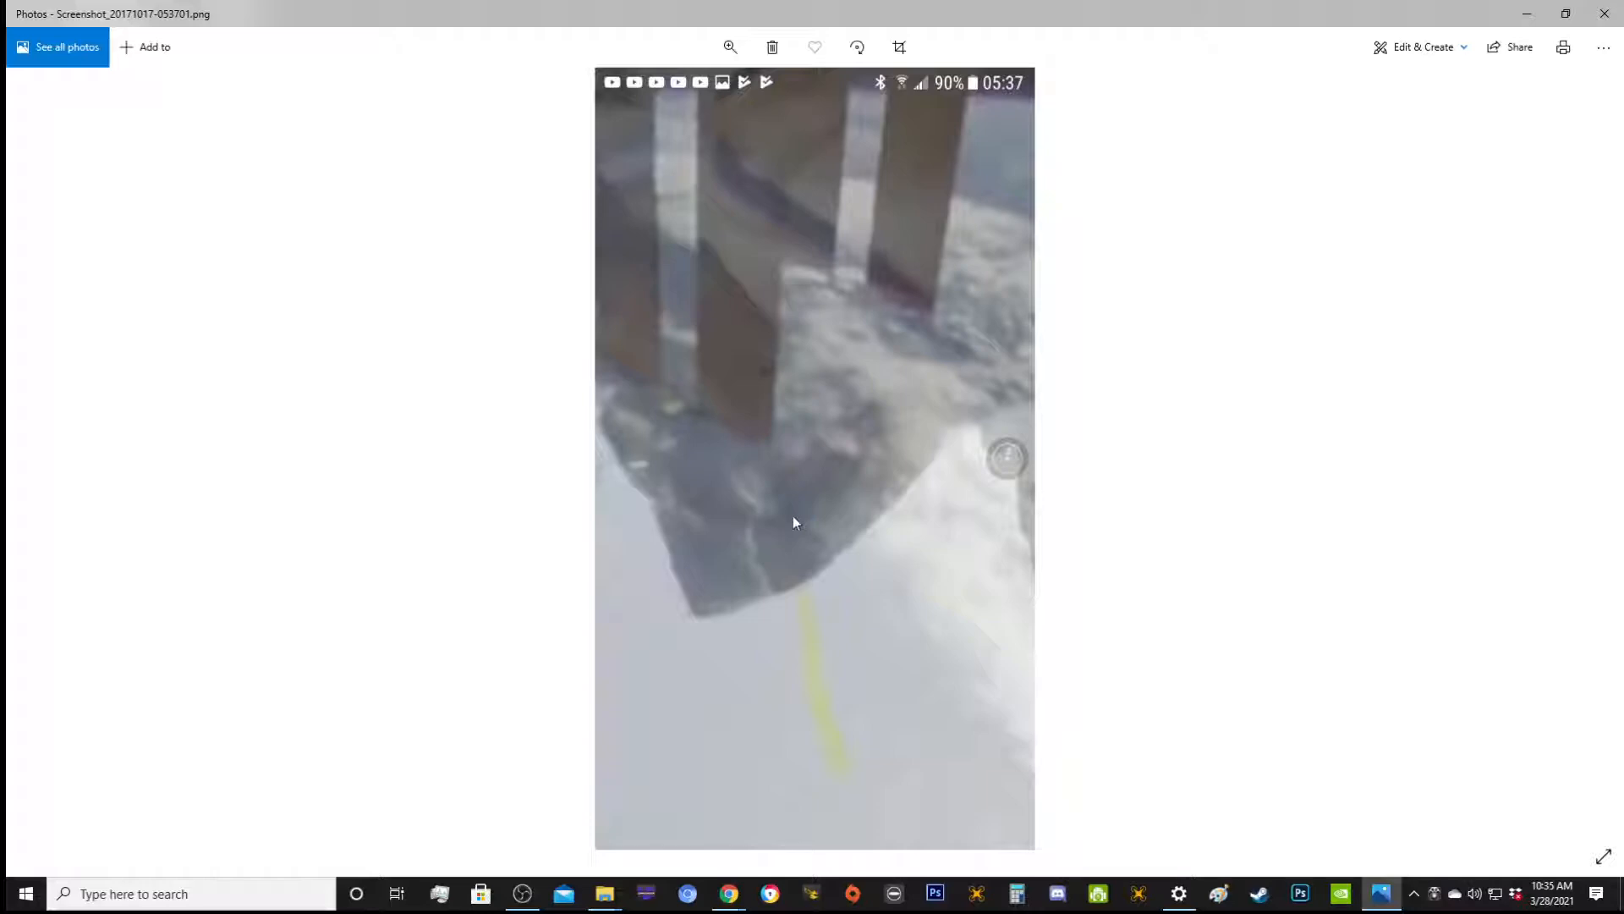
pyautogui.moveTo(805, 667)
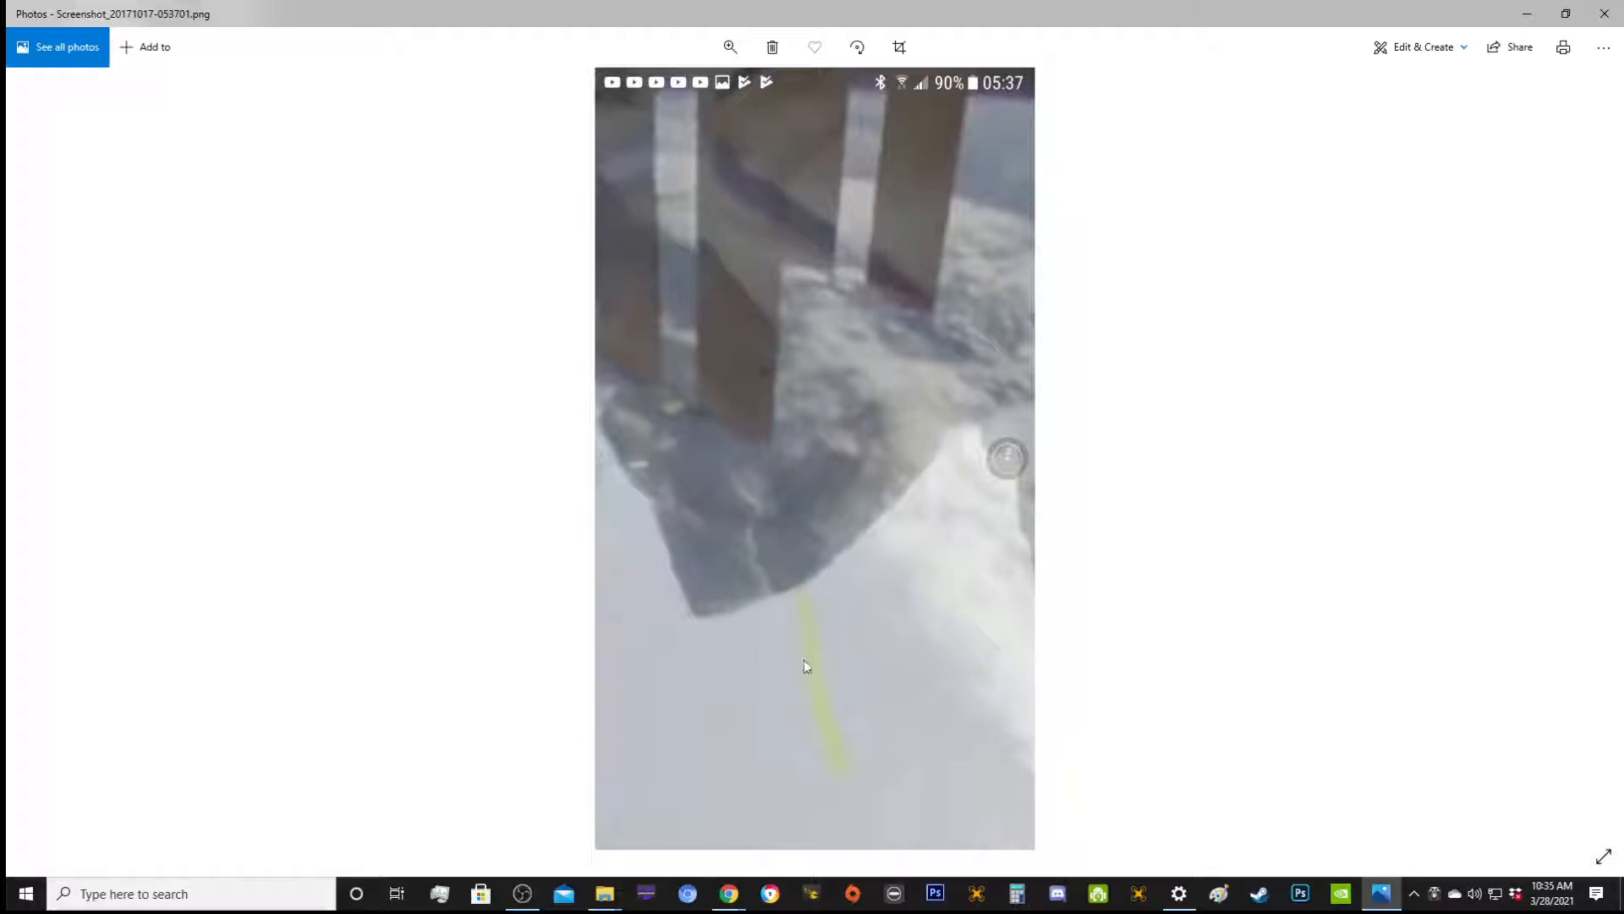
pyautogui.moveTo(829, 707)
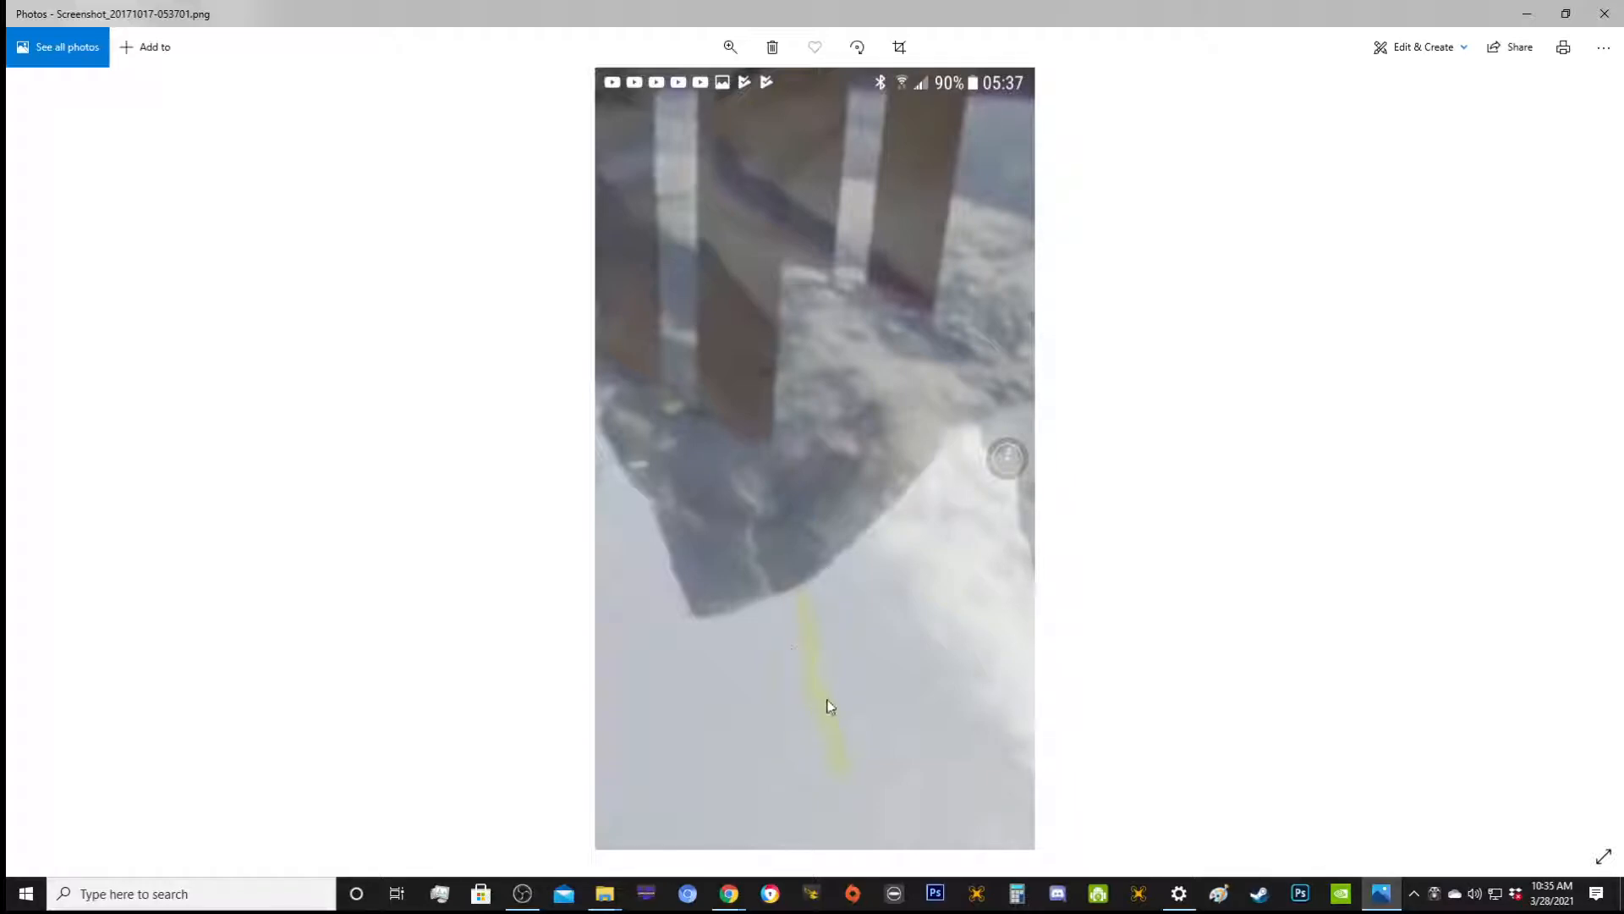
pyautogui.moveTo(802, 704)
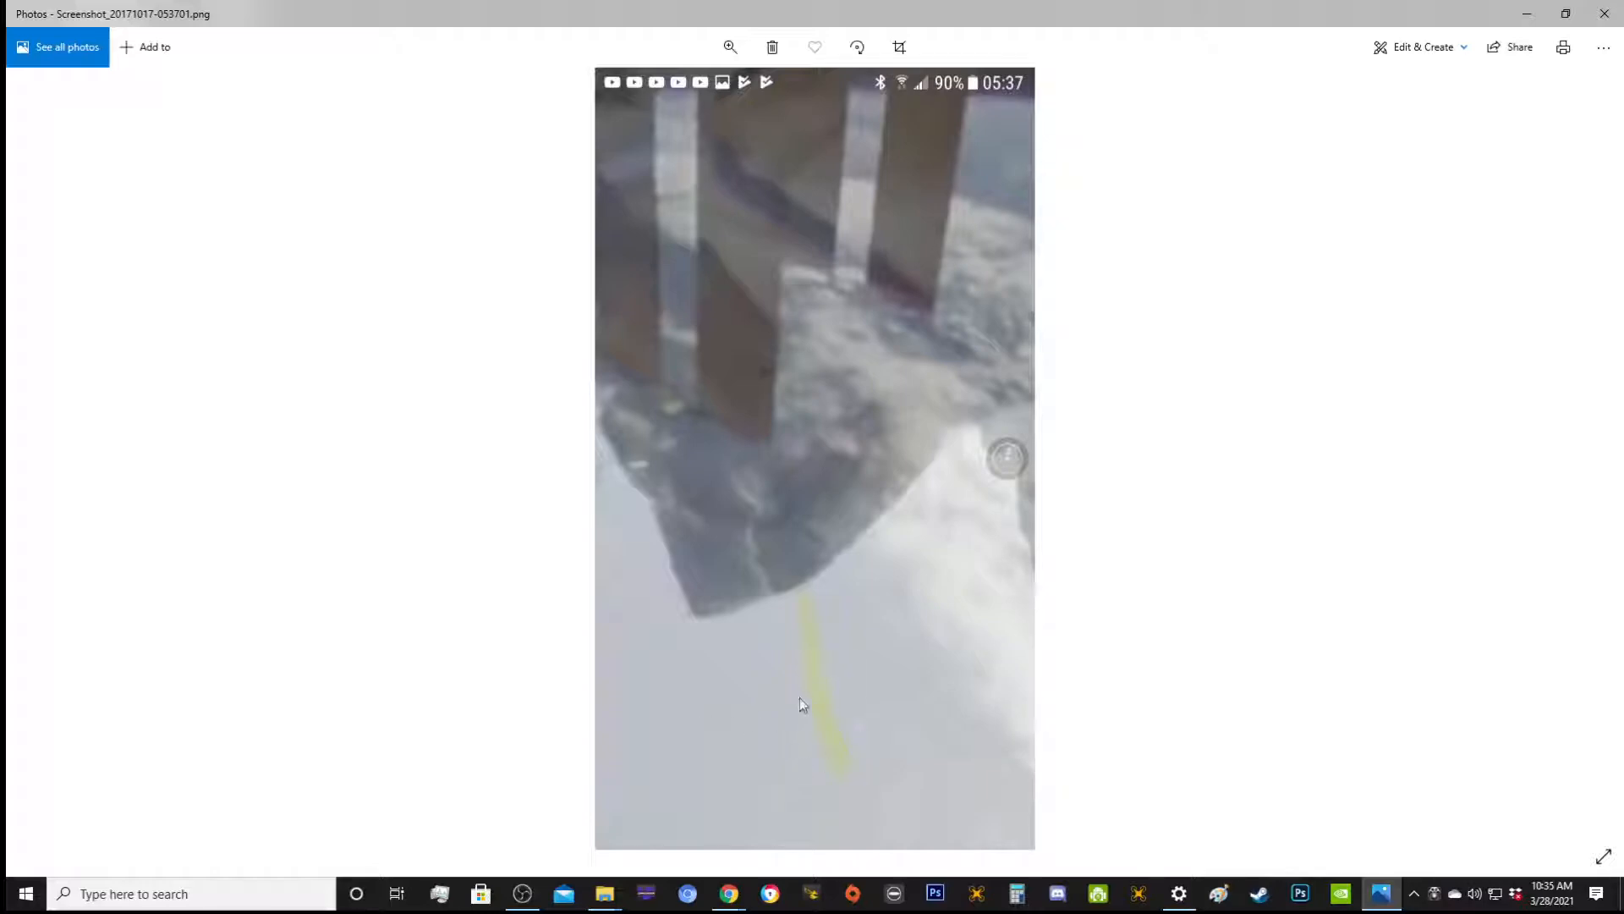
pyautogui.moveTo(810, 692)
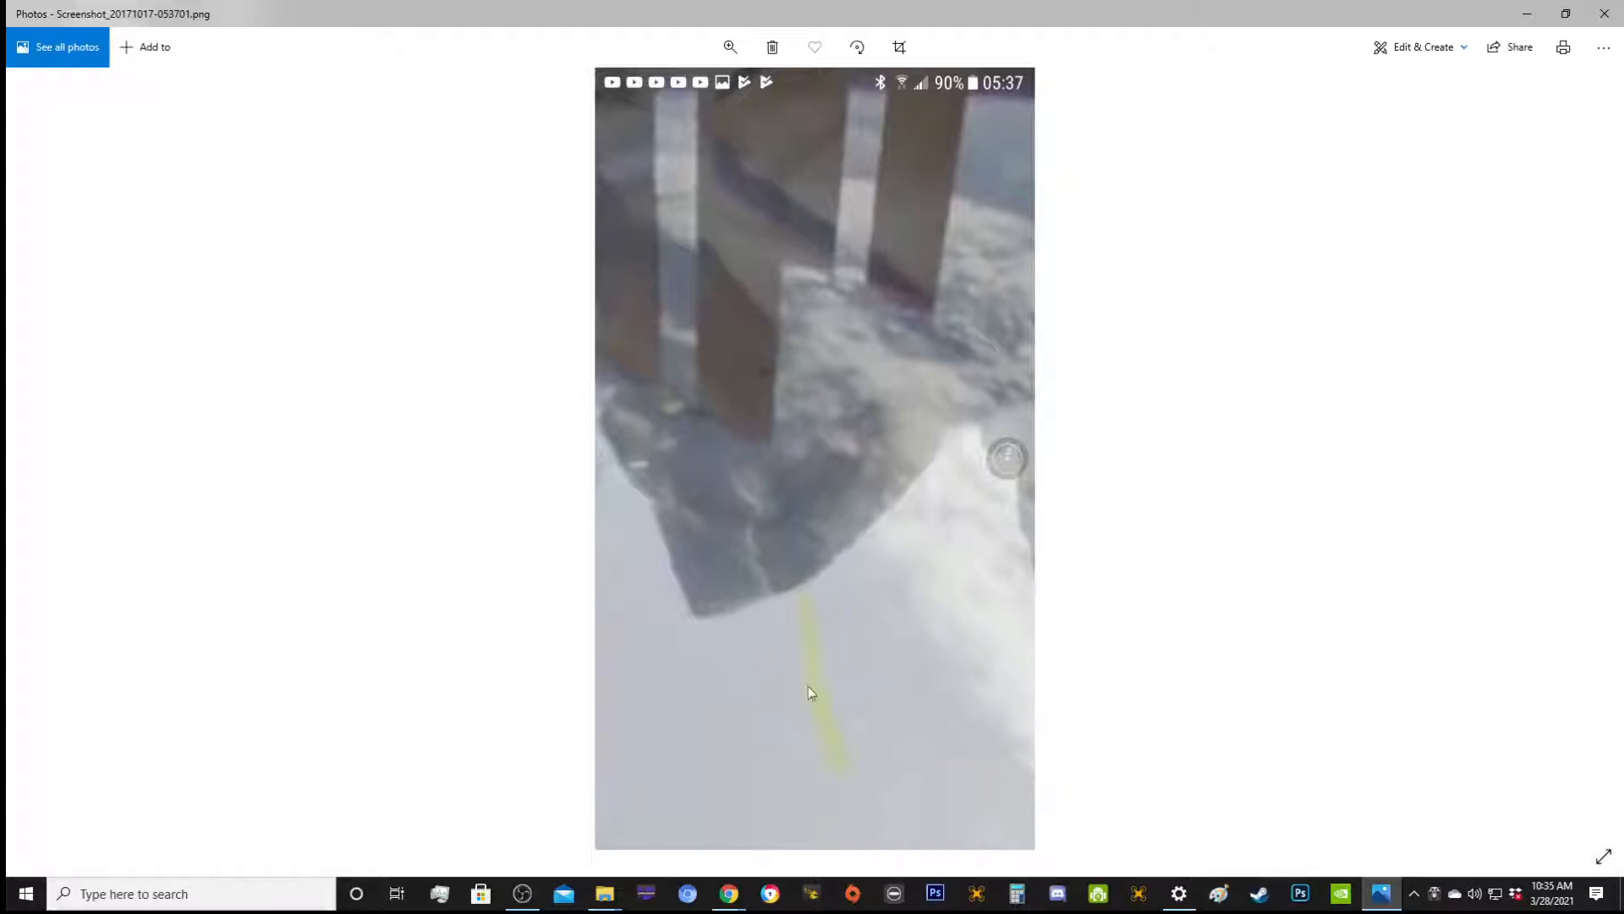
pyautogui.moveTo(829, 667)
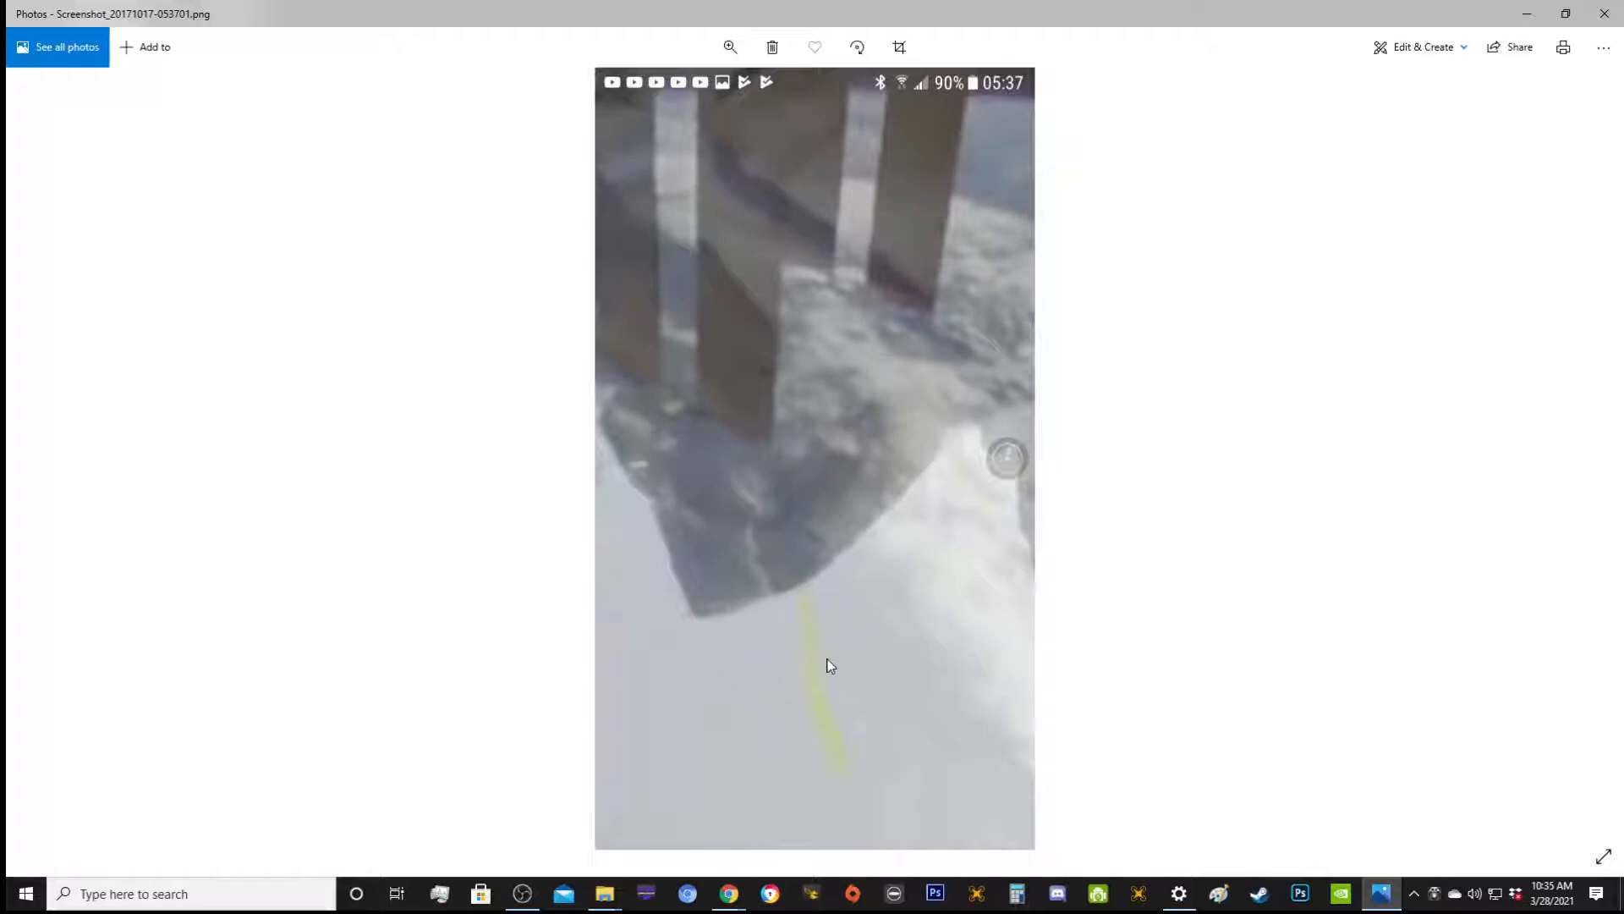
pyautogui.moveTo(957, 690)
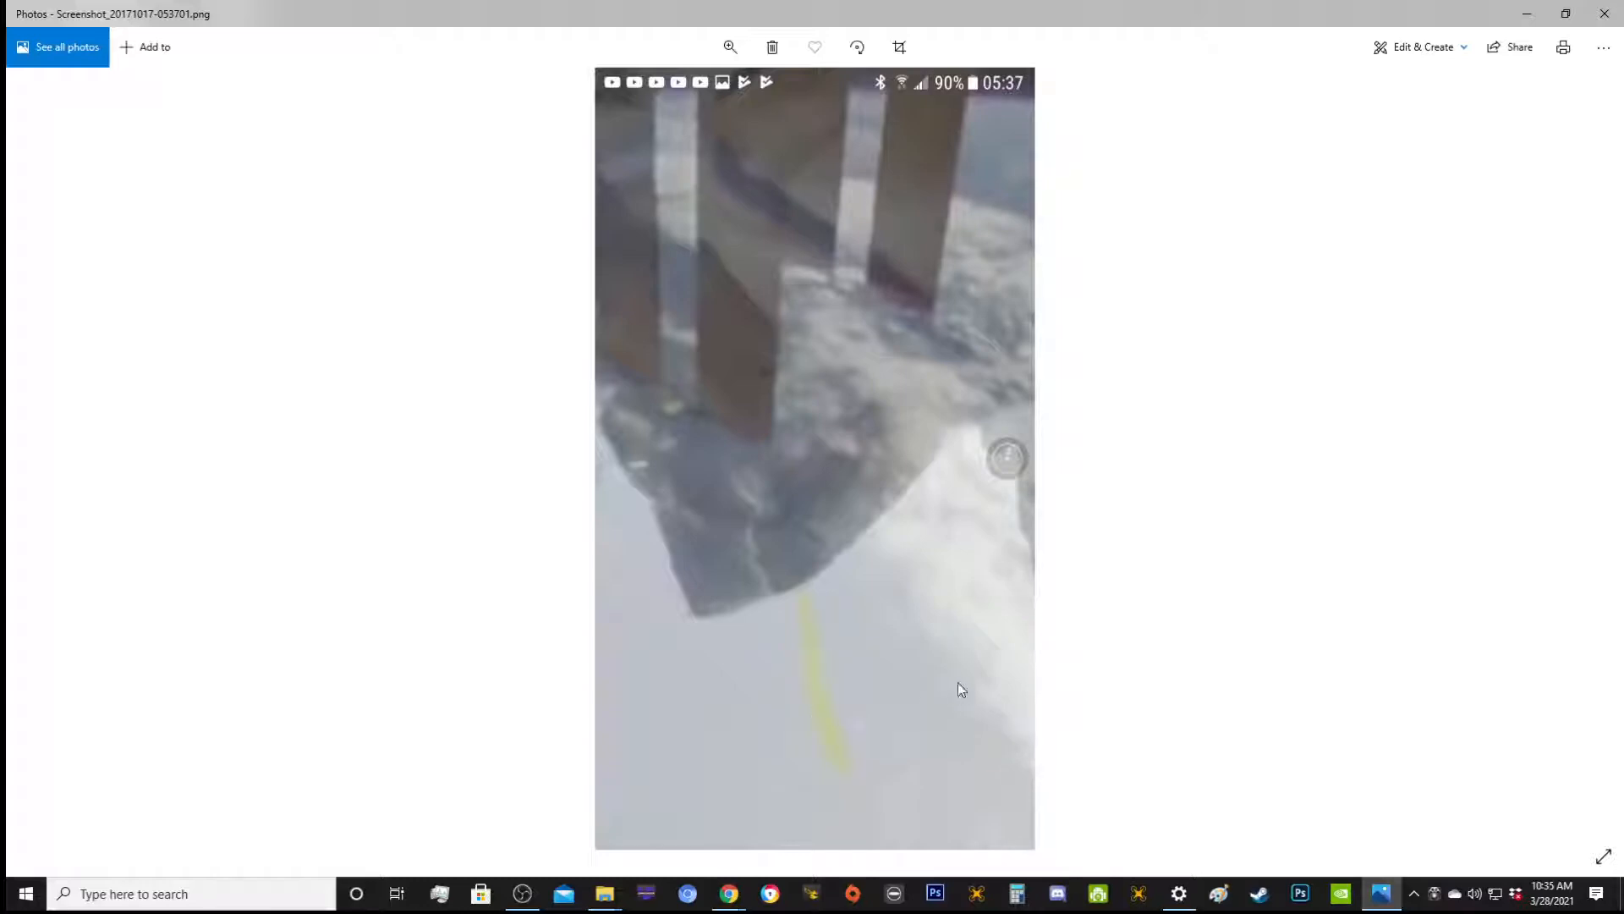
pyautogui.moveTo(17, 510)
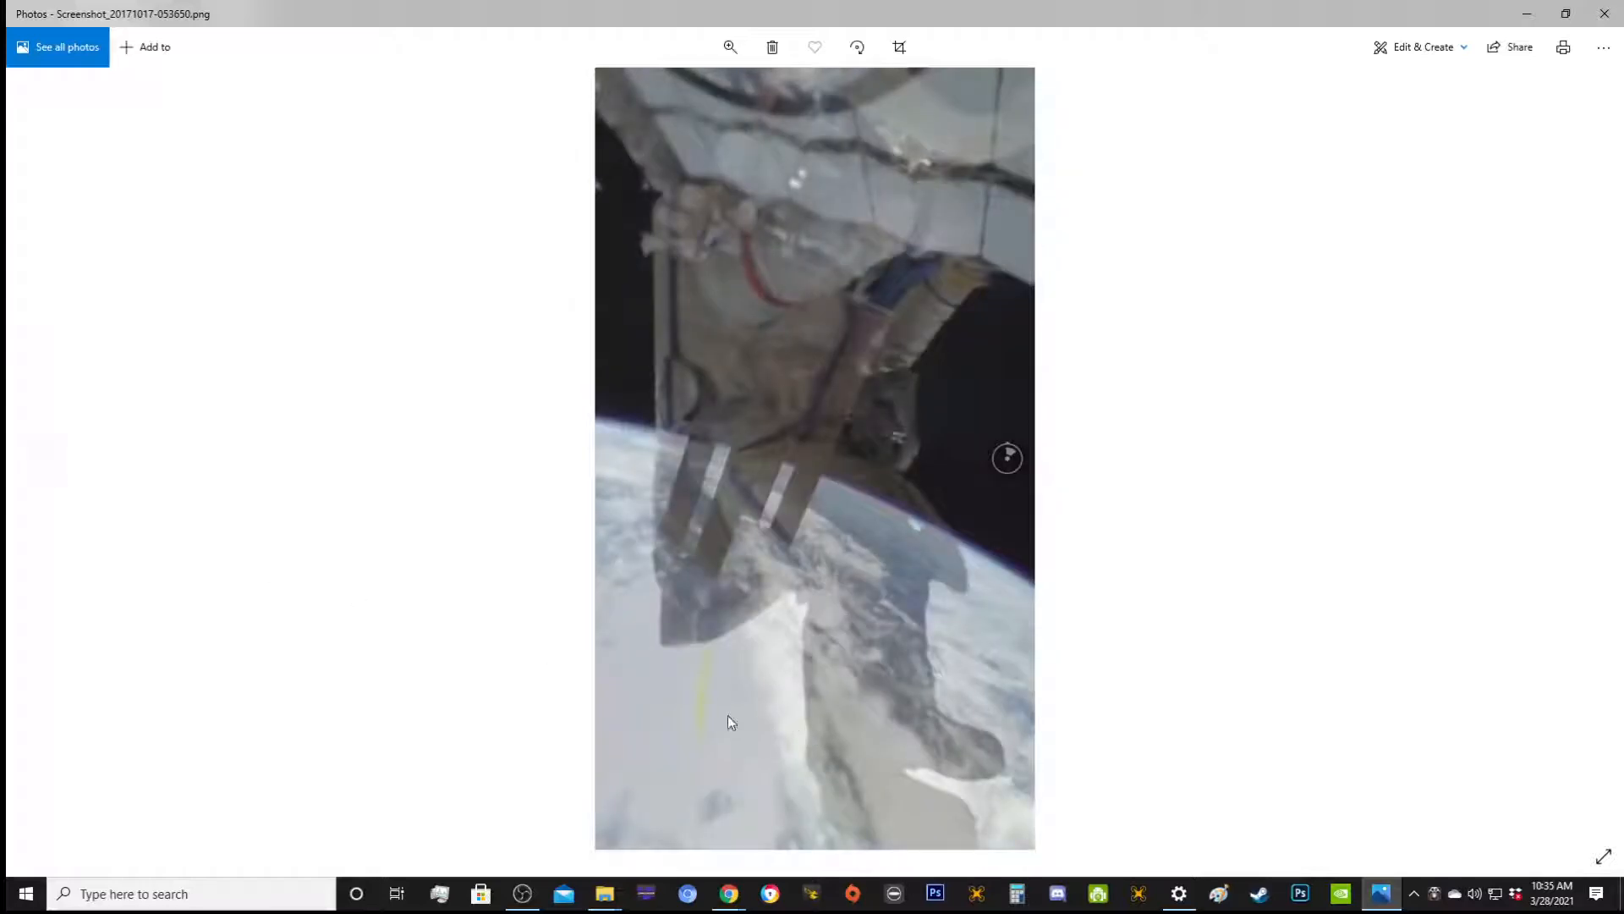
pyautogui.moveTo(57, 482)
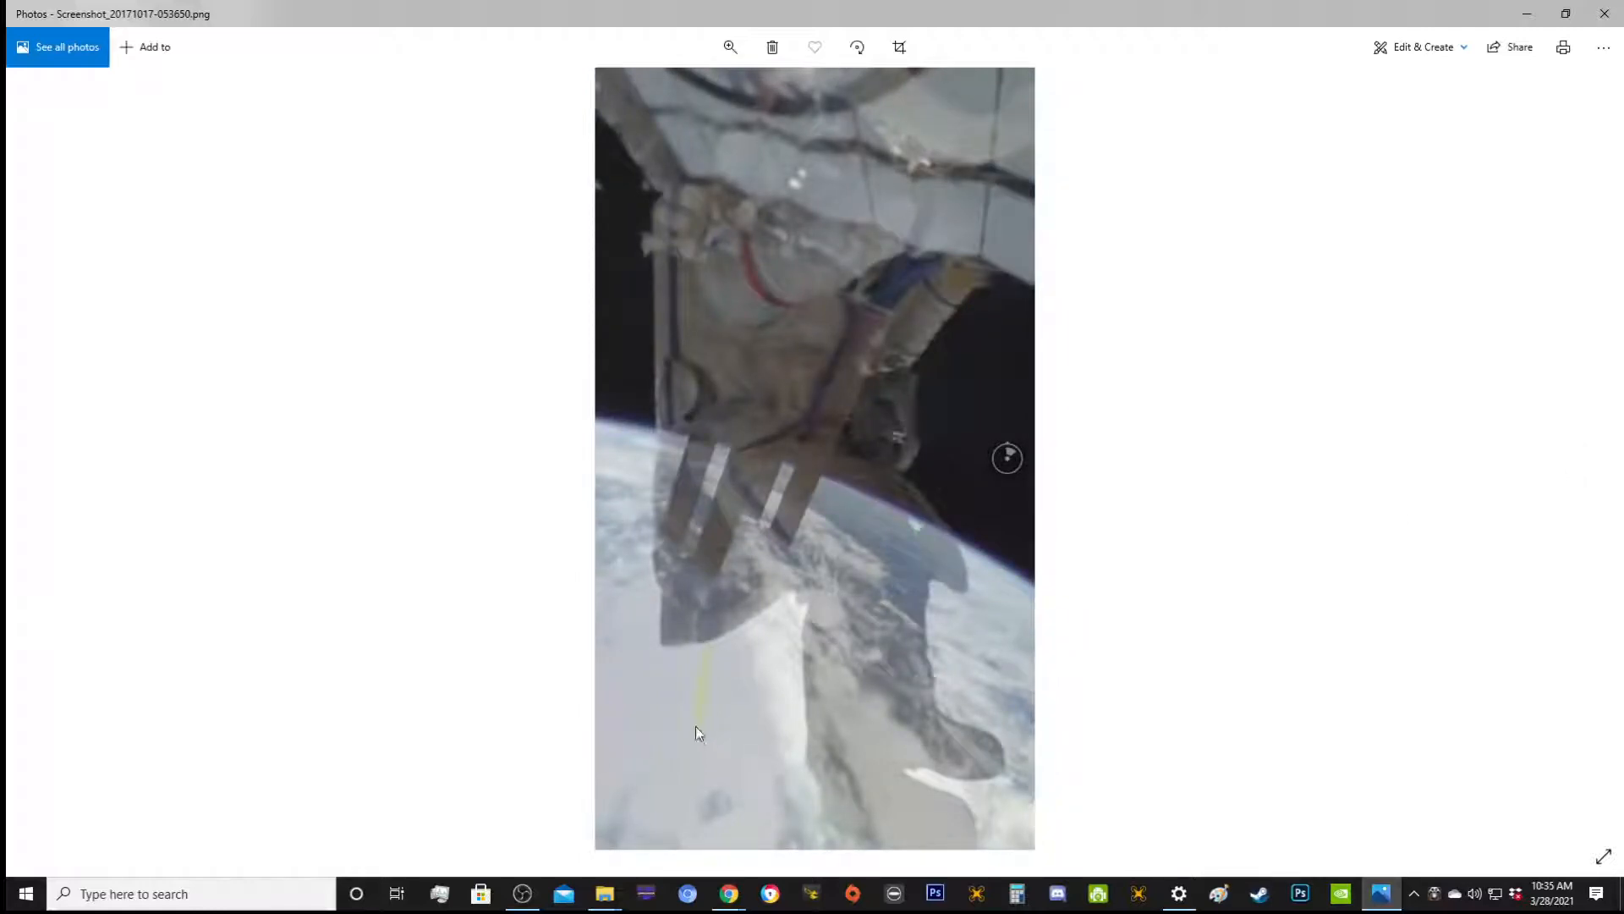
pyautogui.moveTo(714, 756)
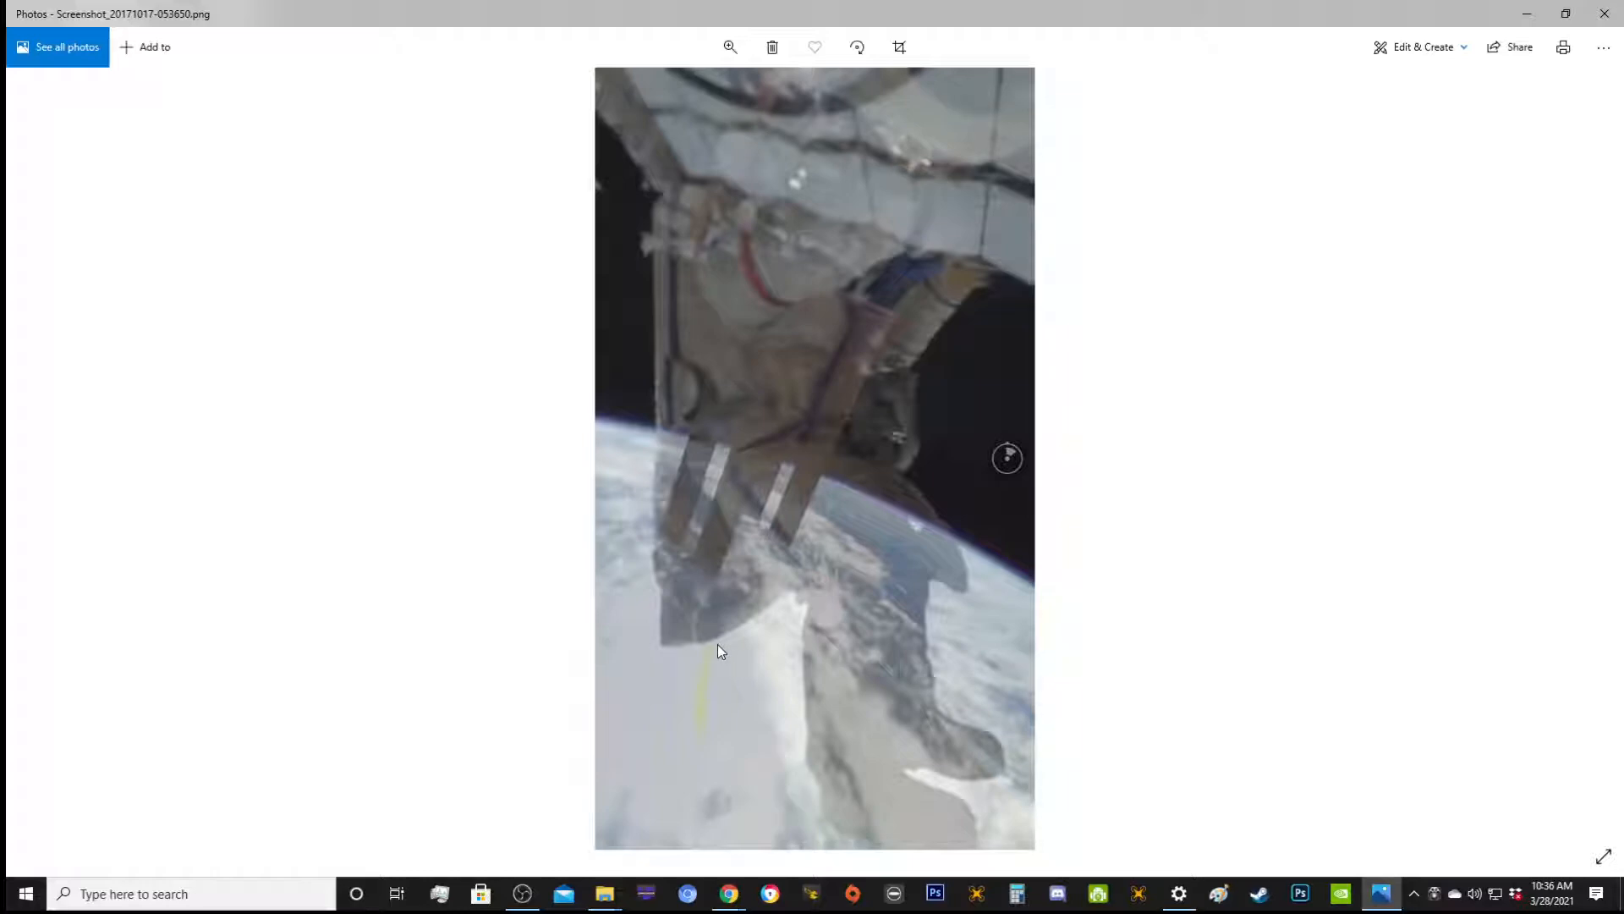
pyautogui.moveTo(699, 681)
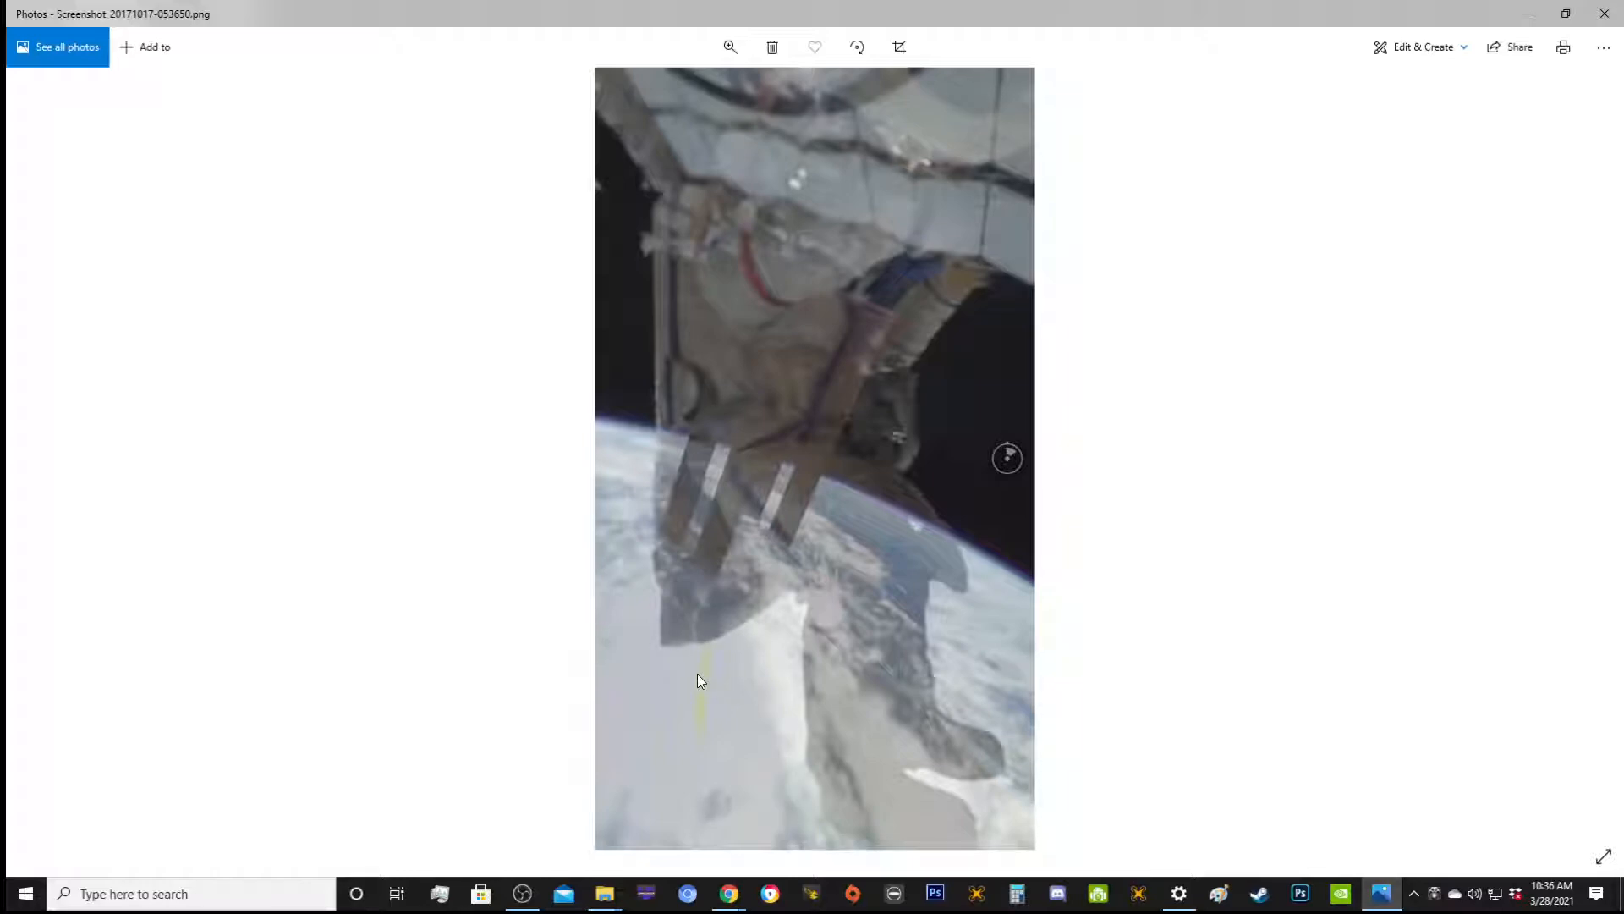
pyautogui.moveTo(690, 652)
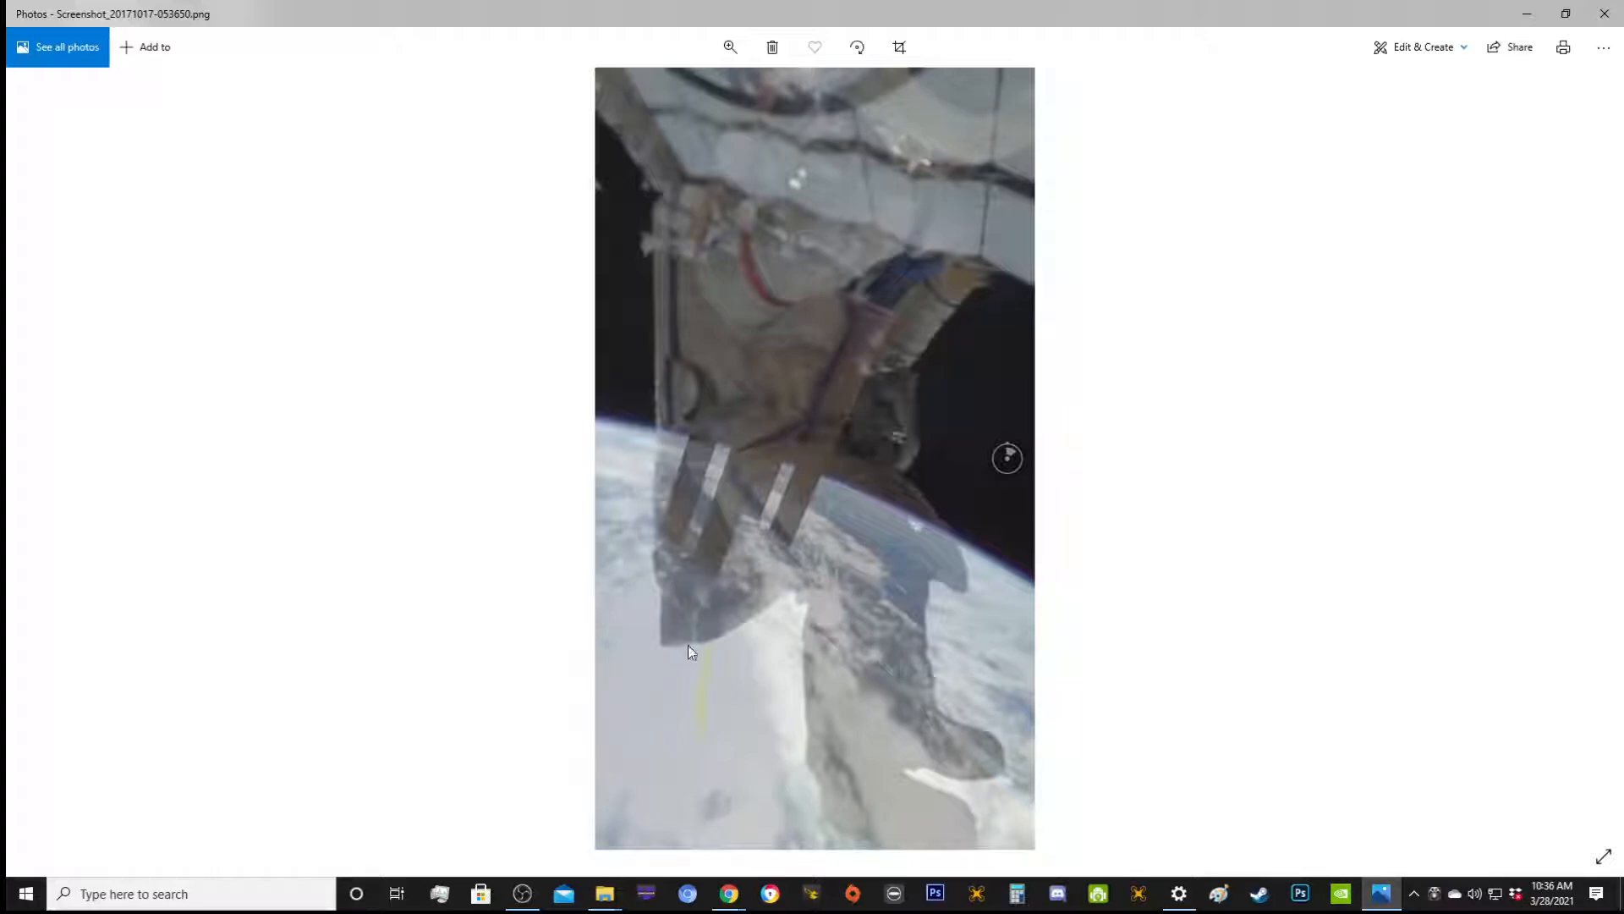
pyautogui.moveTo(711, 707)
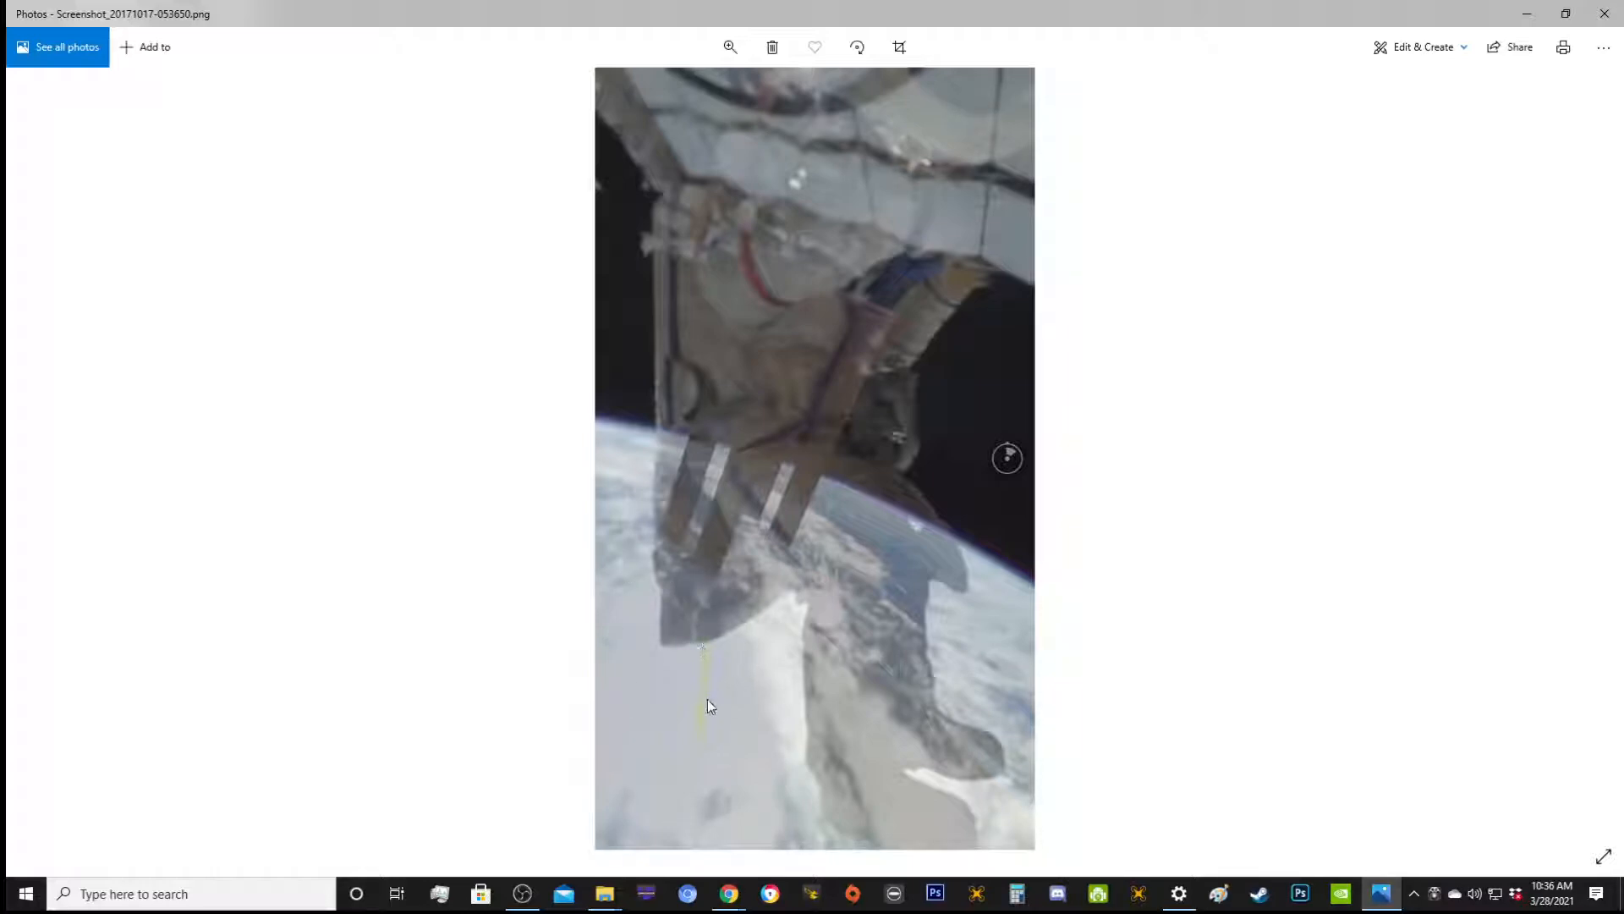
pyautogui.moveTo(711, 653)
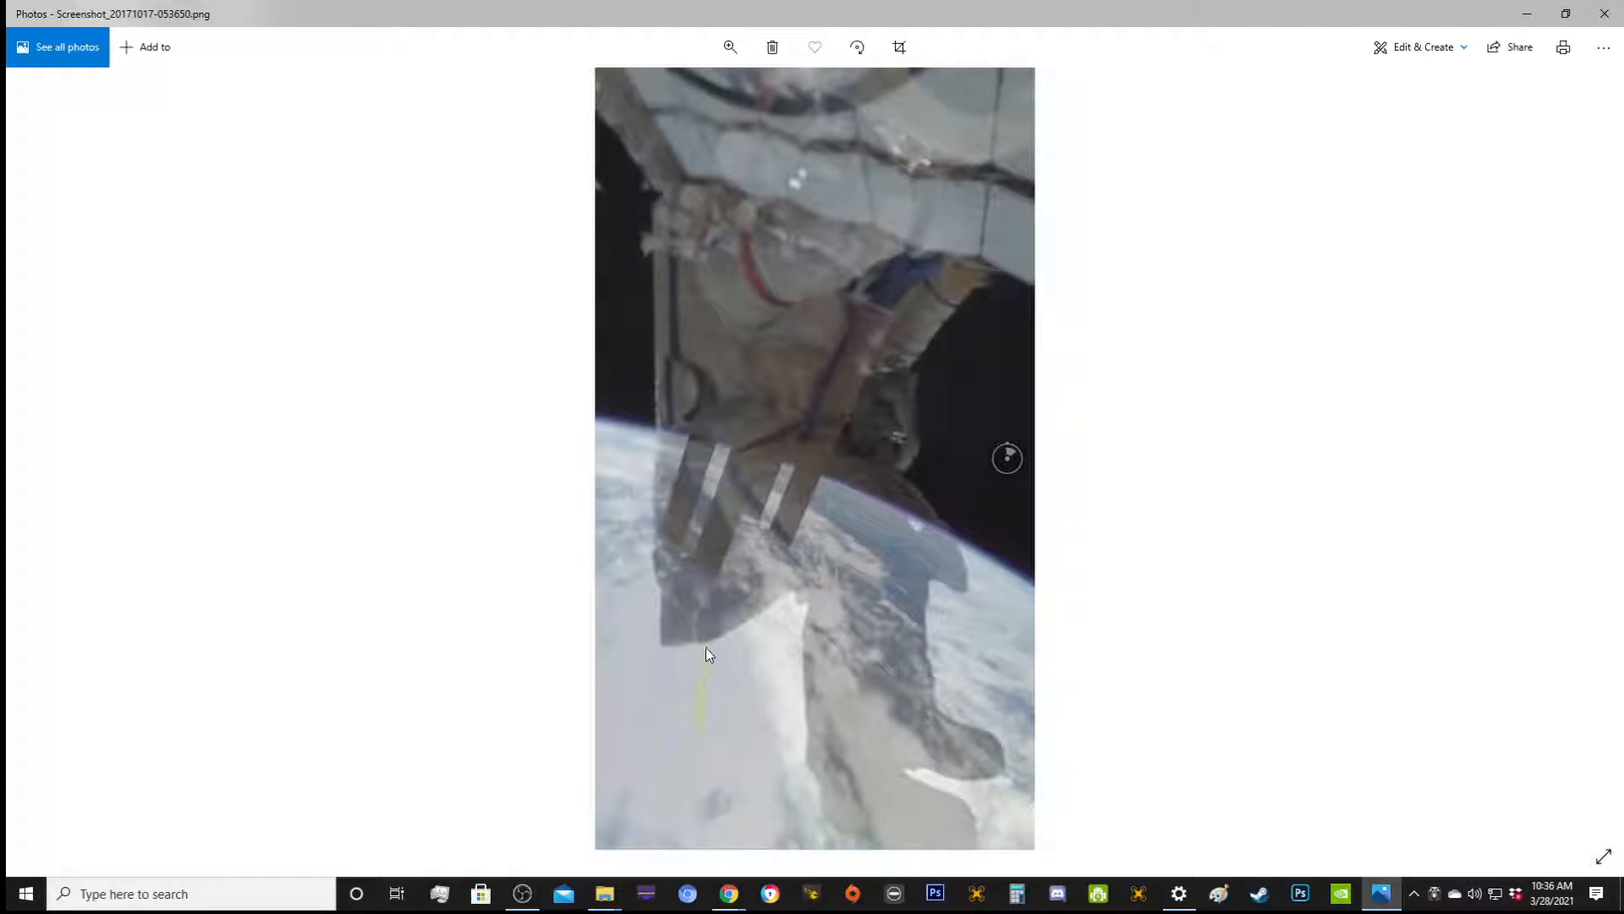
pyautogui.moveTo(714, 722)
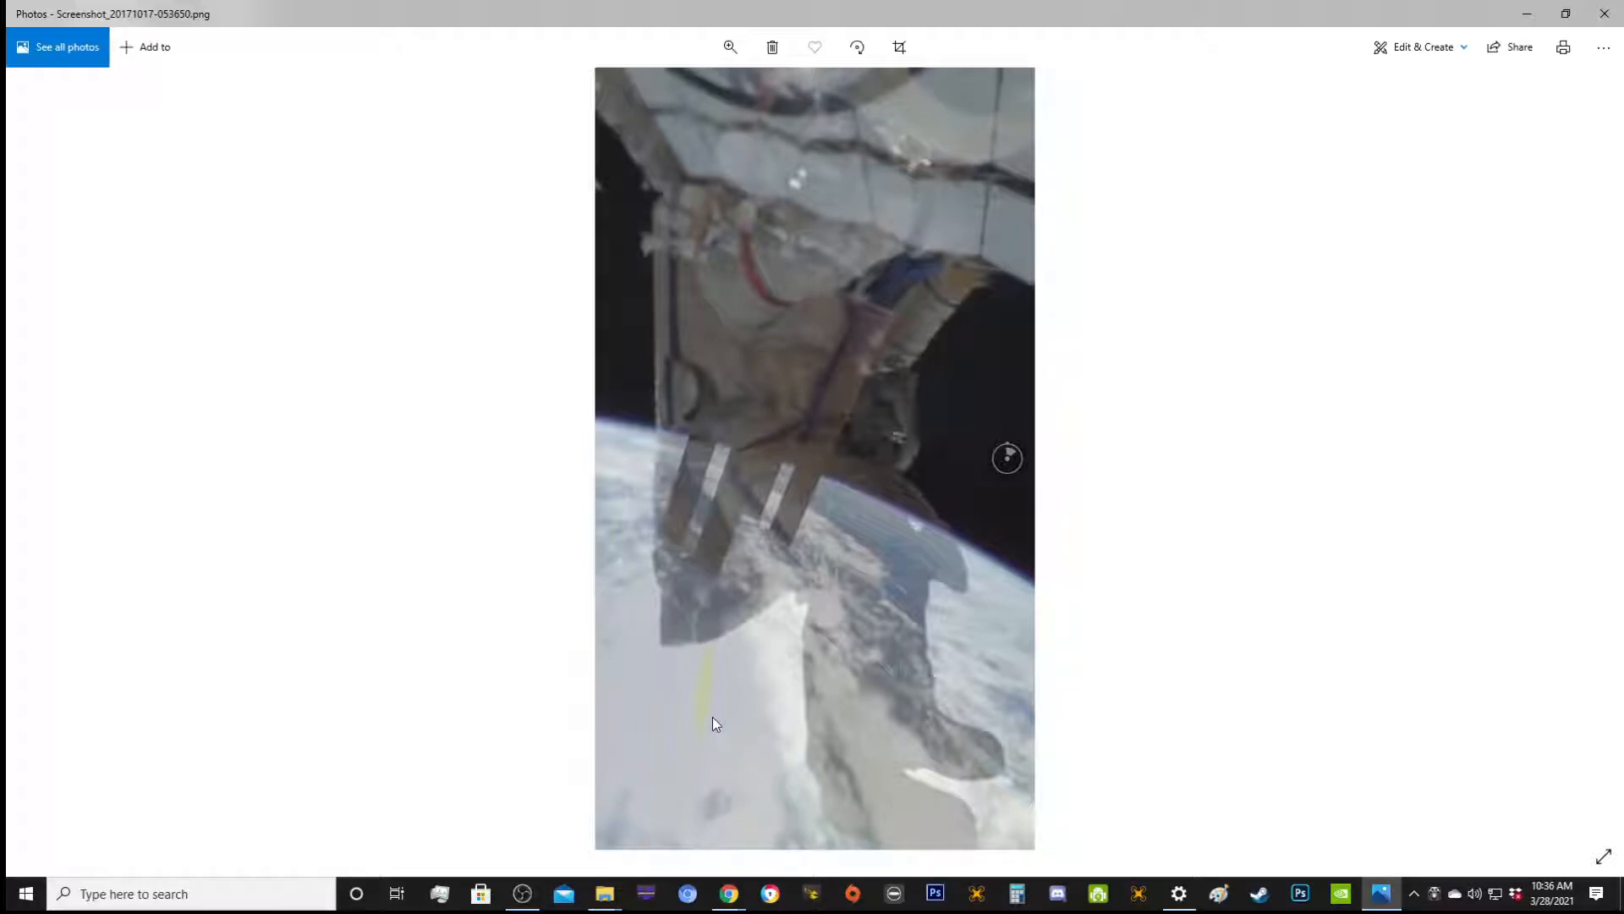
pyautogui.moveTo(706, 704)
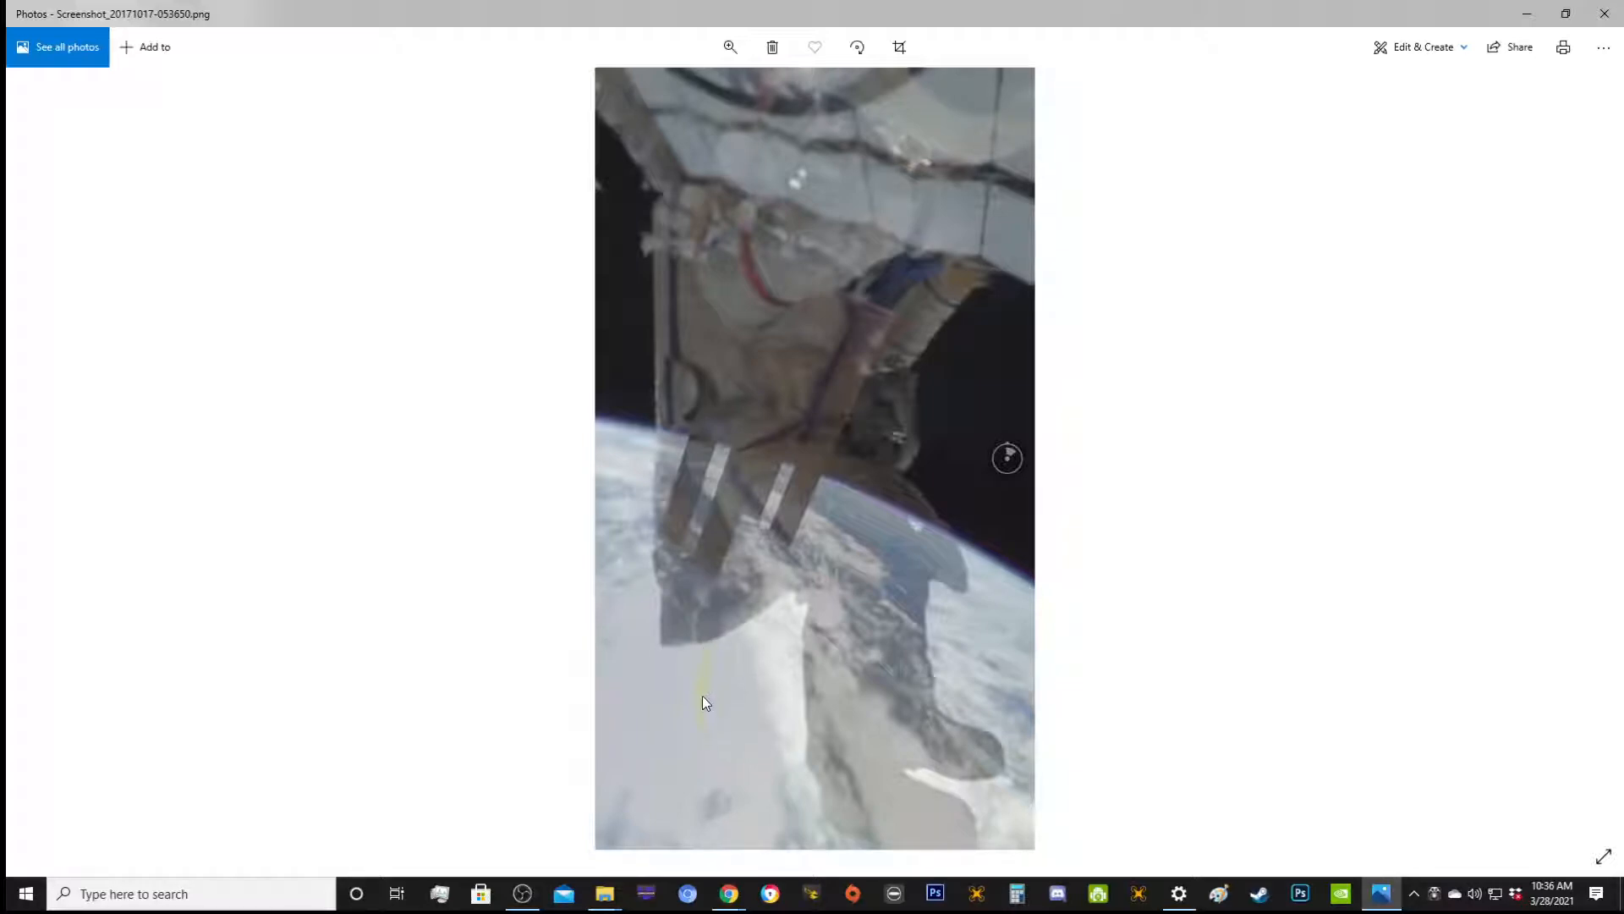
pyautogui.moveTo(707, 677)
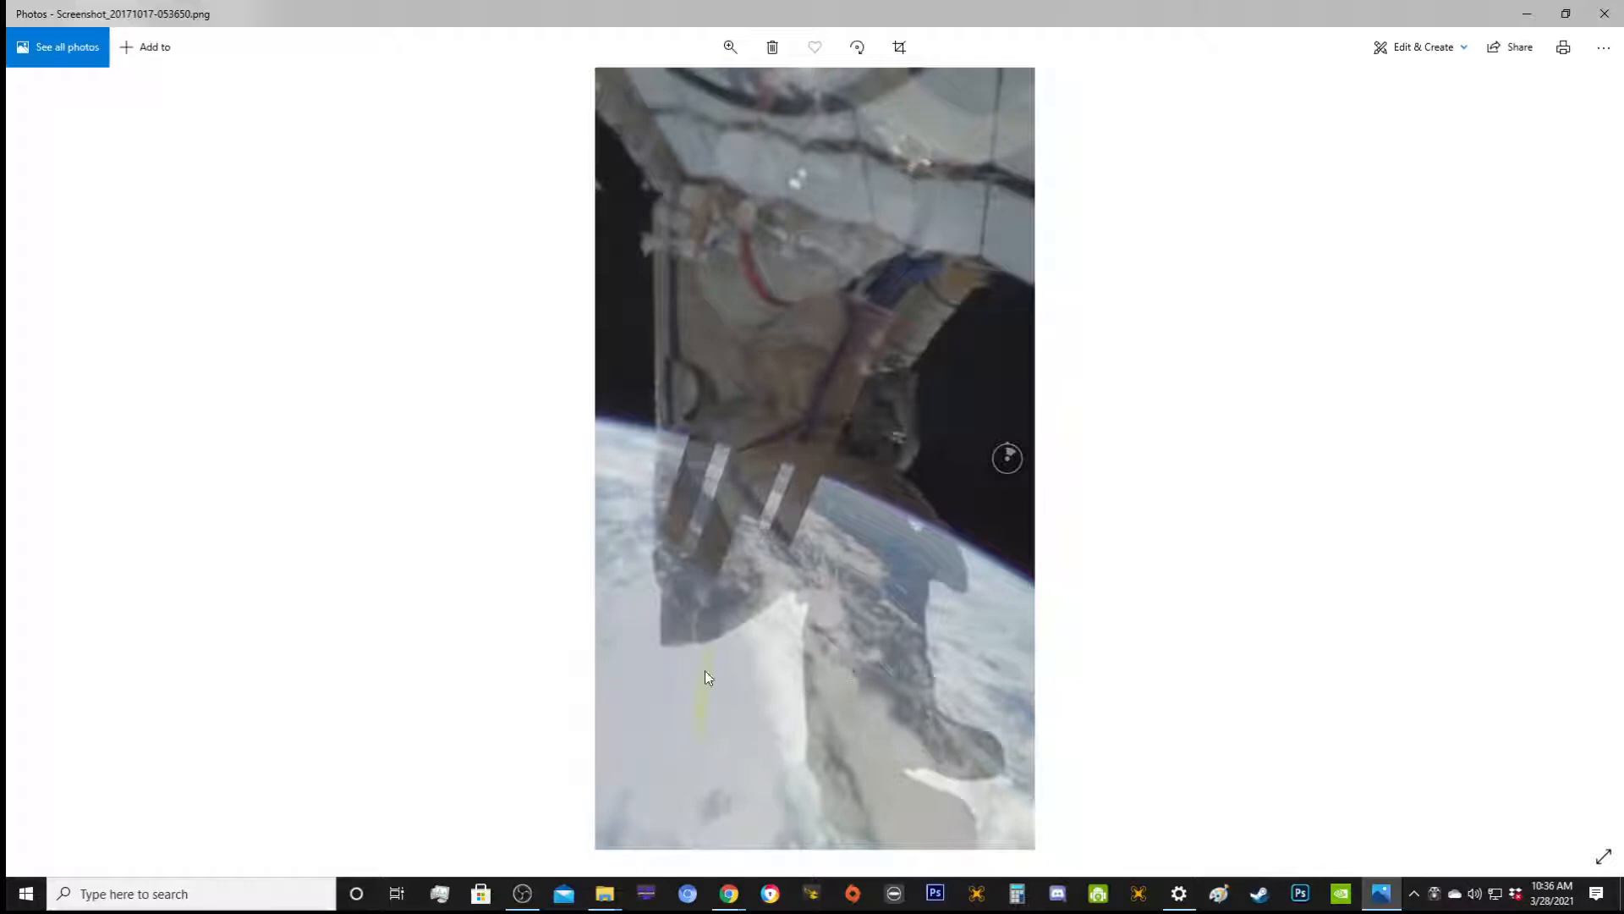
pyautogui.moveTo(741, 448)
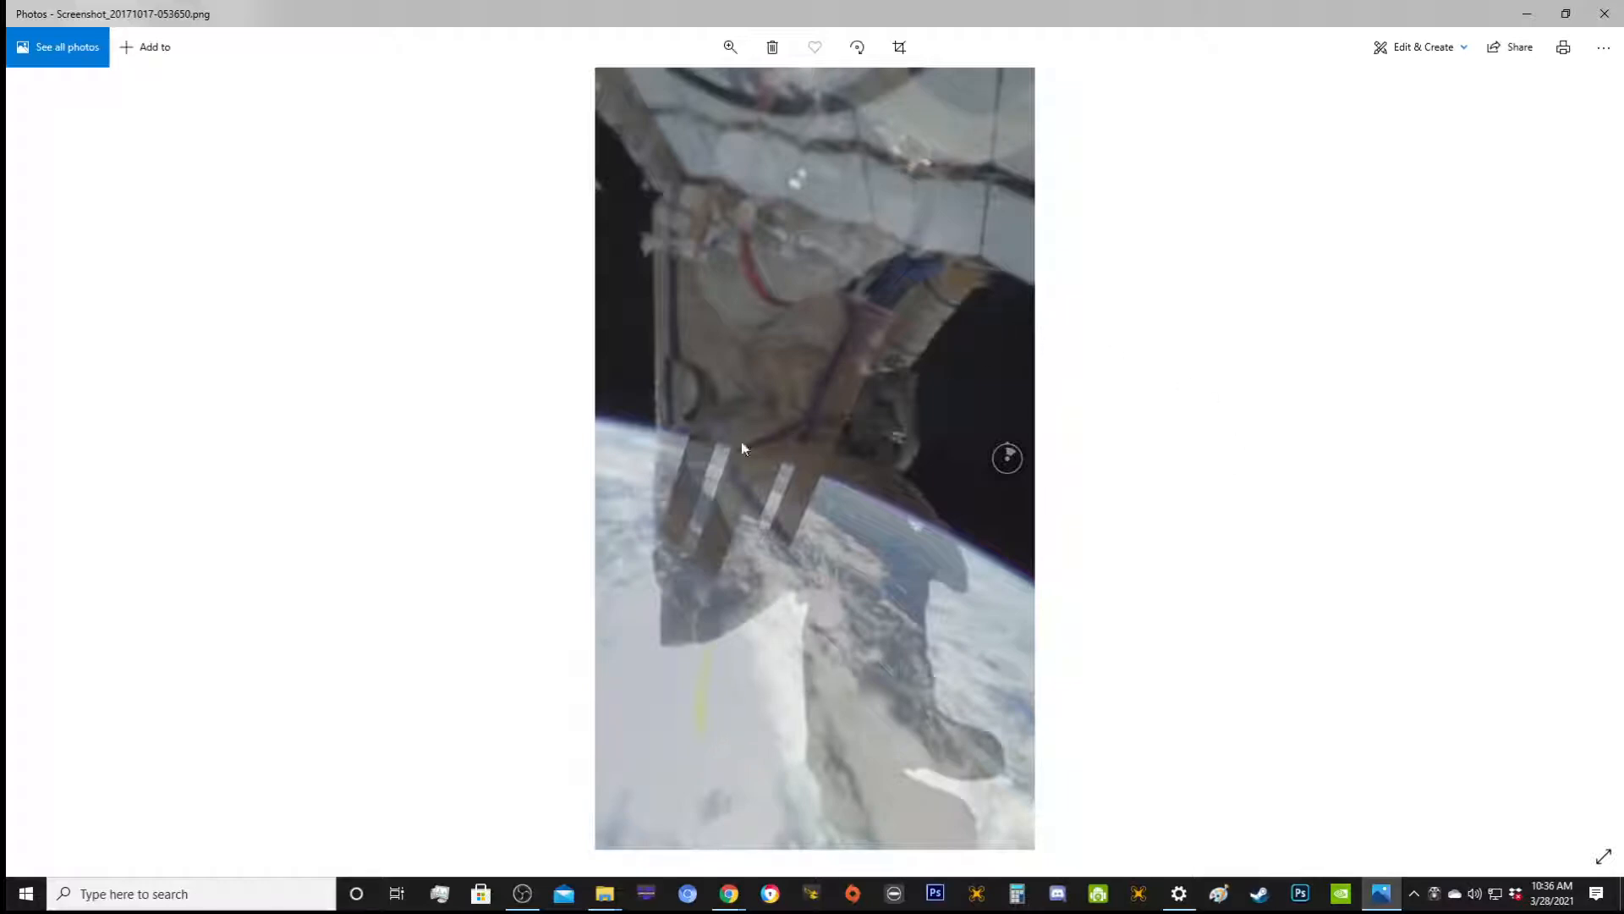
pyautogui.moveTo(661, 722)
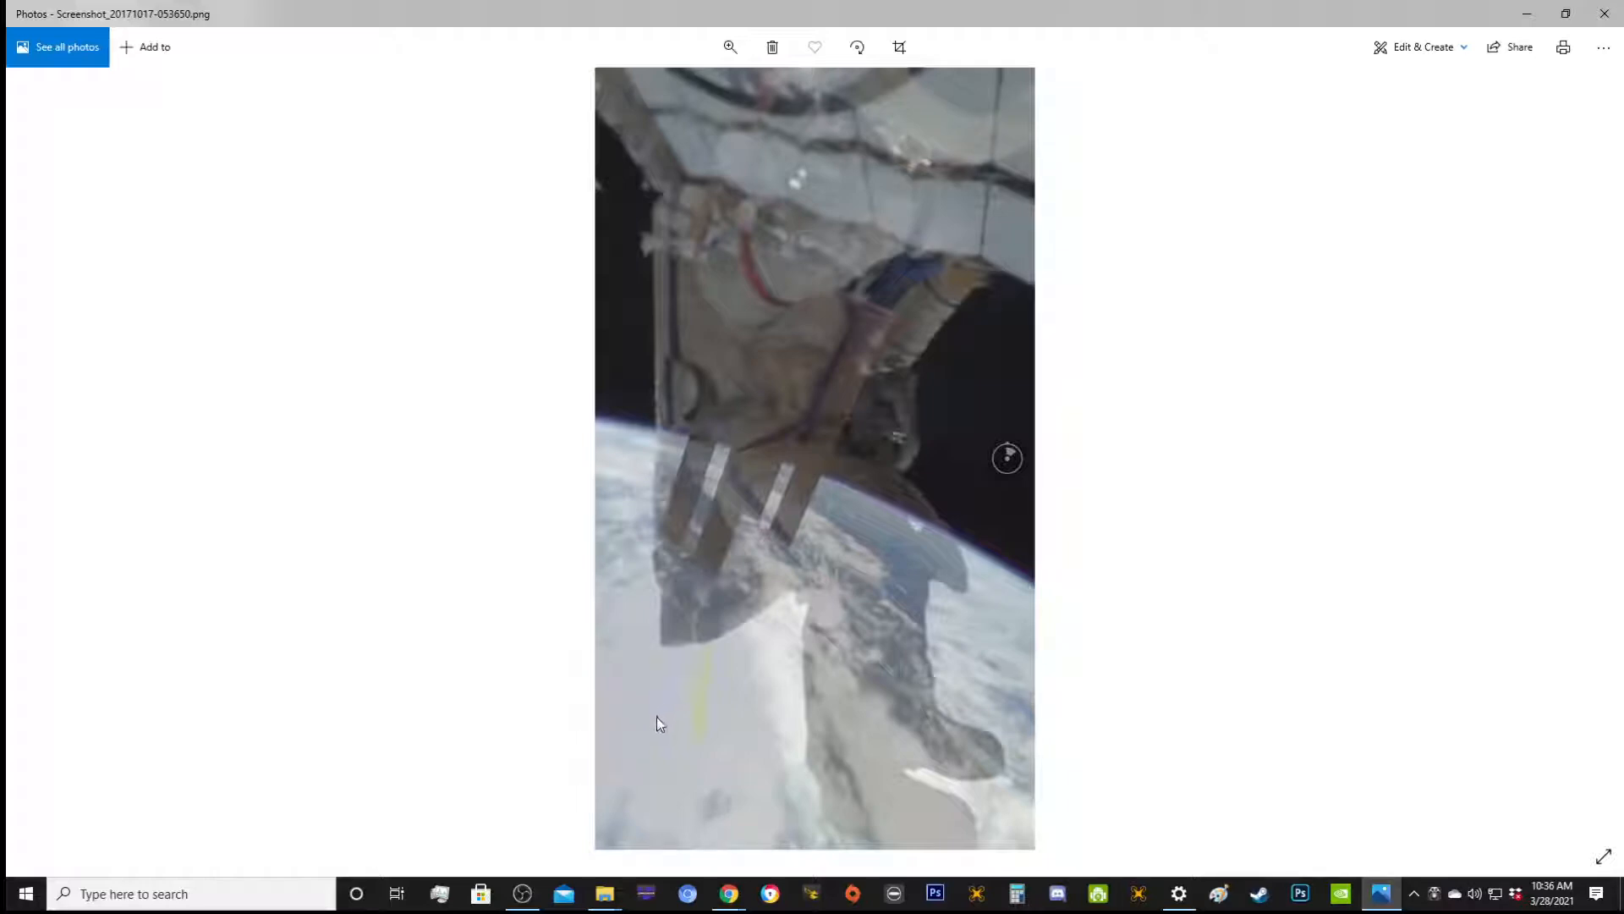
pyautogui.moveTo(713, 646)
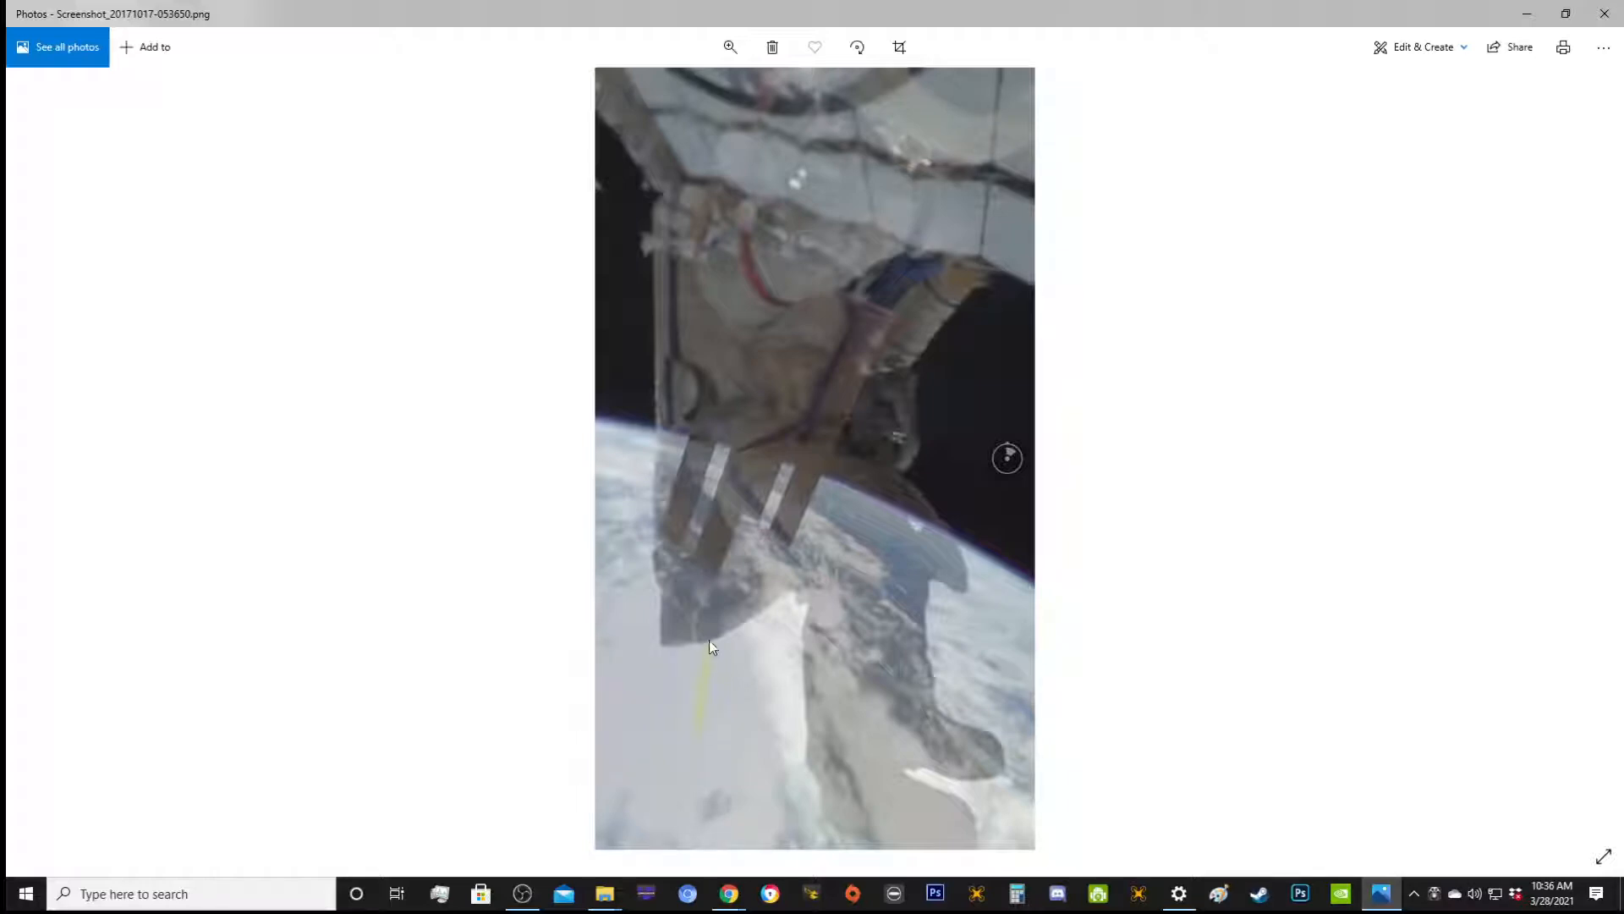
pyautogui.moveTo(758, 773)
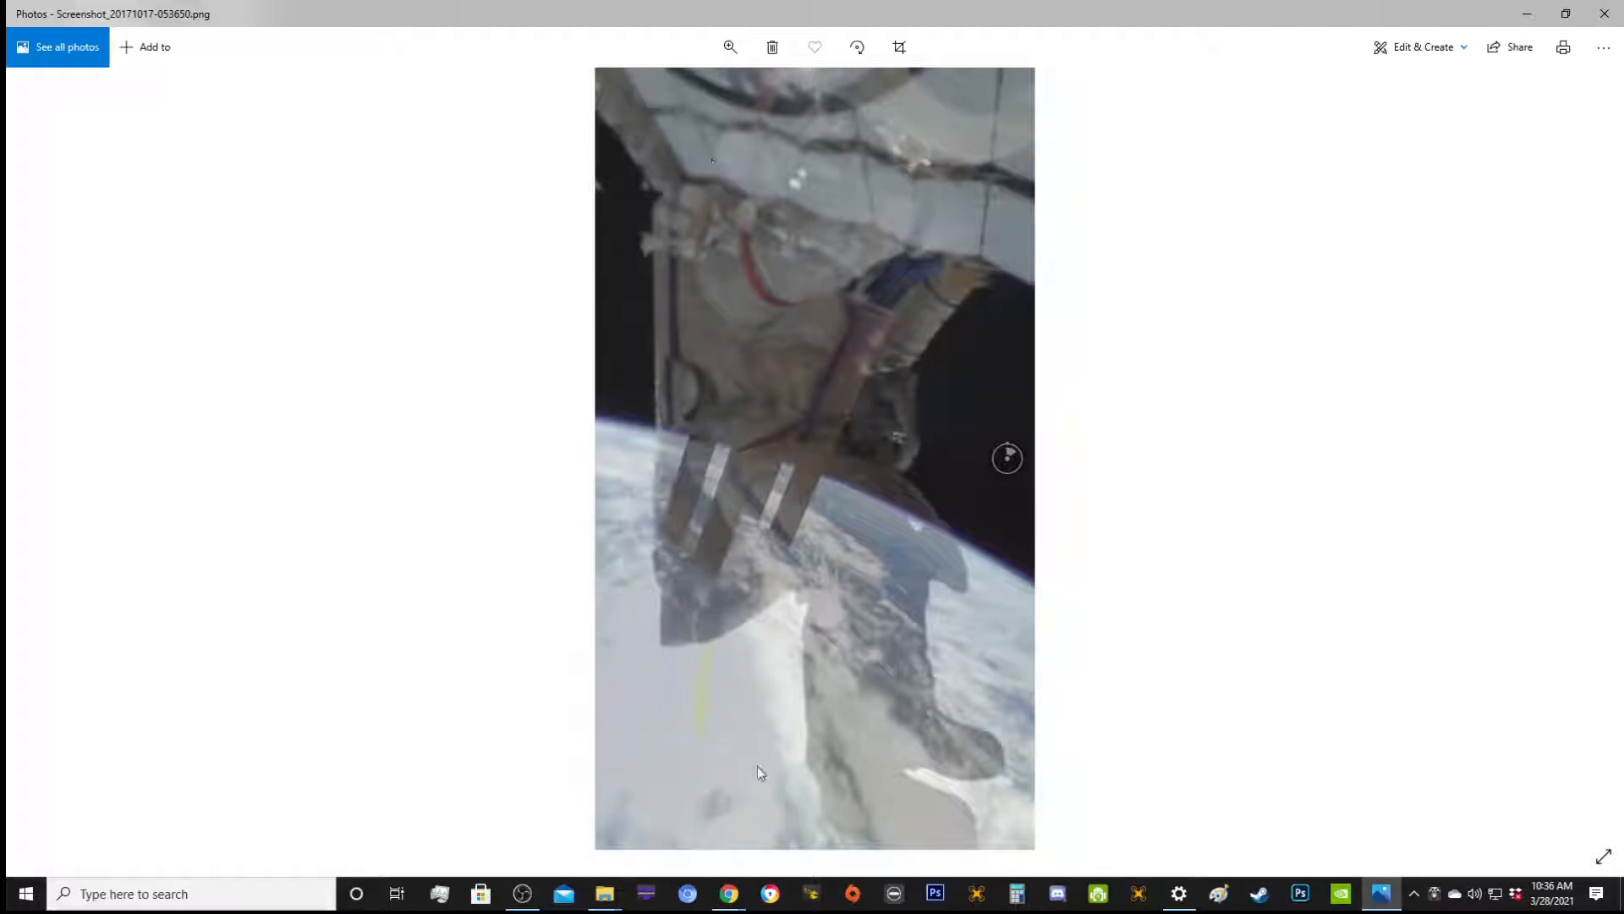
pyautogui.moveTo(807, 437)
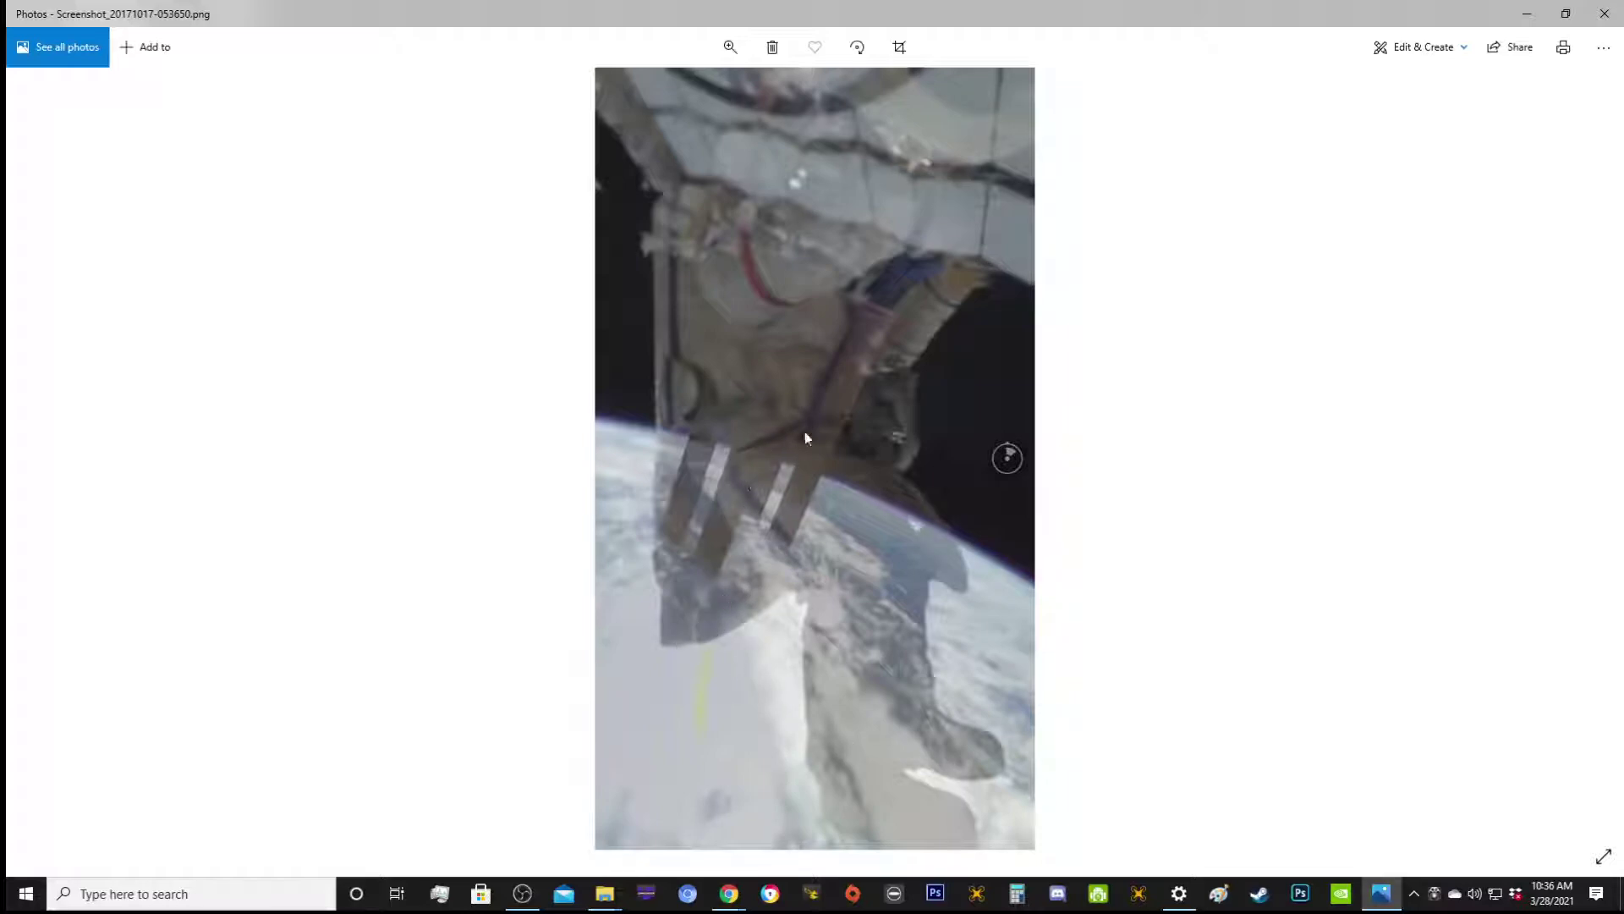
pyautogui.moveTo(819, 445)
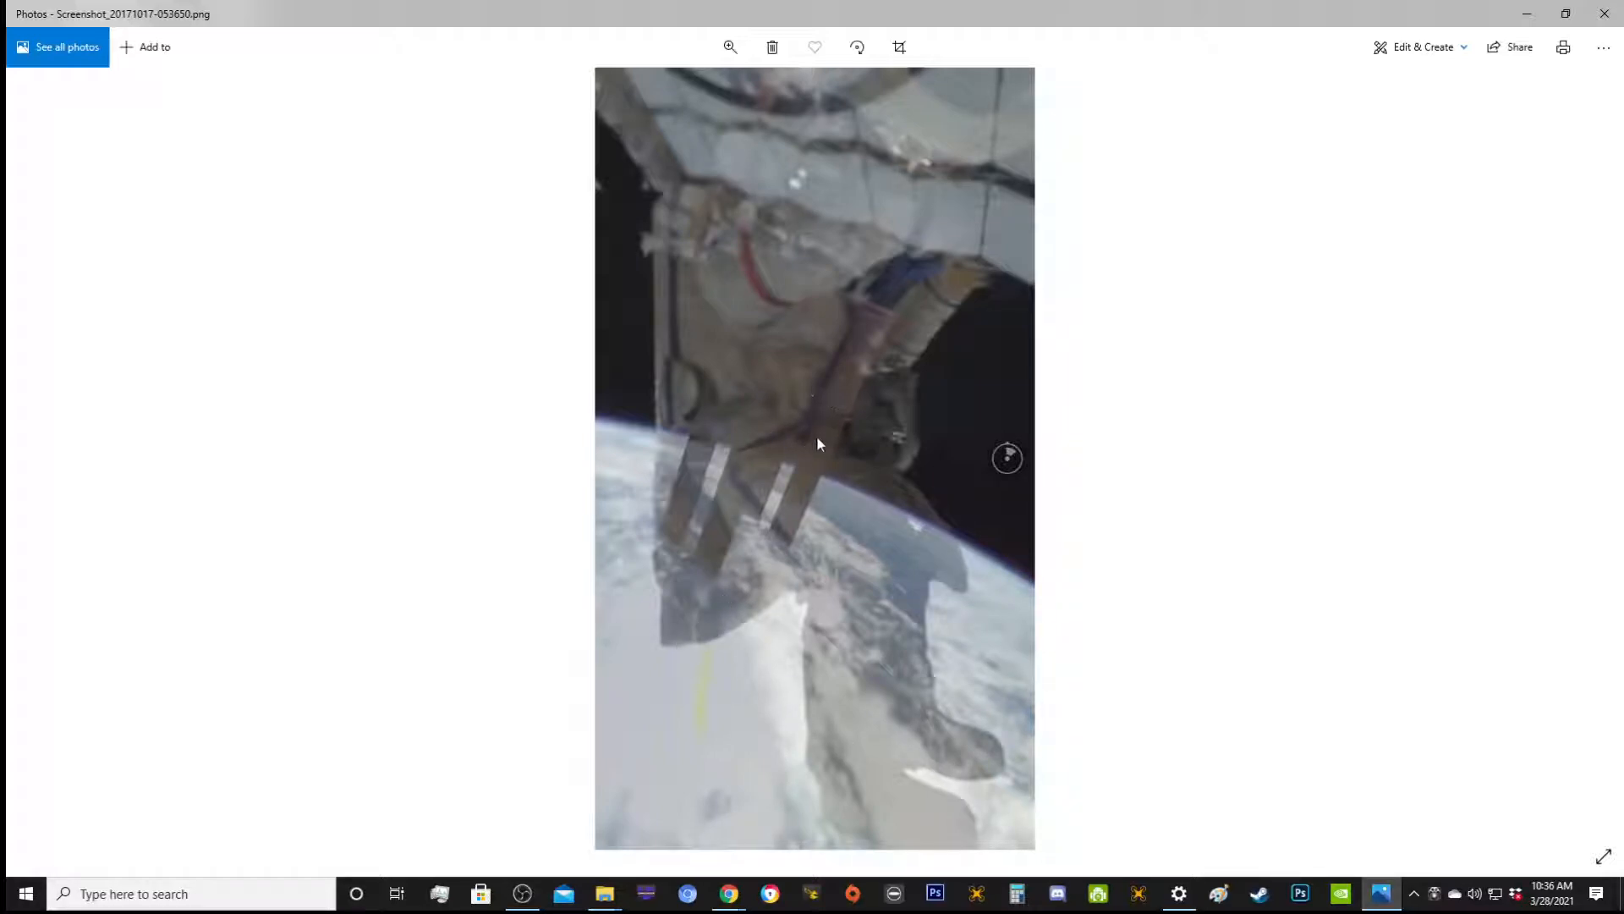
pyautogui.moveTo(766, 342)
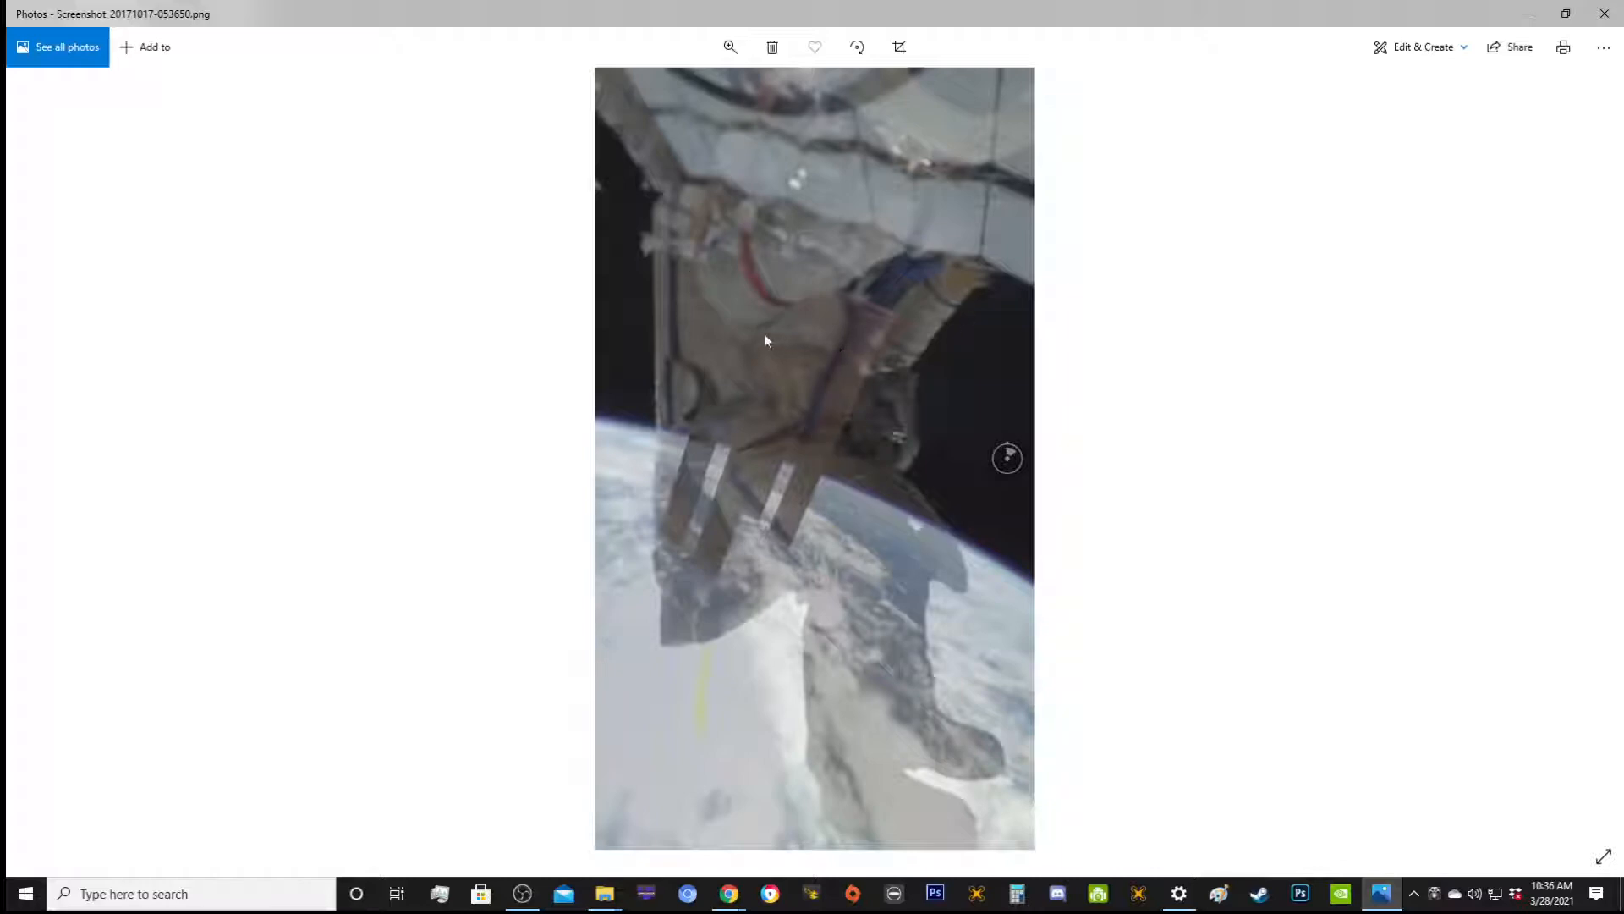
pyautogui.moveTo(44, 459)
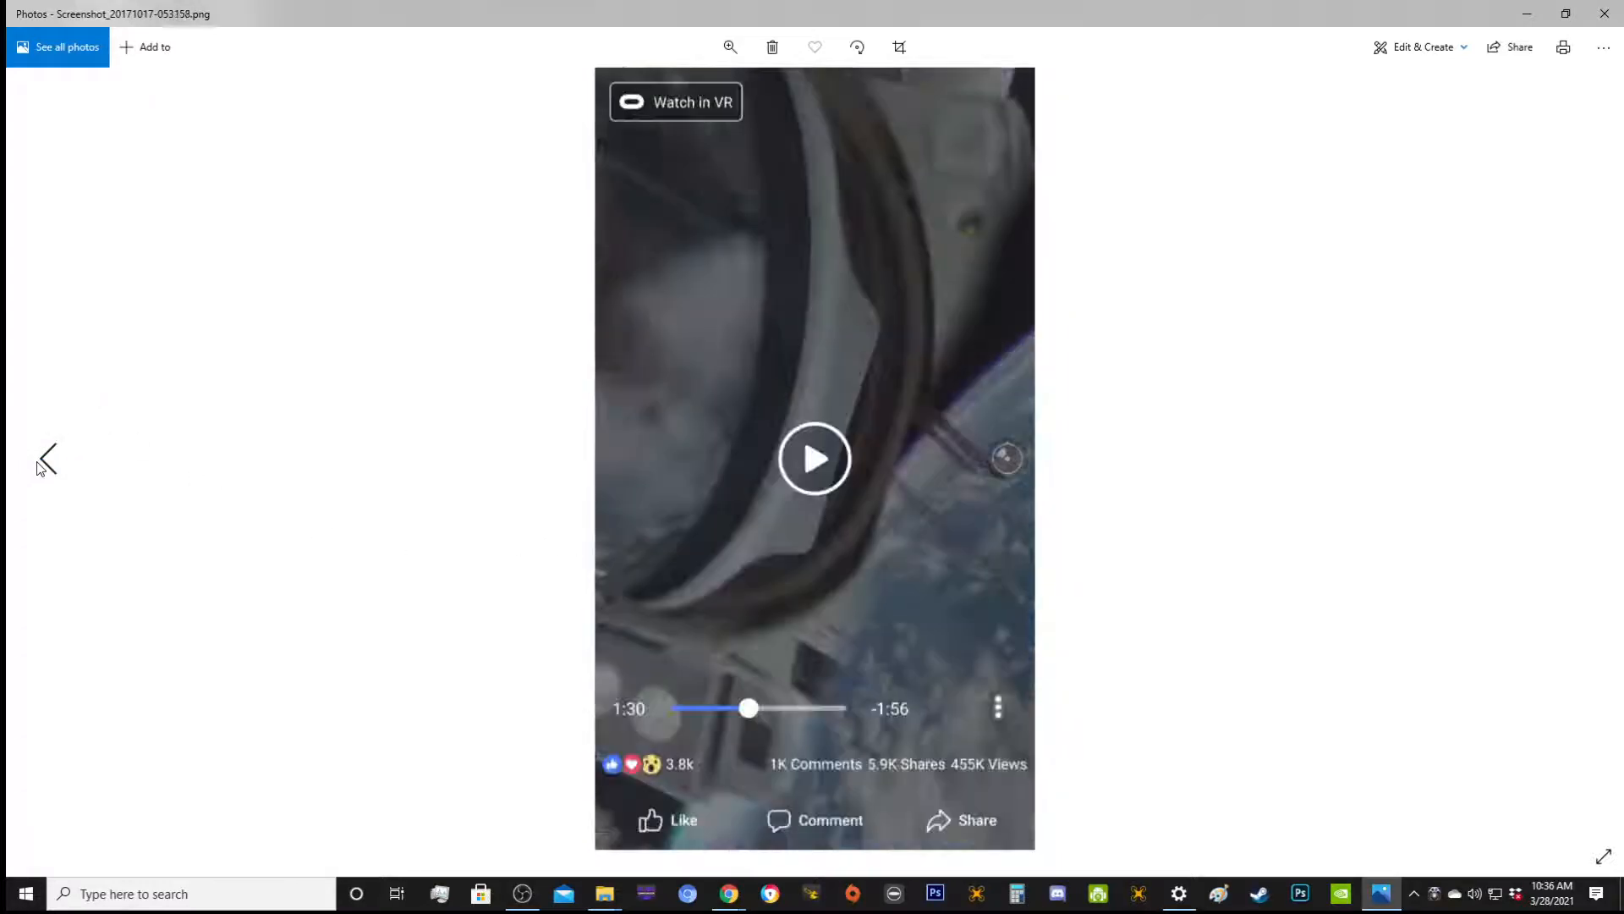
# - Step back once then forward twice to reach Screenshot_20171017-053939.png of the suited astronaut above clouds
pyautogui.click(1587, 458)
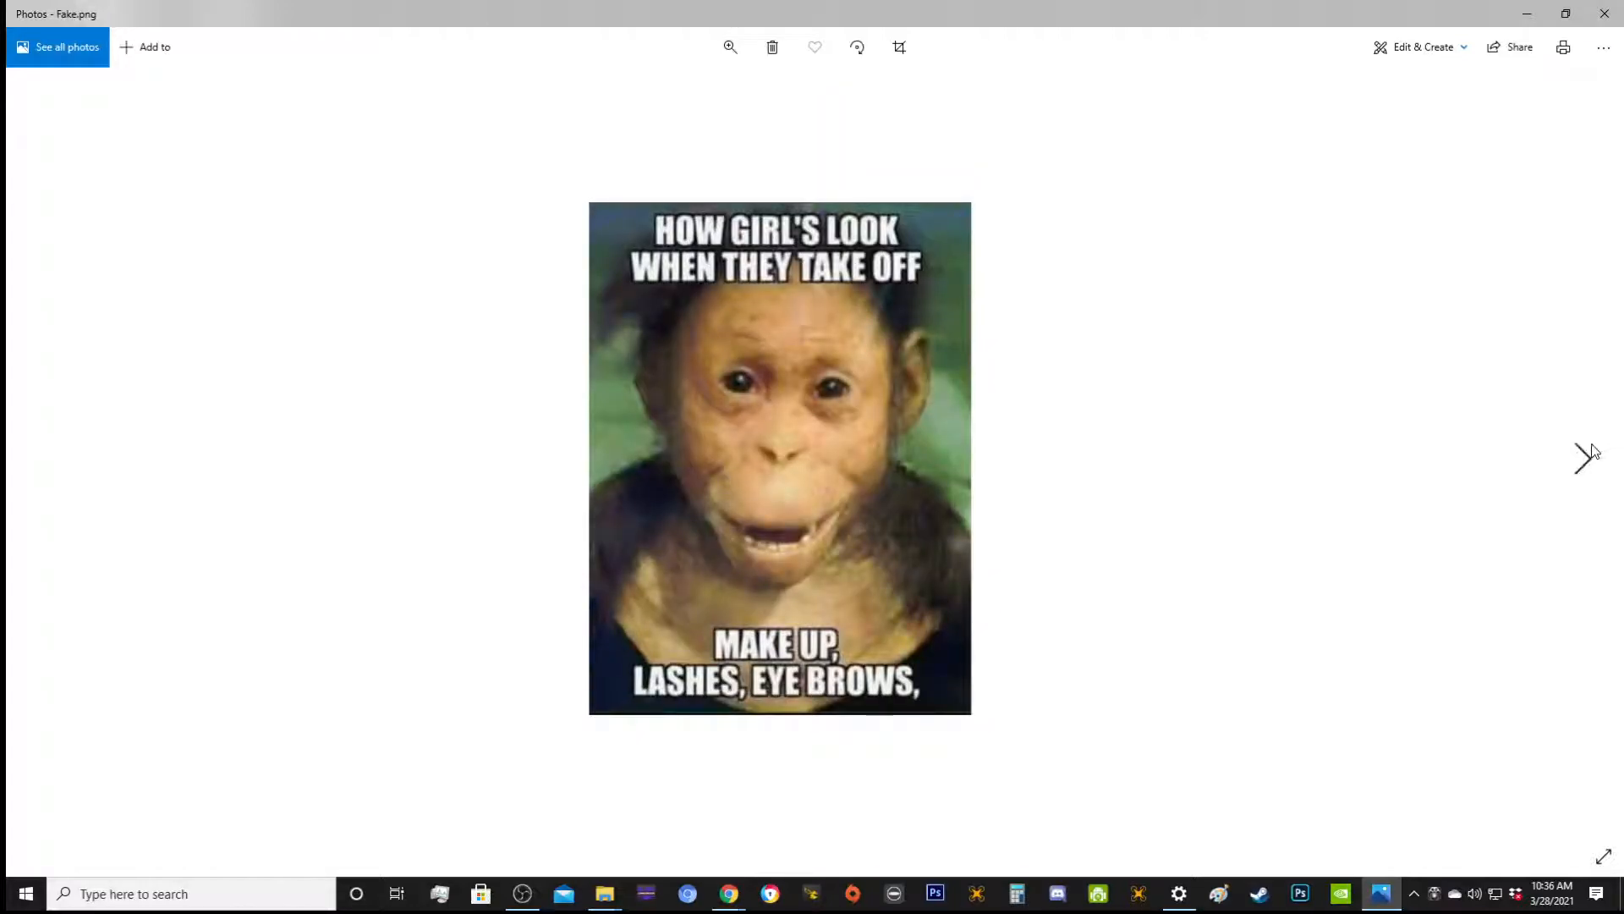
pyautogui.click(1587, 459)
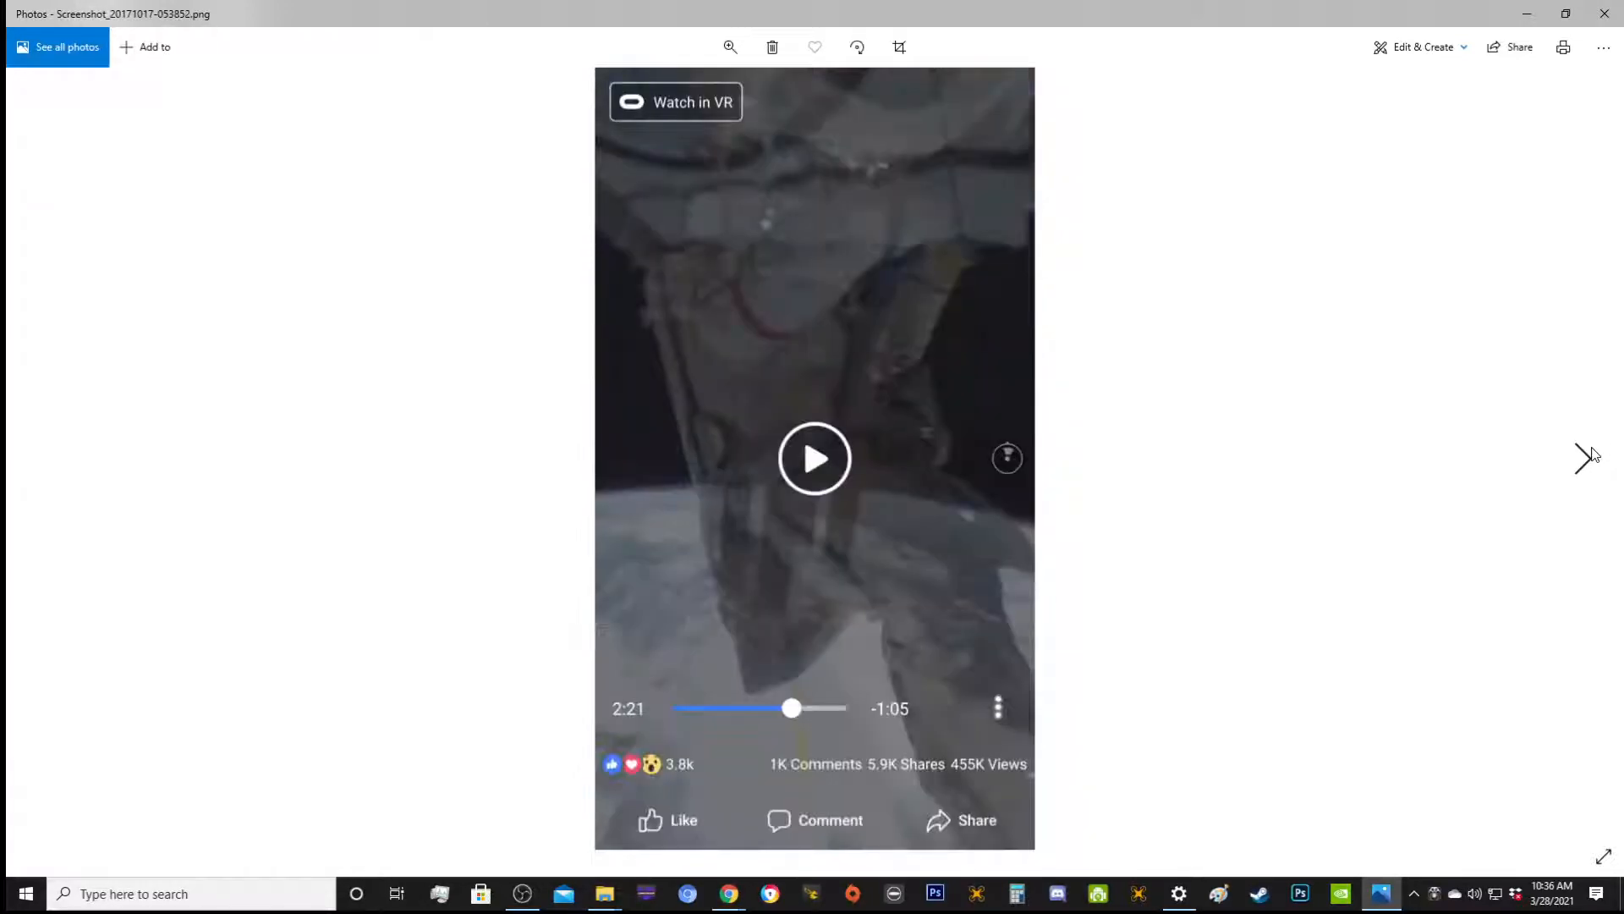
pyautogui.click(1589, 458)
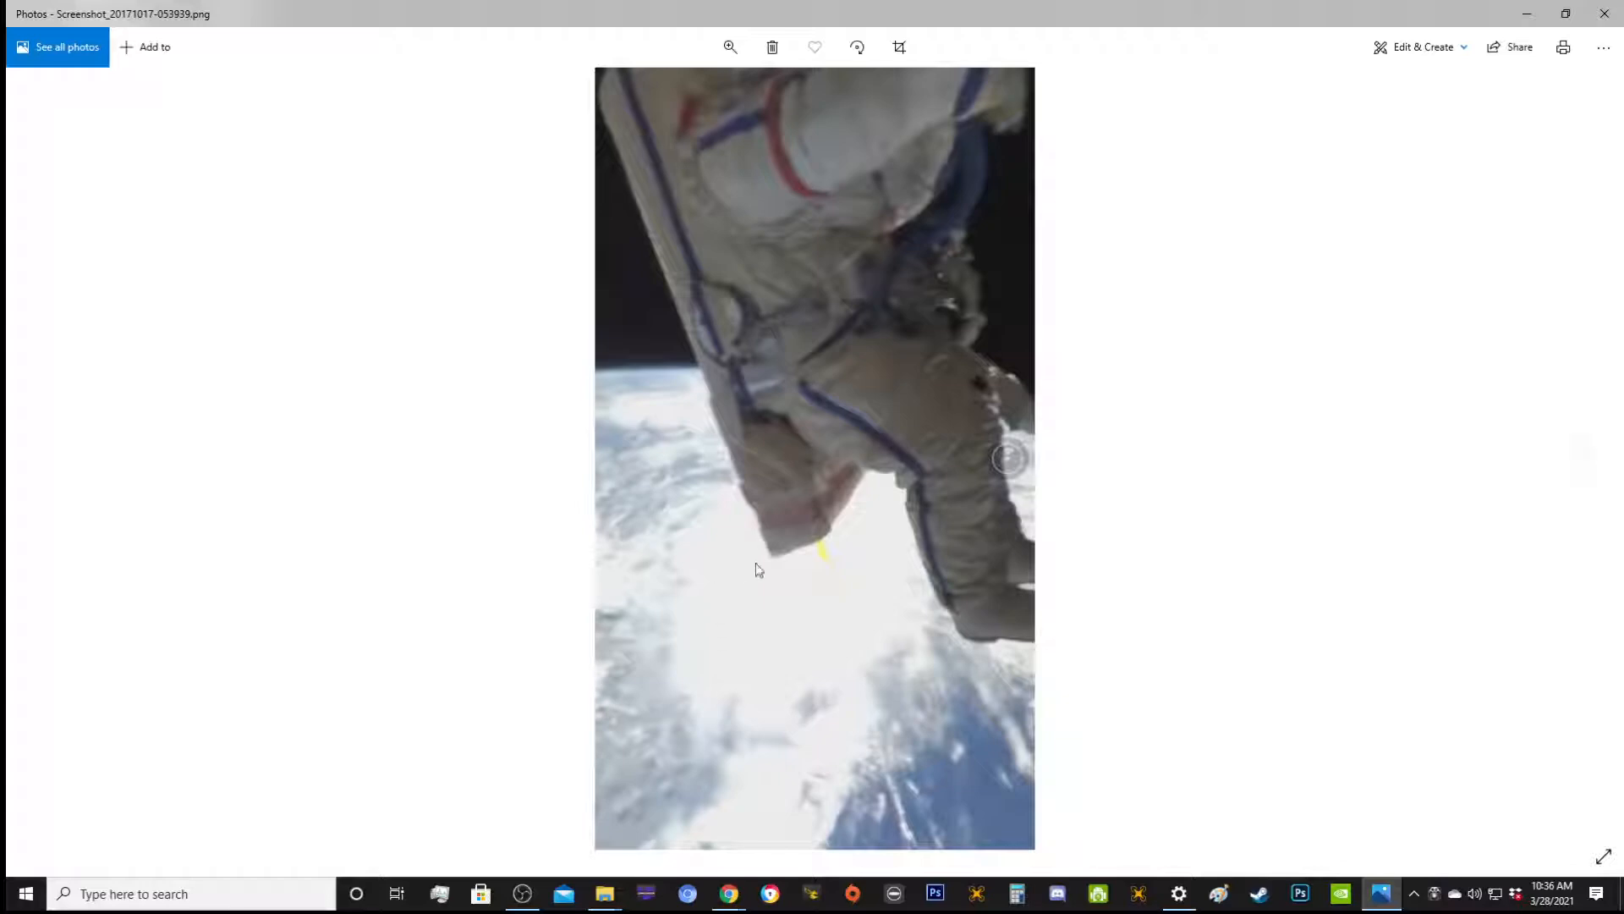
pyautogui.moveTo(824, 561)
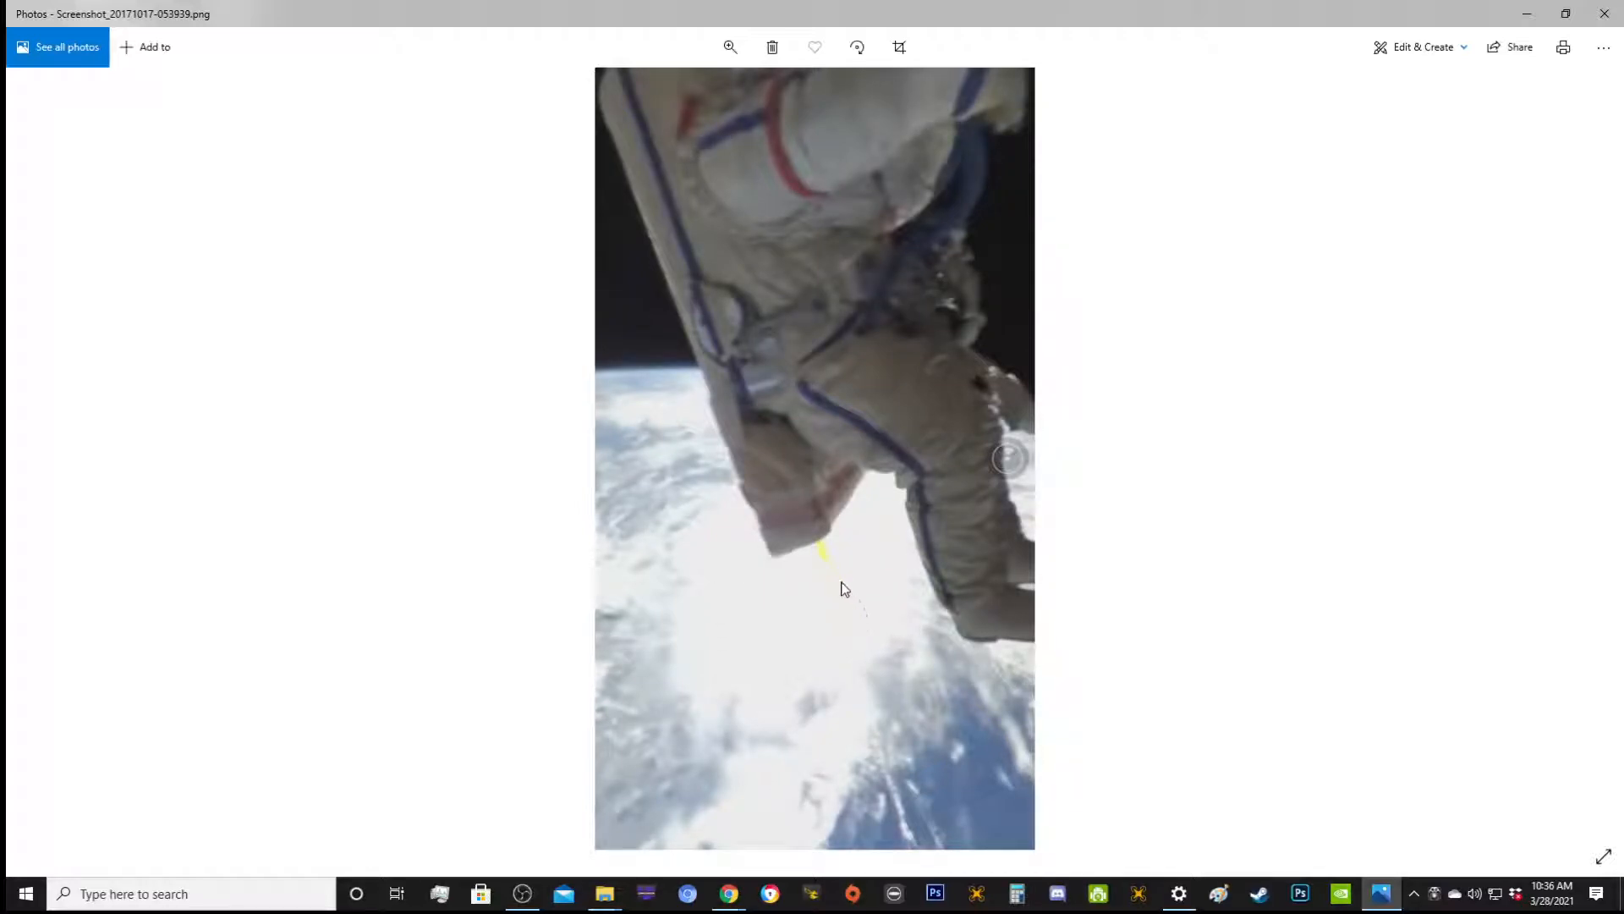
pyautogui.moveTo(844, 649)
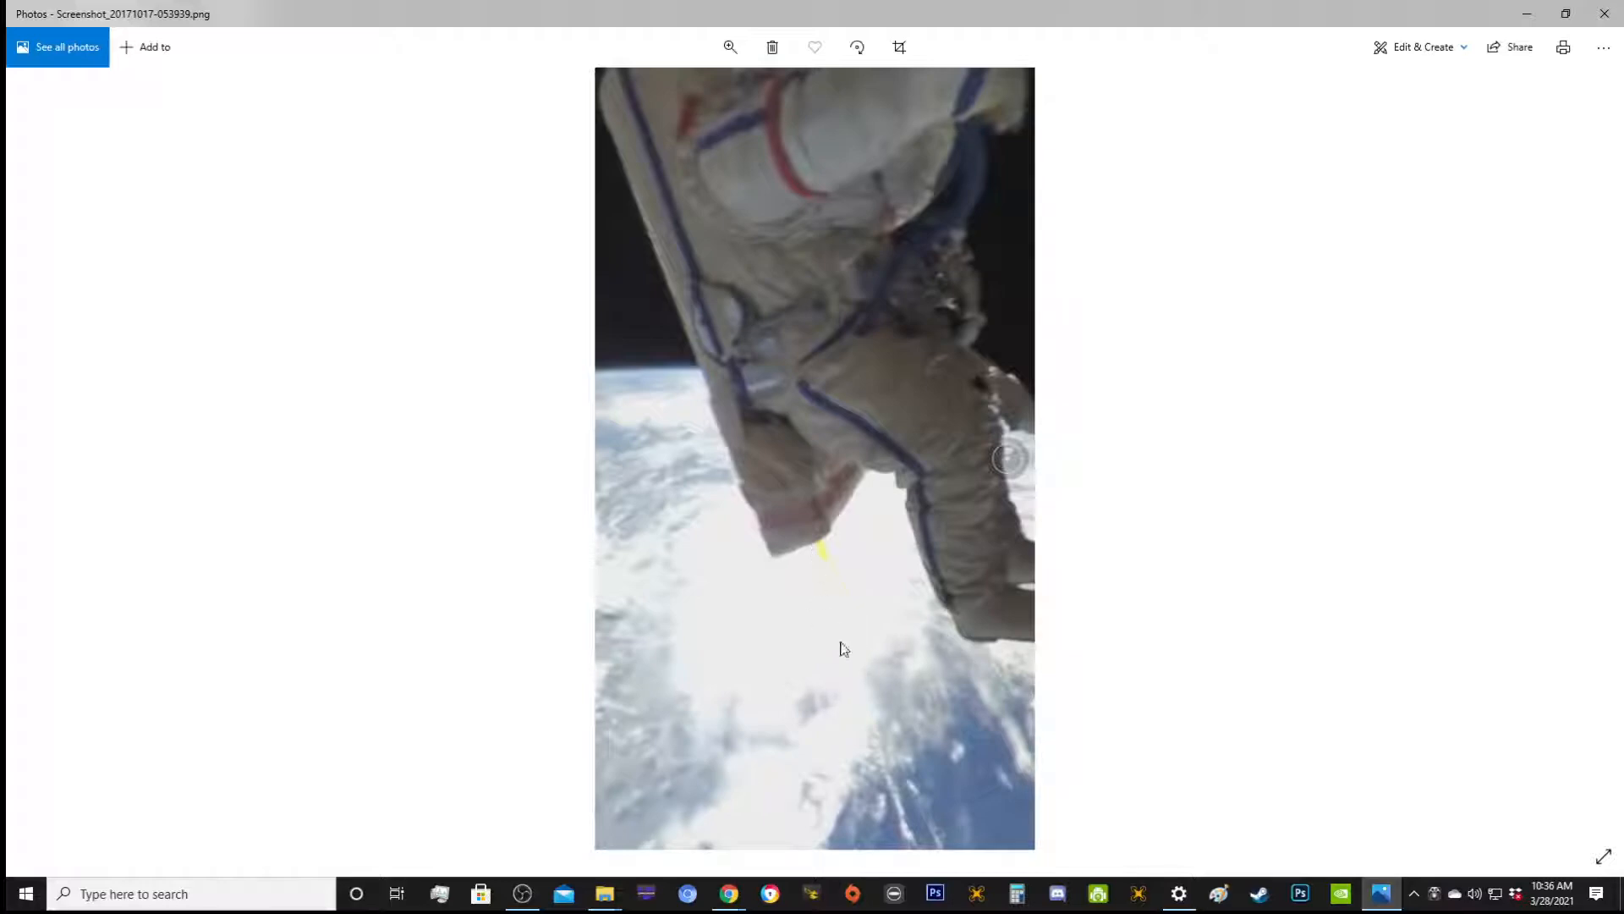
pyautogui.moveTo(149, 355)
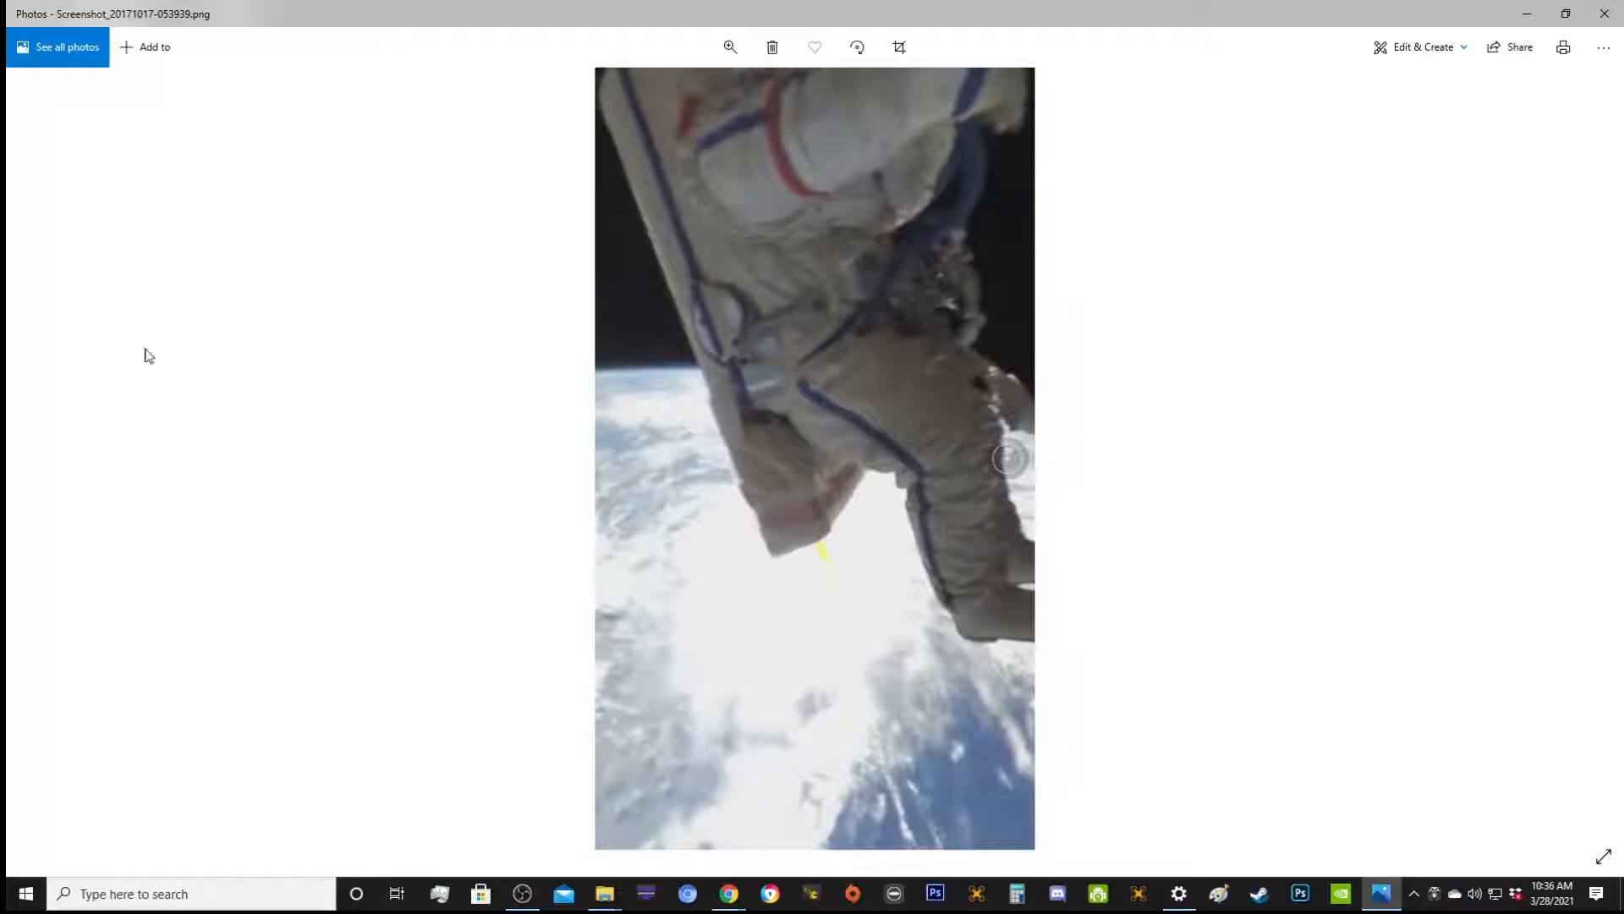
pyautogui.moveTo(49, 460)
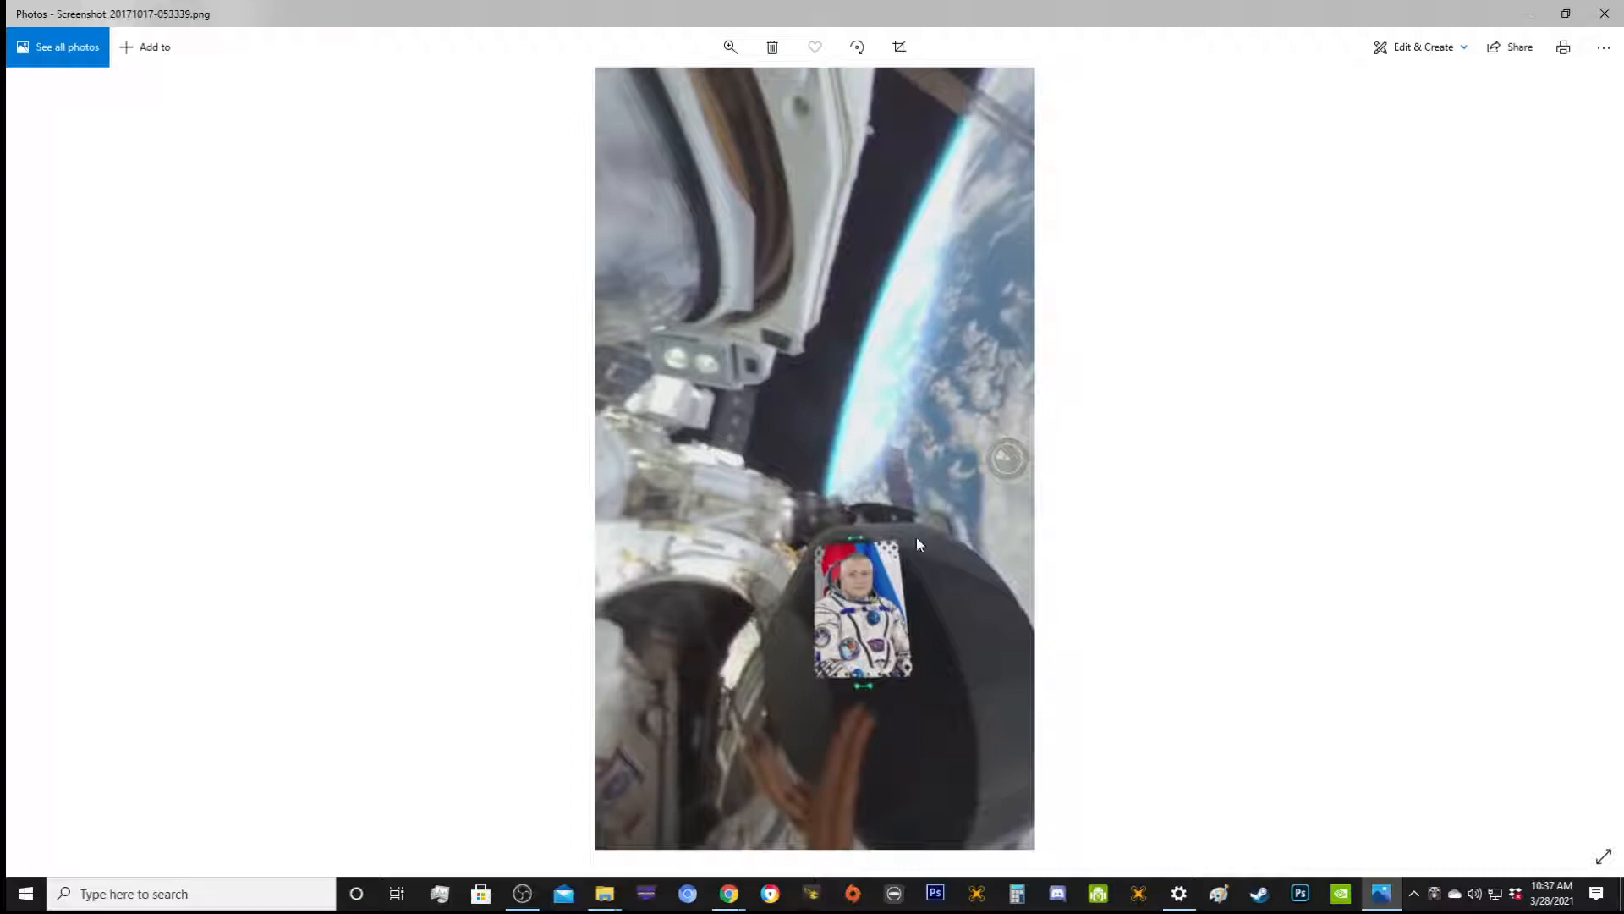
pyautogui.moveTo(942, 189)
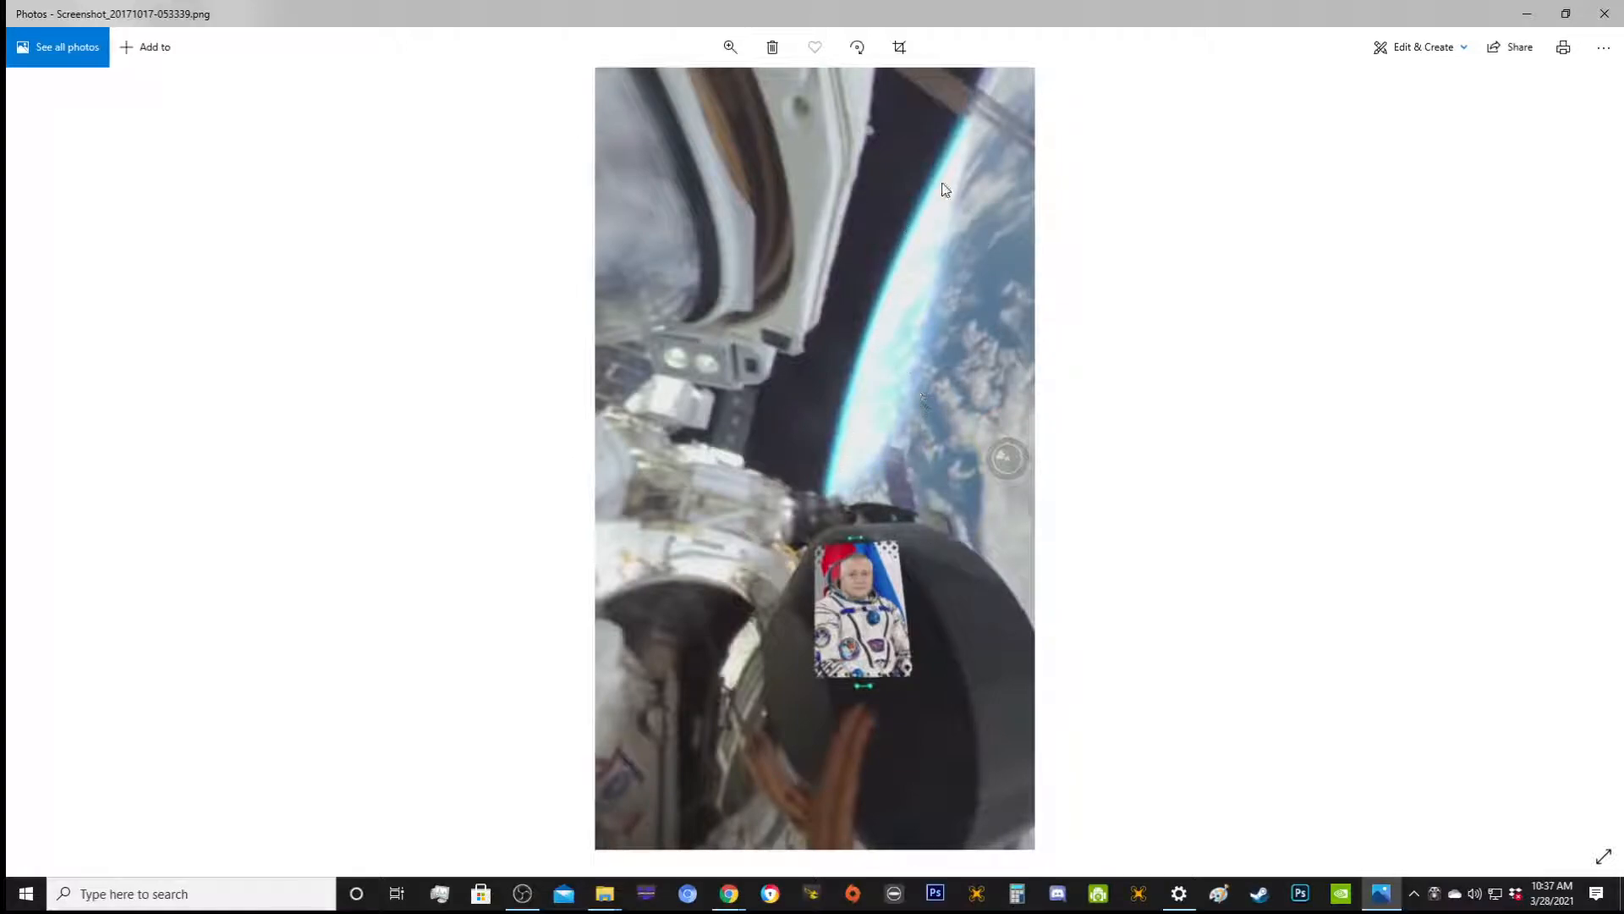
pyautogui.moveTo(991, 80)
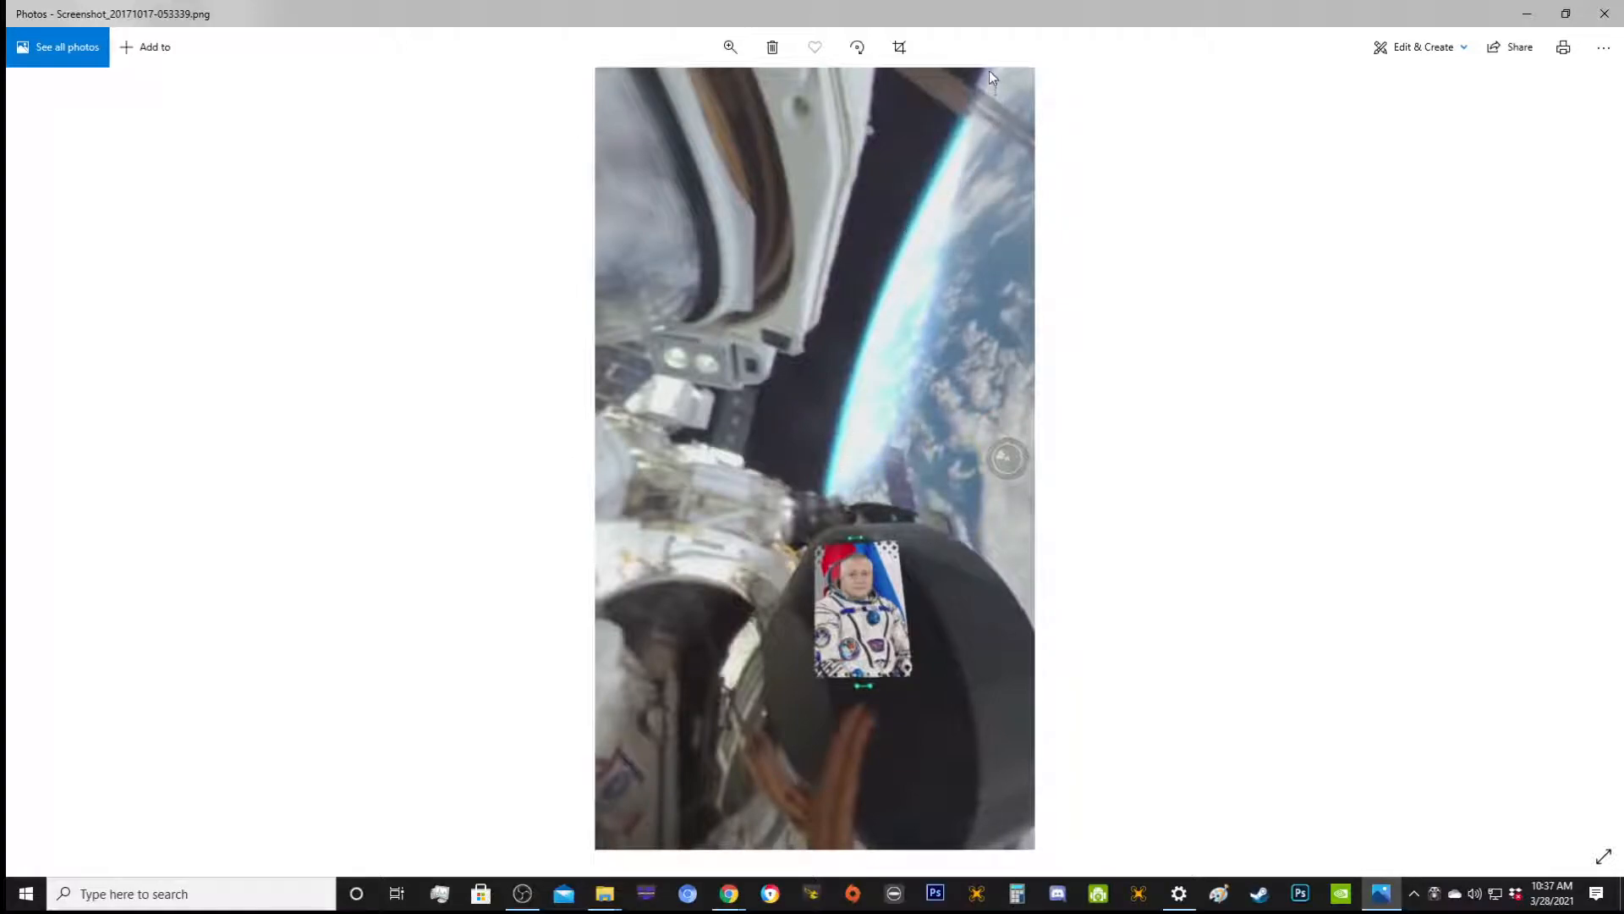
pyautogui.moveTo(888, 321)
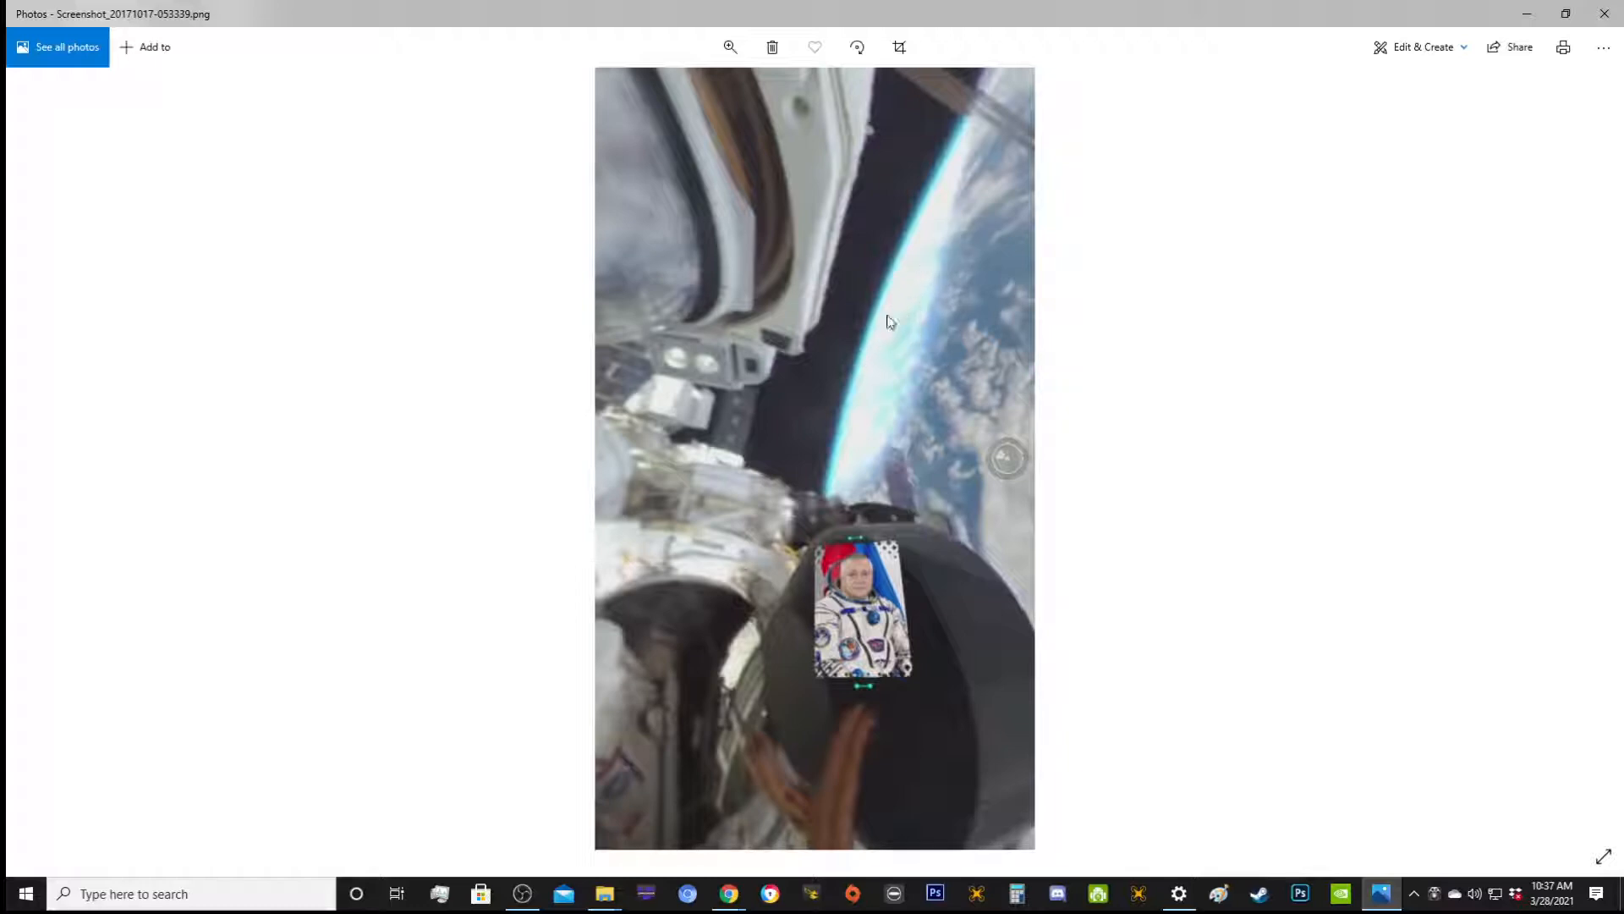
pyautogui.moveTo(910, 394)
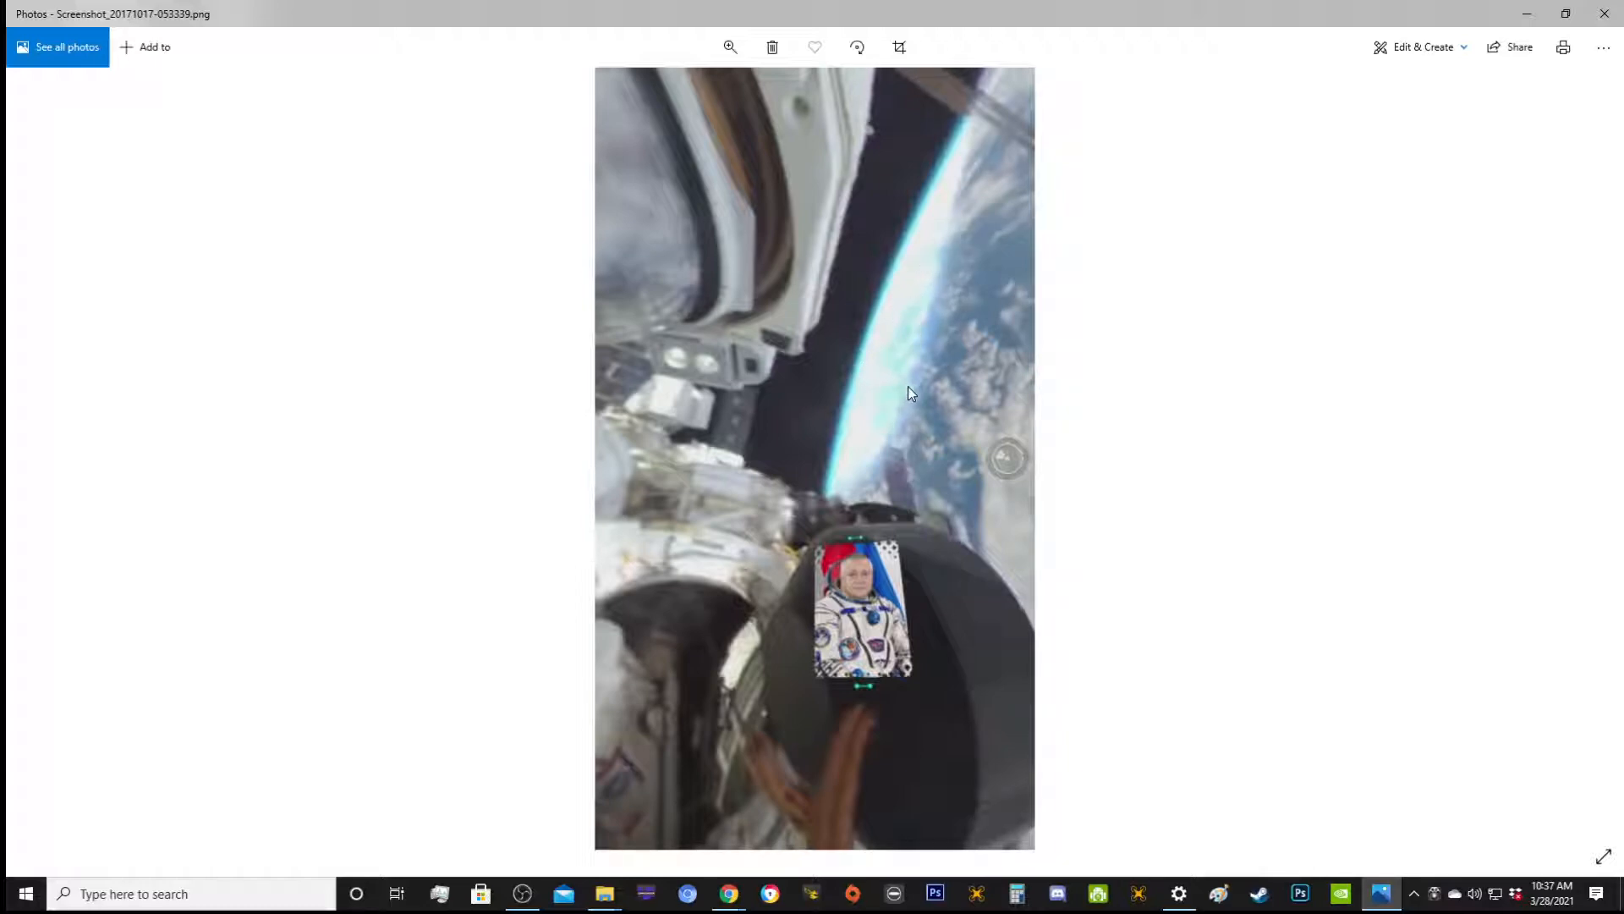
pyautogui.moveTo(989, 91)
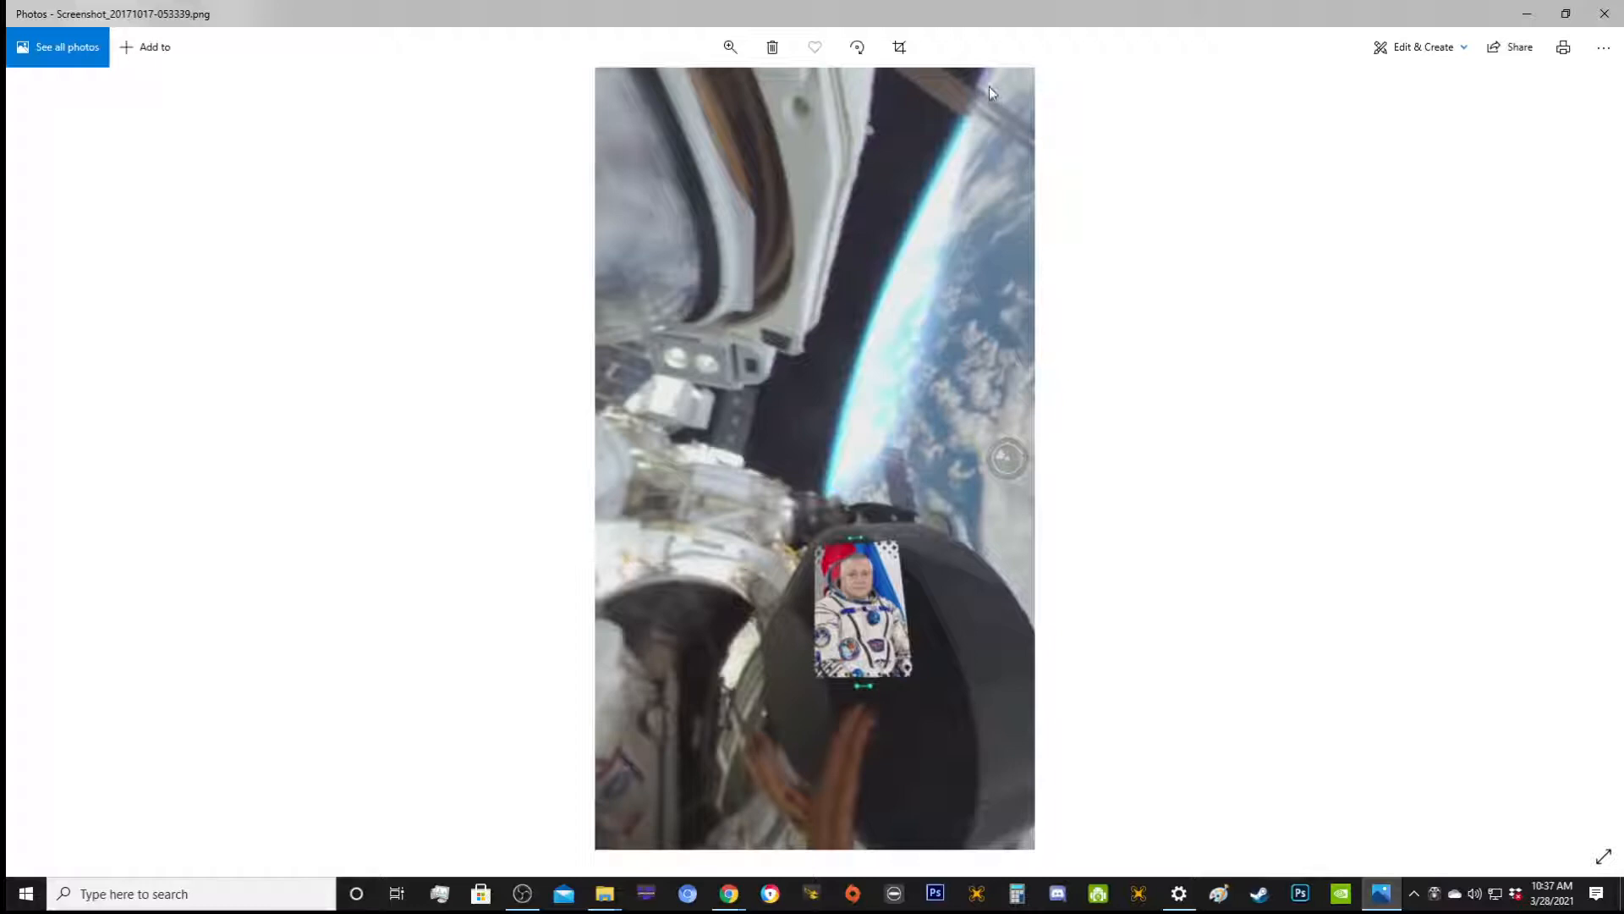
pyautogui.moveTo(896, 384)
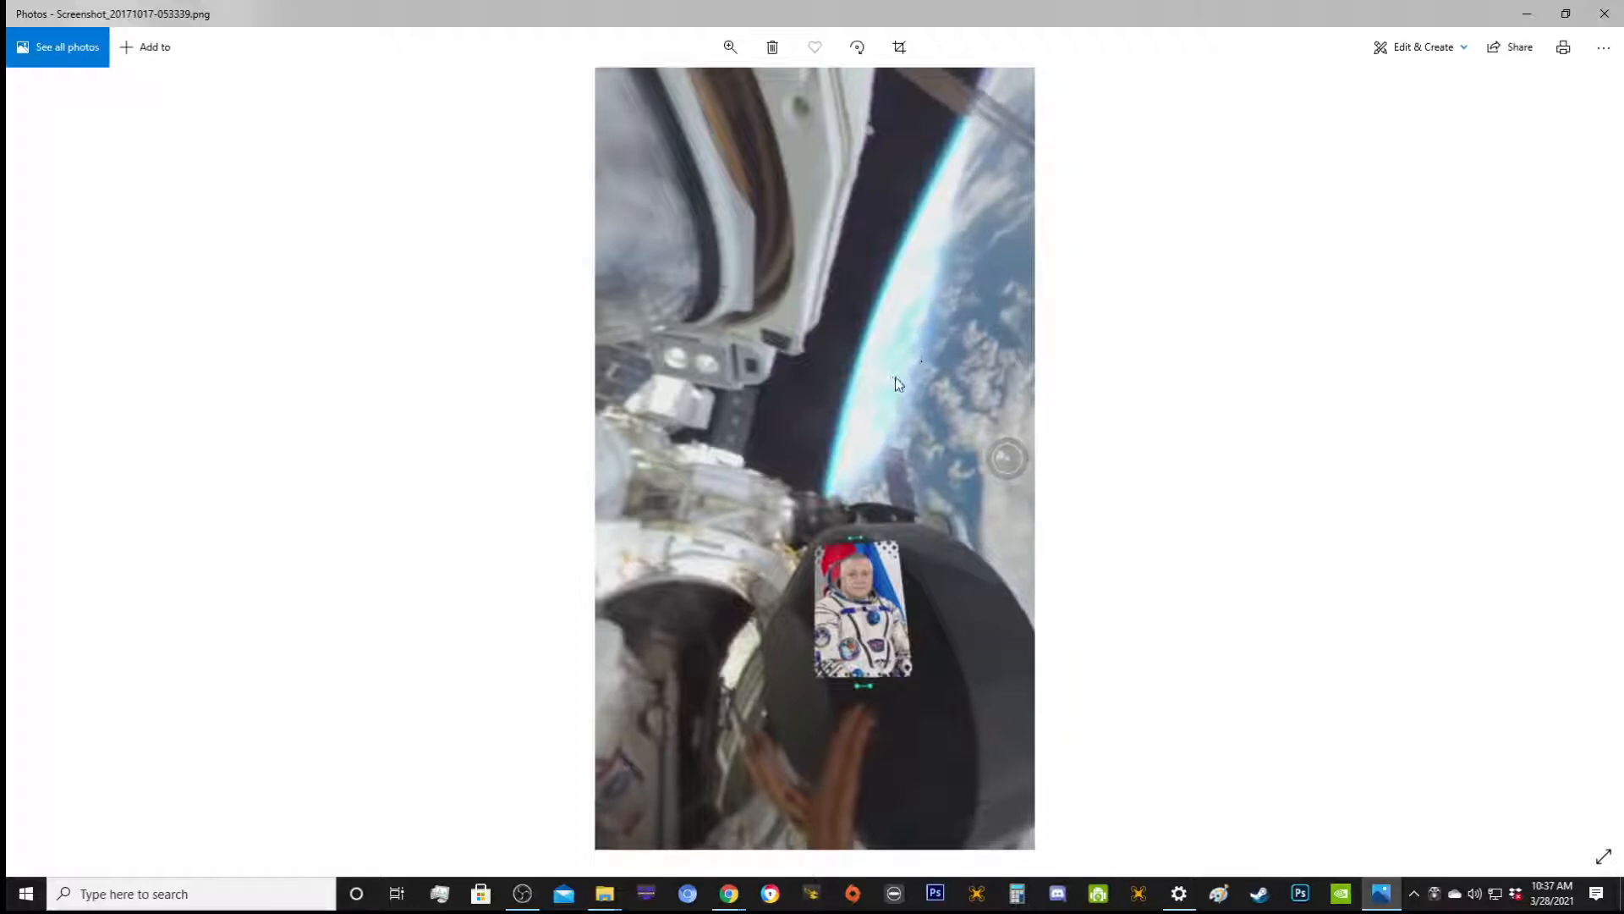
pyautogui.moveTo(1101, 494)
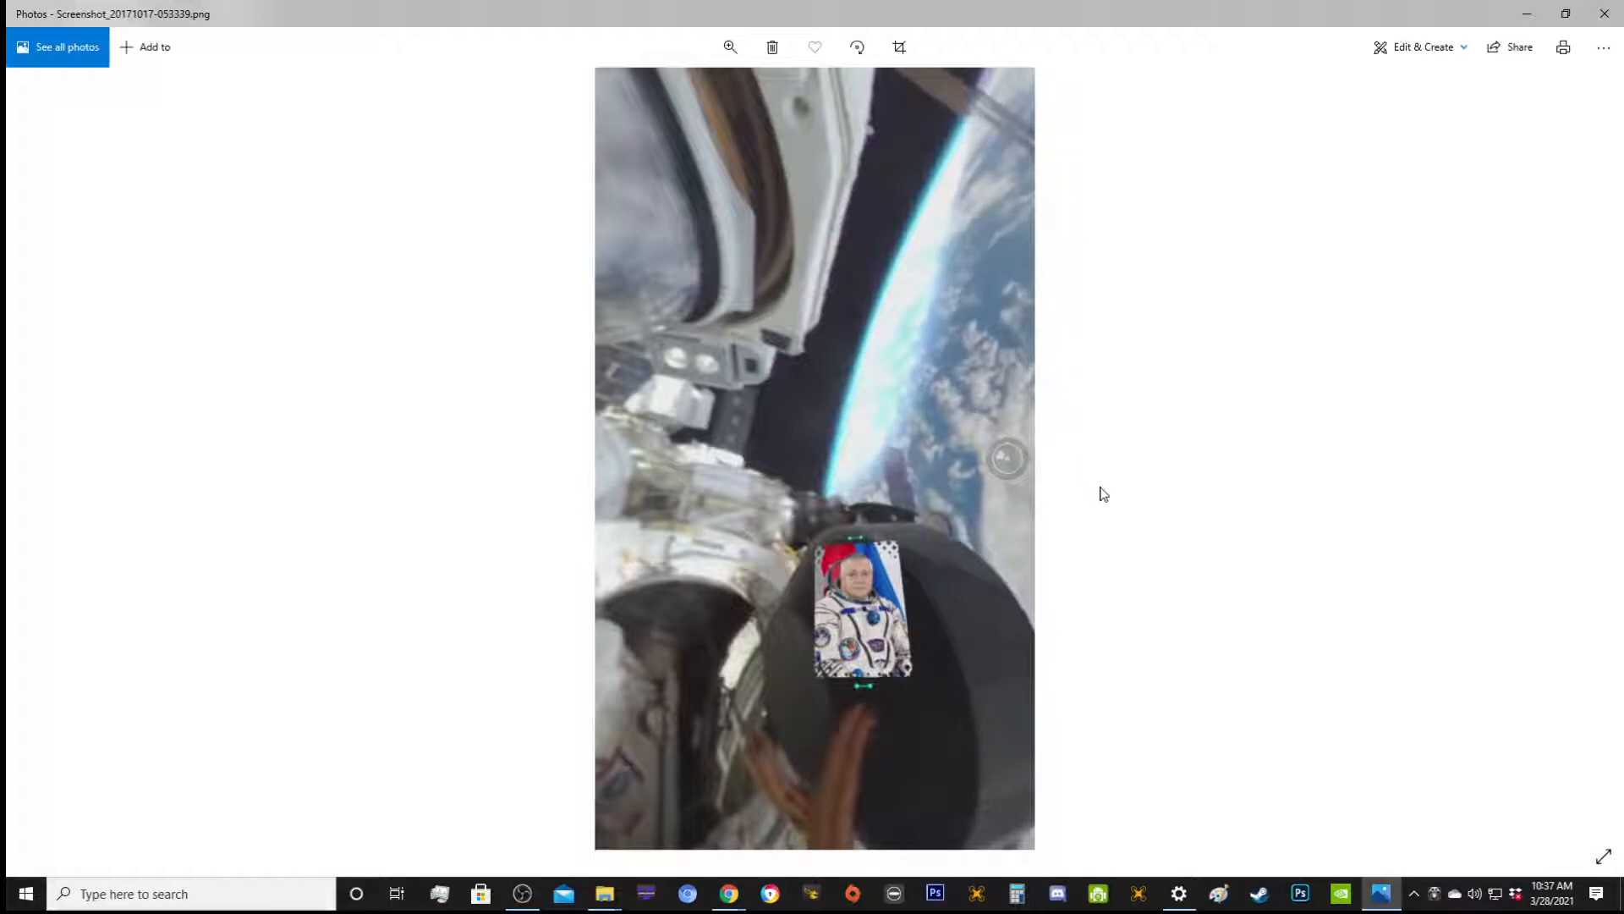
pyautogui.moveTo(920, 343)
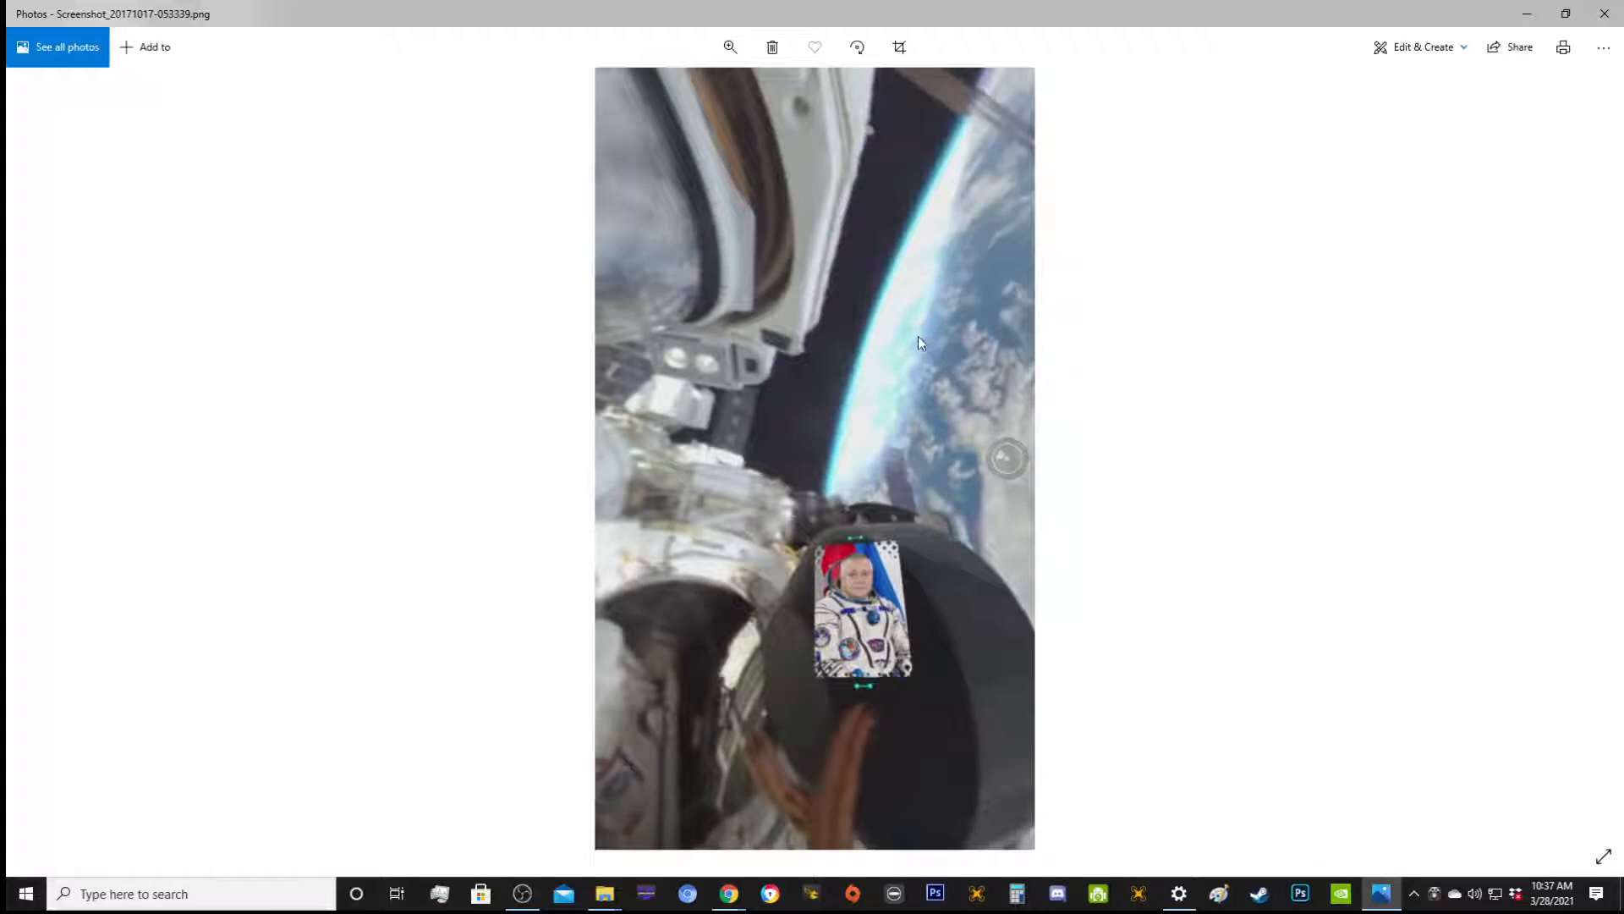
pyautogui.moveTo(962, 327)
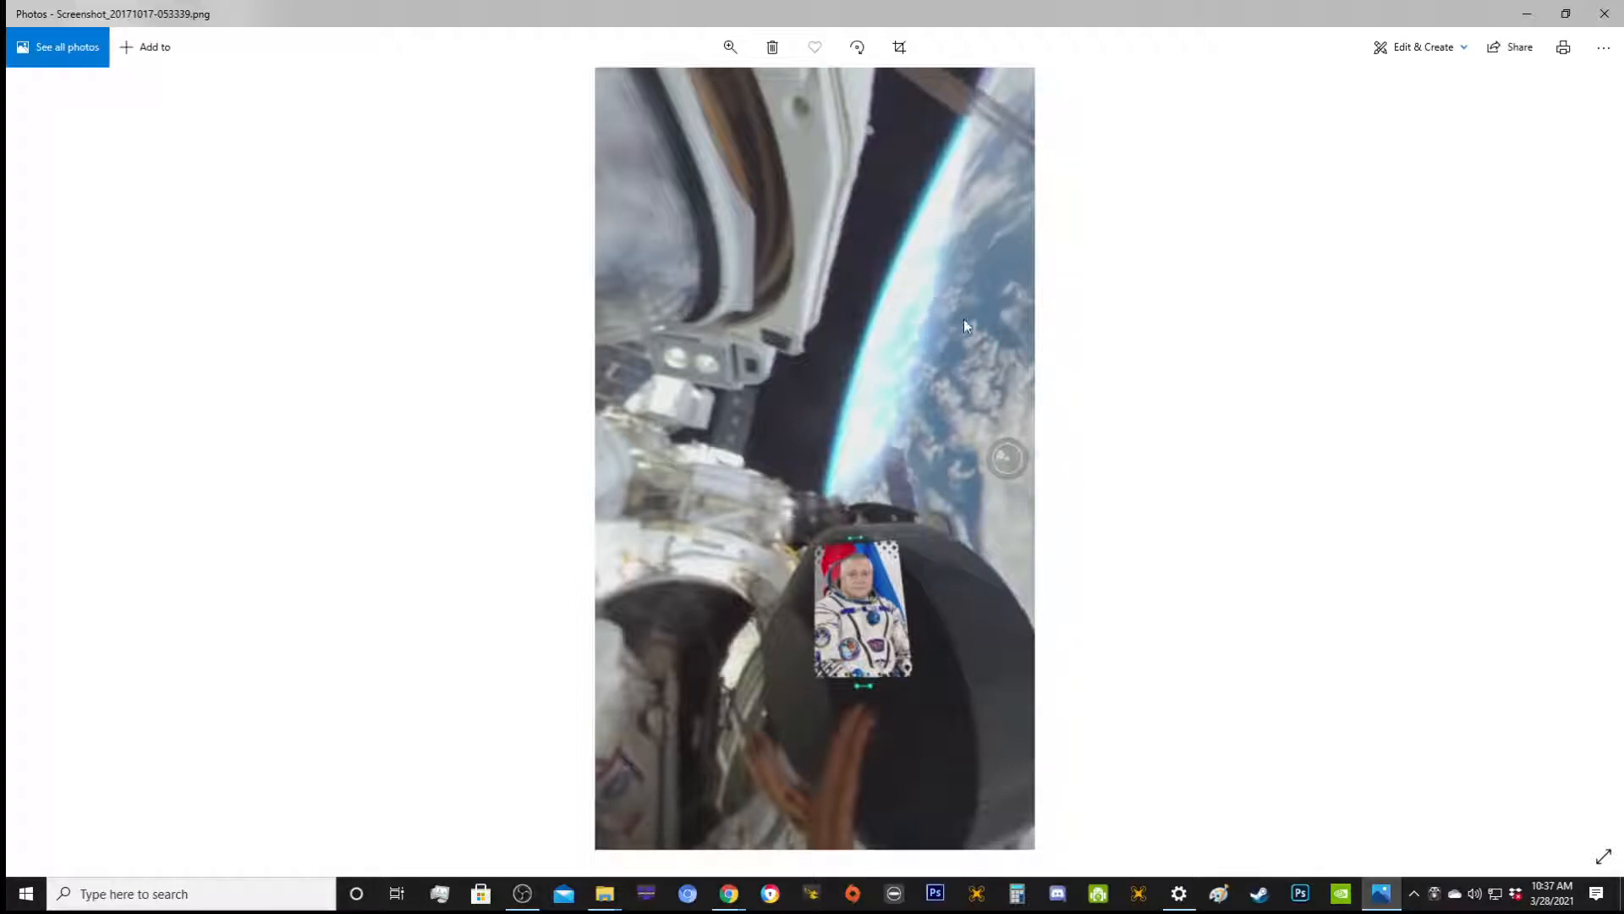
pyautogui.moveTo(957, 348)
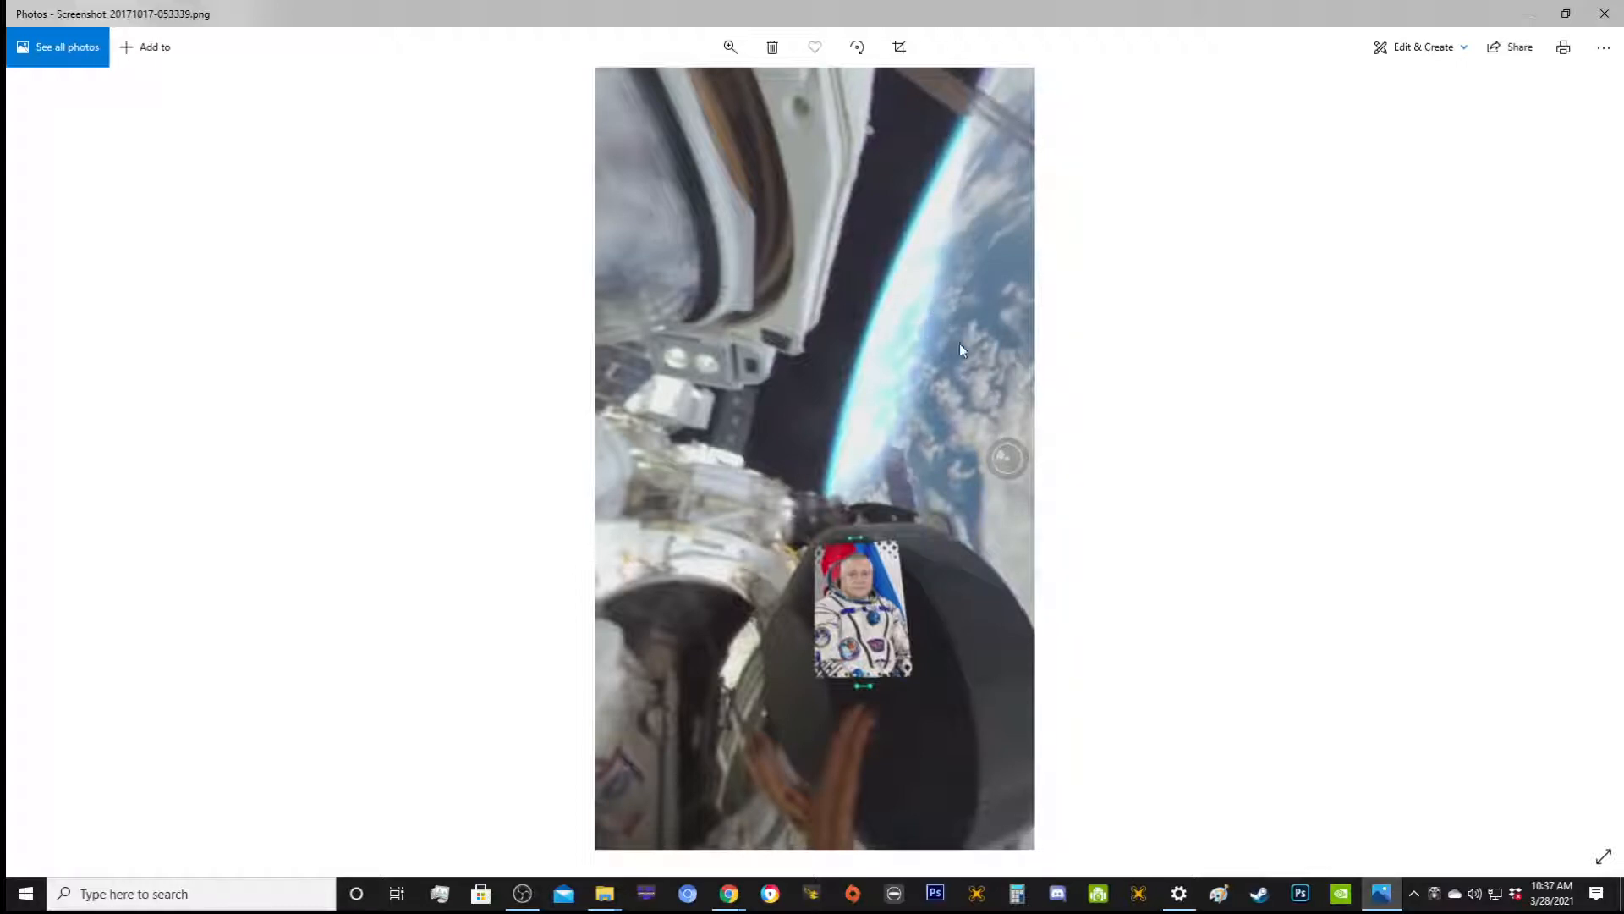
pyautogui.moveTo(749, 384)
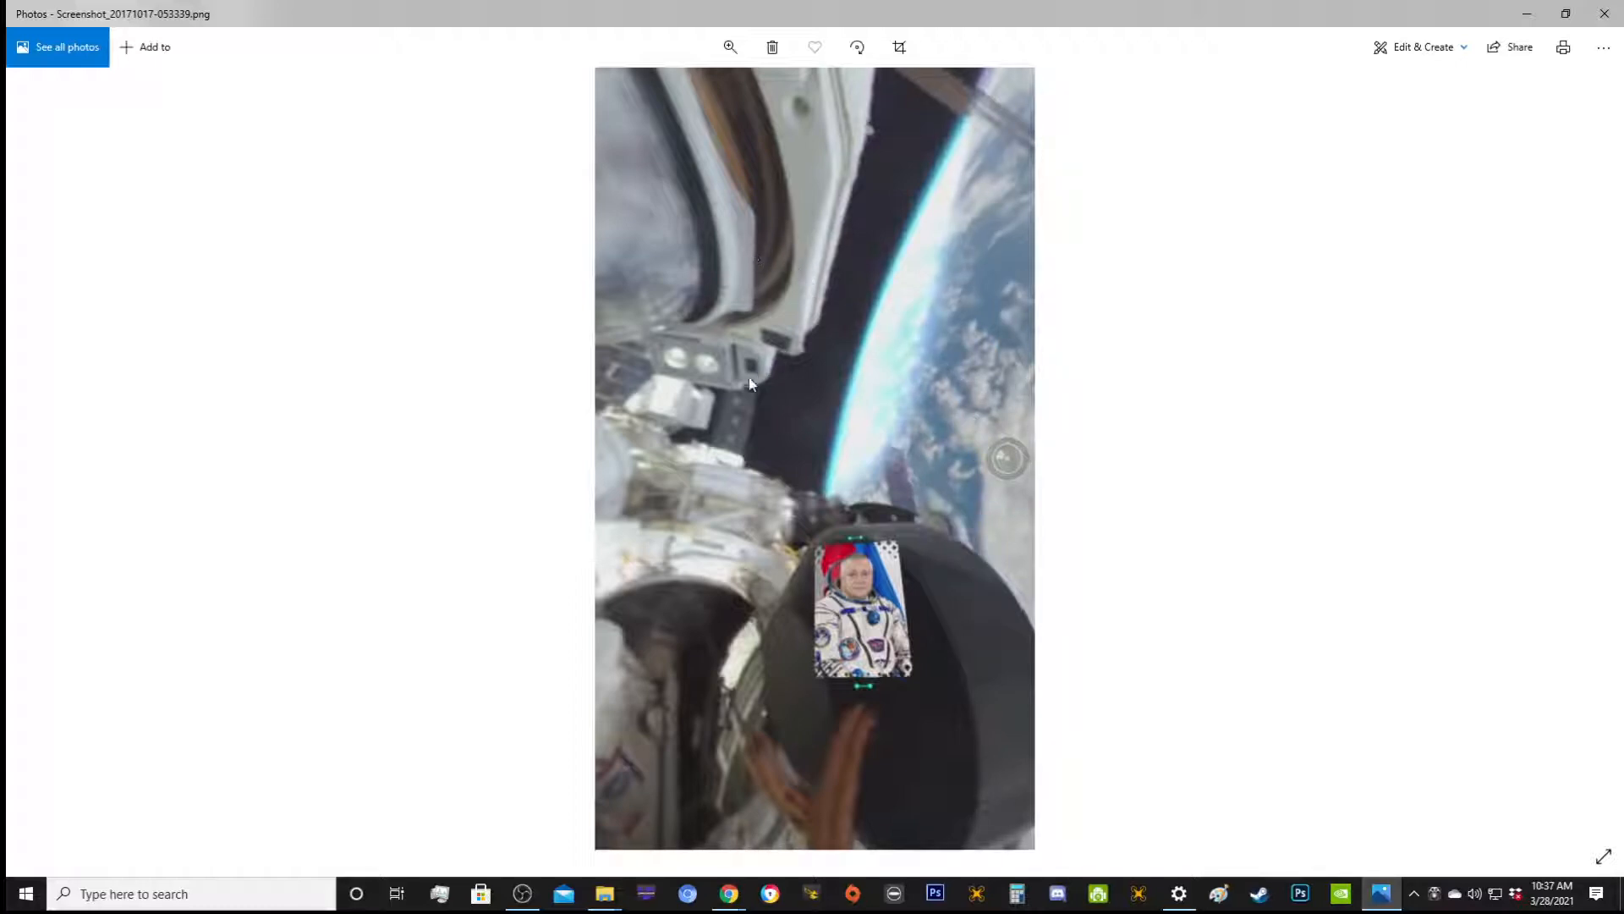
pyautogui.moveTo(782, 223)
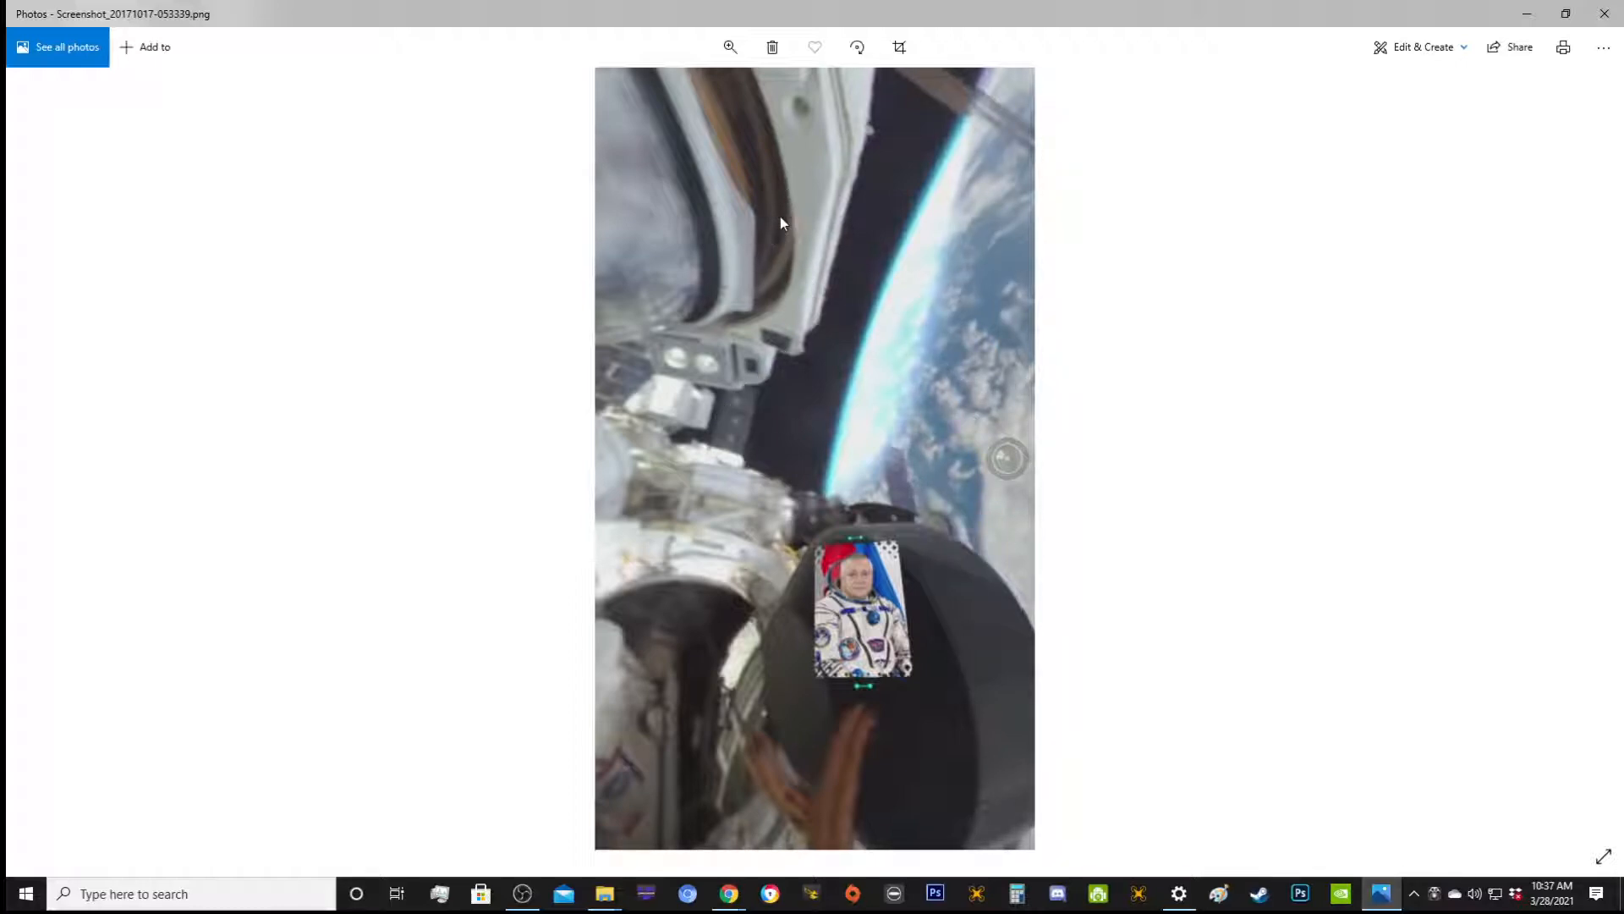
pyautogui.moveTo(726, 233)
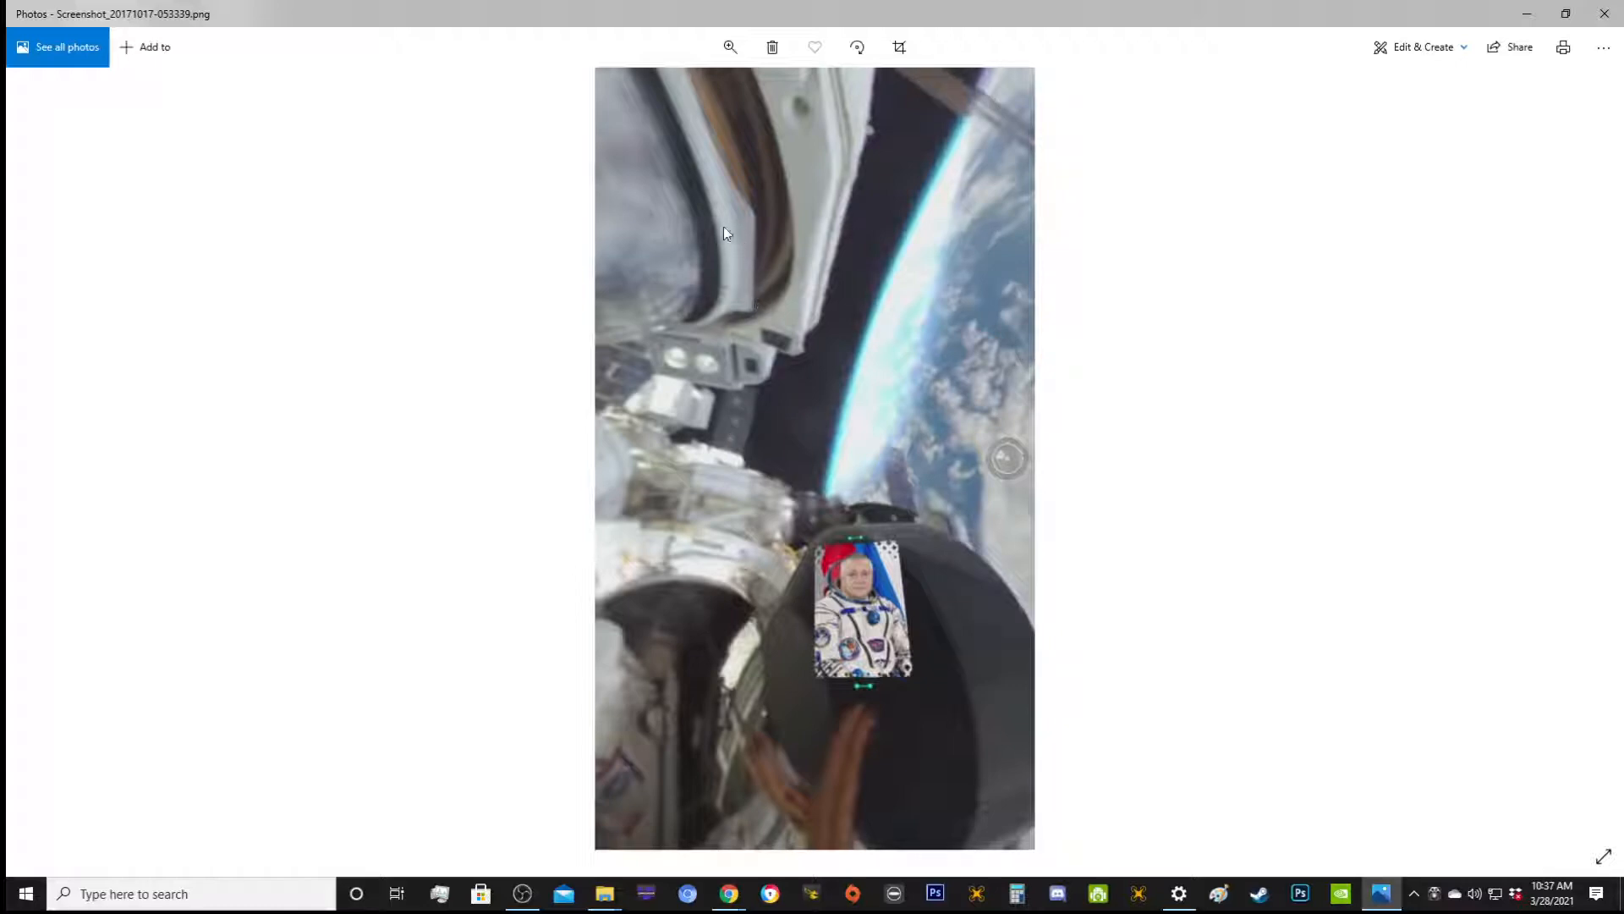
pyautogui.moveTo(824, 145)
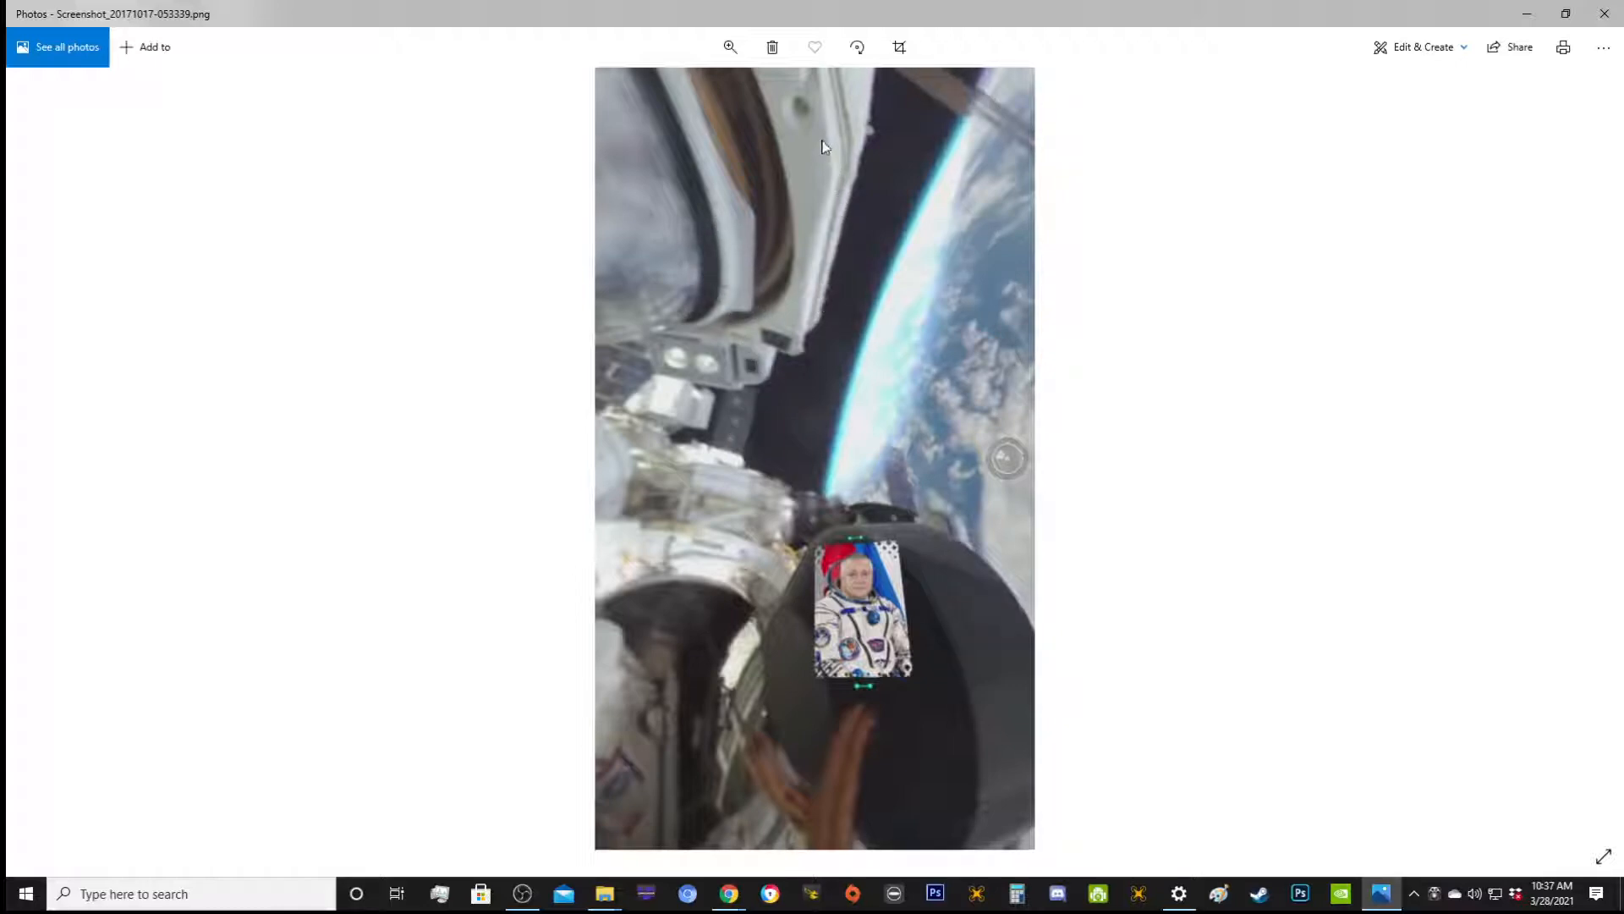
pyautogui.moveTo(797, 92)
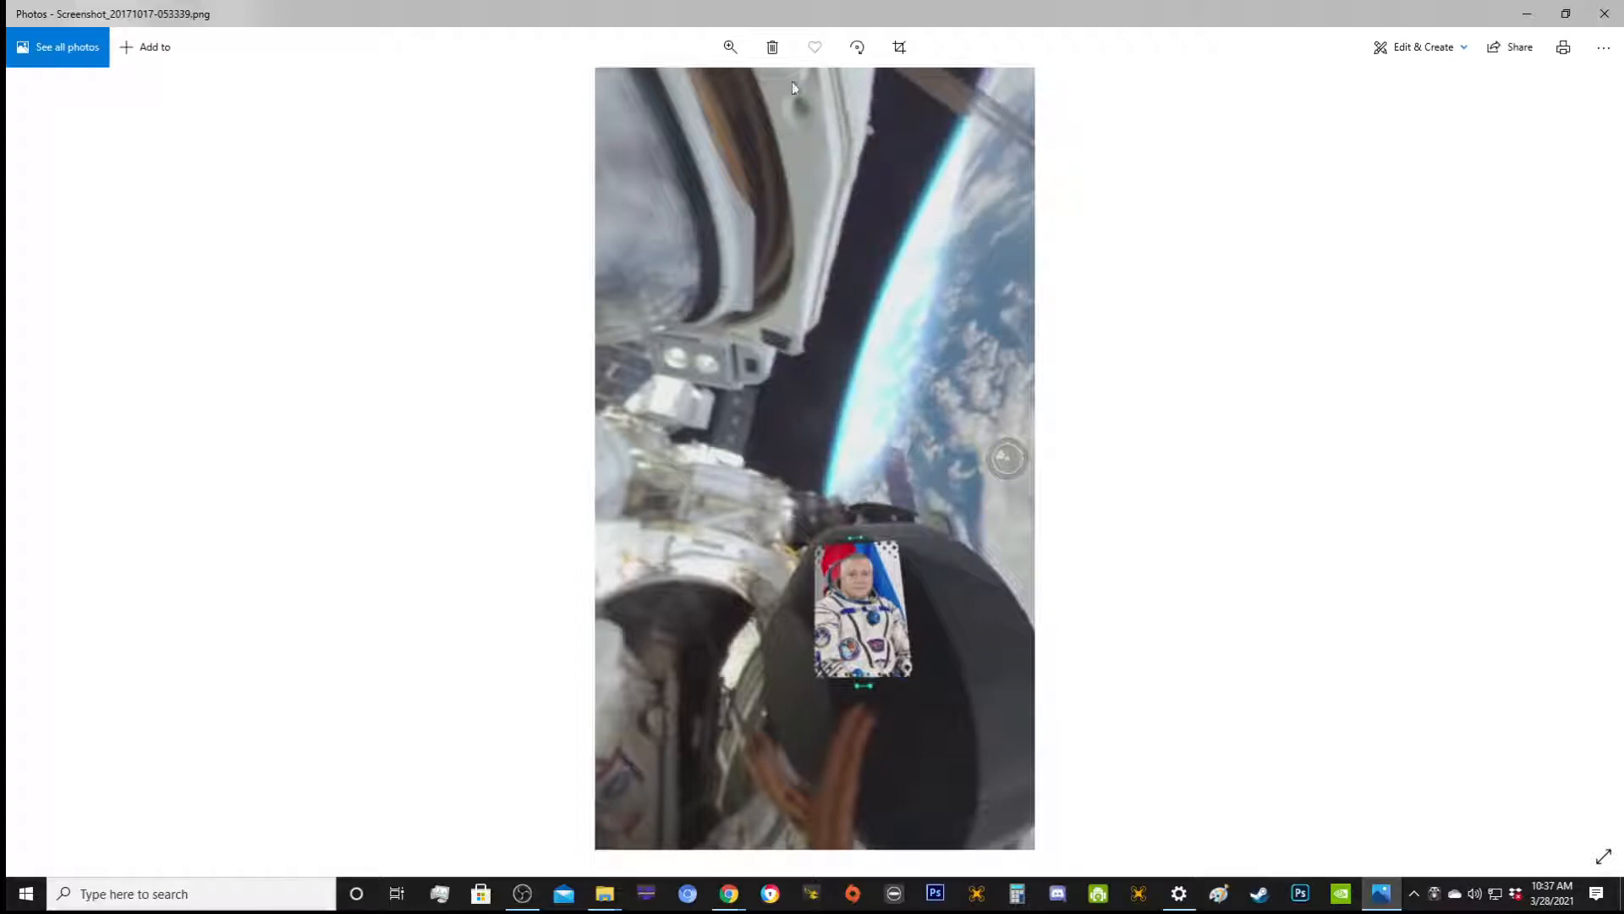
pyautogui.moveTo(751, 98)
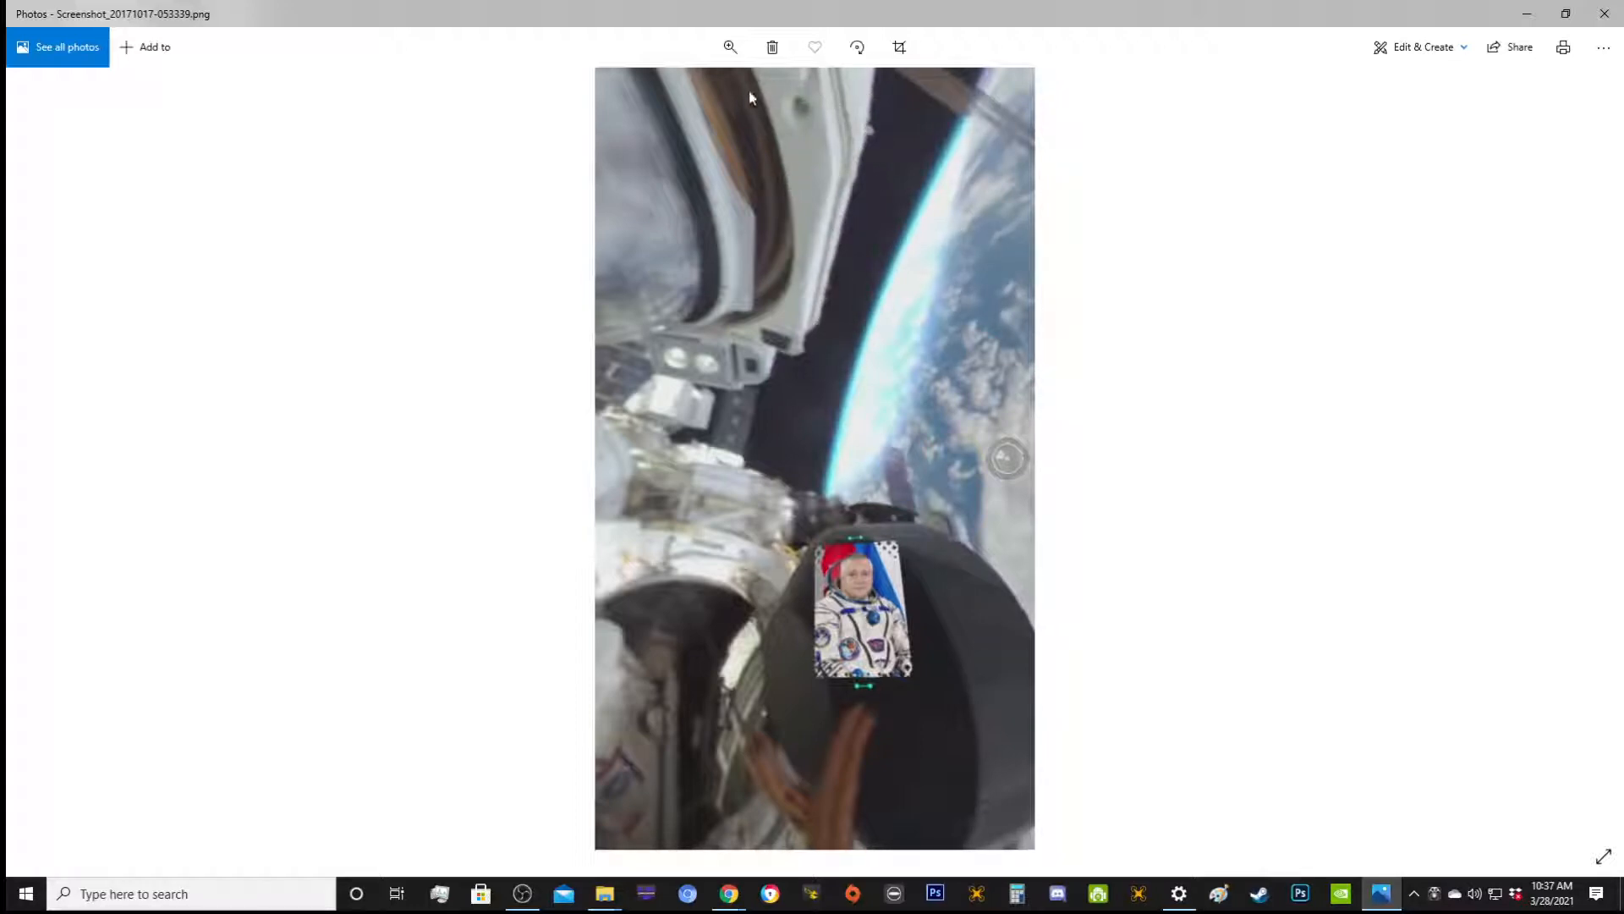
pyautogui.moveTo(772, 230)
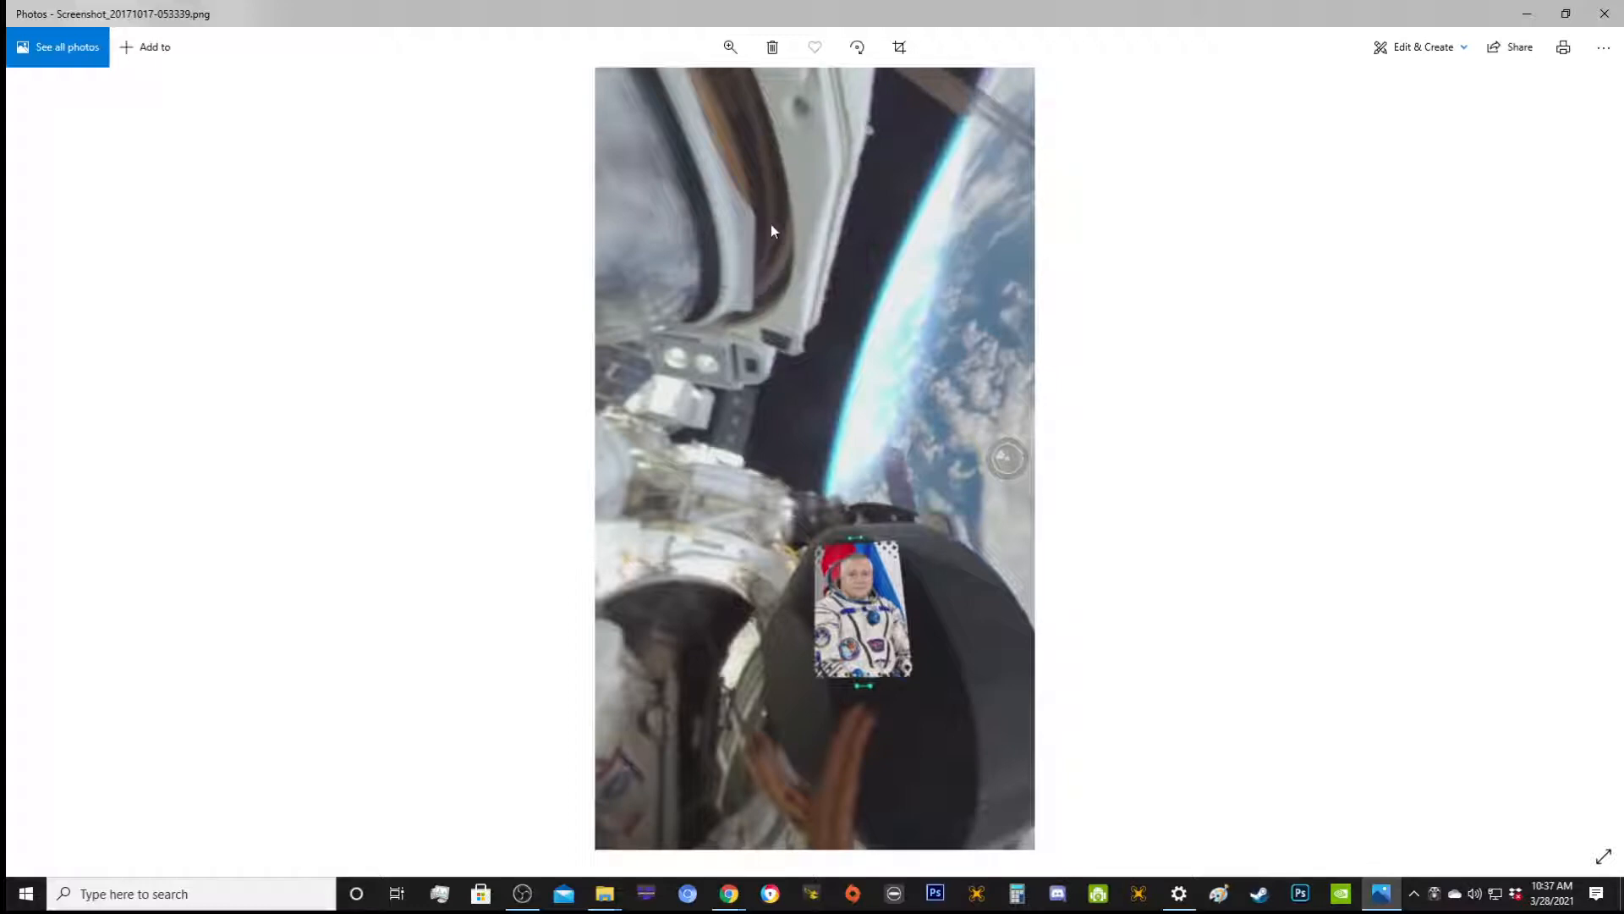
pyautogui.moveTo(728, 260)
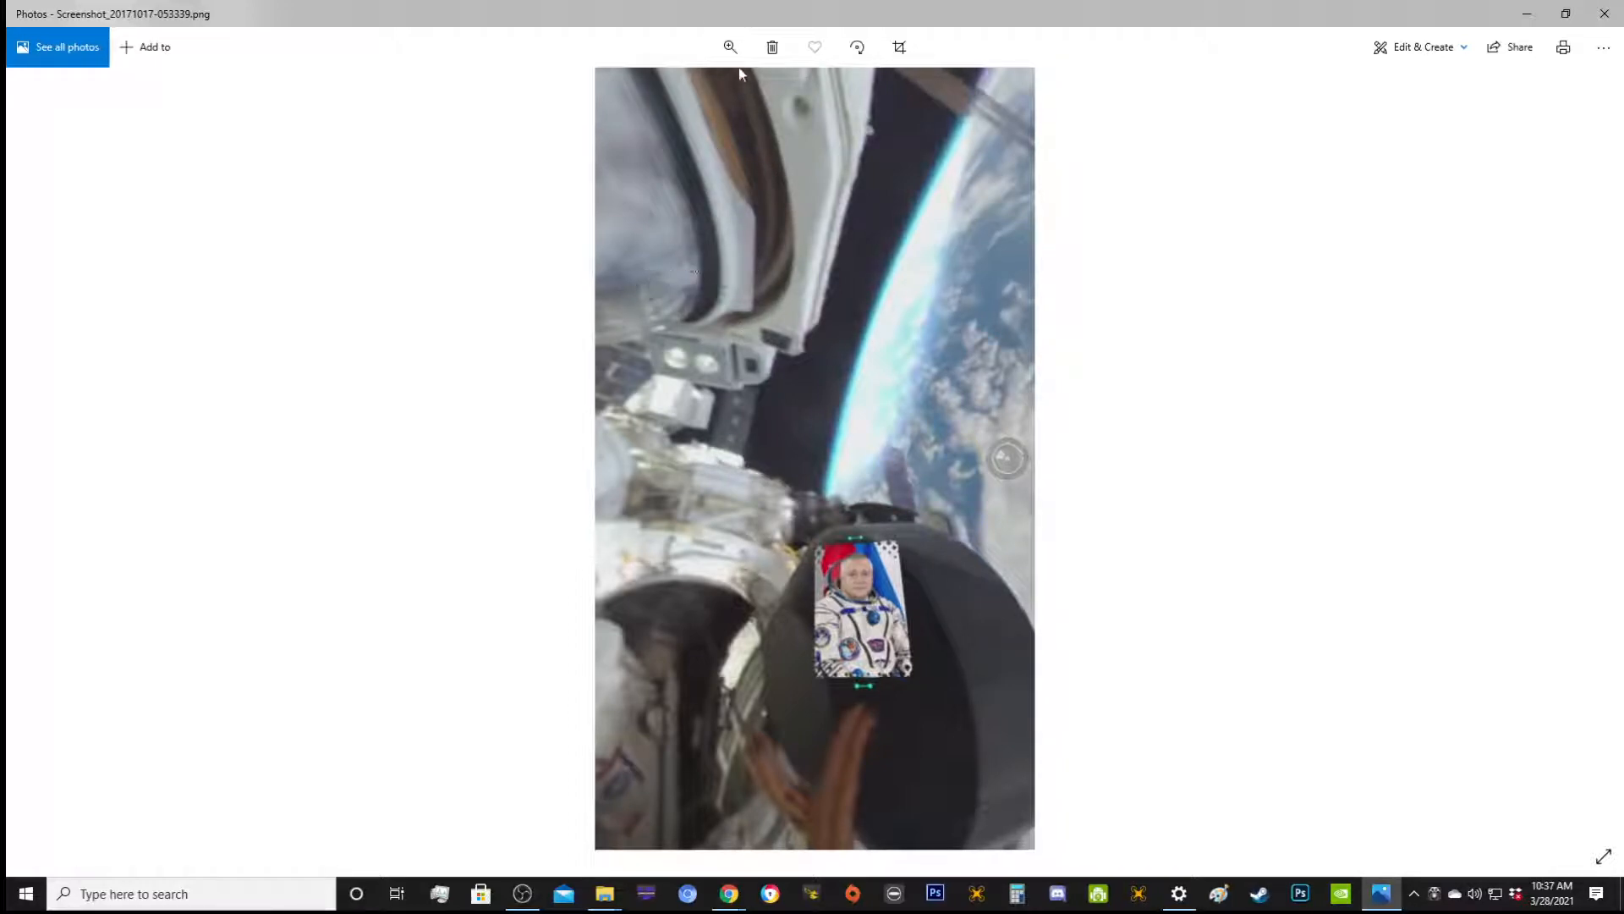
pyautogui.moveTo(771, 306)
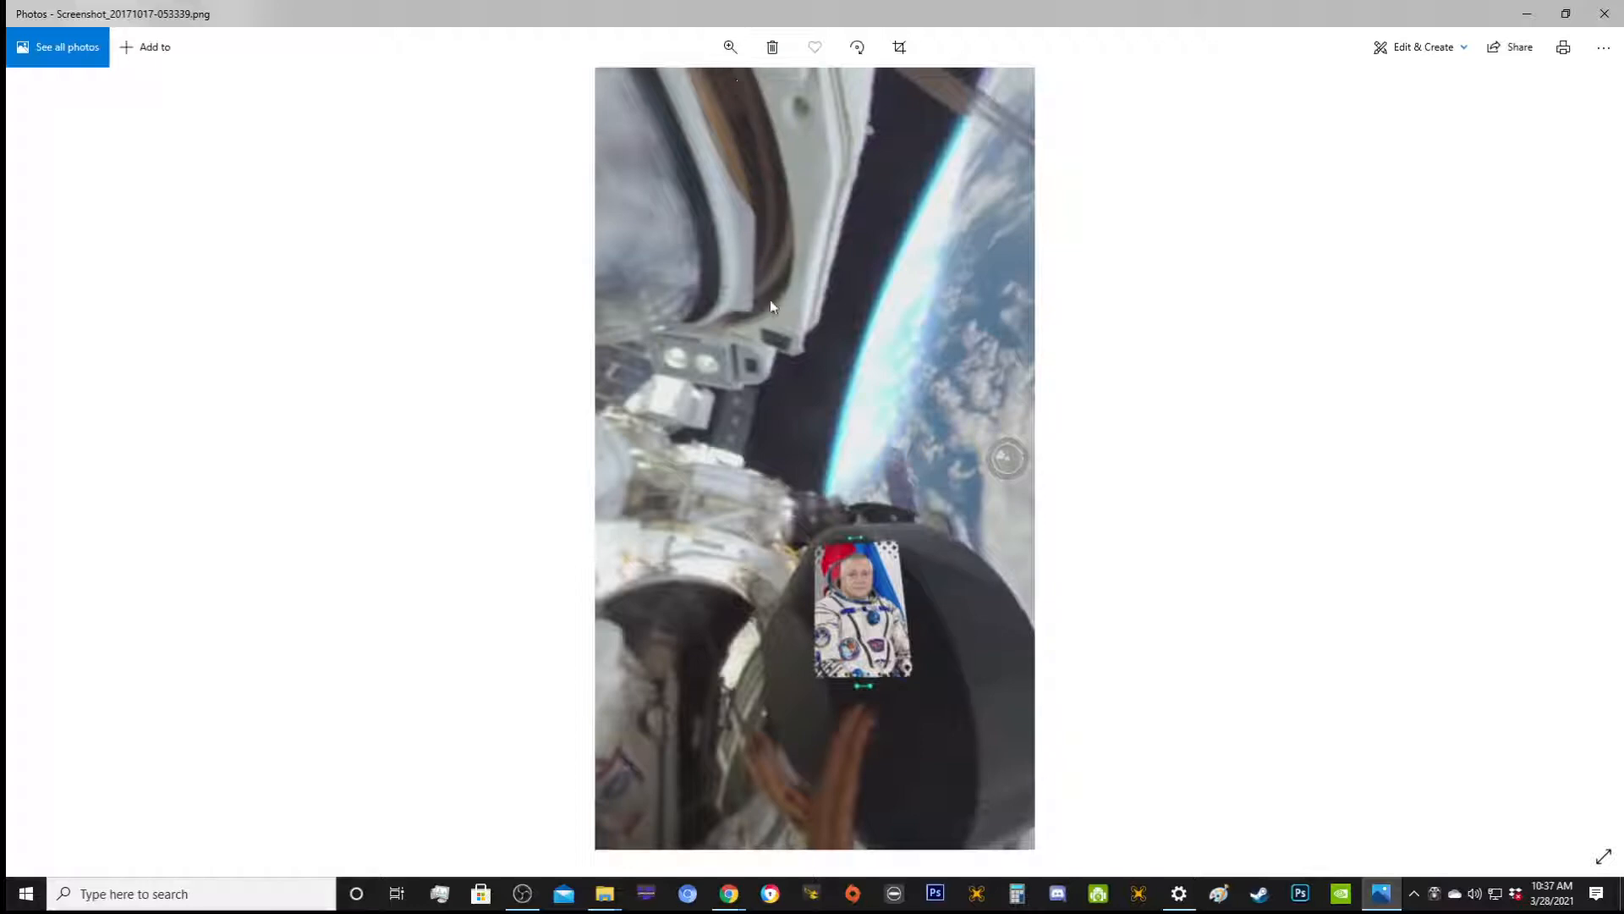
pyautogui.moveTo(797, 256)
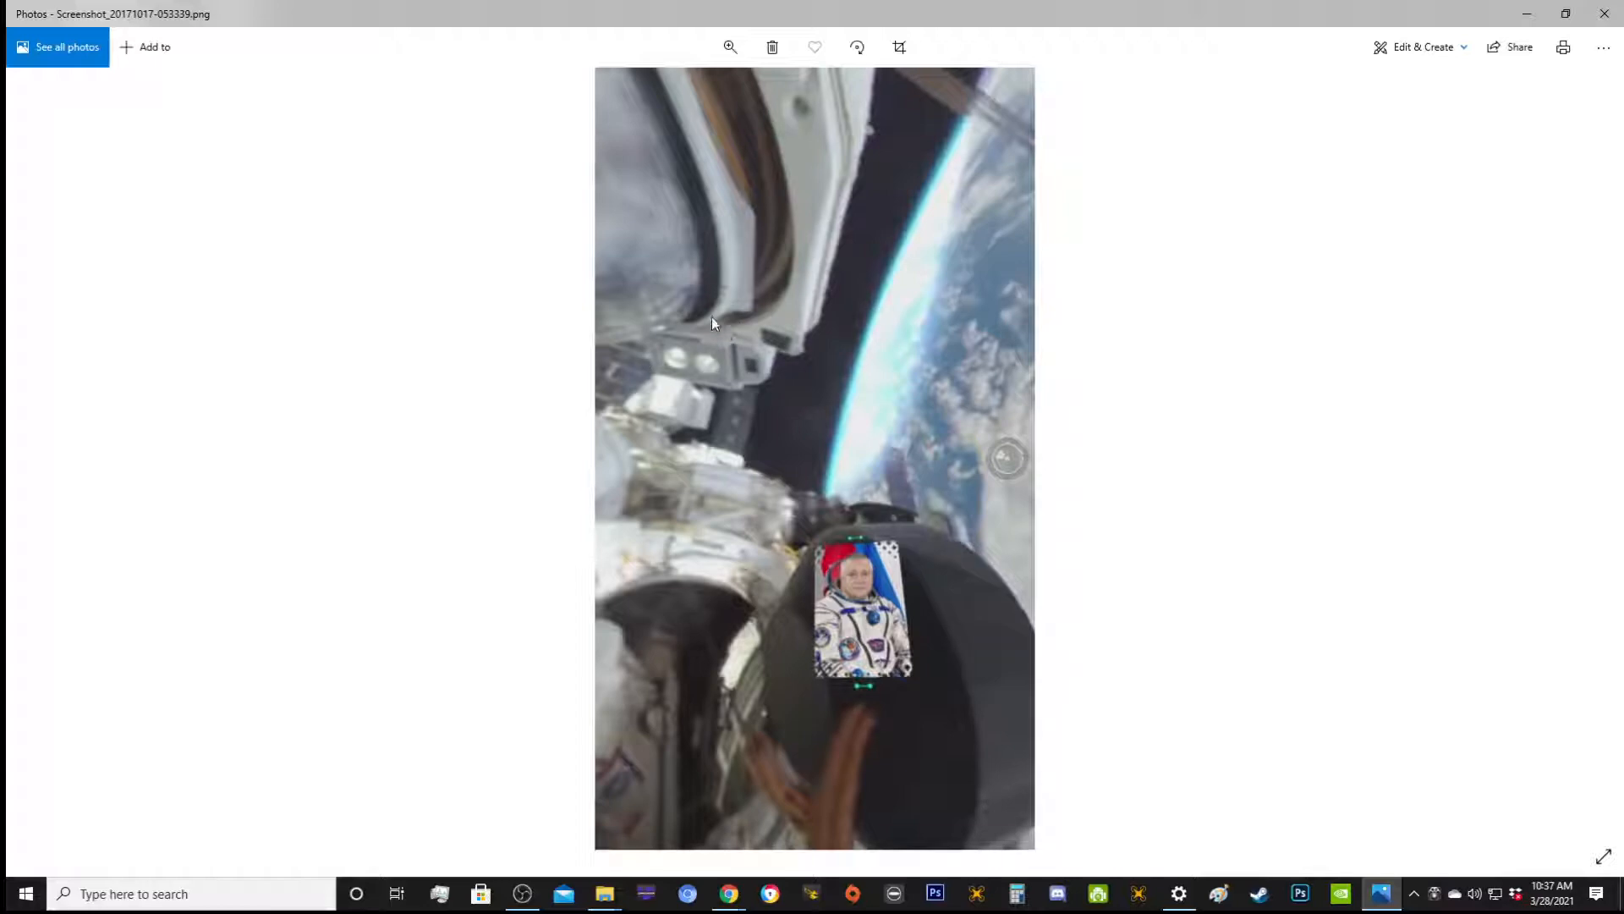
pyautogui.moveTo(741, 252)
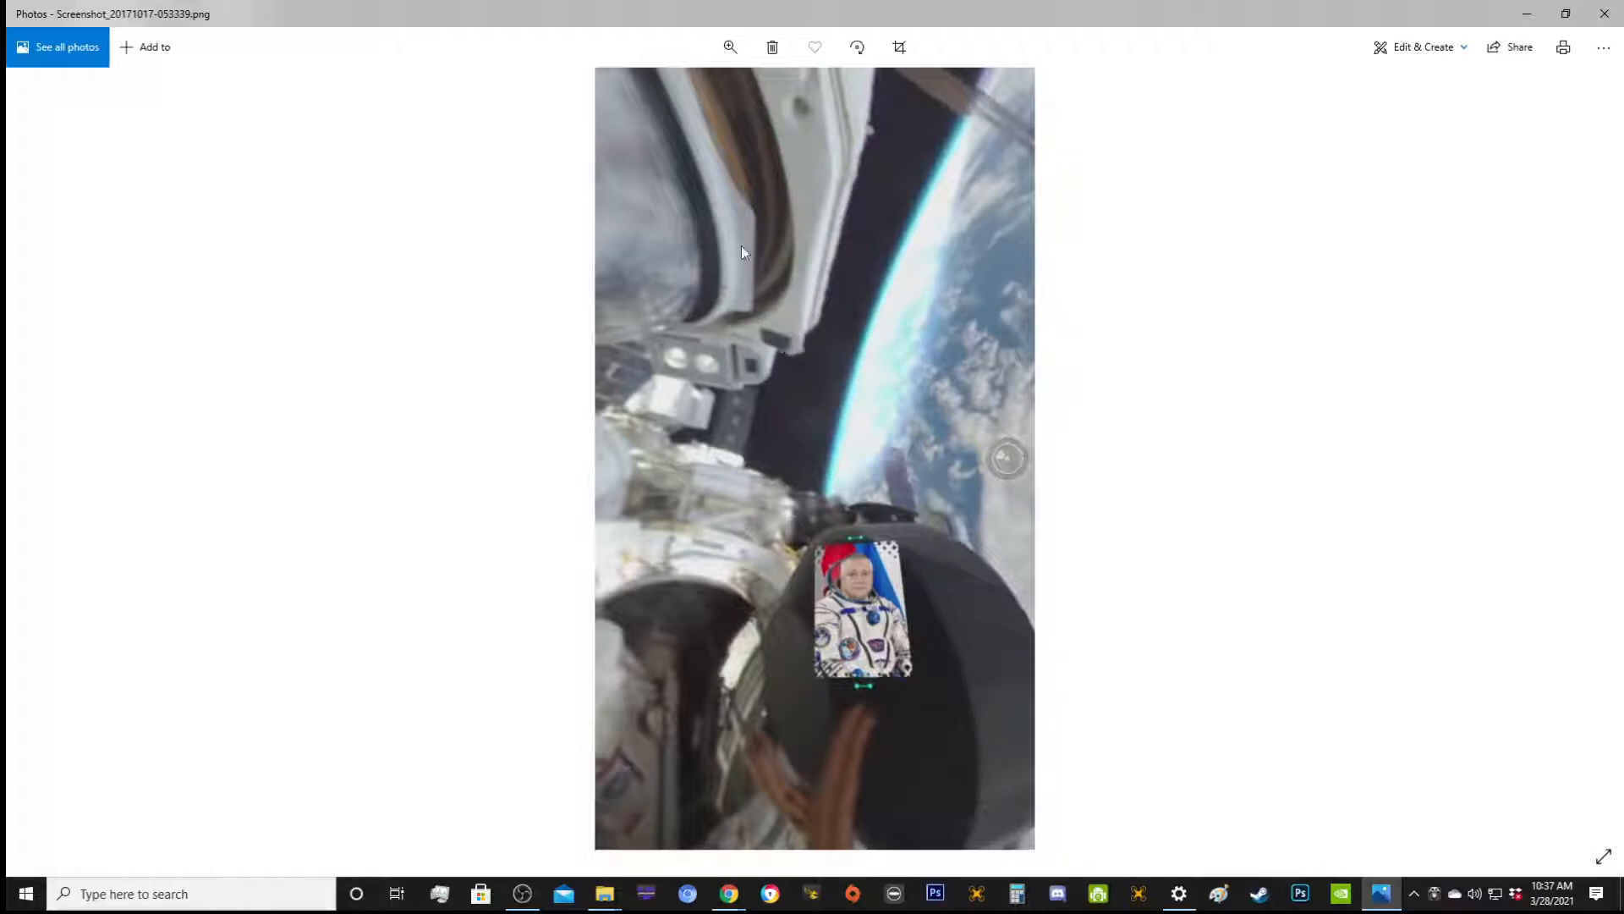
pyautogui.moveTo(806, 187)
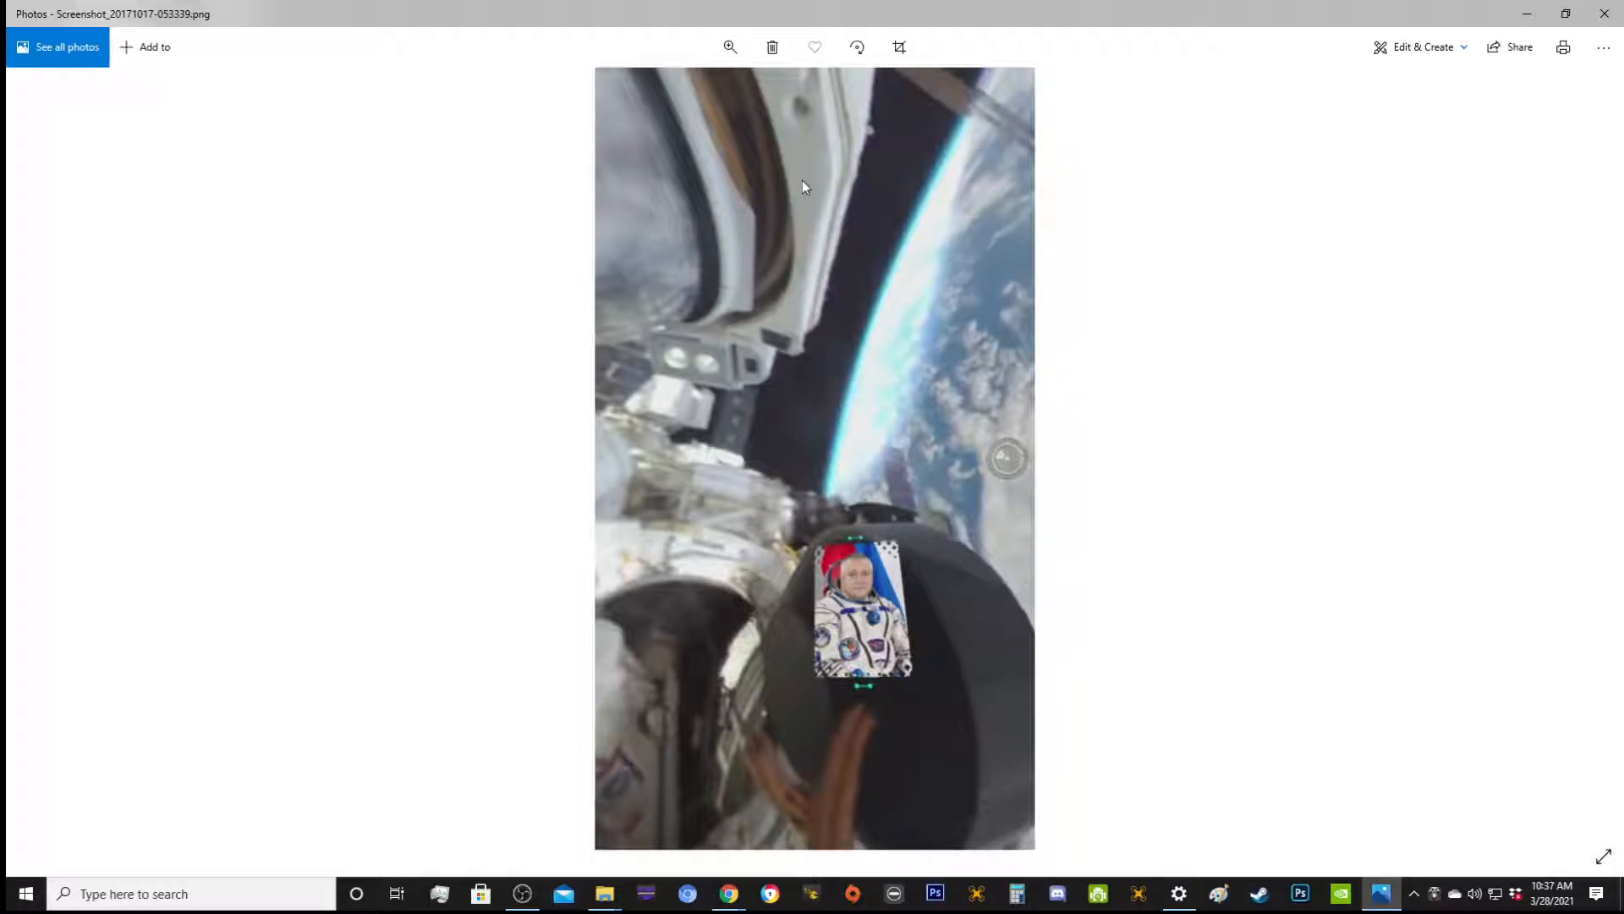
pyautogui.moveTo(47, 460)
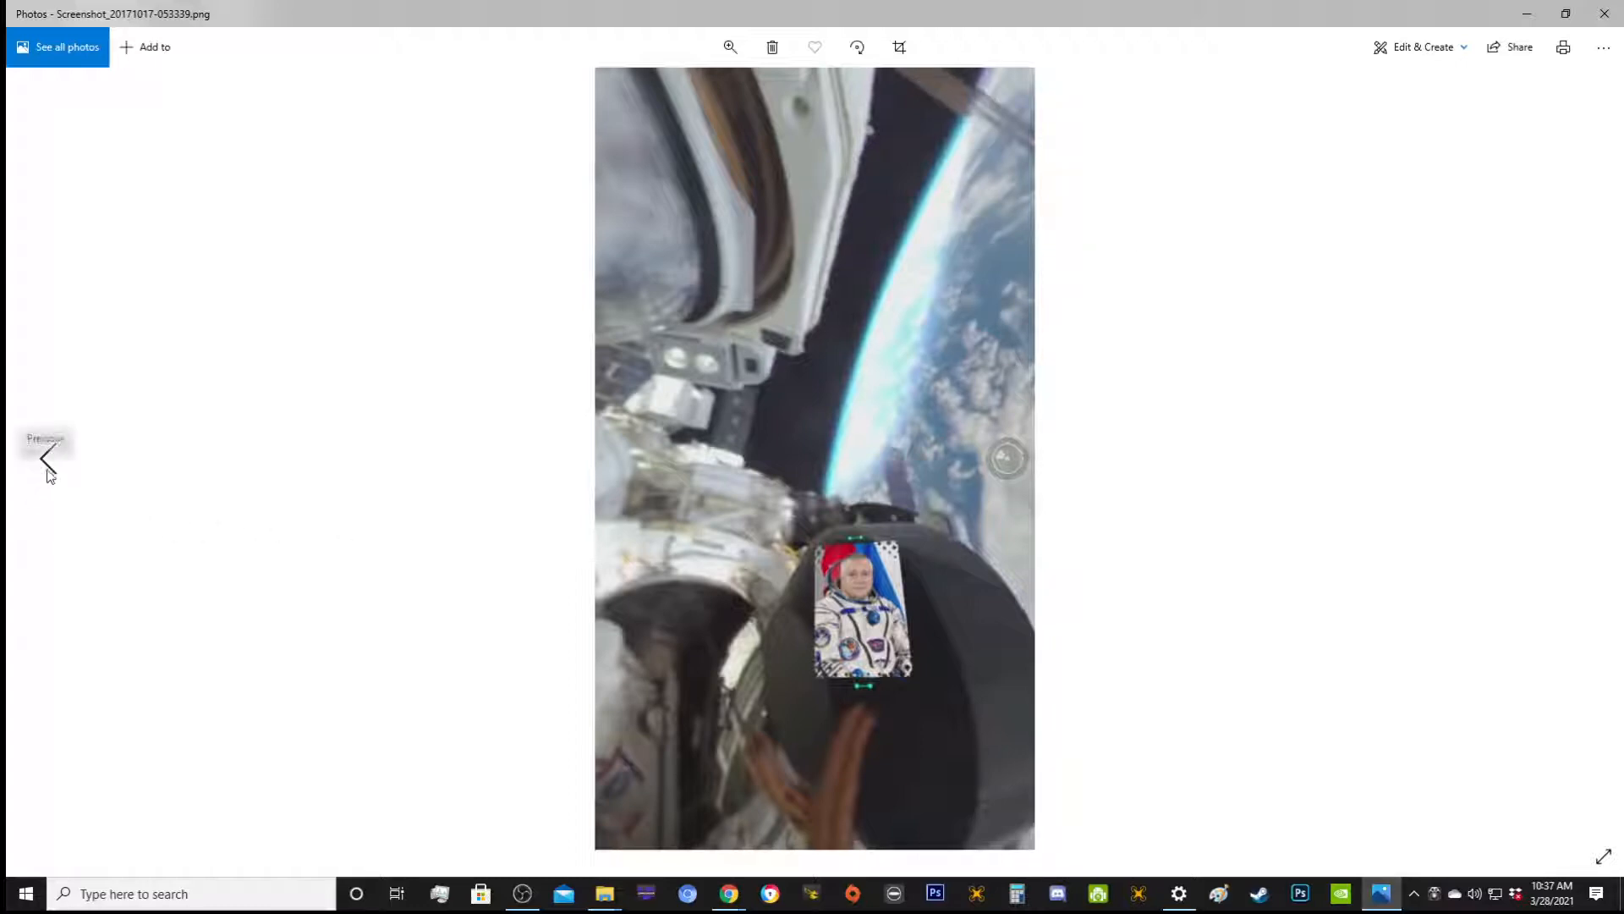
pyautogui.moveTo(782, 344)
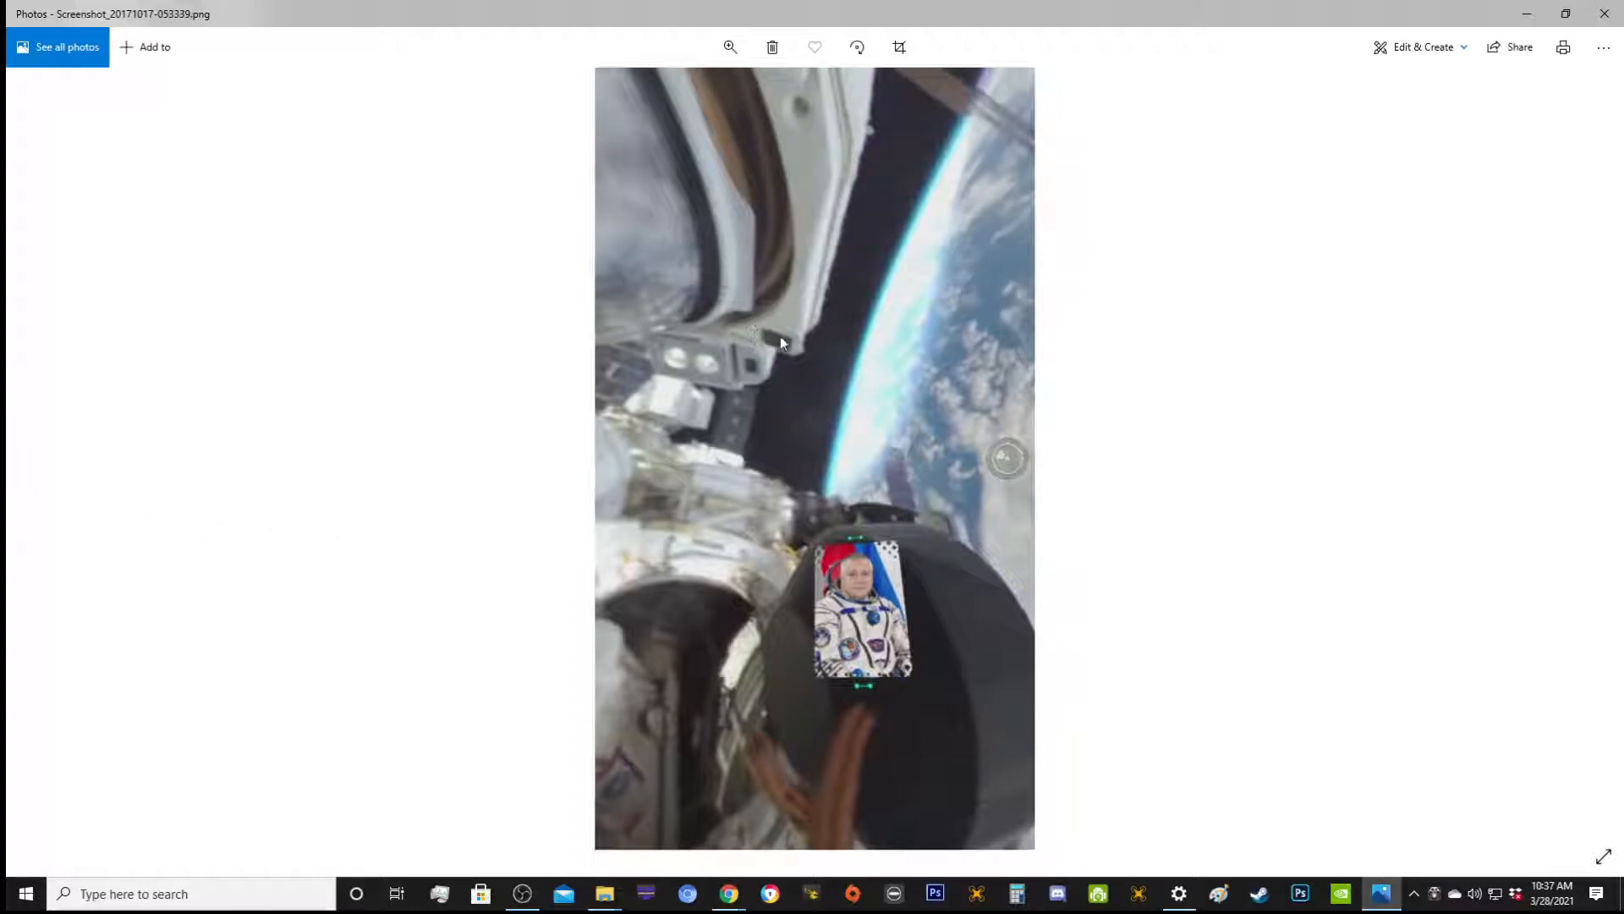
pyautogui.moveTo(813, 352)
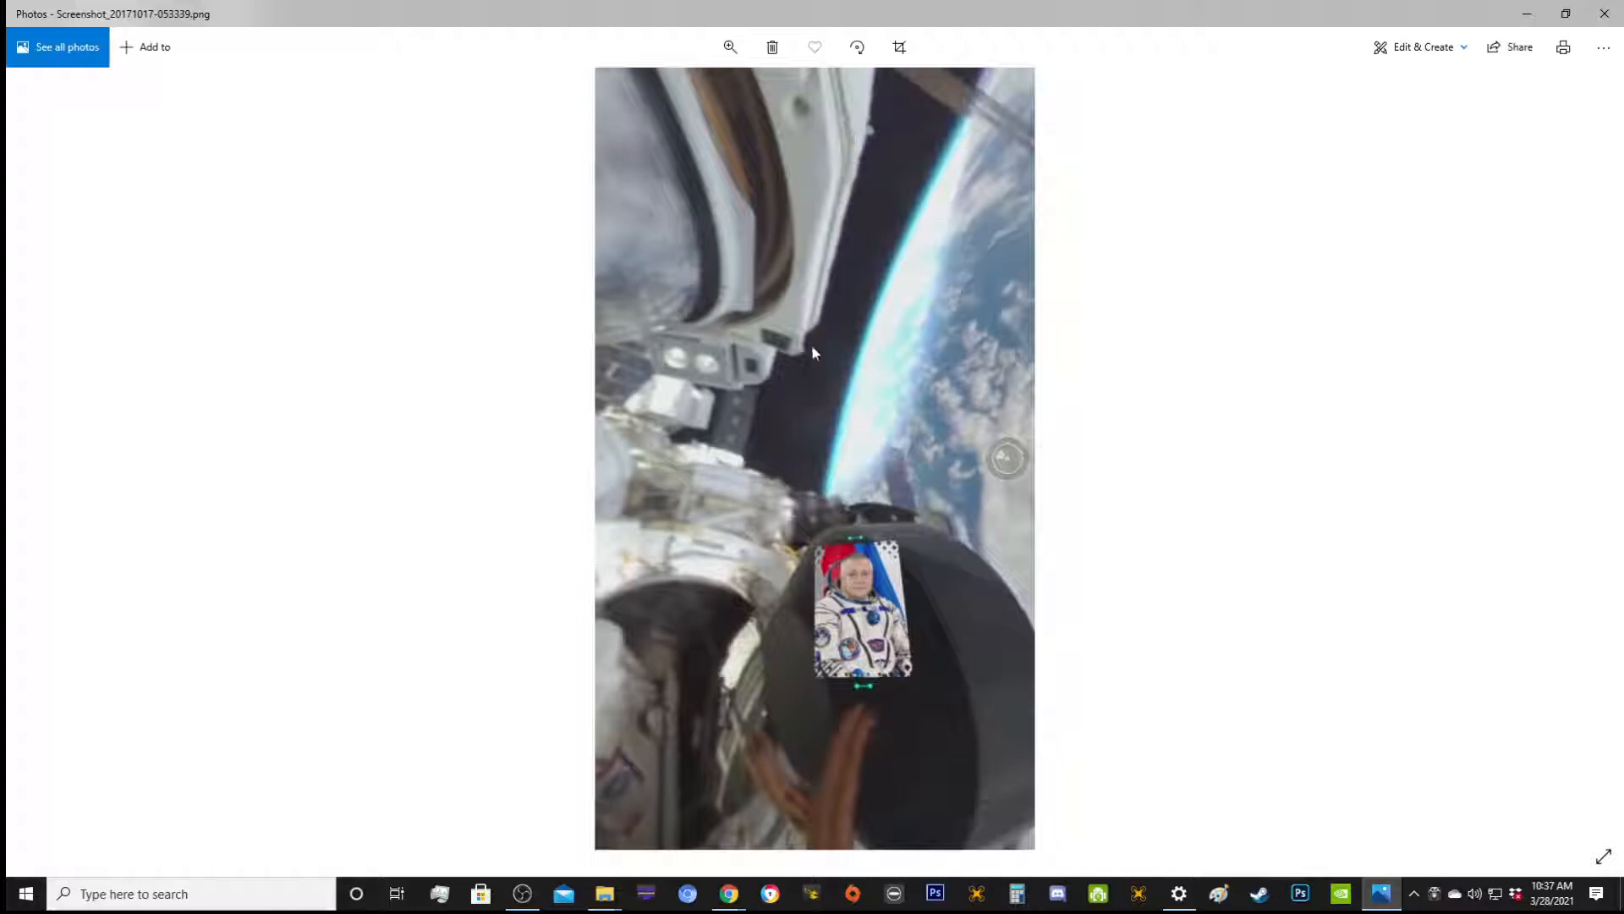
pyautogui.moveTo(698, 195)
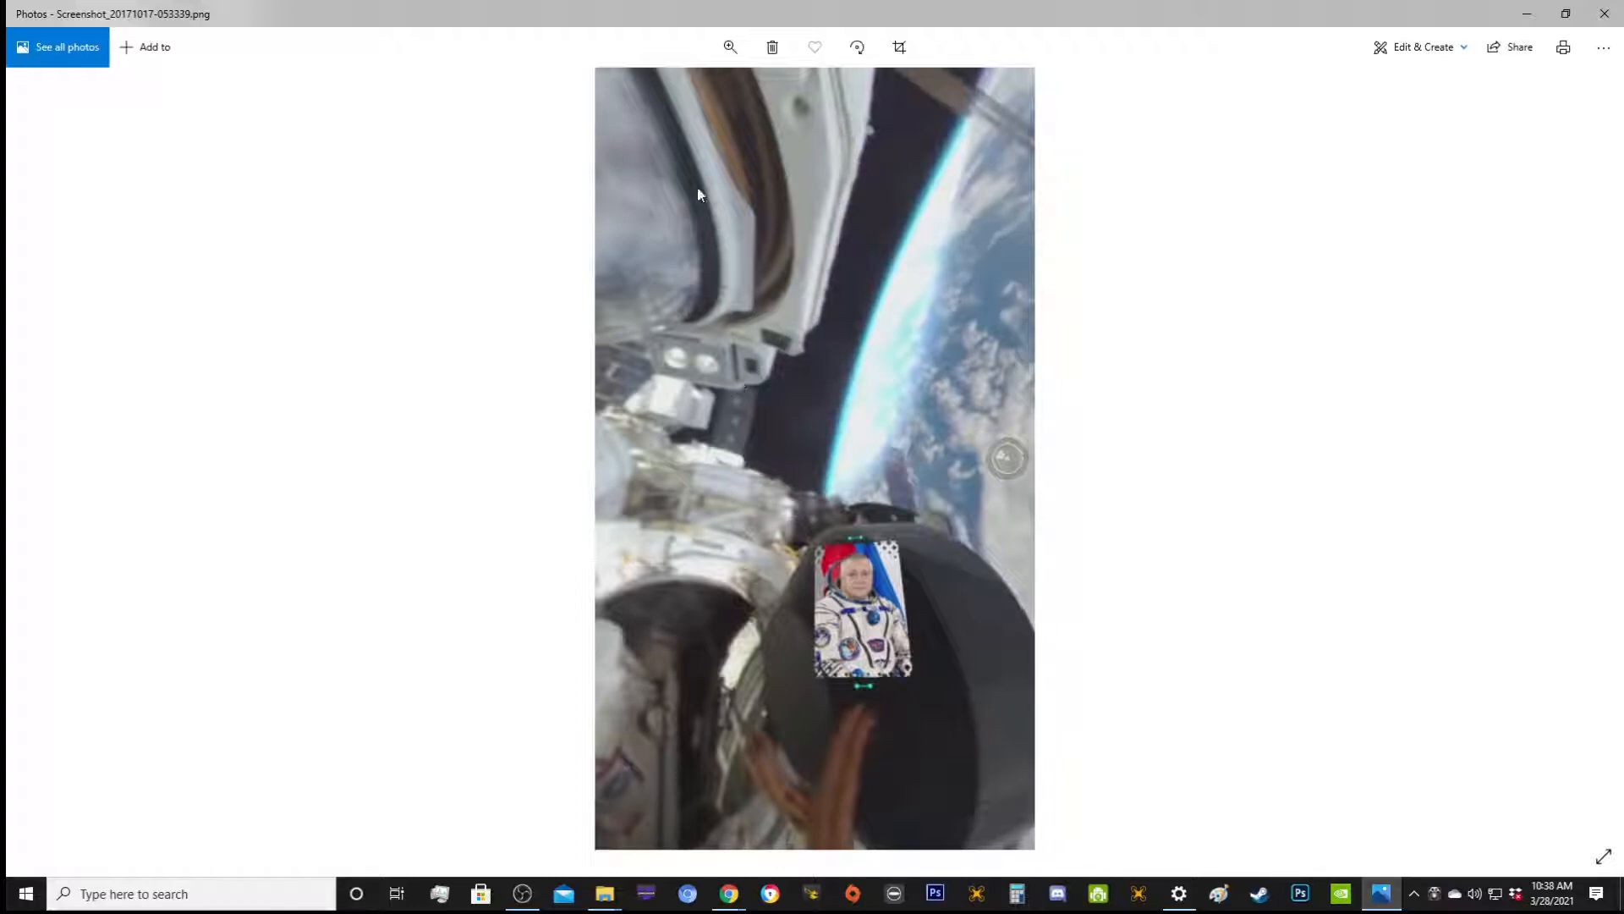
pyautogui.moveTo(858, 137)
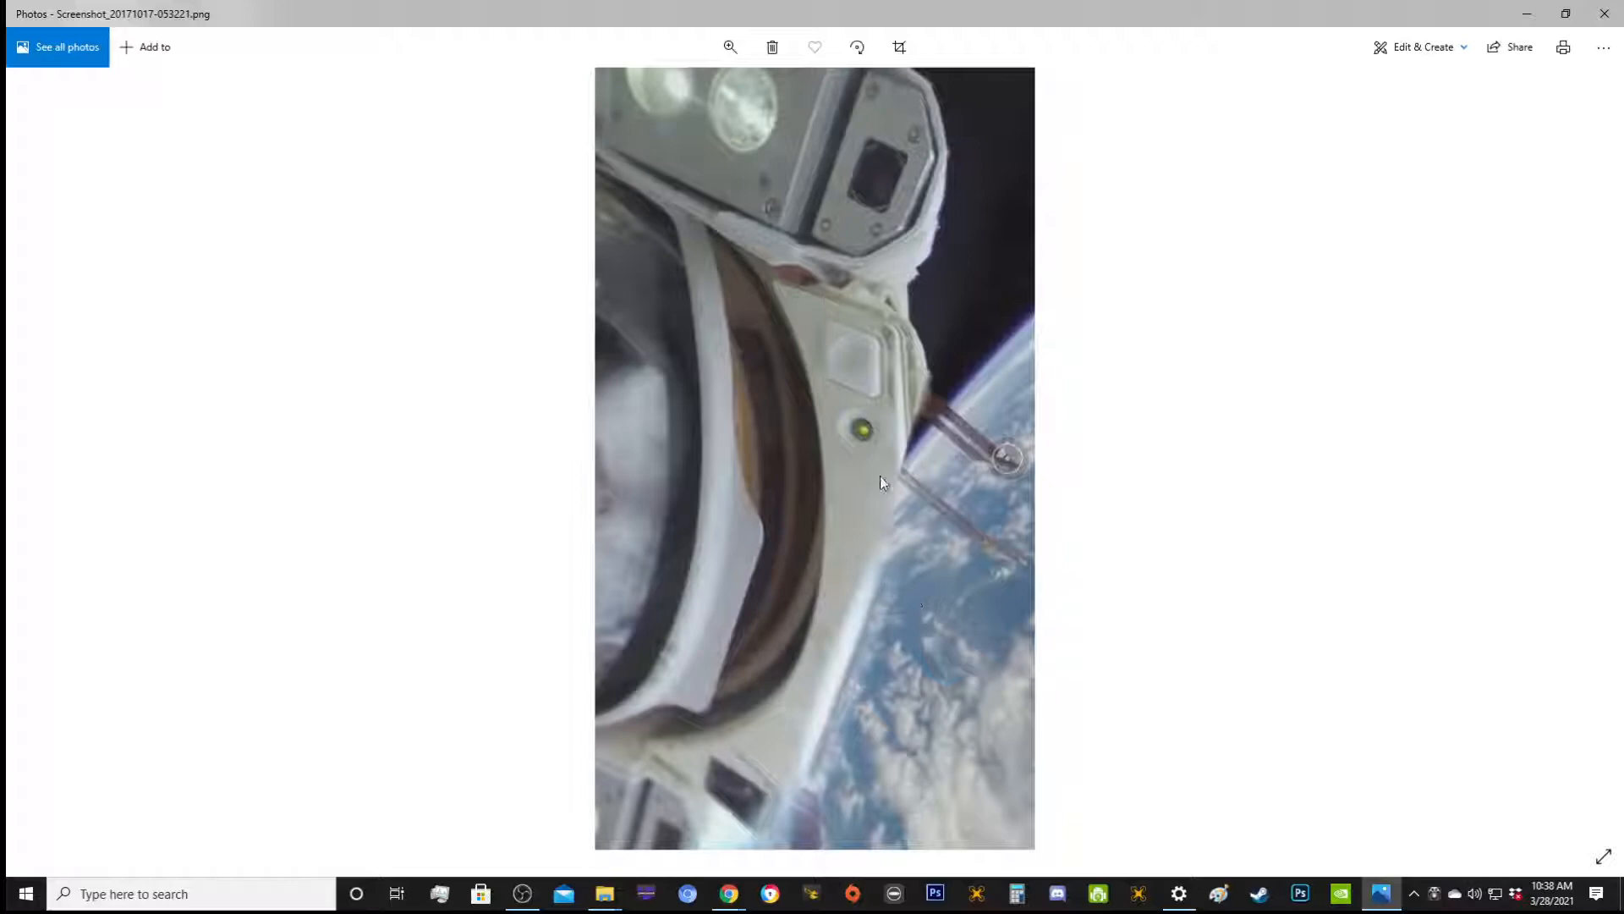
pyautogui.moveTo(841, 783)
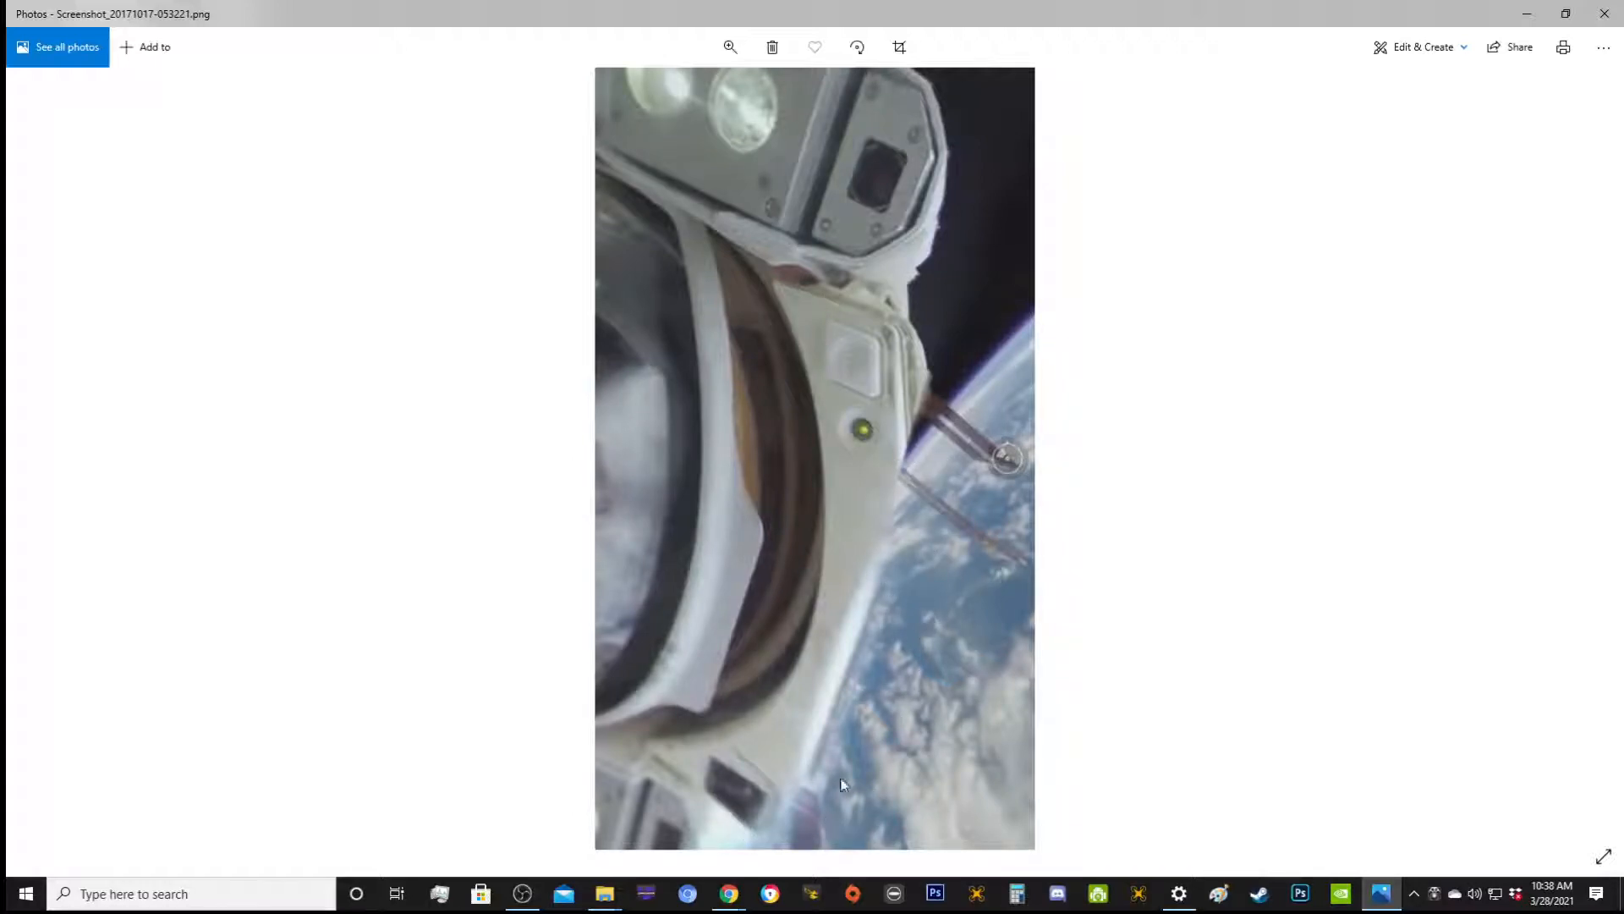
pyautogui.moveTo(925, 433)
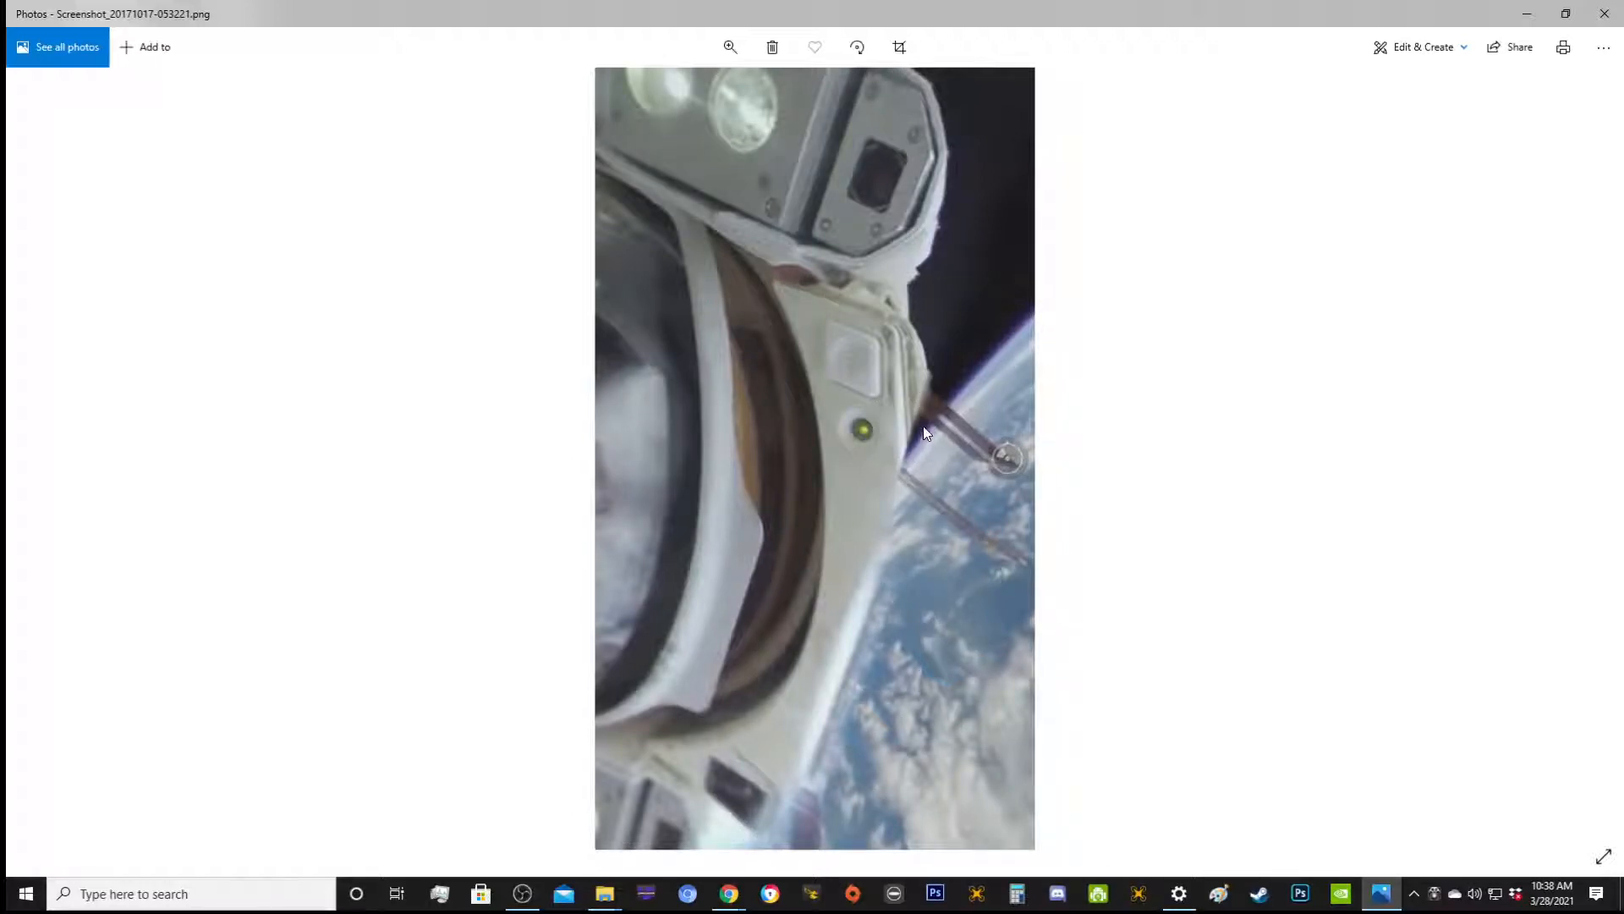
pyautogui.moveTo(902, 407)
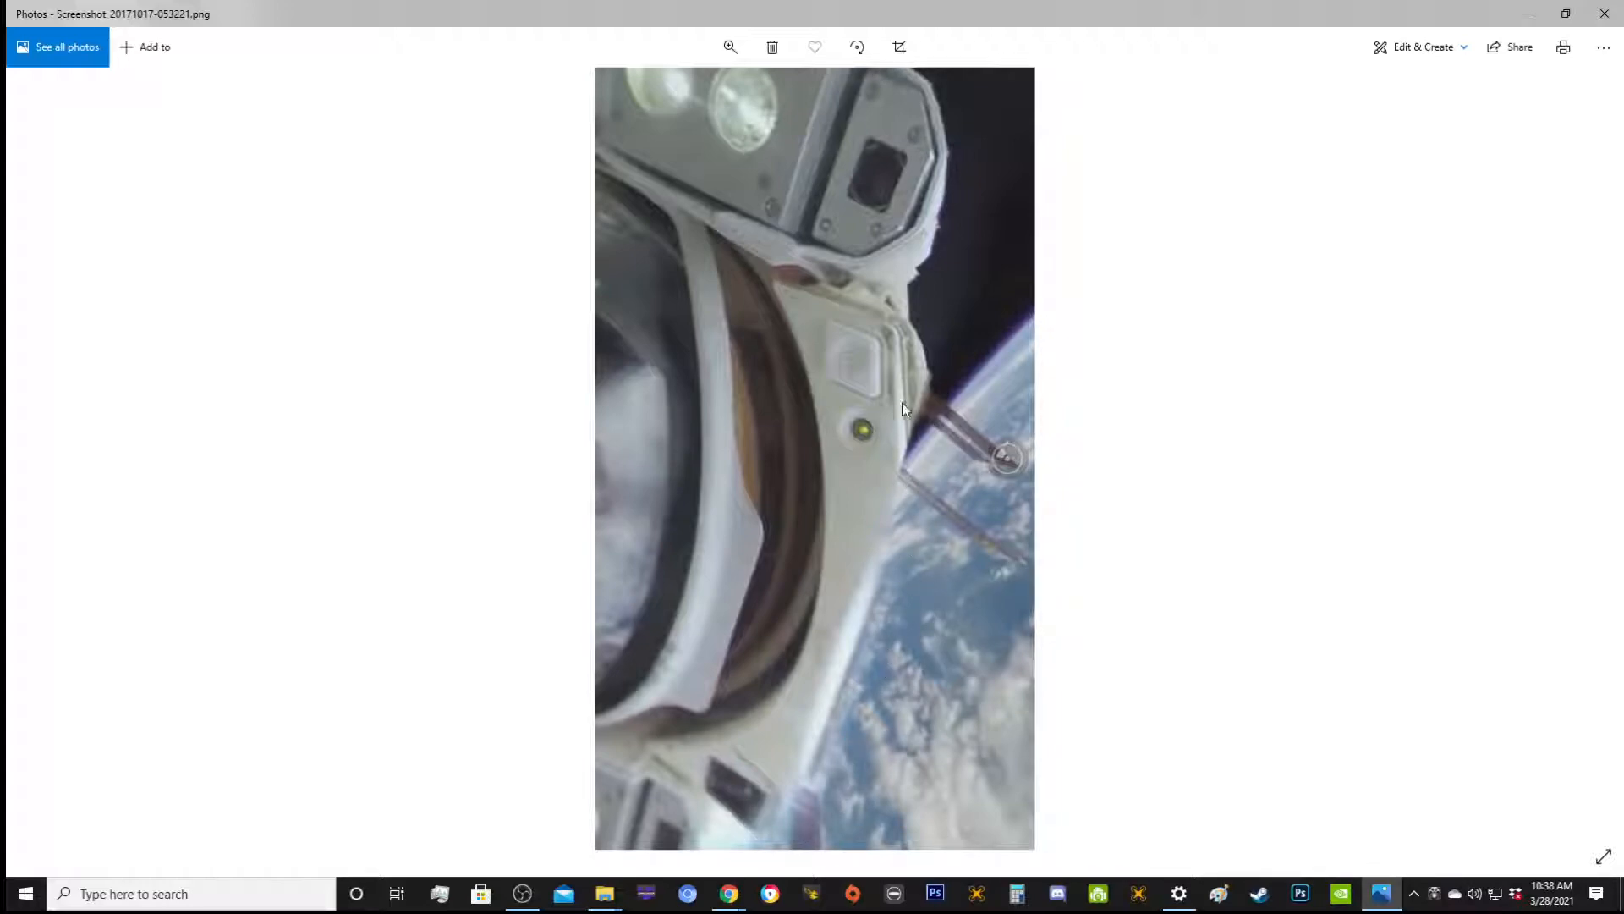
pyautogui.moveTo(966, 776)
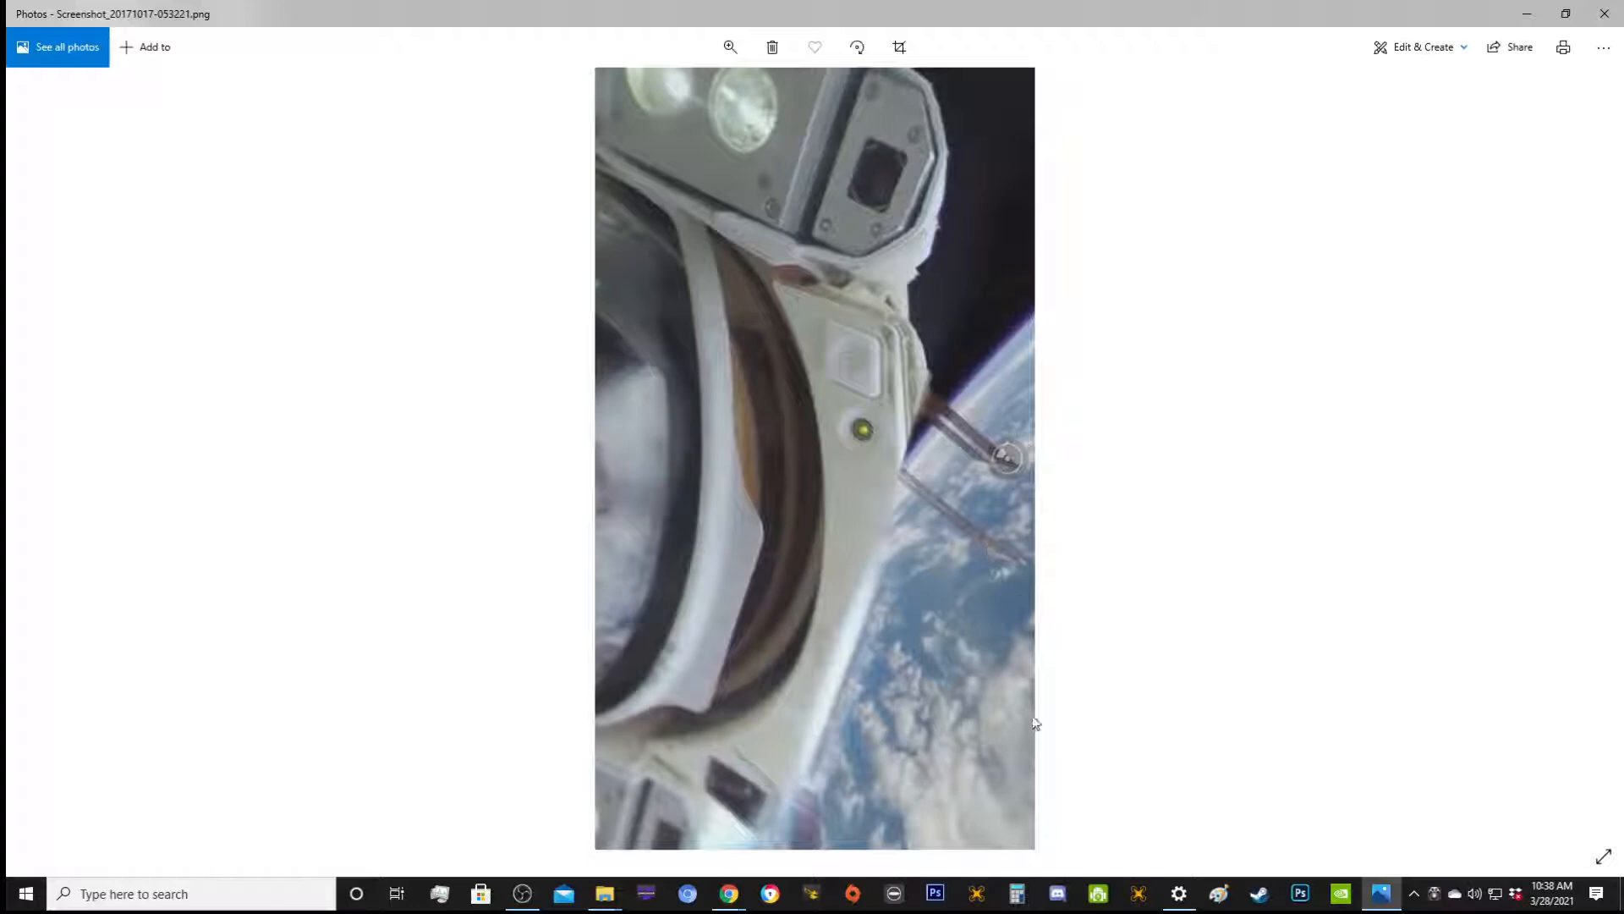
pyautogui.moveTo(902, 643)
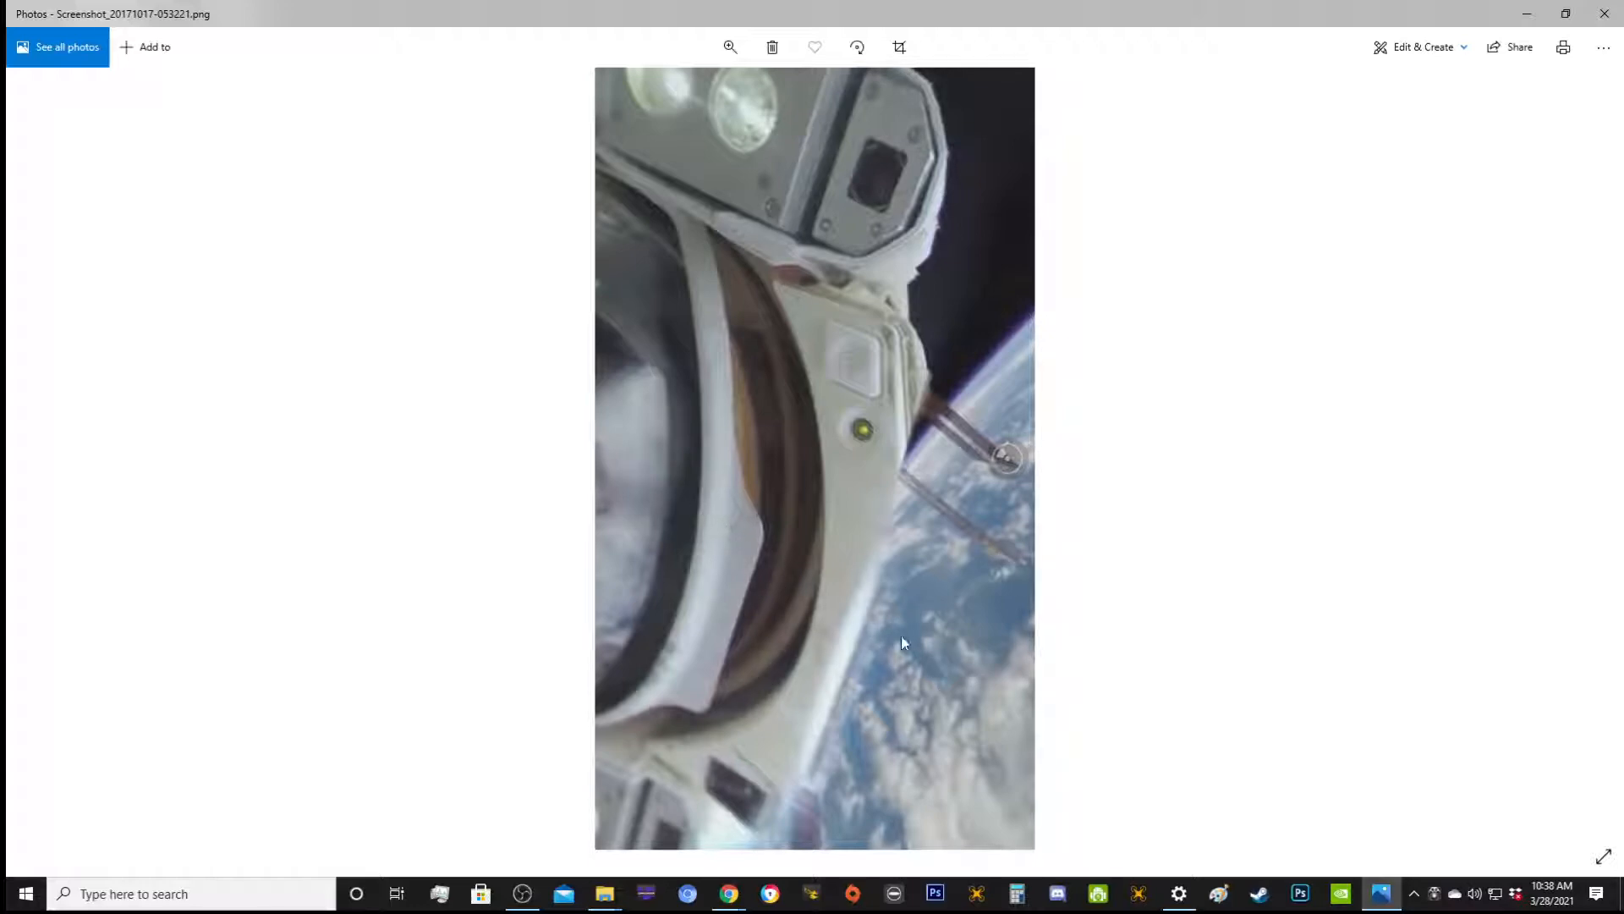
pyautogui.moveTo(722, 562)
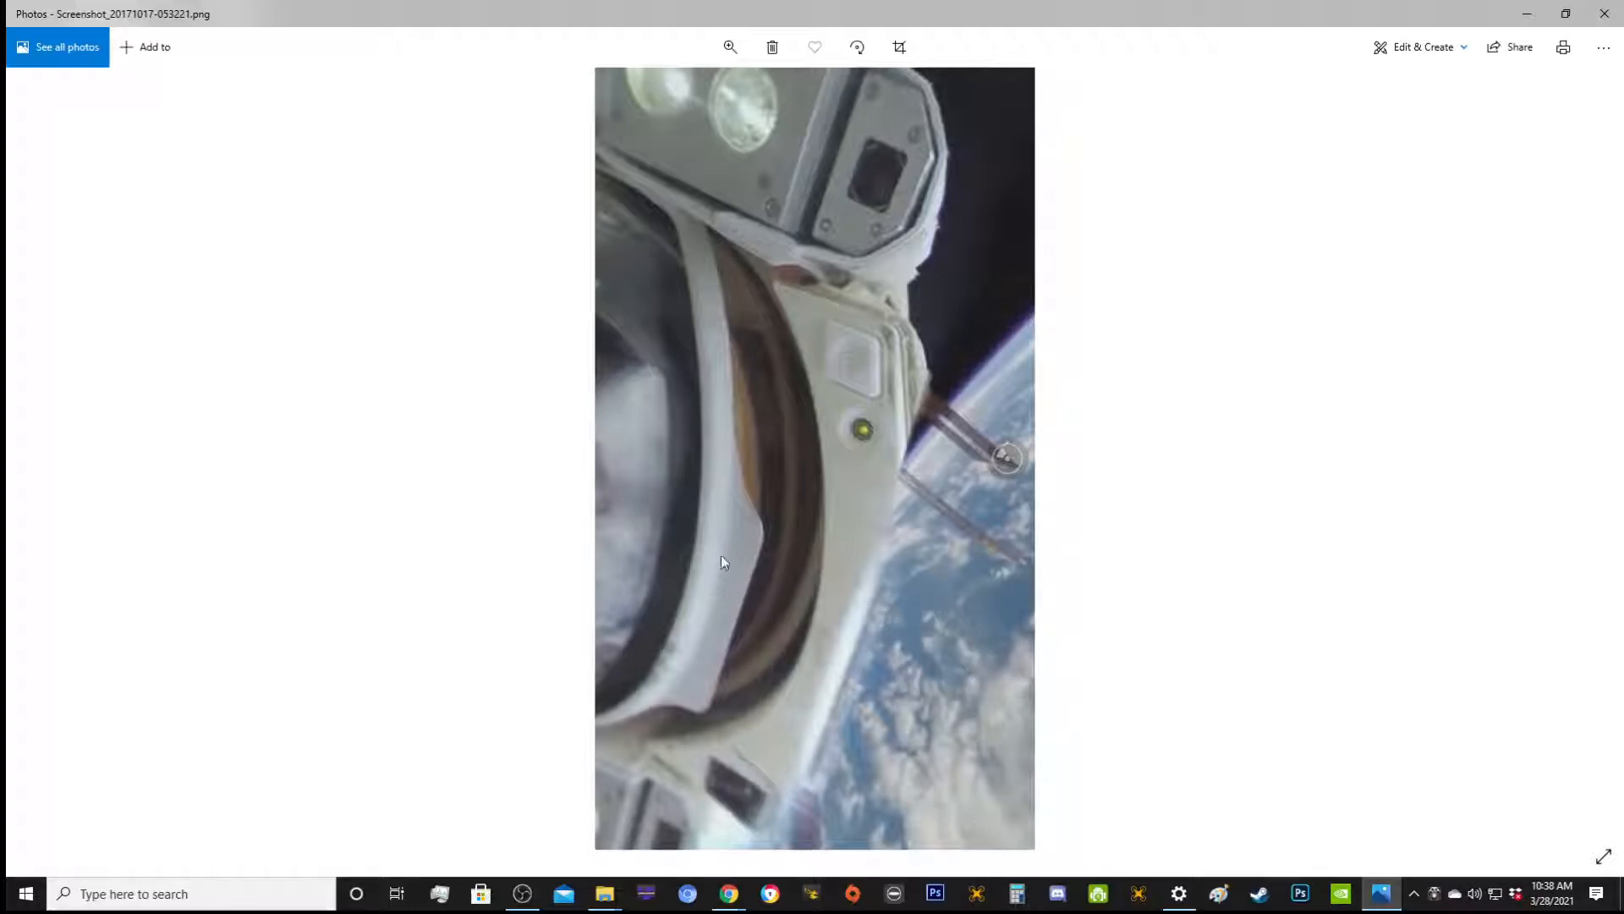
pyautogui.moveTo(1584, 458)
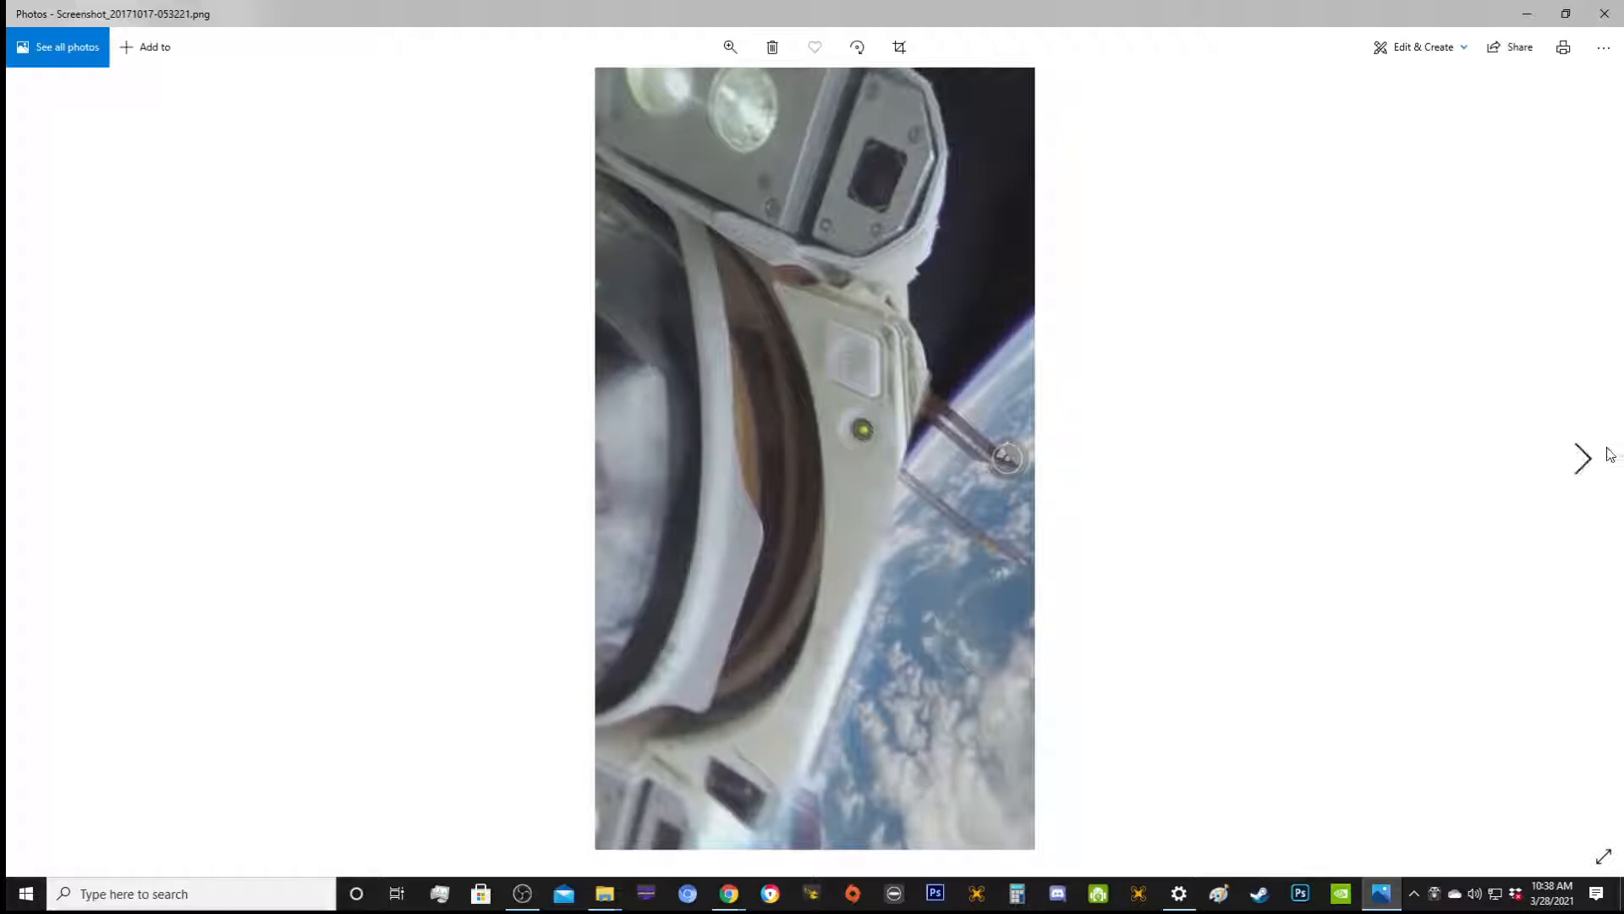
# - Advance to Screenshot_20171017-053339.png with the cosmonaut portrait inset over Earth
pyautogui.click(1581, 459)
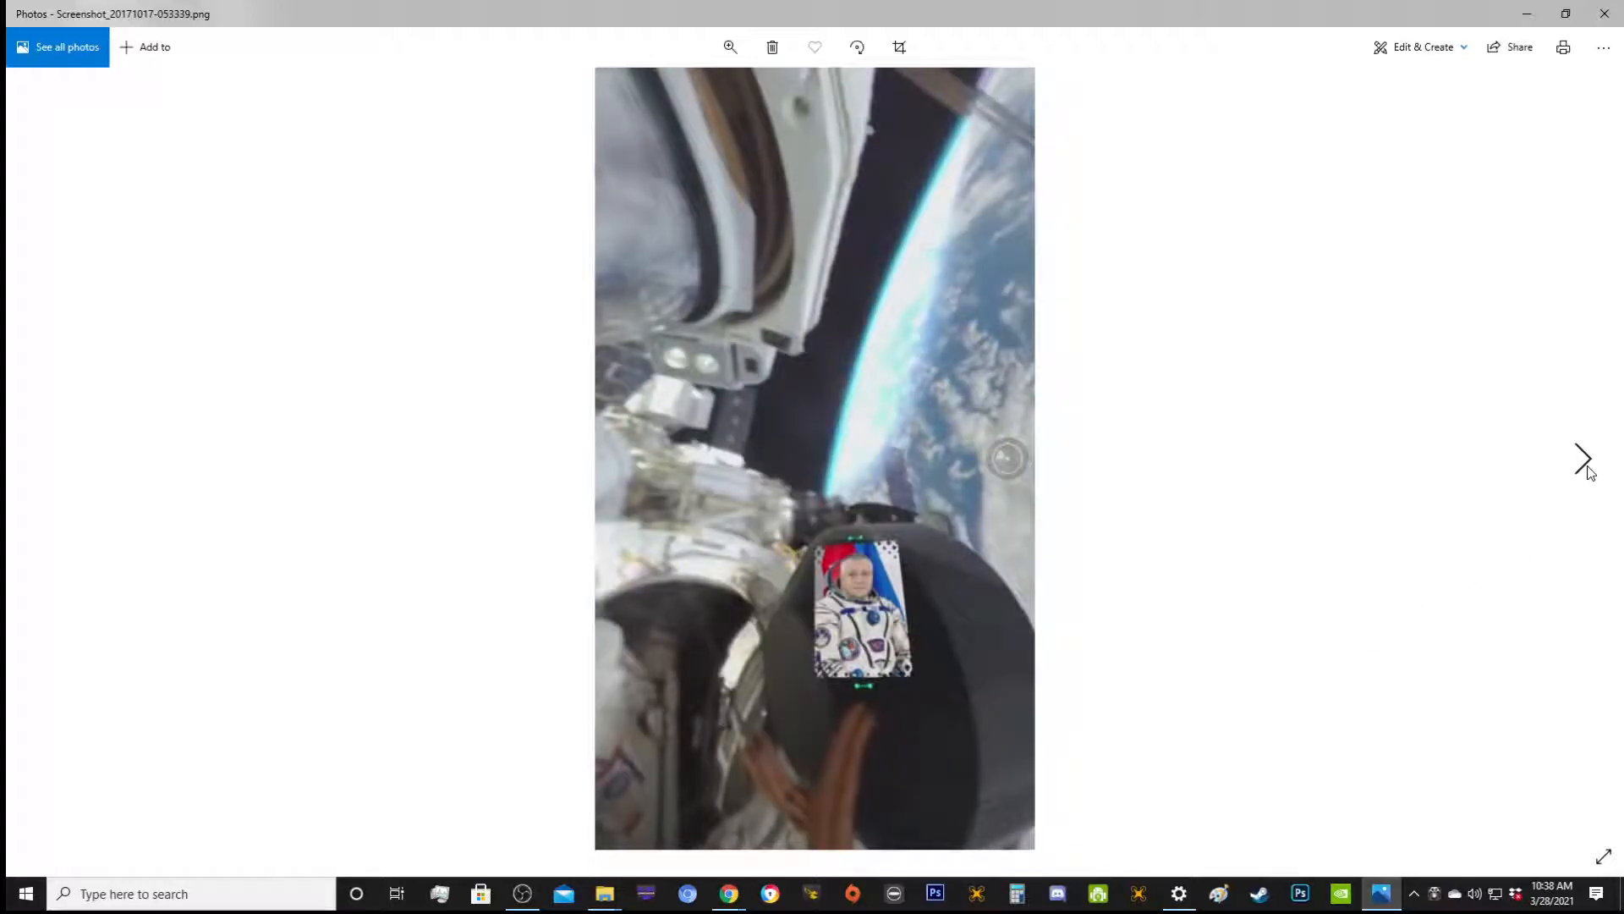
pyautogui.moveTo(985, 92)
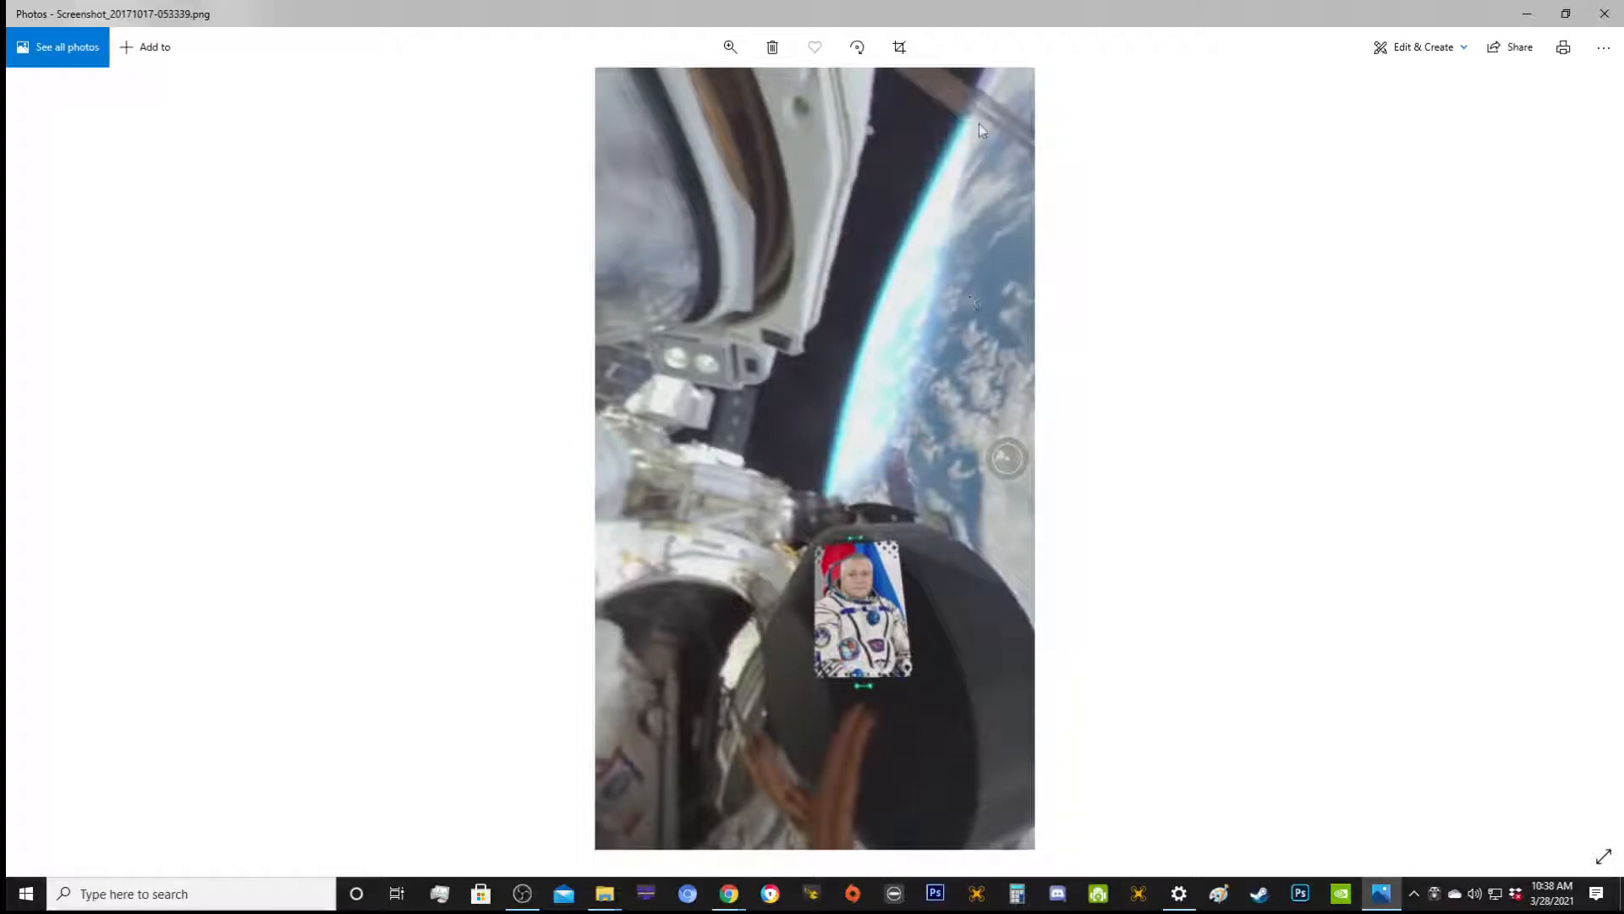
pyautogui.moveTo(990, 486)
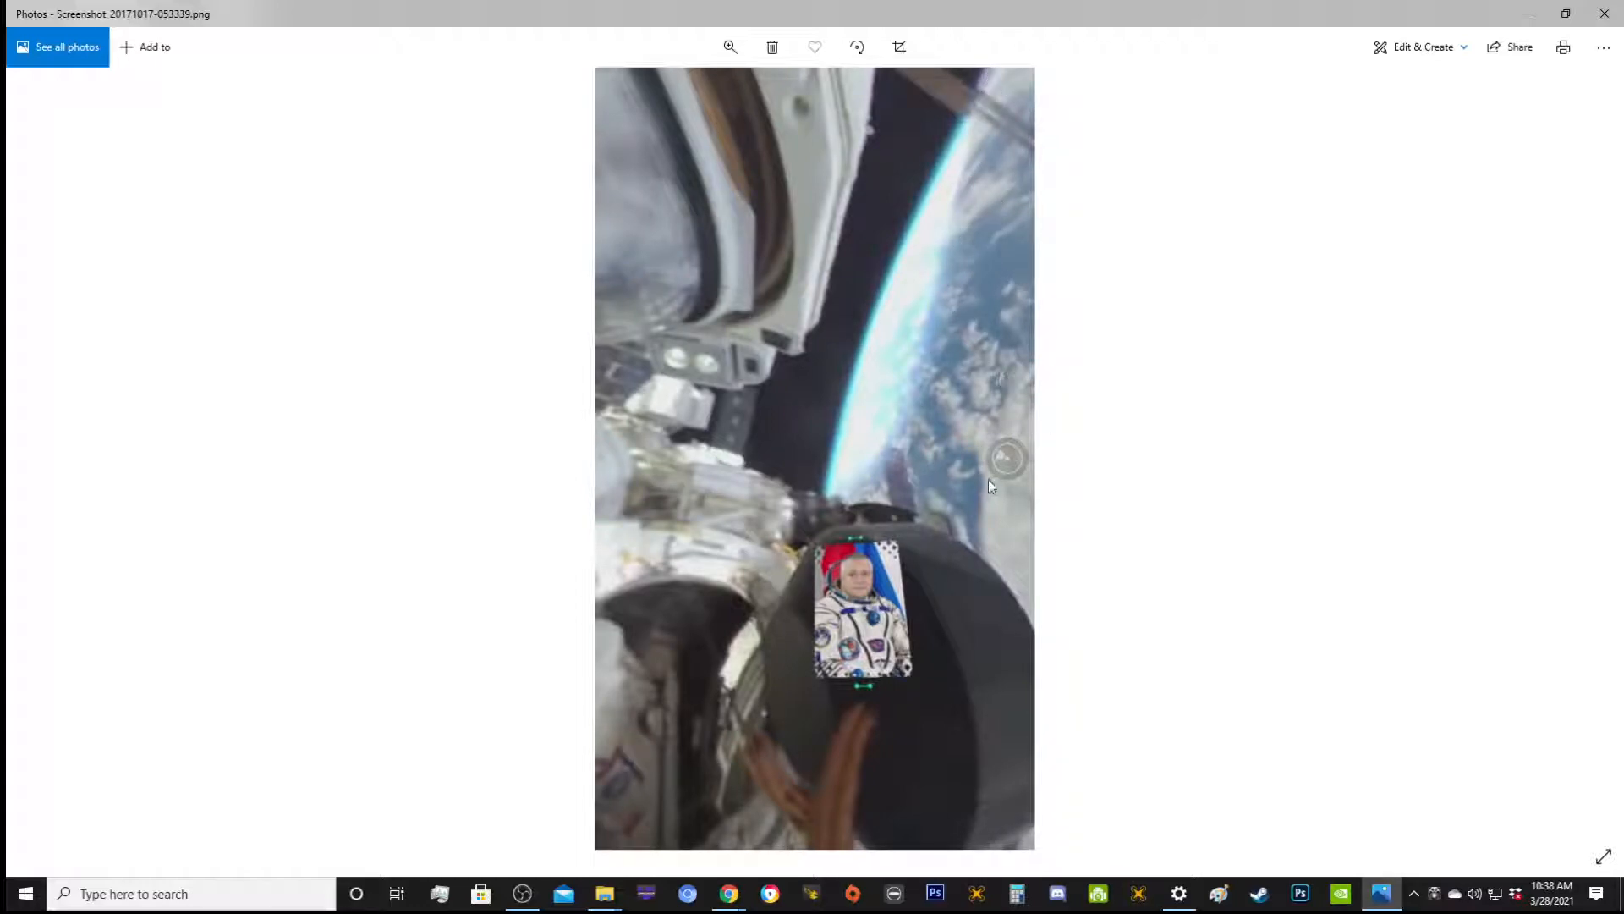
pyautogui.moveTo(925, 206)
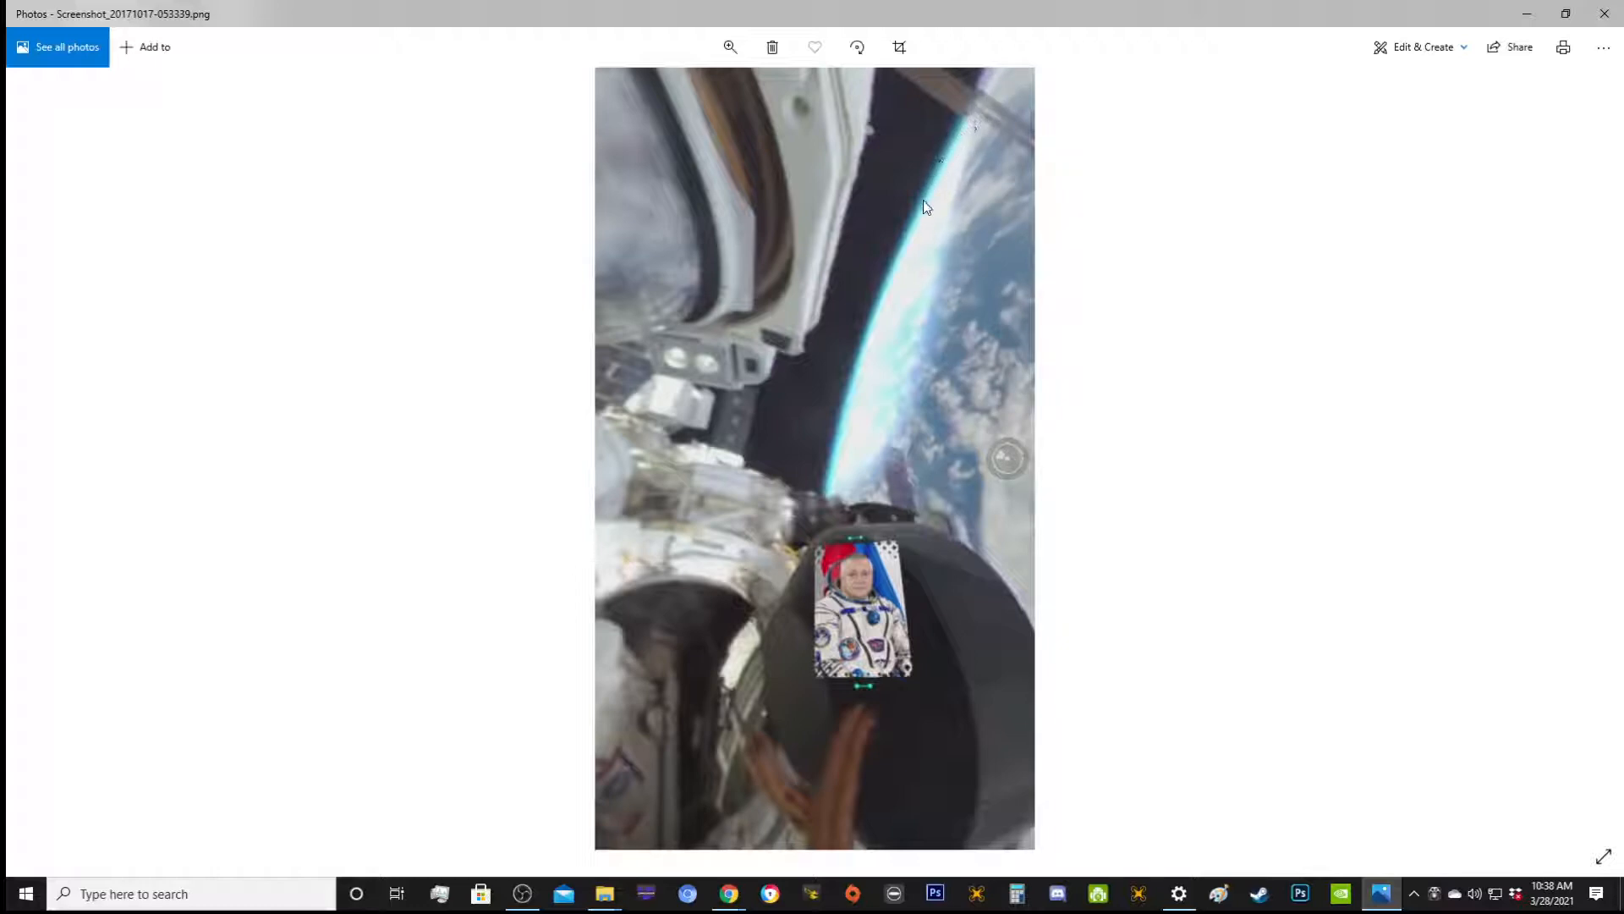
pyautogui.moveTo(853, 403)
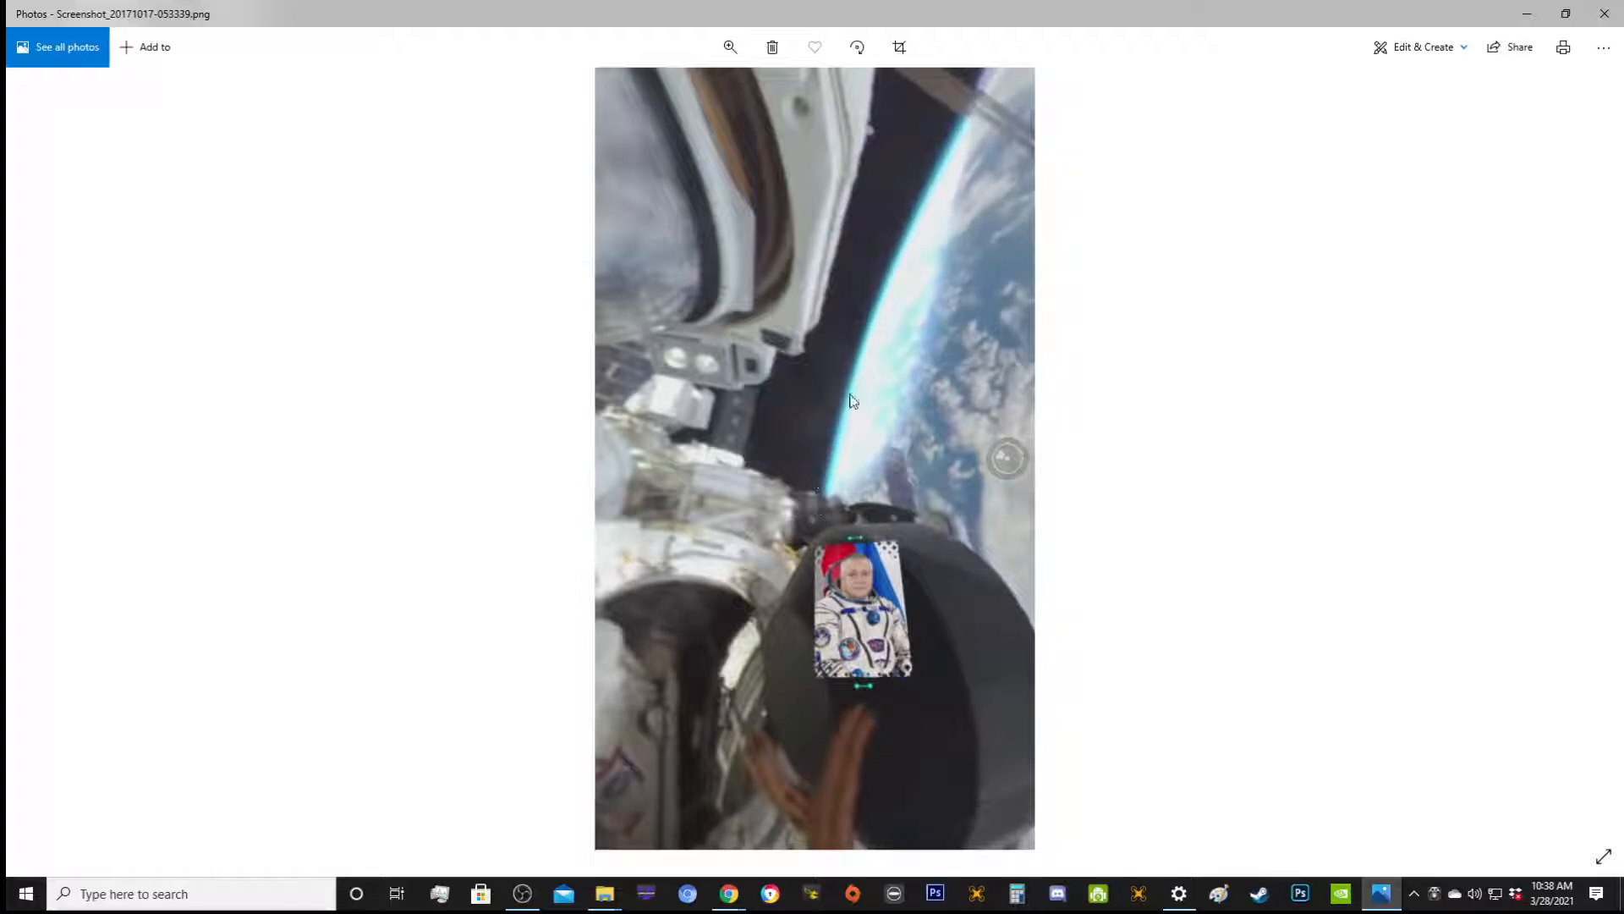
pyautogui.moveTo(818, 494)
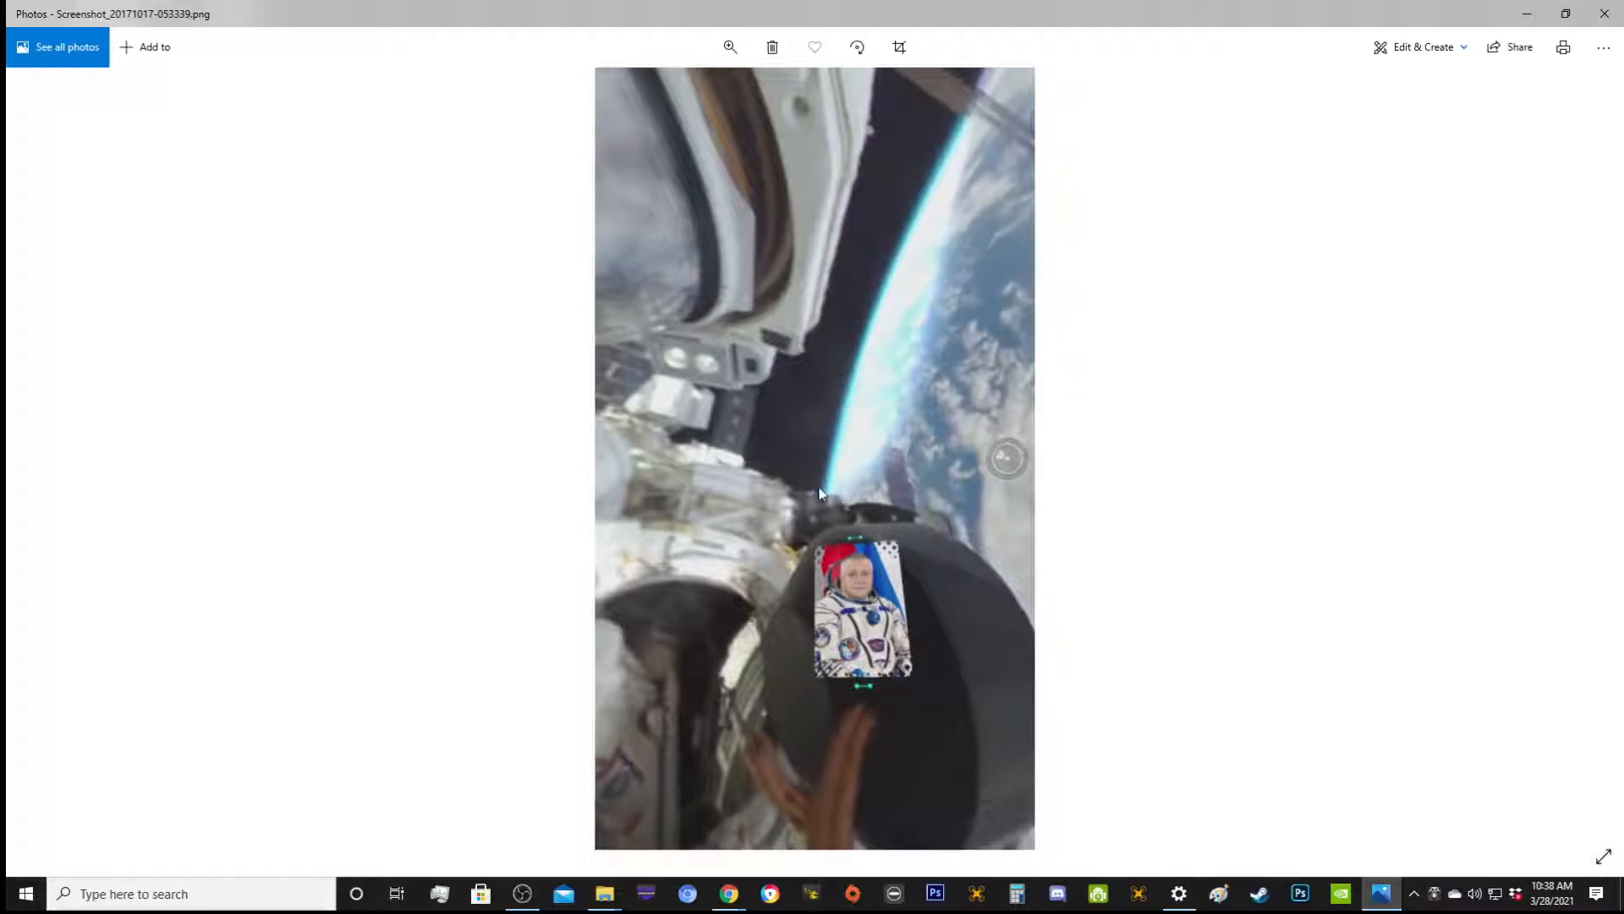
pyautogui.moveTo(971, 135)
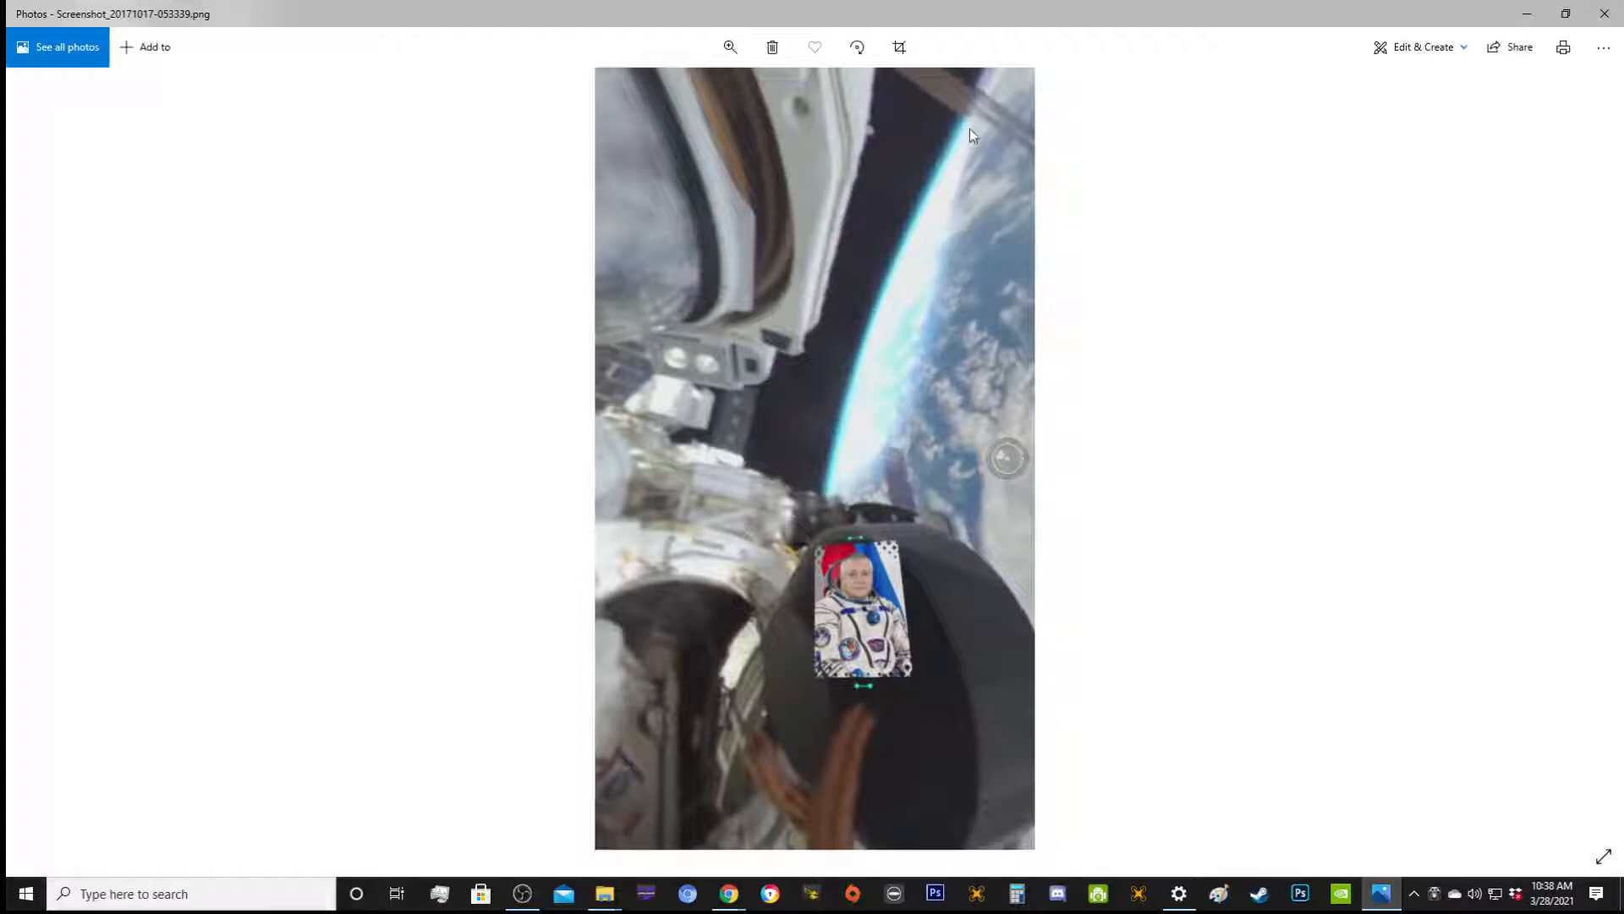
pyautogui.moveTo(851, 406)
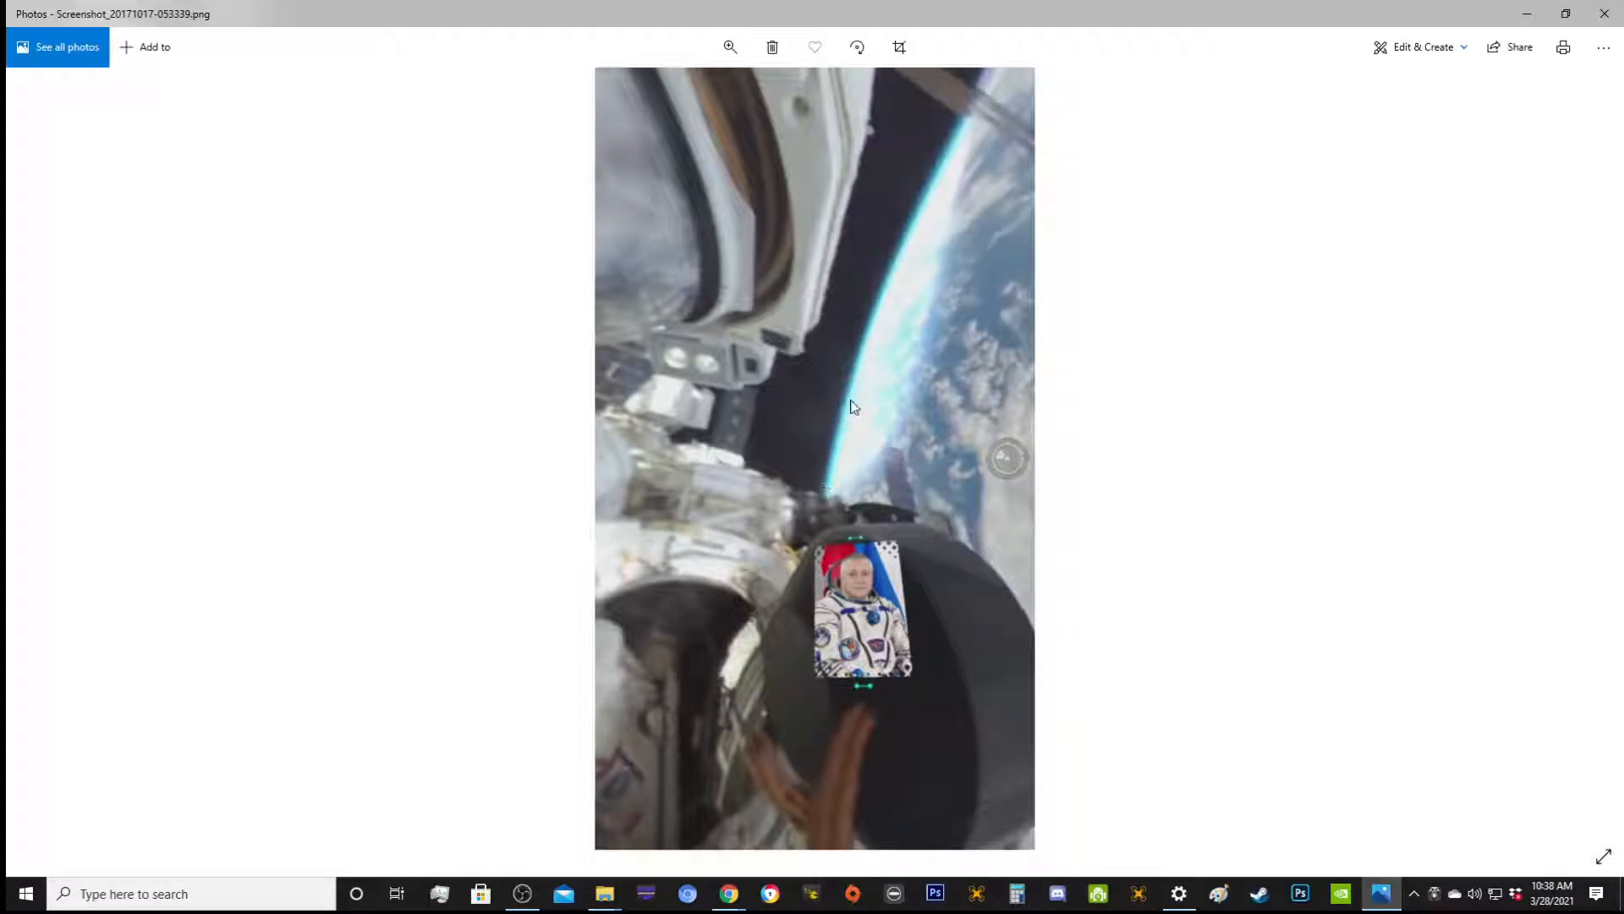
pyautogui.moveTo(867, 467)
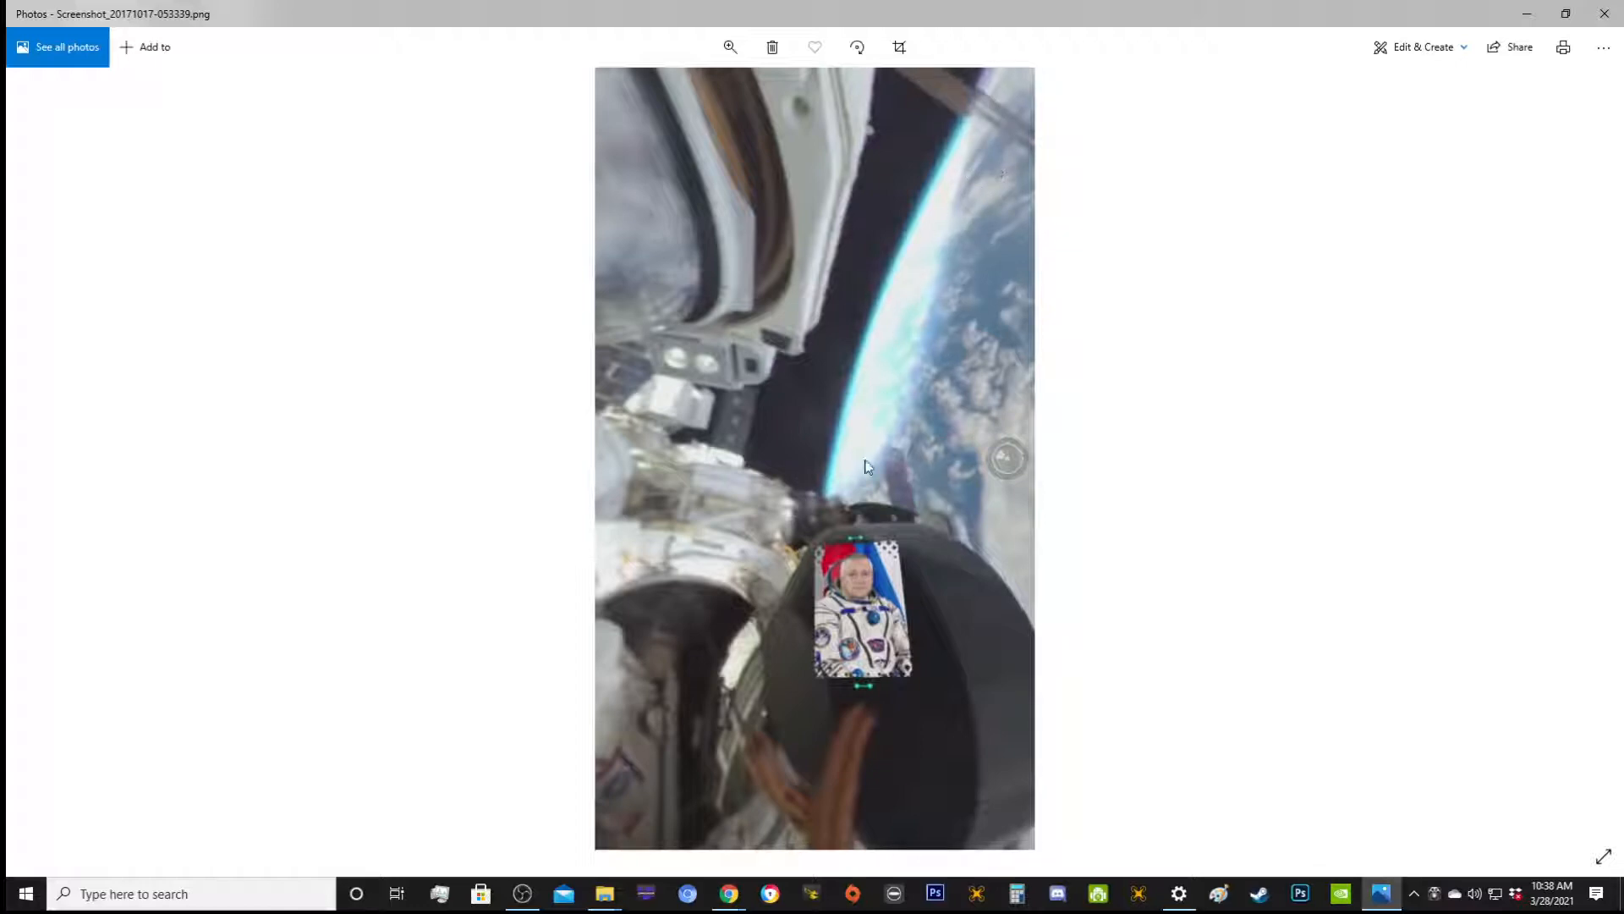
pyautogui.moveTo(815, 504)
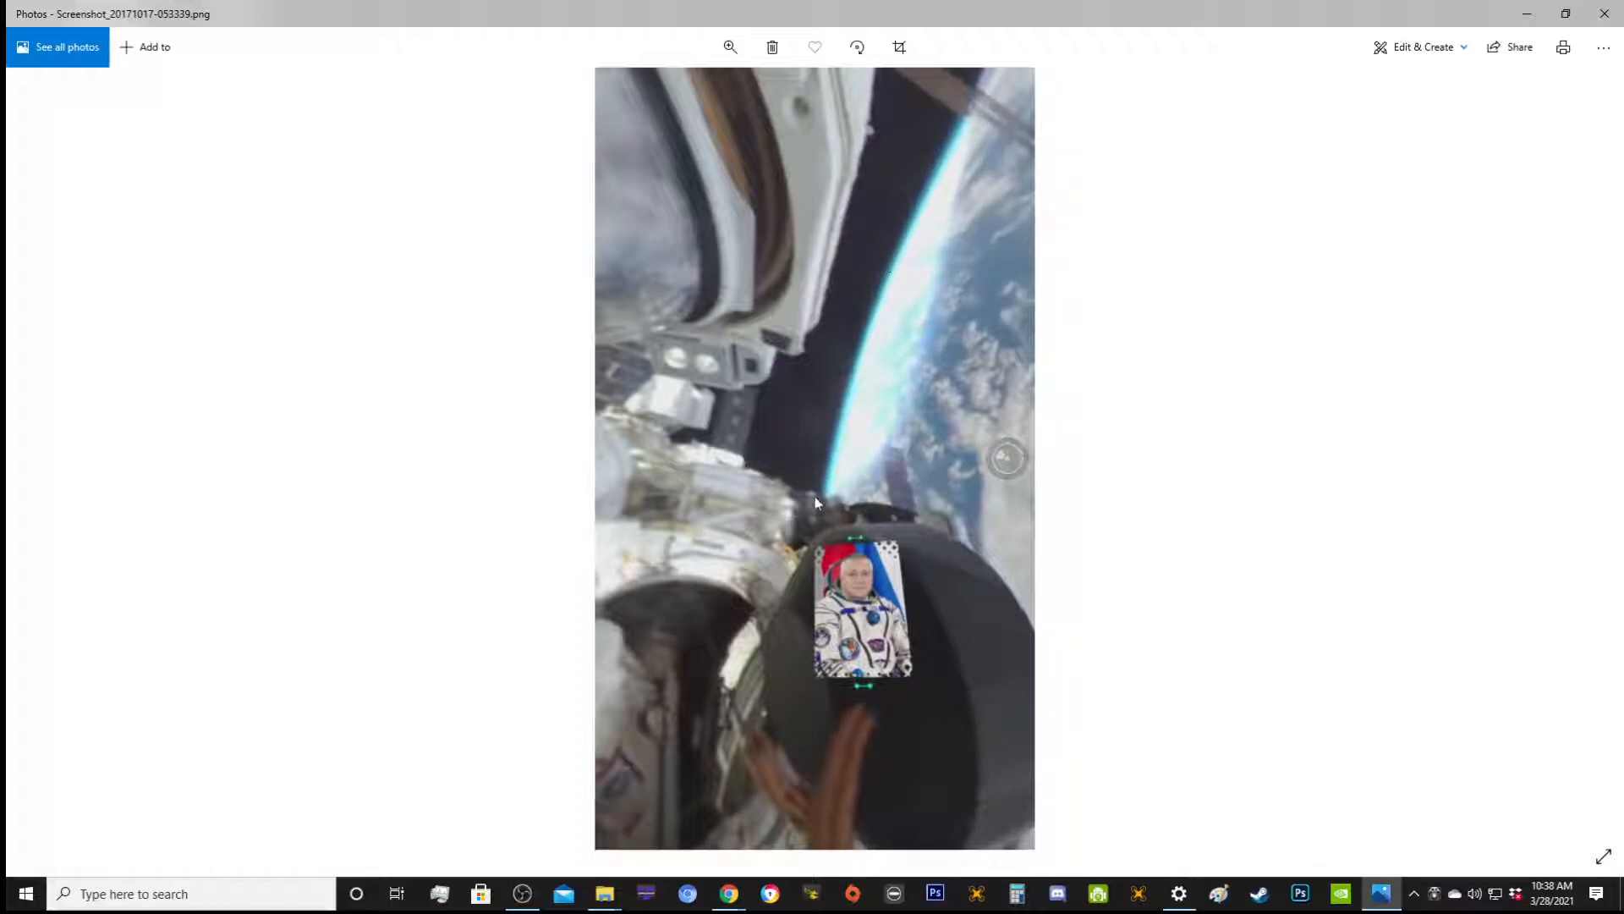
pyautogui.moveTo(816, 140)
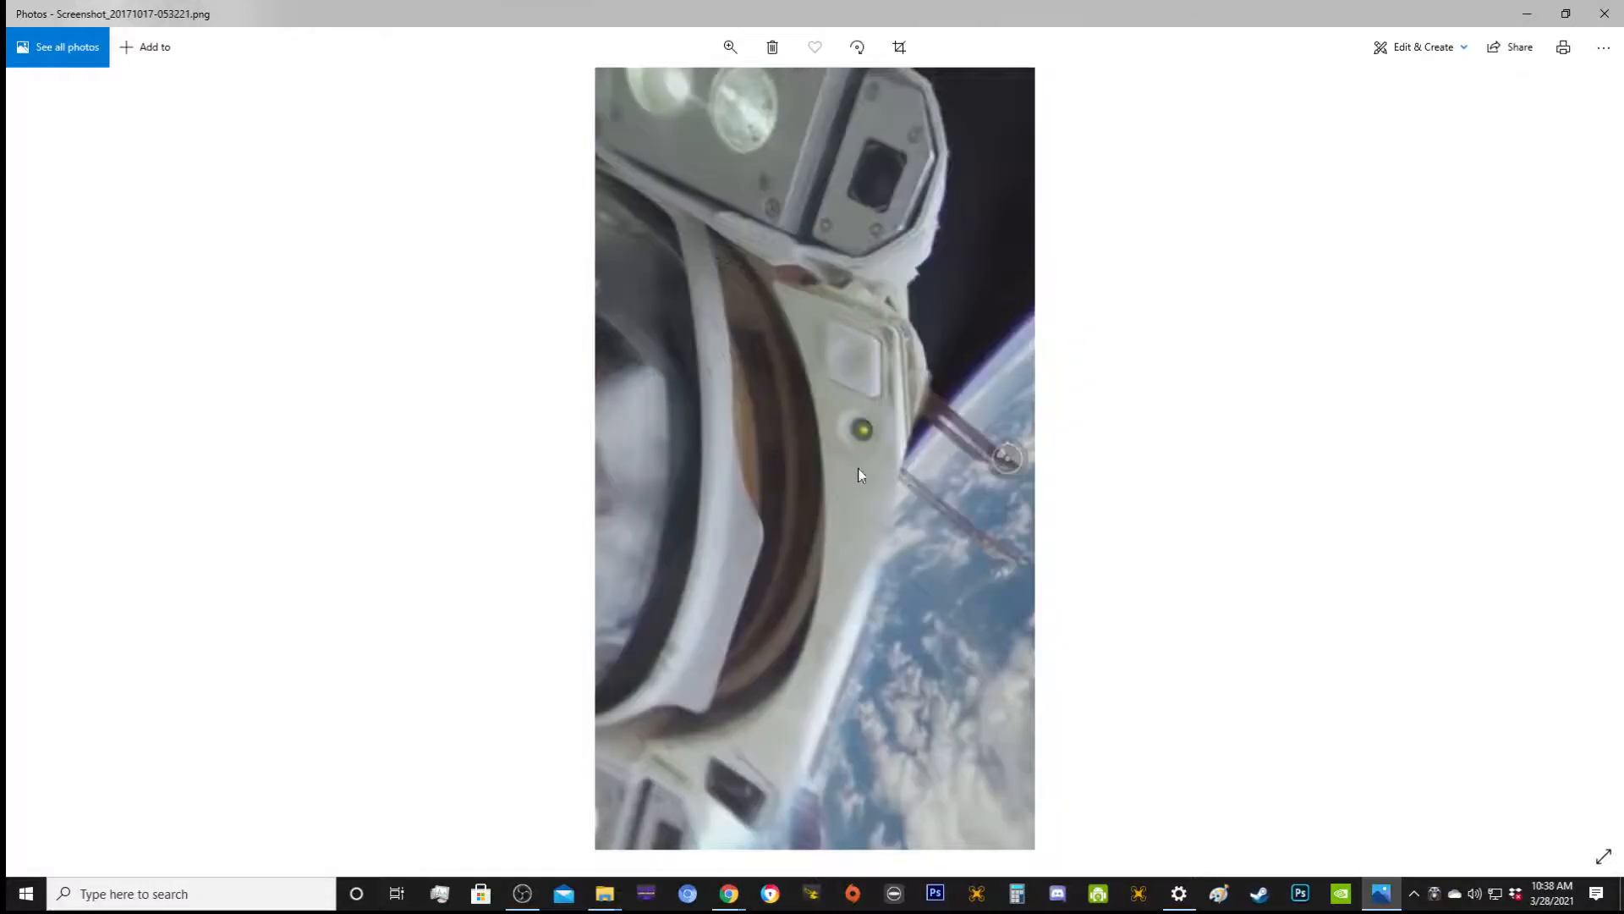
pyautogui.moveTo(915, 576)
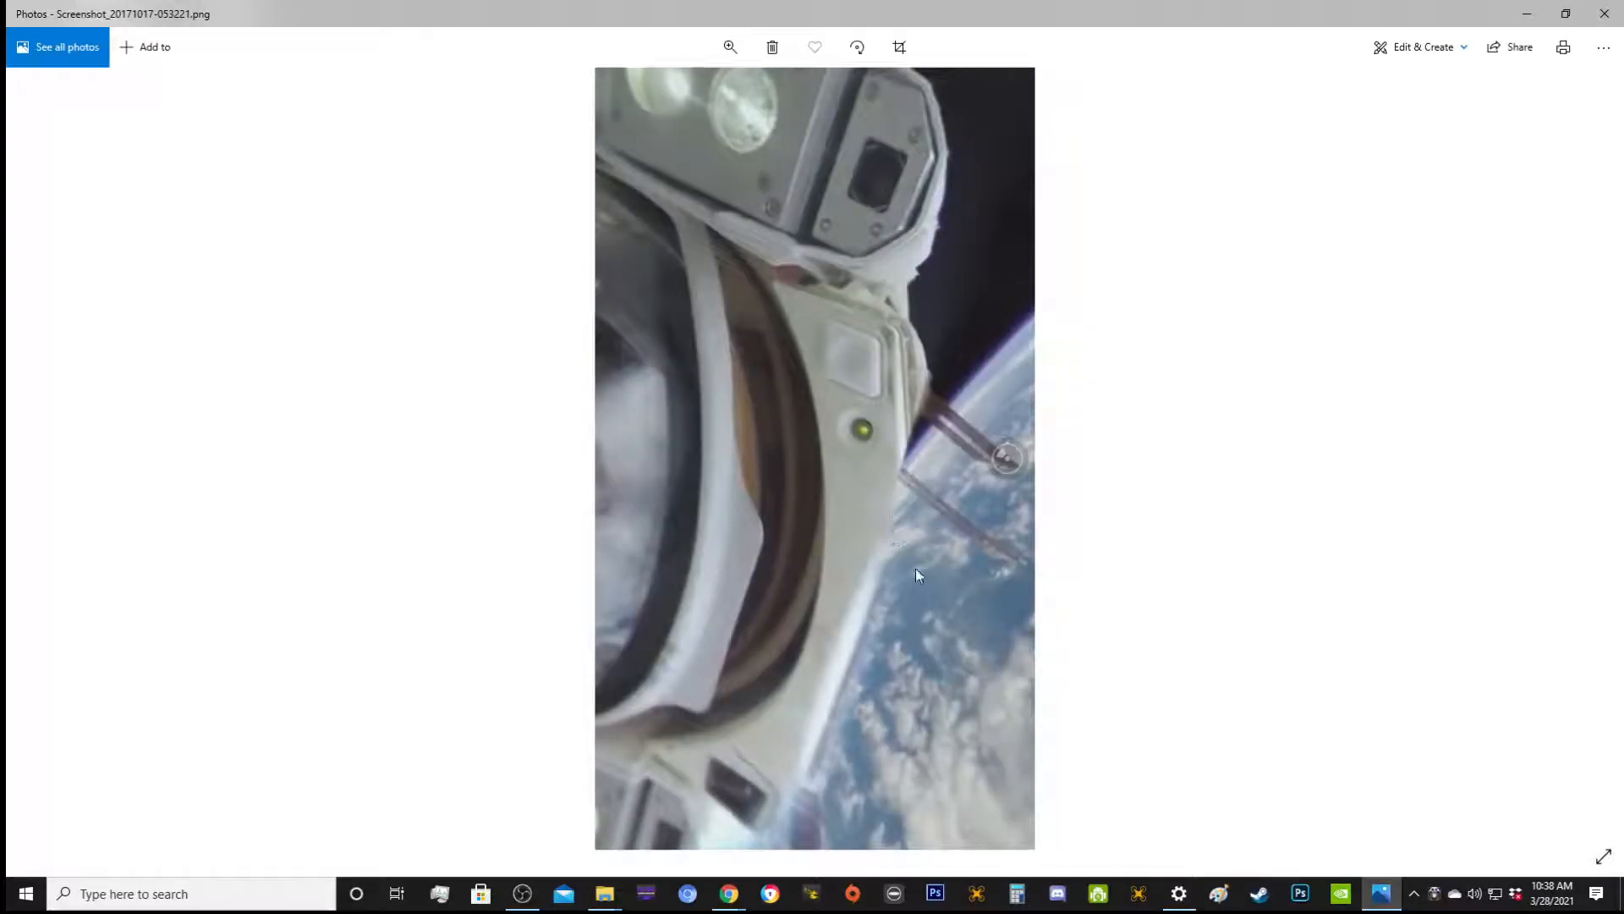
pyautogui.moveTo(787, 769)
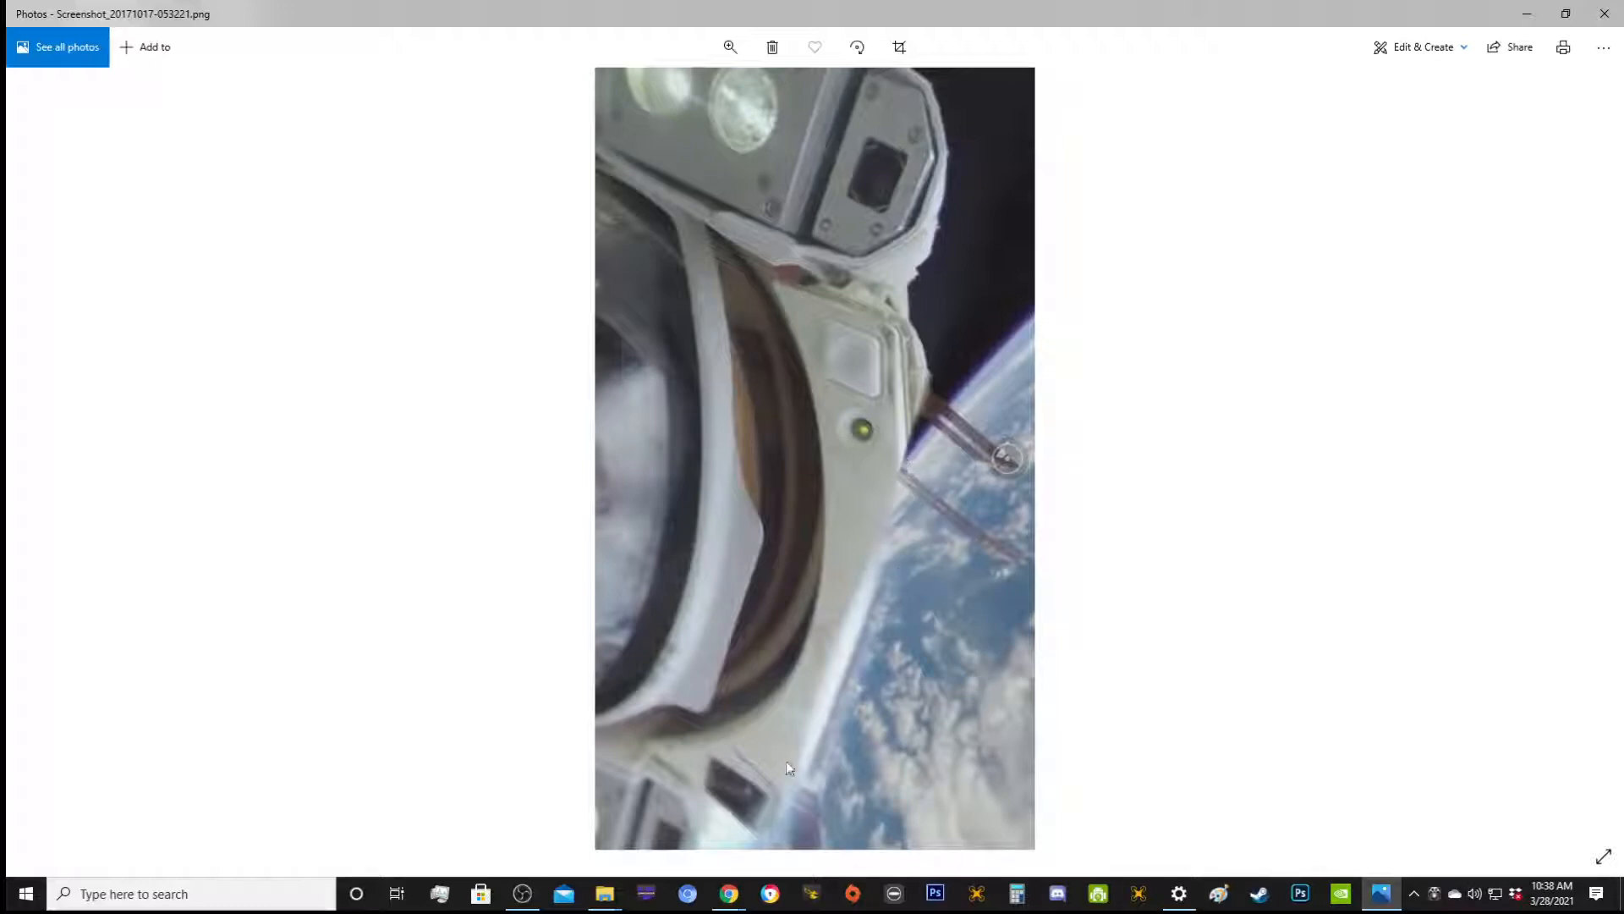
pyautogui.moveTo(941, 568)
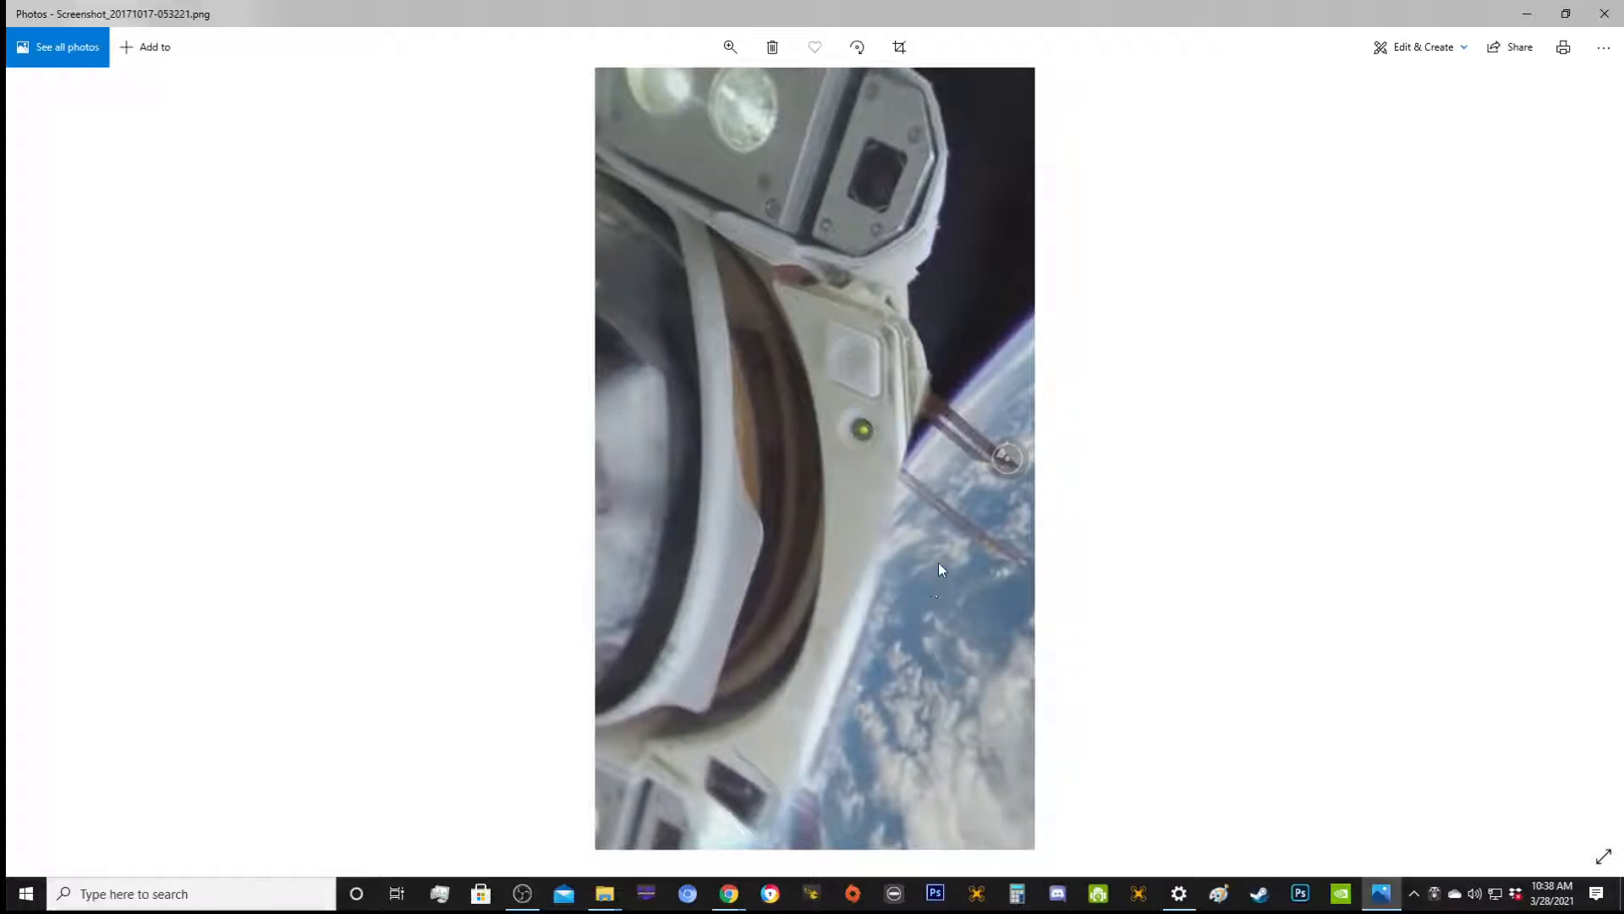
pyautogui.moveTo(48, 505)
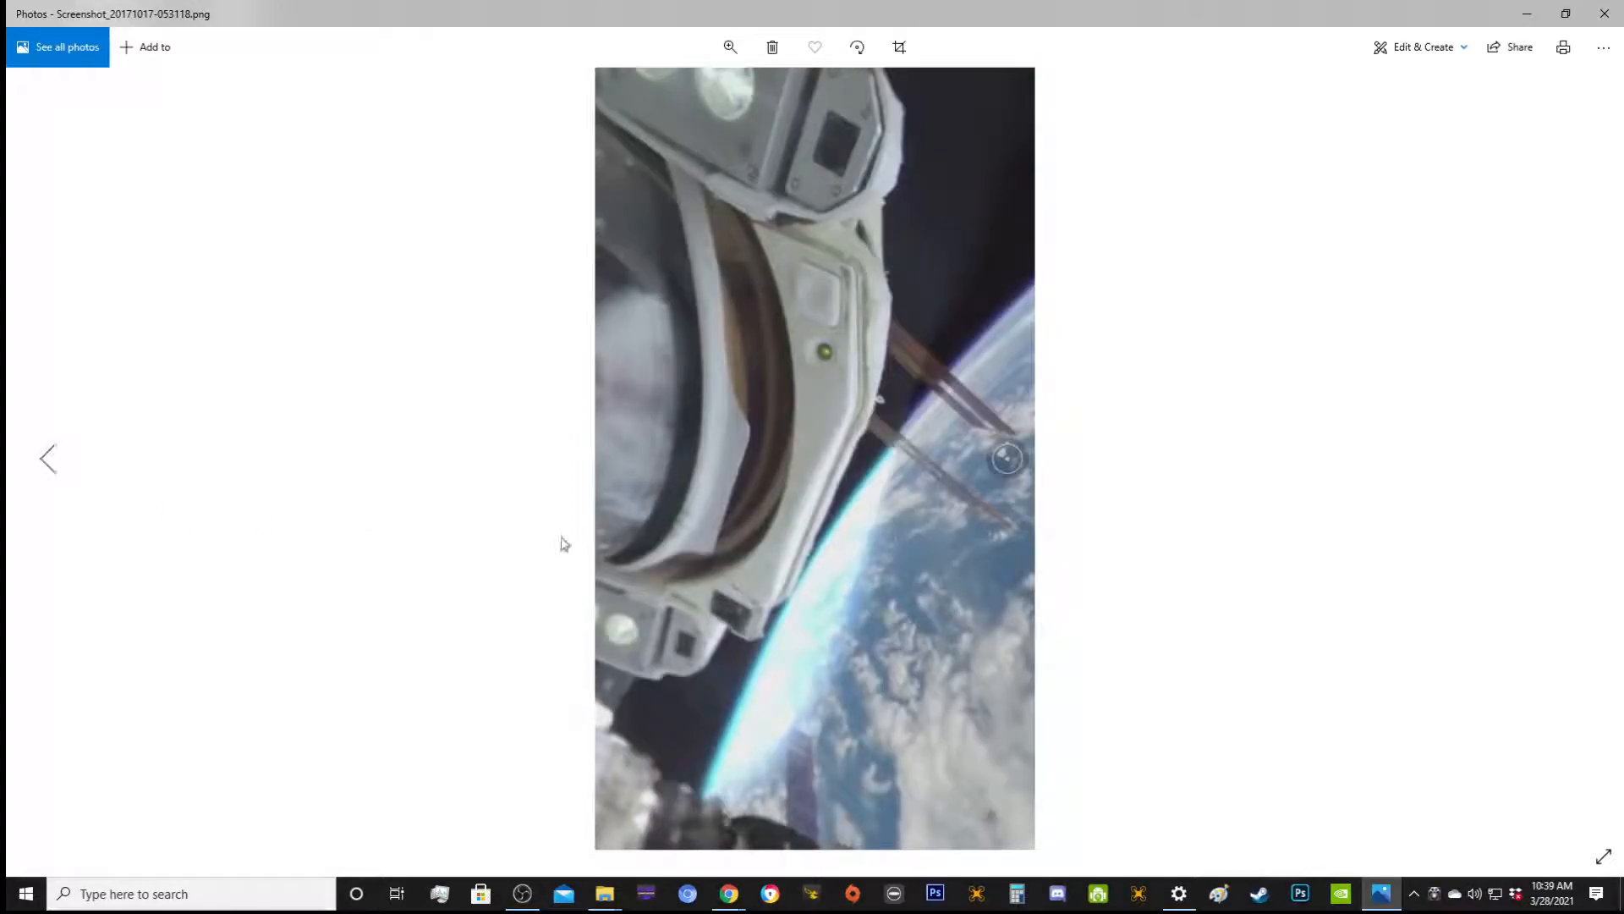
pyautogui.moveTo(829, 455)
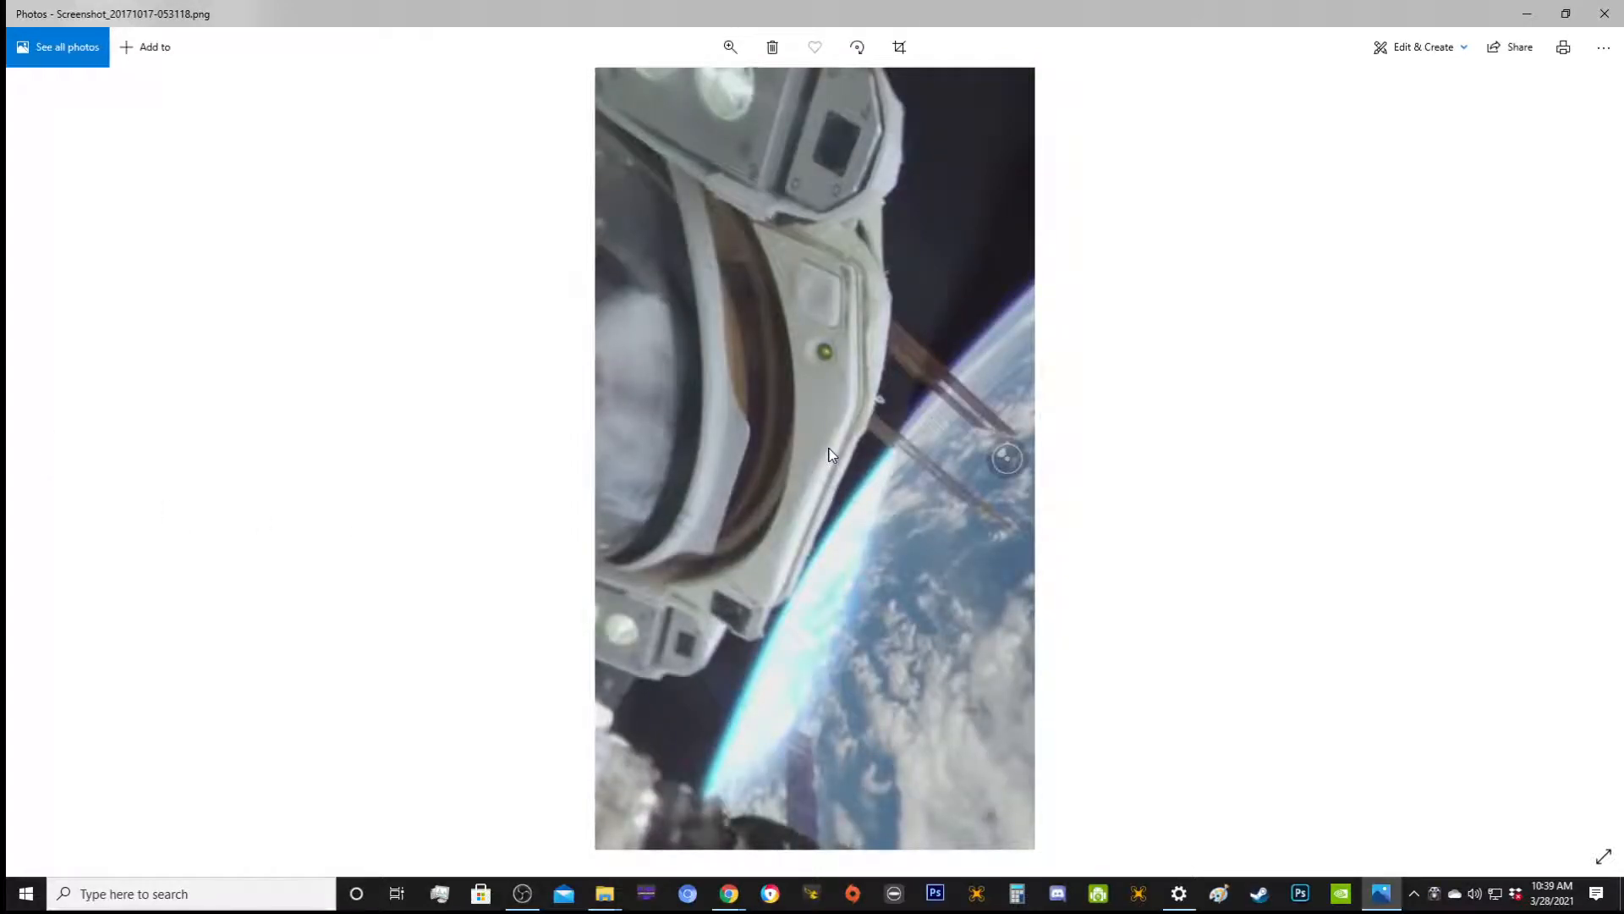
pyautogui.moveTo(834, 556)
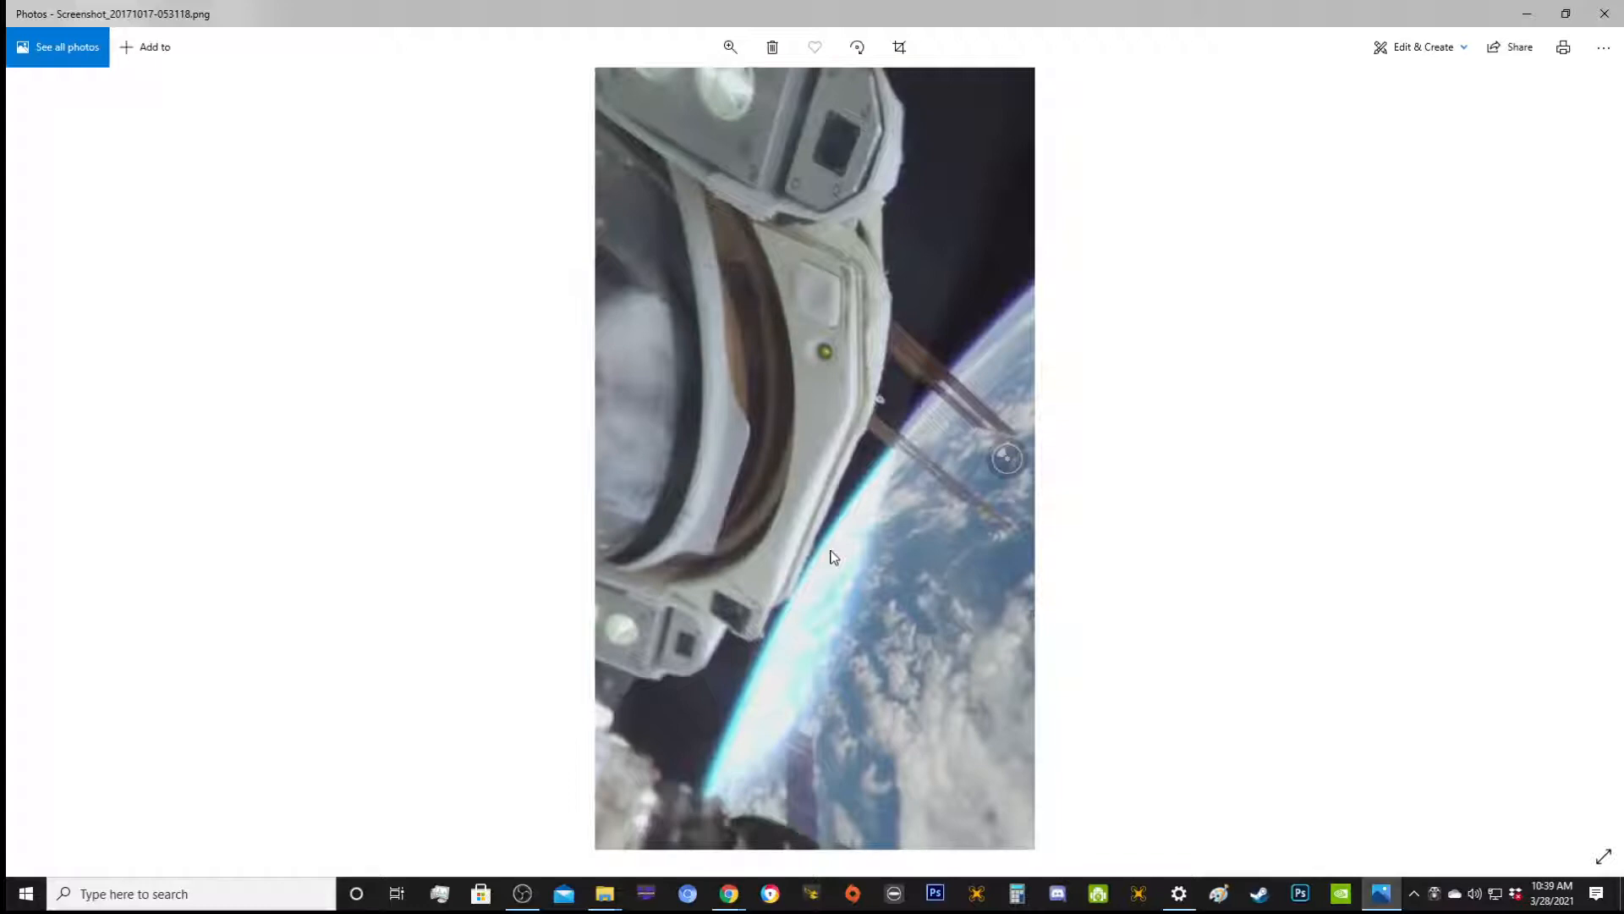
pyautogui.moveTo(1584, 459)
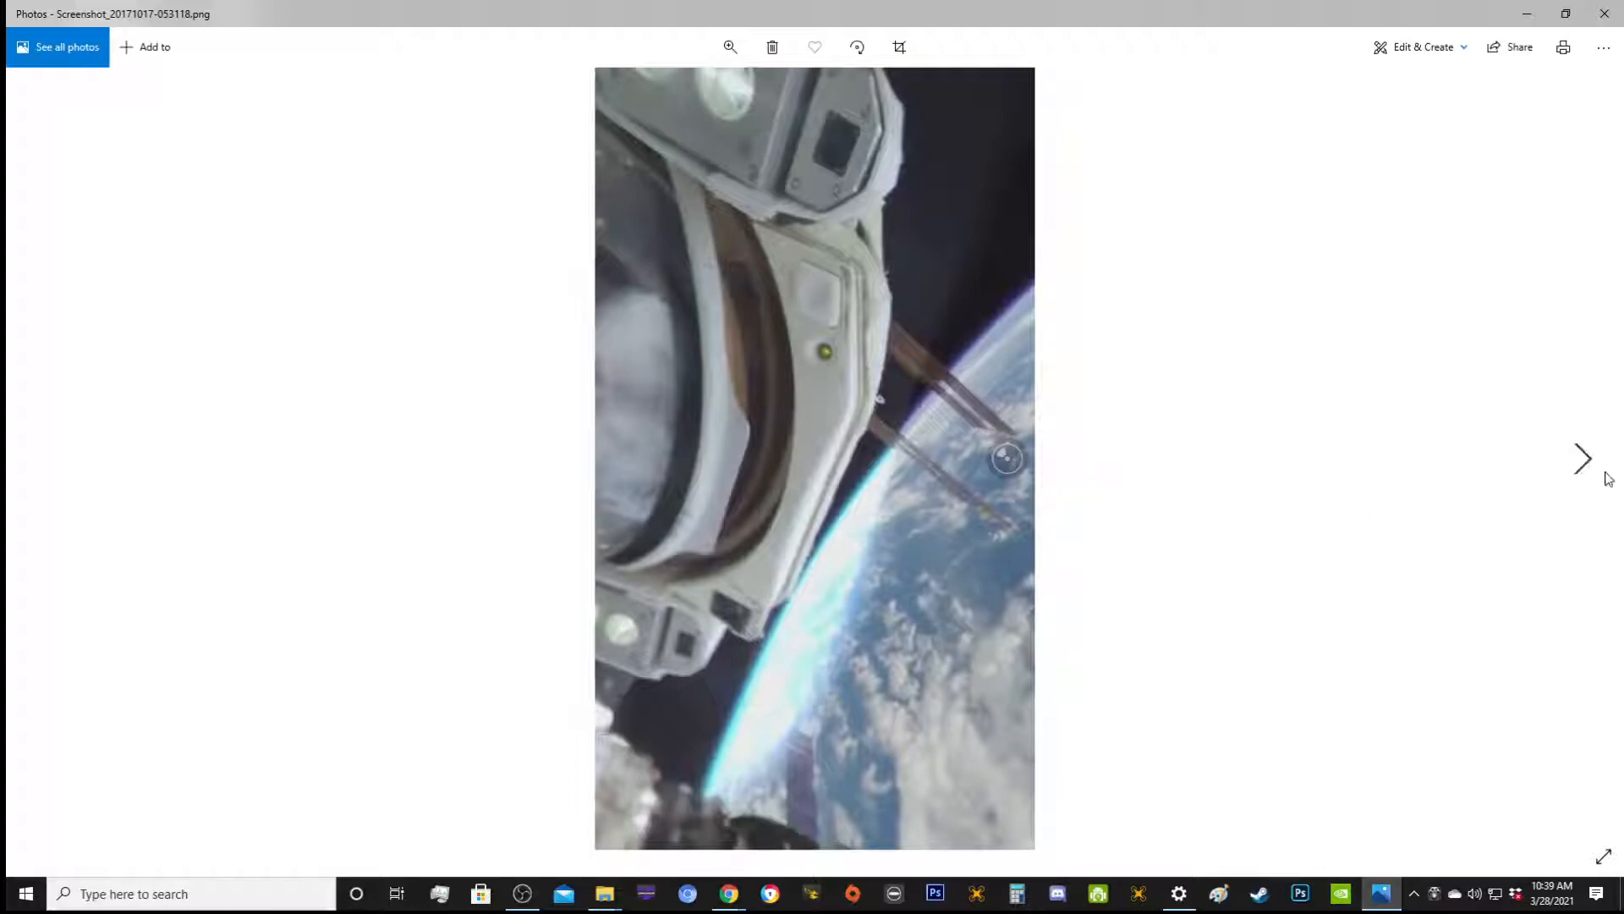
# - Advance two photos to Screenshot_20171017-053205.png, the visor rim close-up over Earth
pyautogui.click(1584, 458)
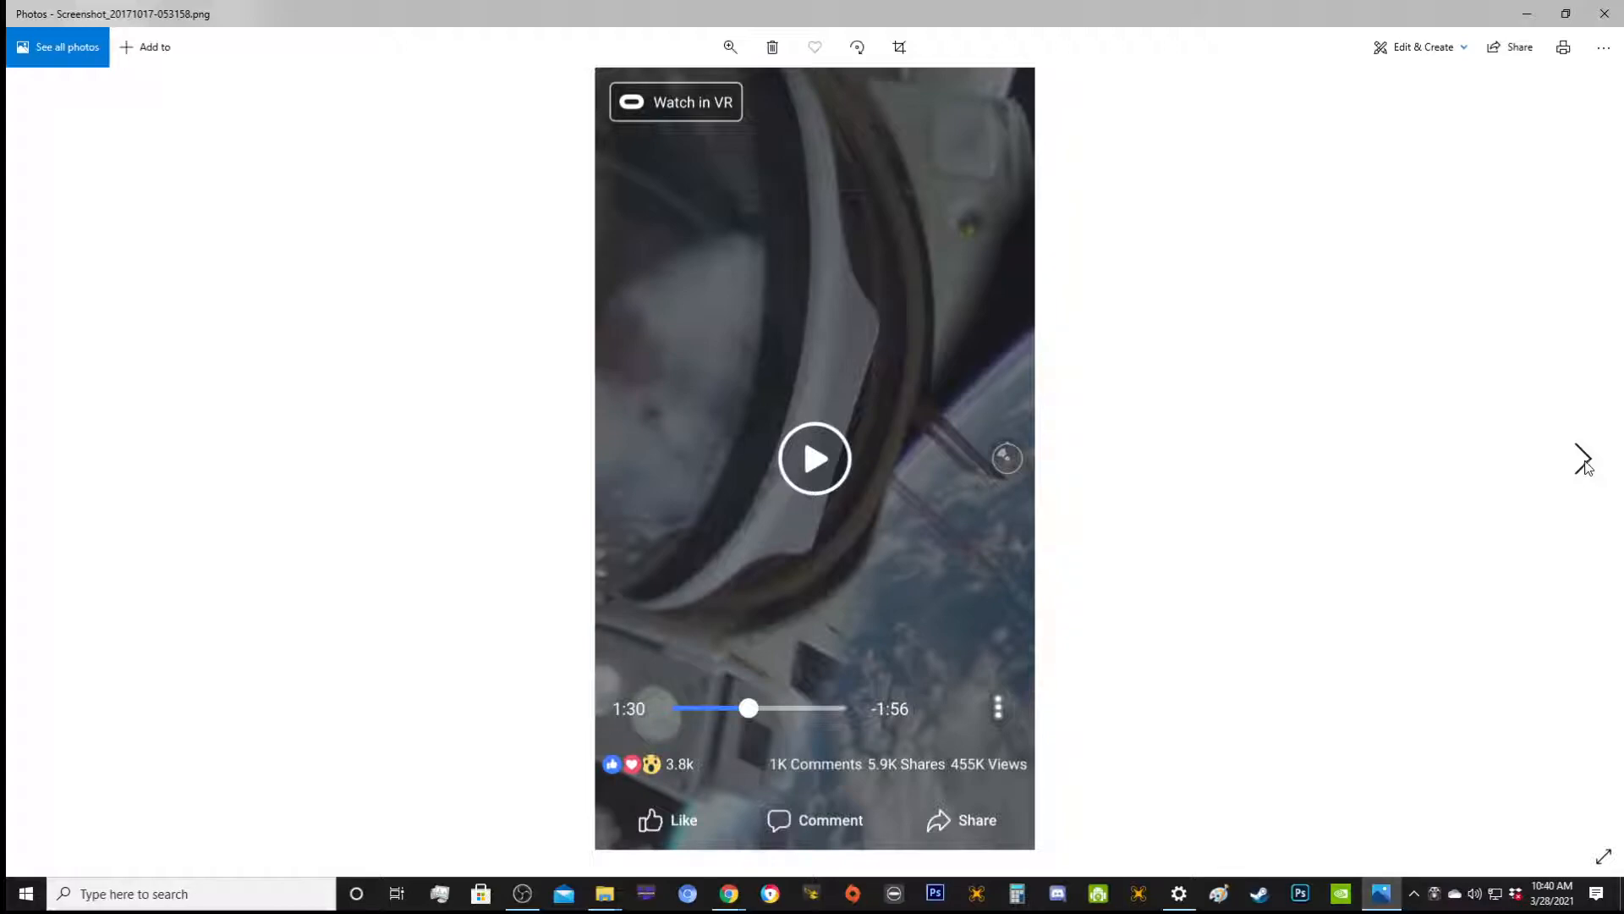
pyautogui.click(1582, 458)
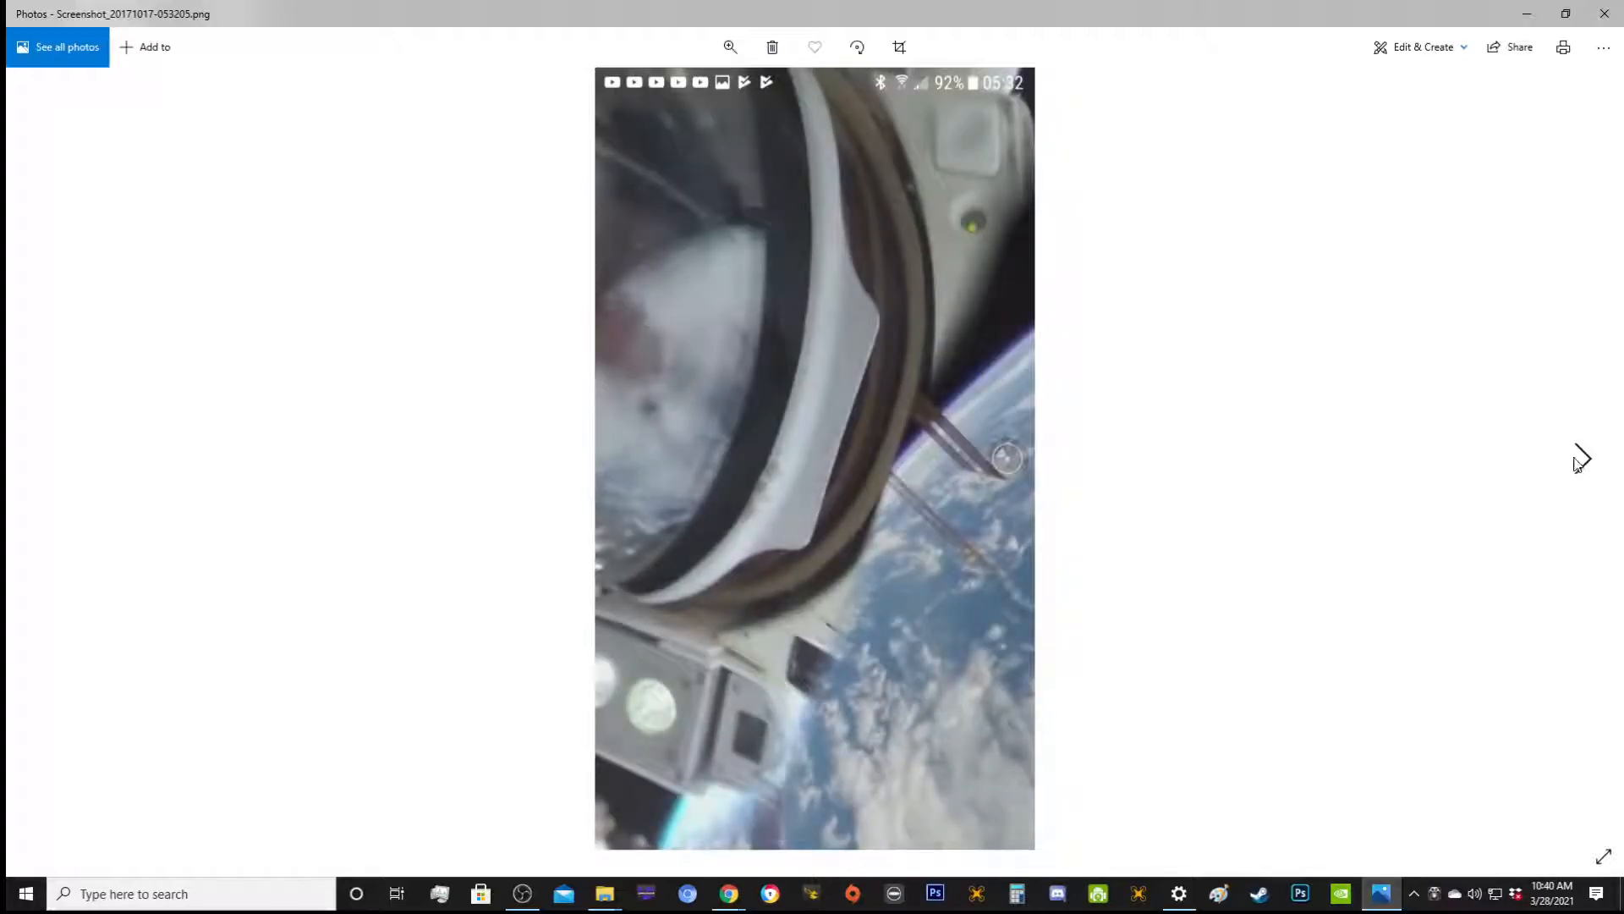
pyautogui.moveTo(834, 565)
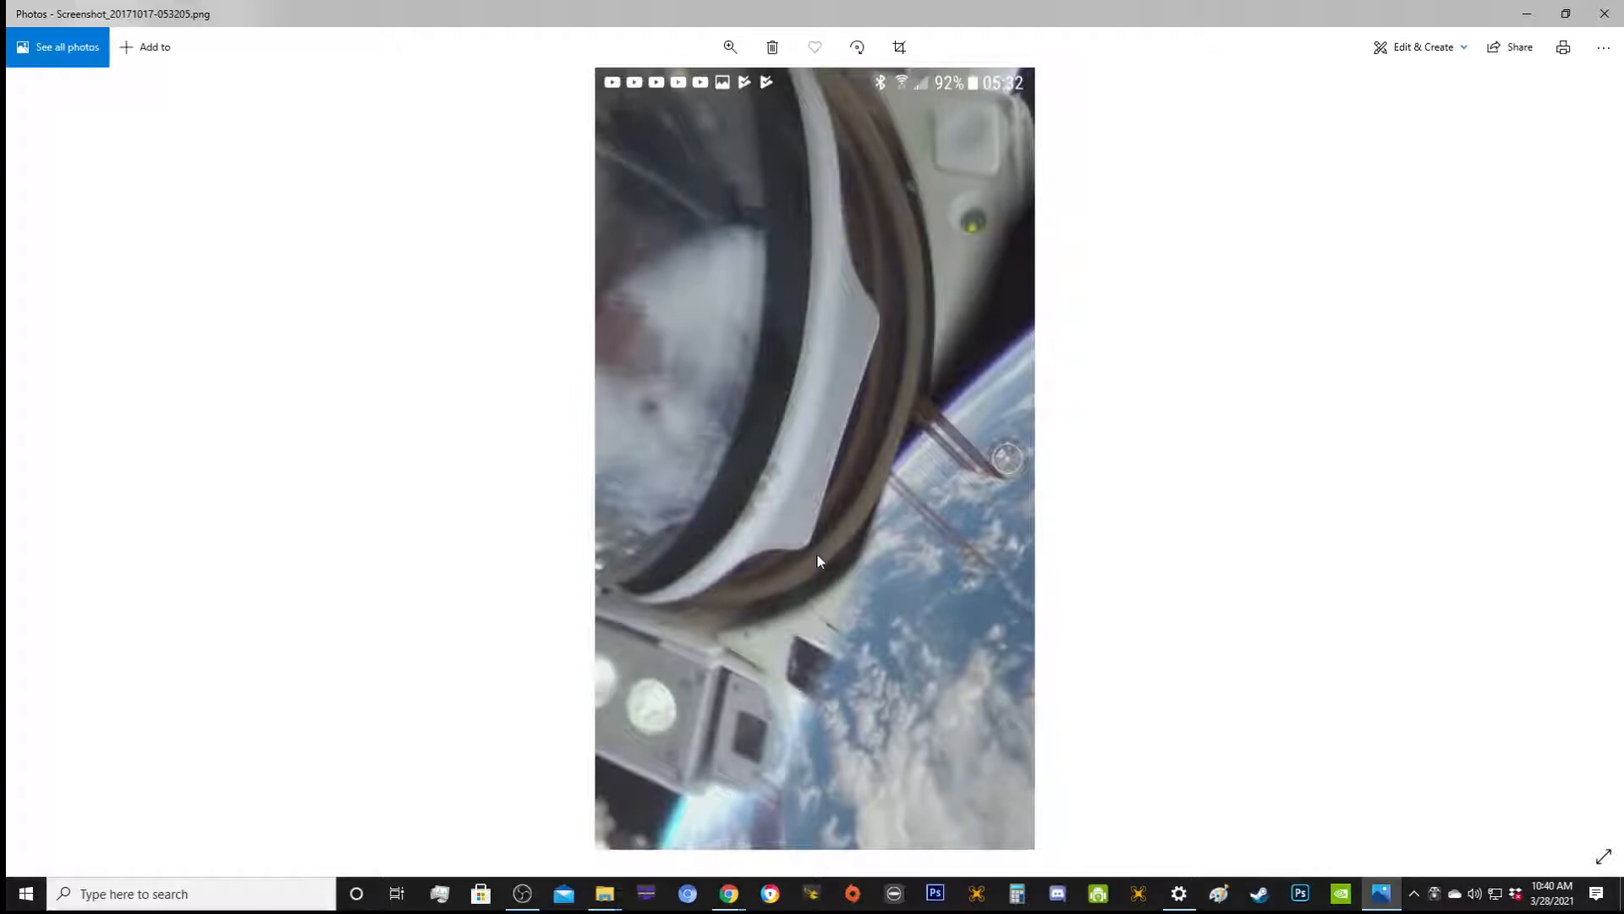
pyautogui.moveTo(898, 447)
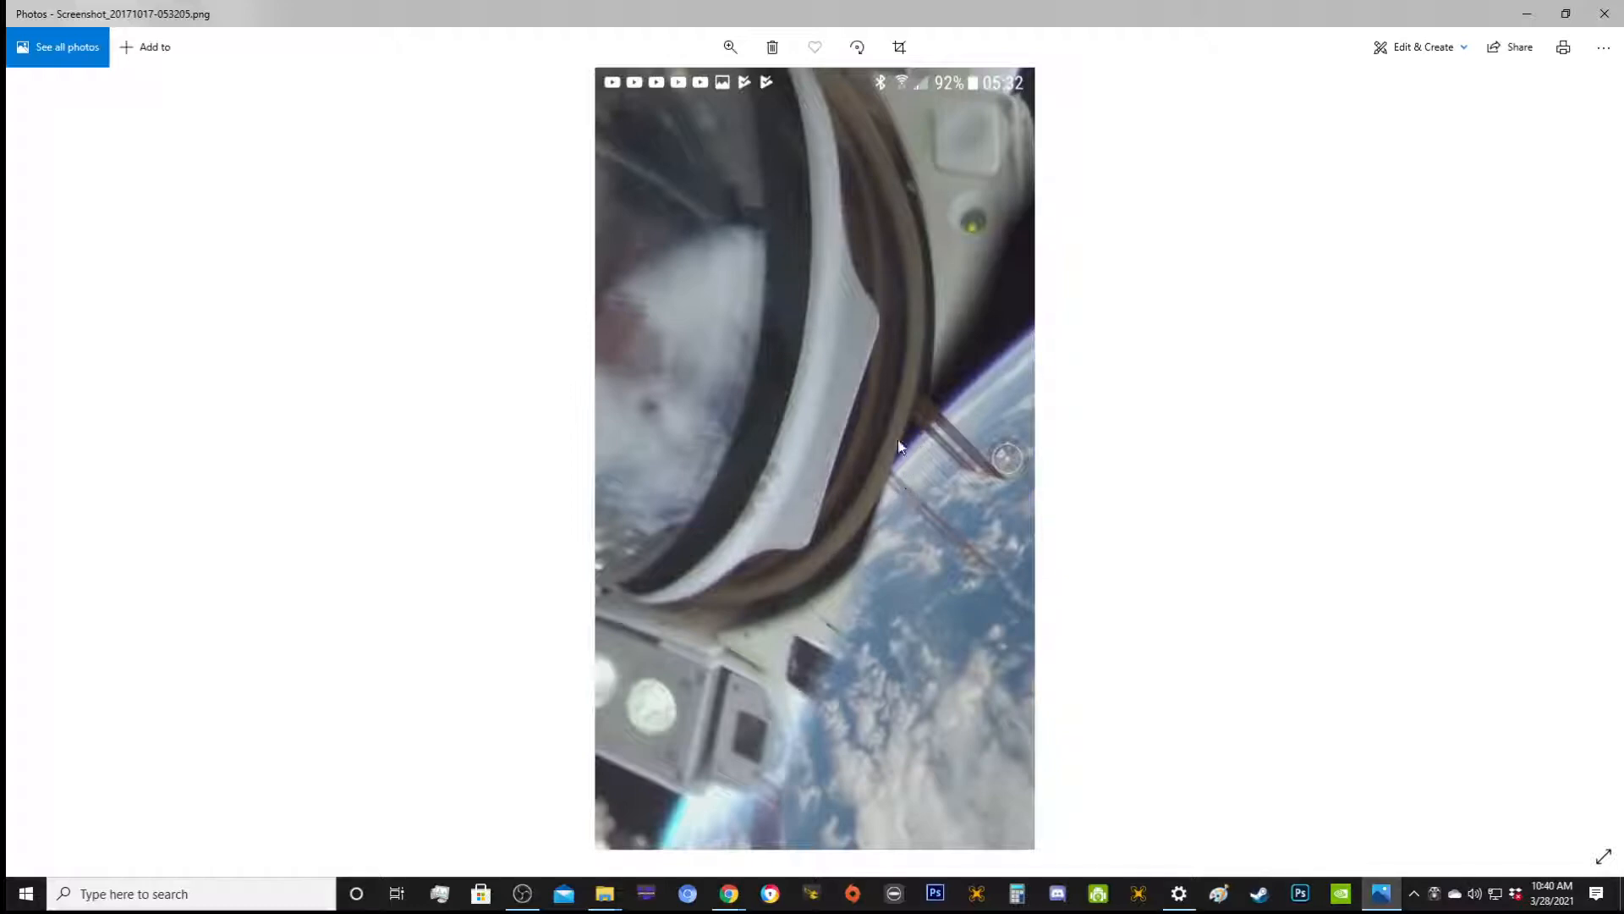
pyautogui.moveTo(46, 458)
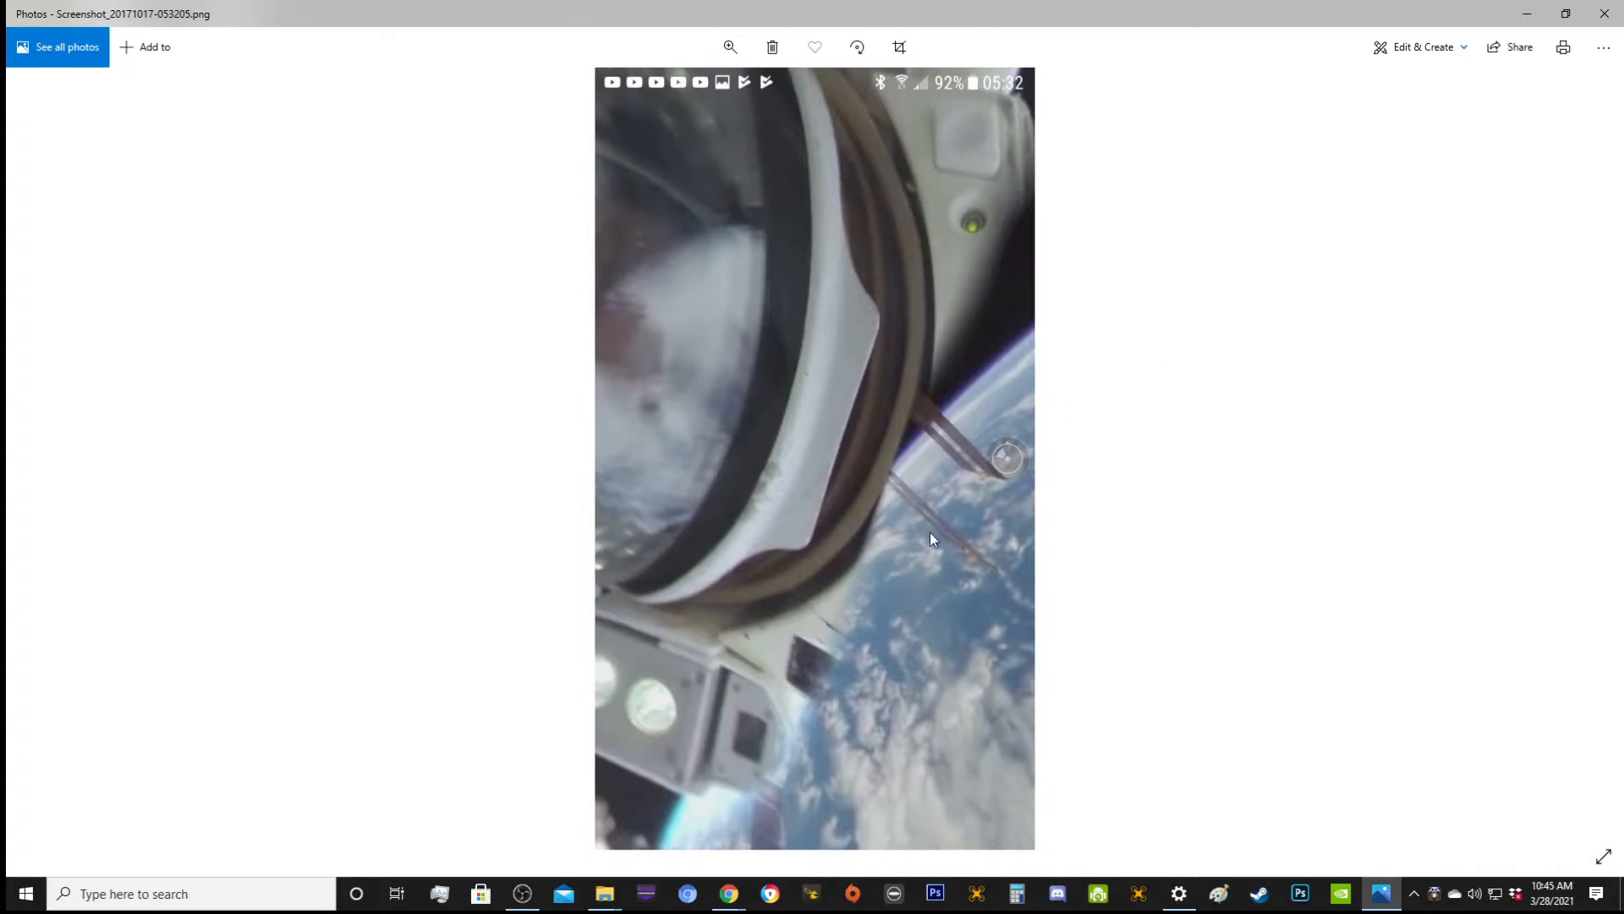
pyautogui.moveTo(1582, 459)
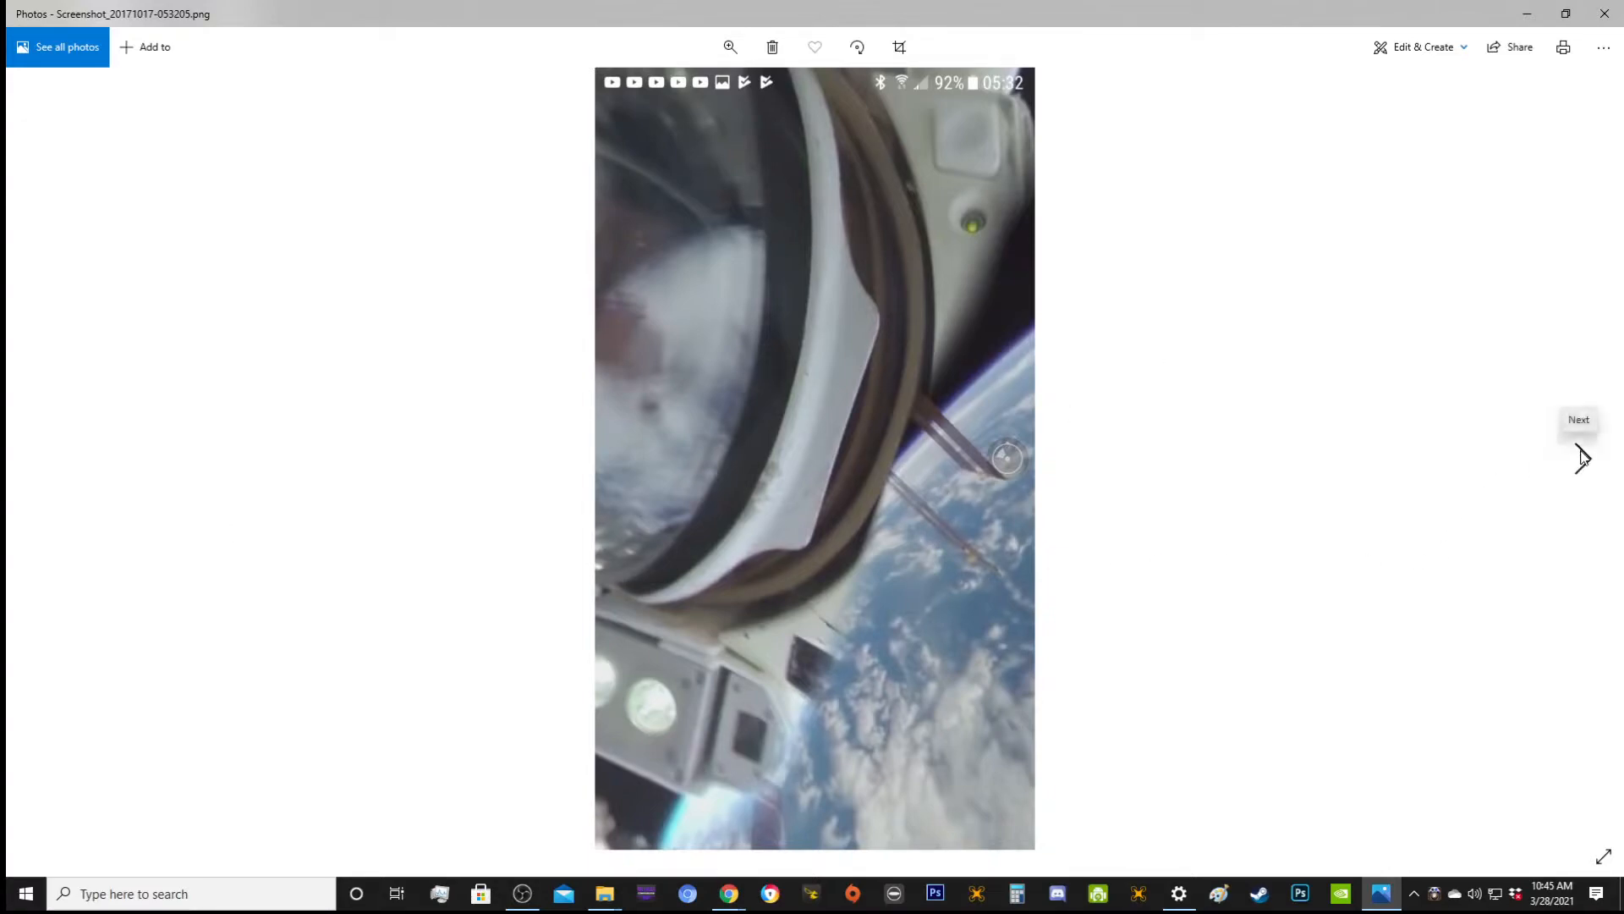
pyautogui.moveTo(1582, 440)
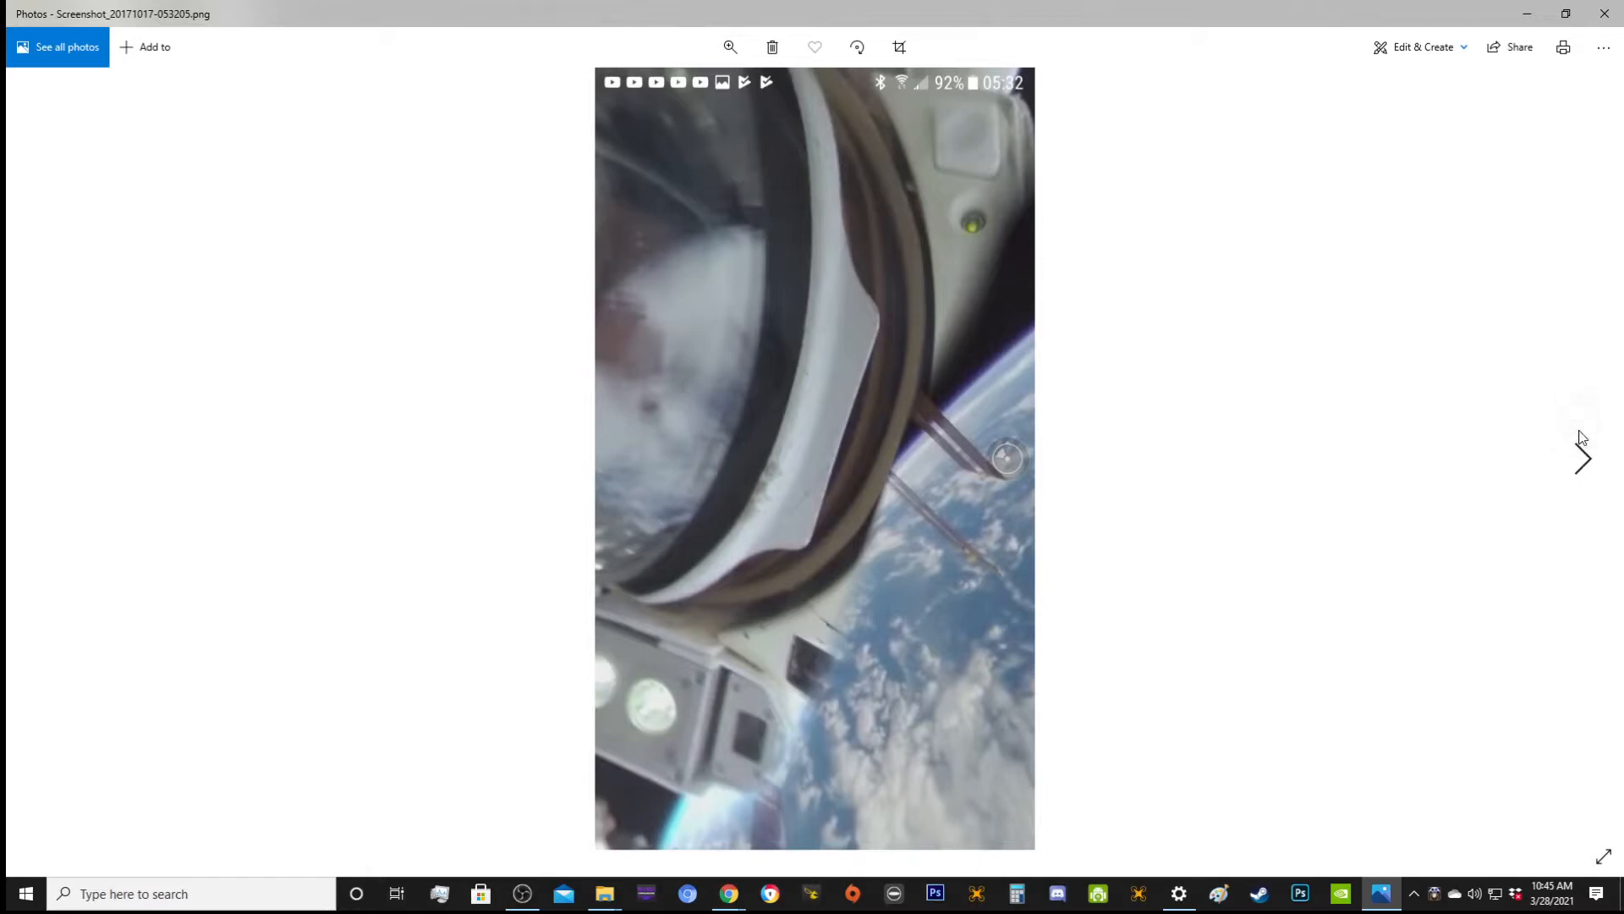
pyautogui.moveTo(1582, 458)
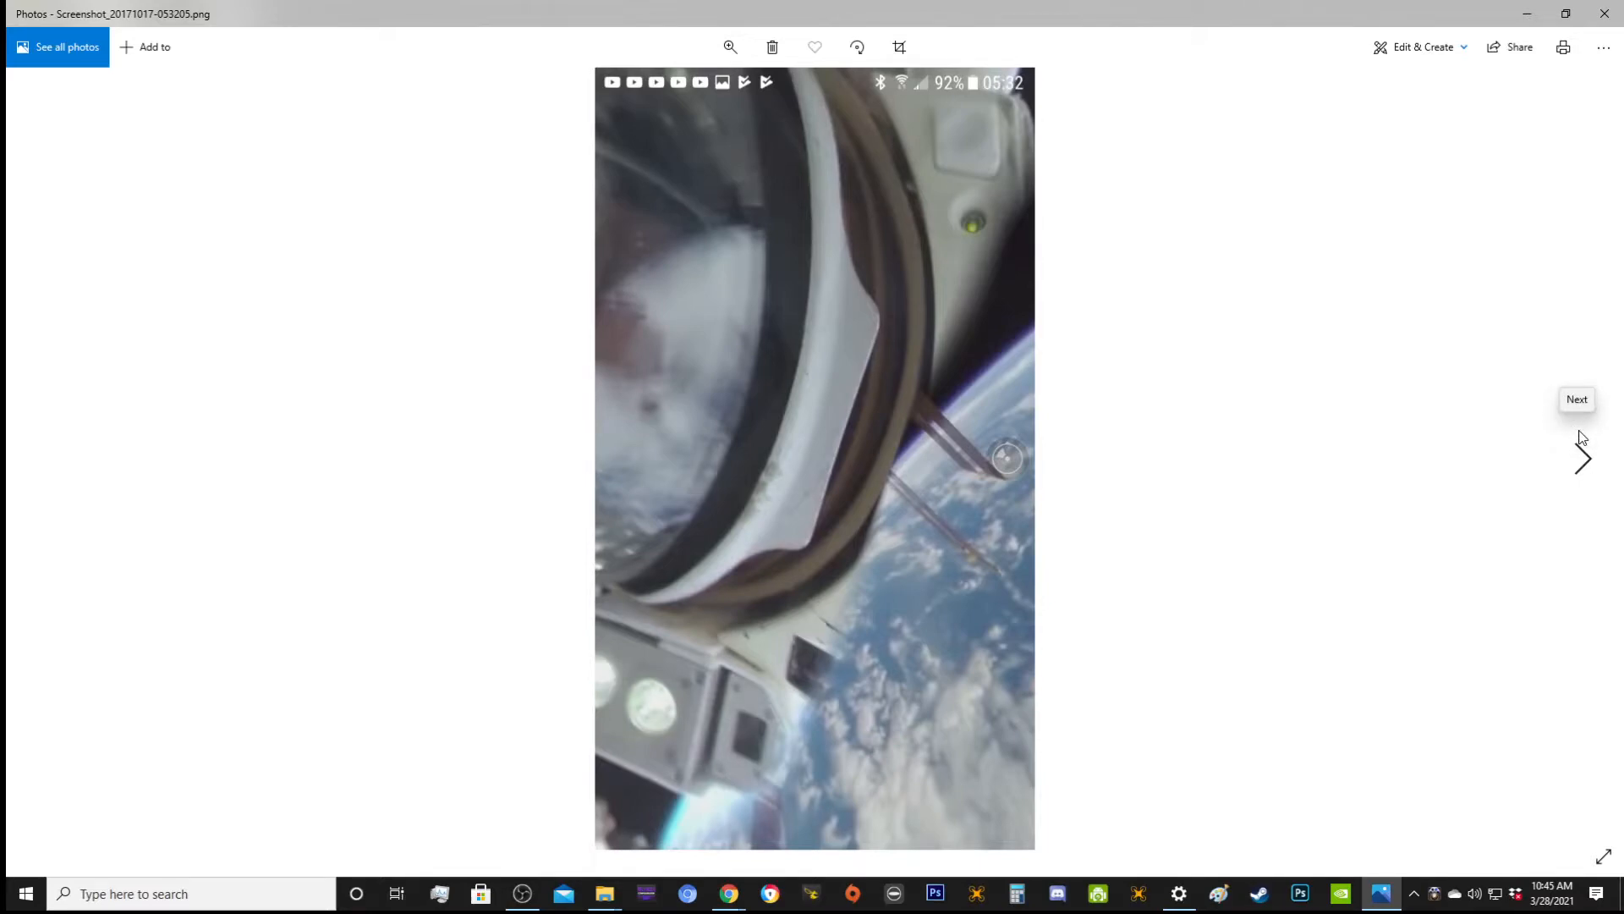
pyautogui.moveTo(987, 518)
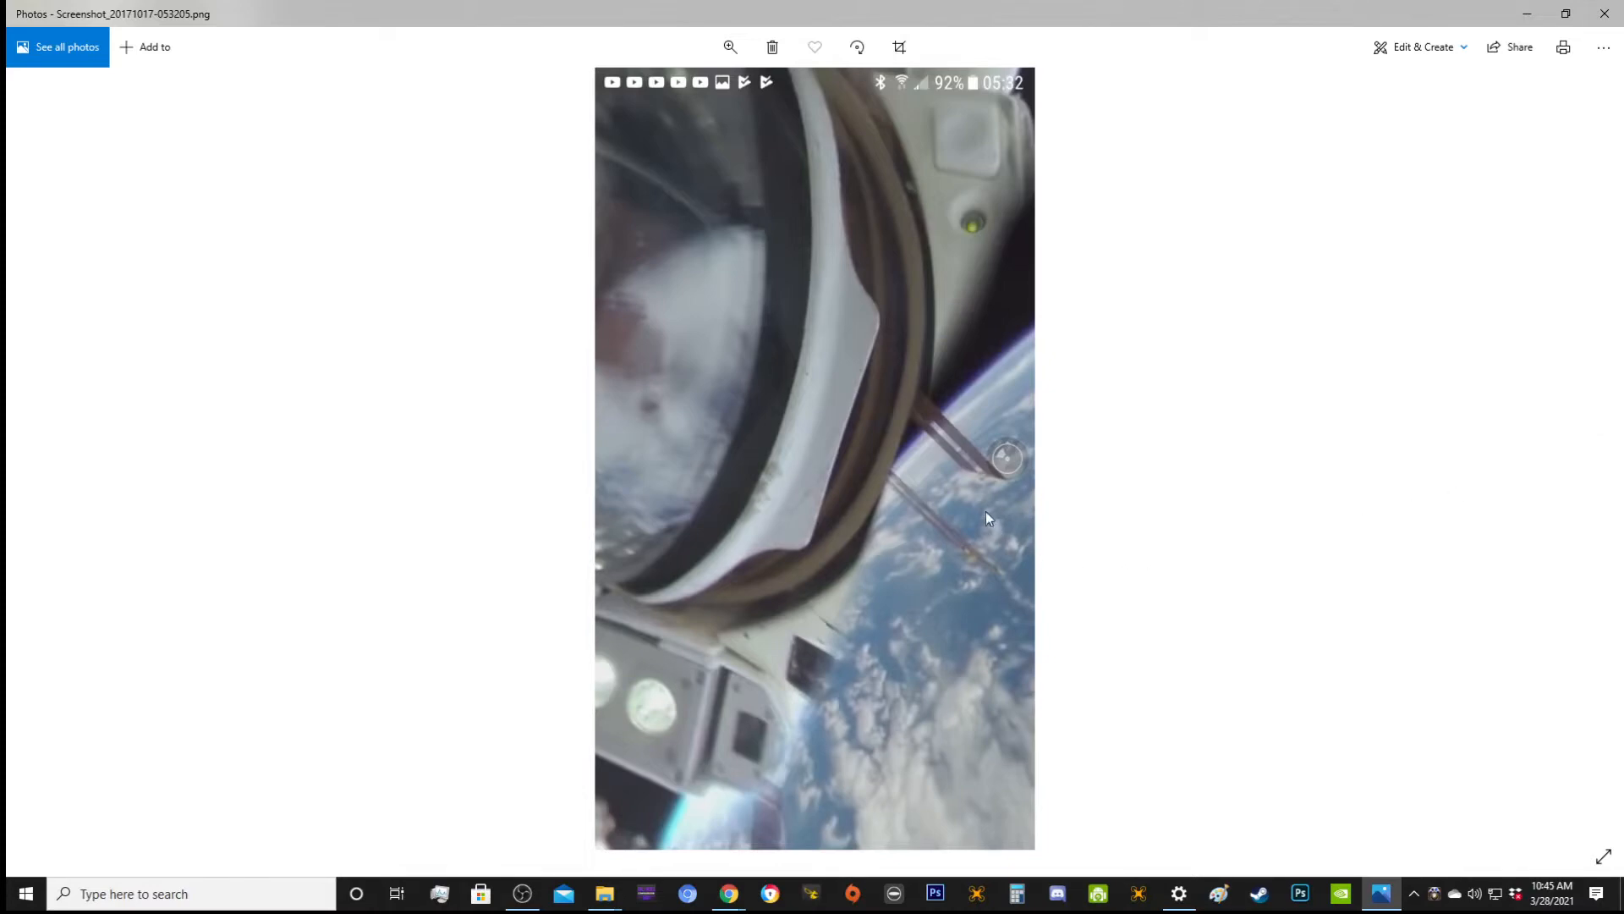
pyautogui.moveTo(940, 523)
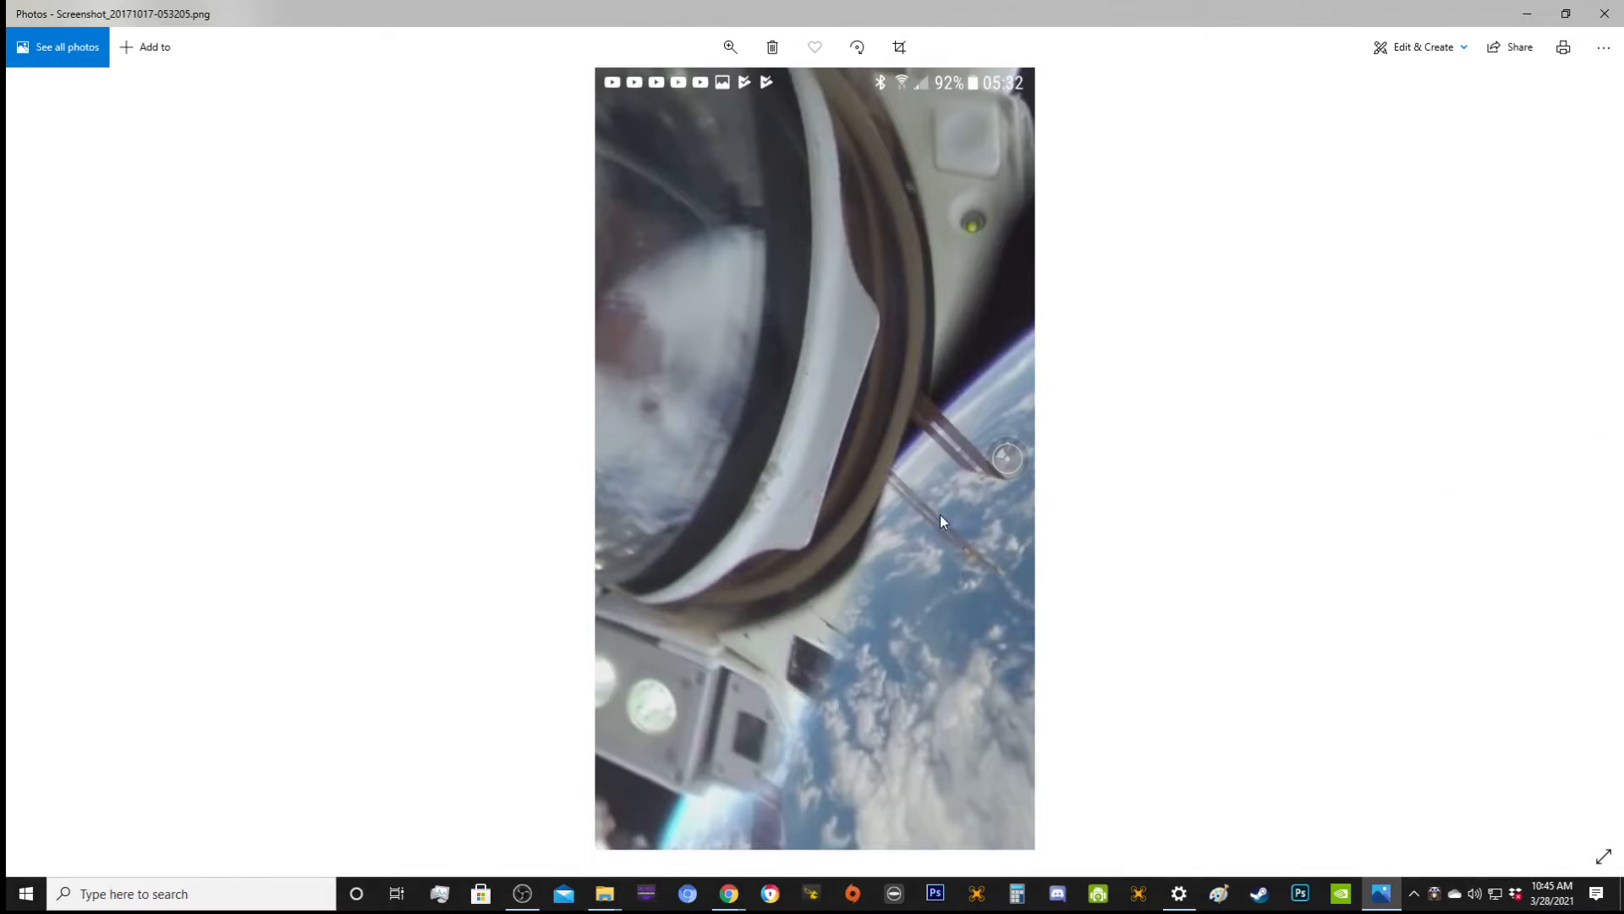
pyautogui.moveTo(1255, 552)
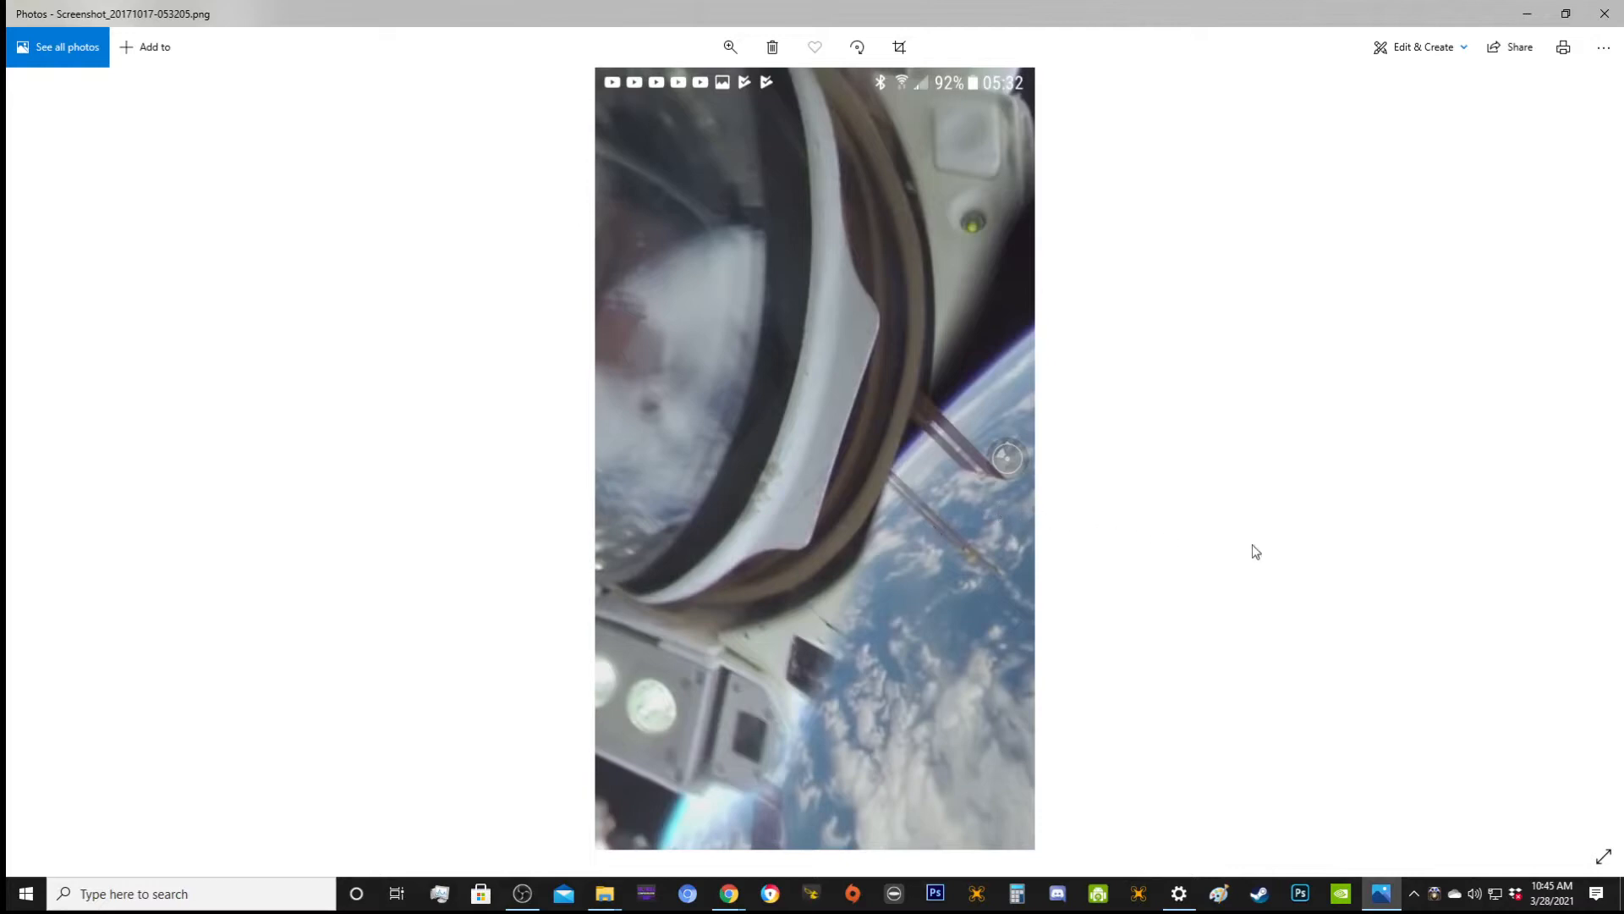
# - Flip back and forth through neighbouring screenshots and settle on Screenshot_20171017-053221.png
pyautogui.click(1581, 459)
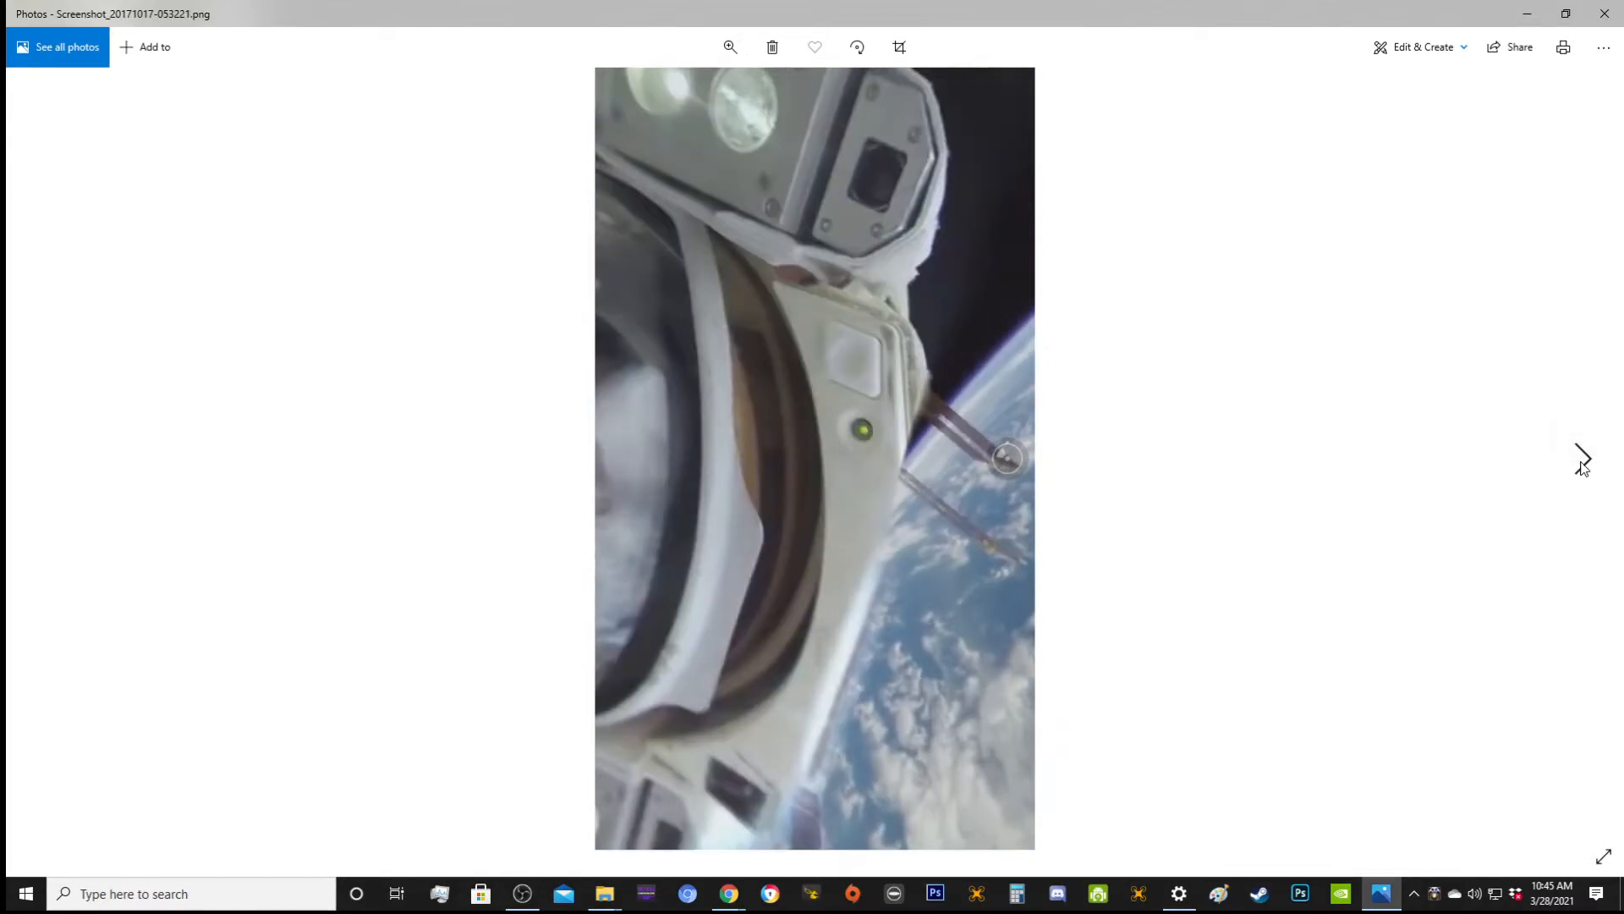
pyautogui.moveTo(1543, 474)
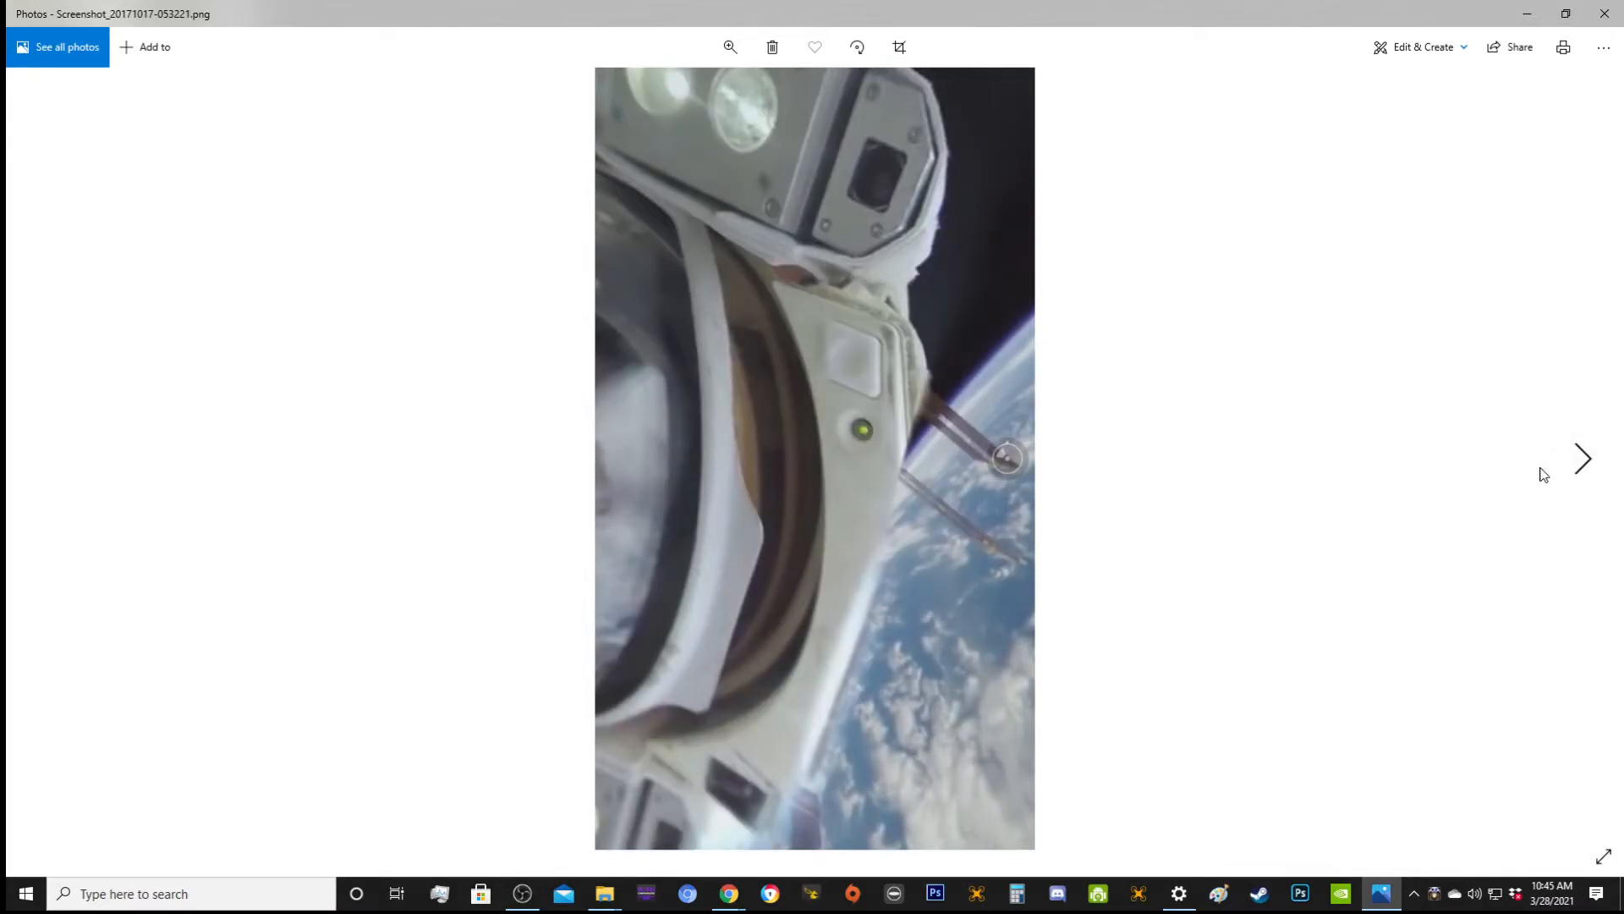
pyautogui.moveTo(1567, 445)
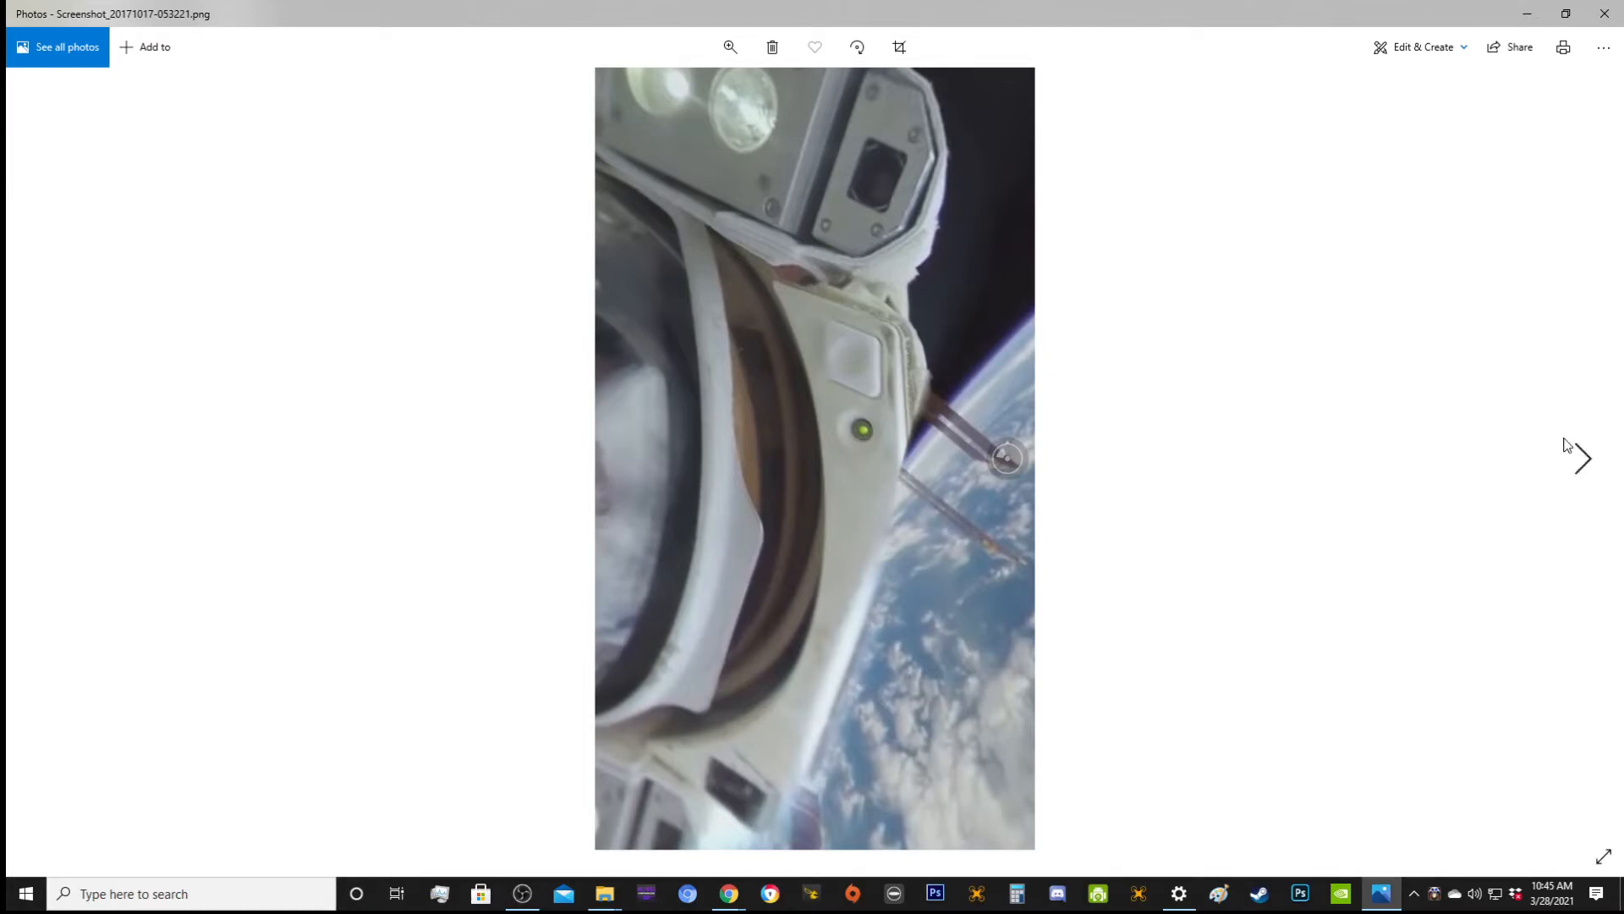
pyautogui.click(1580, 459)
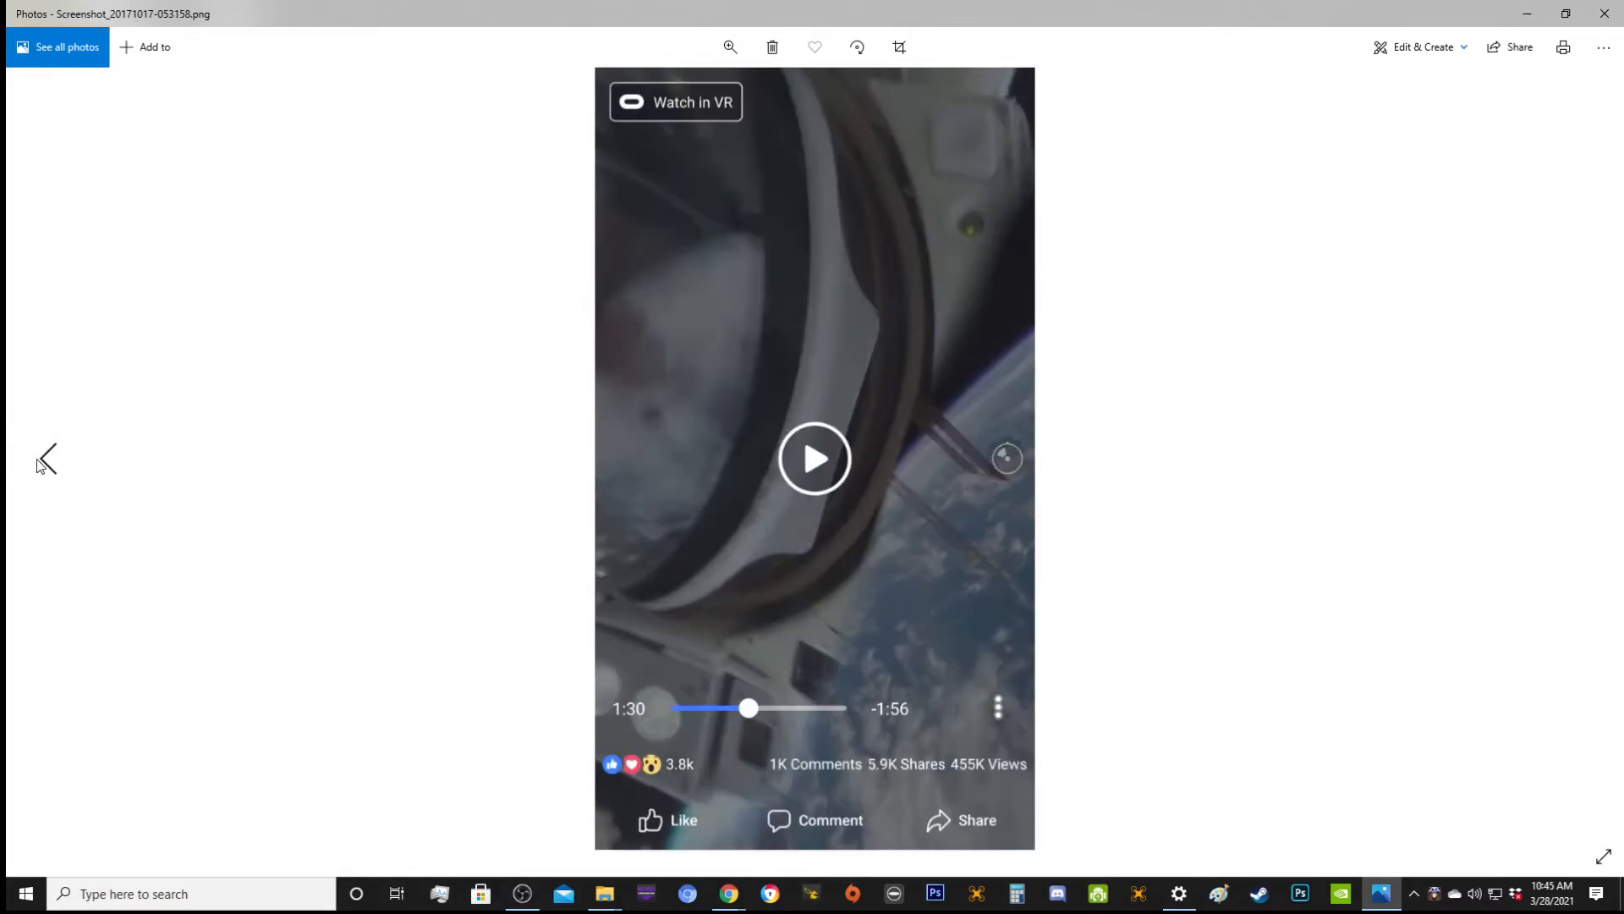
pyautogui.click(44, 459)
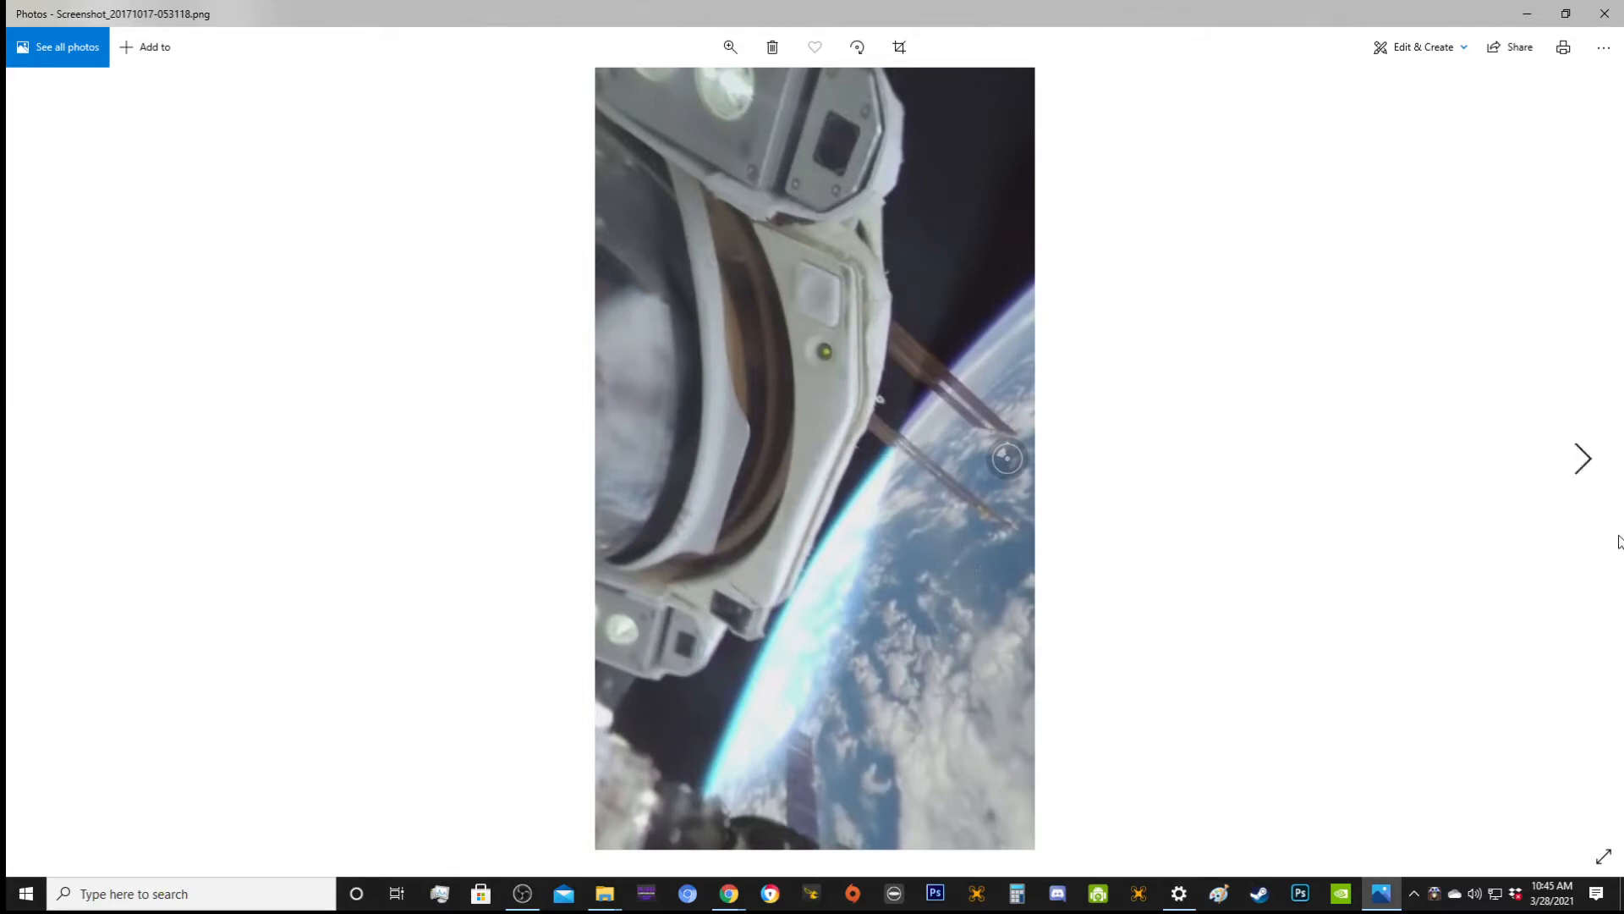
pyautogui.click(1584, 458)
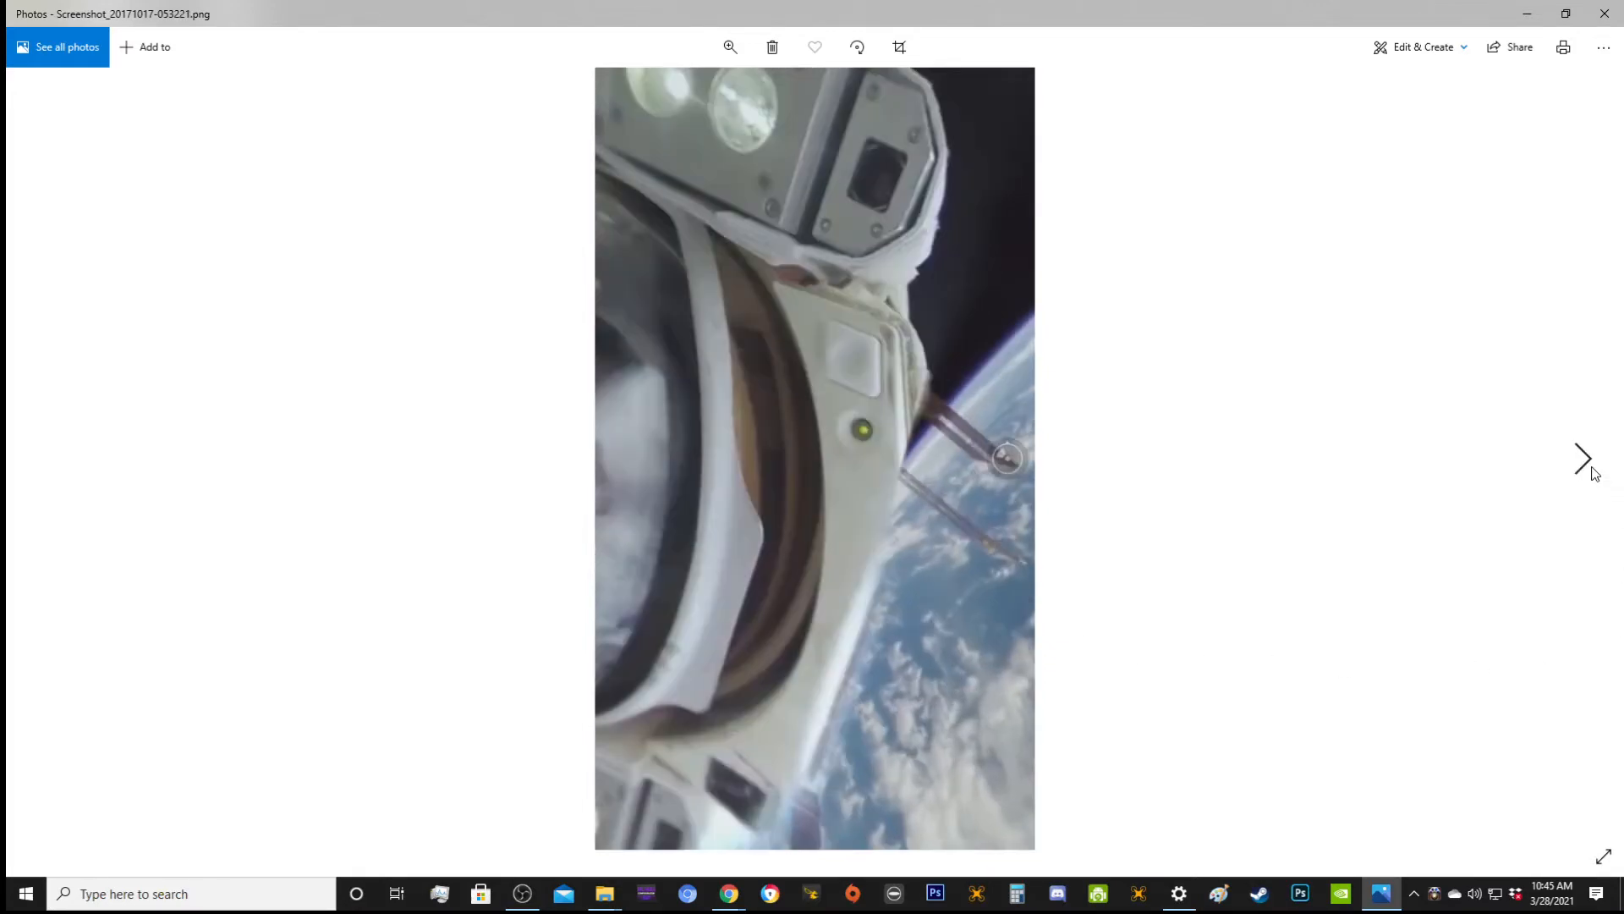
# - Advance to Screenshot_20171017-053852.png, the paused space video at 2:21 over Earth
pyautogui.click(1584, 458)
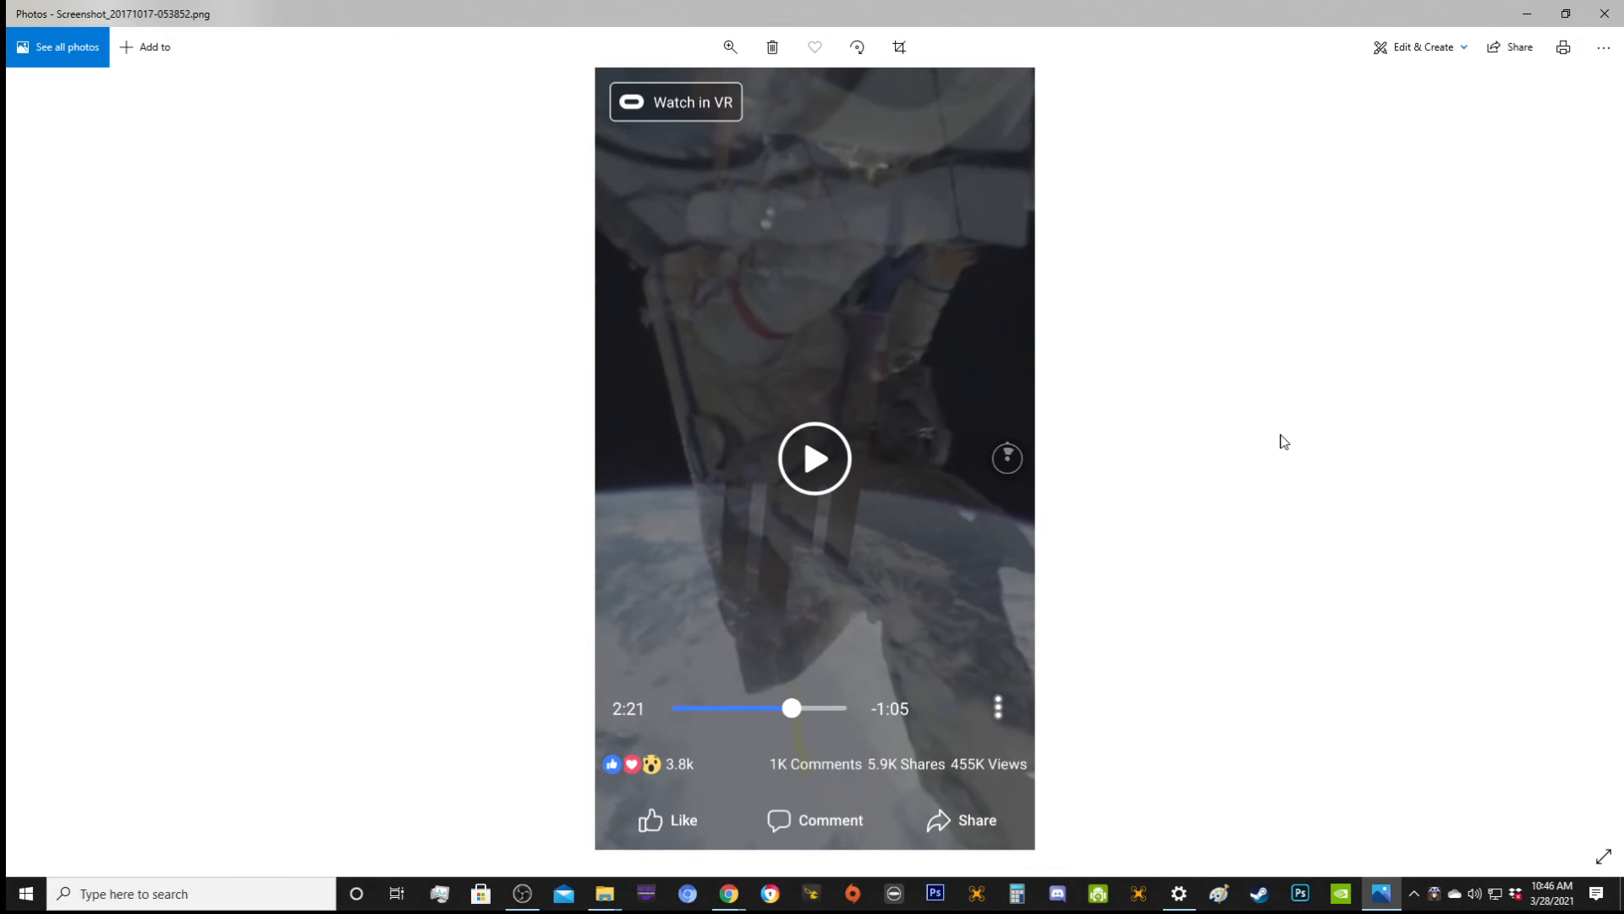
pyautogui.moveTo(1425, 557)
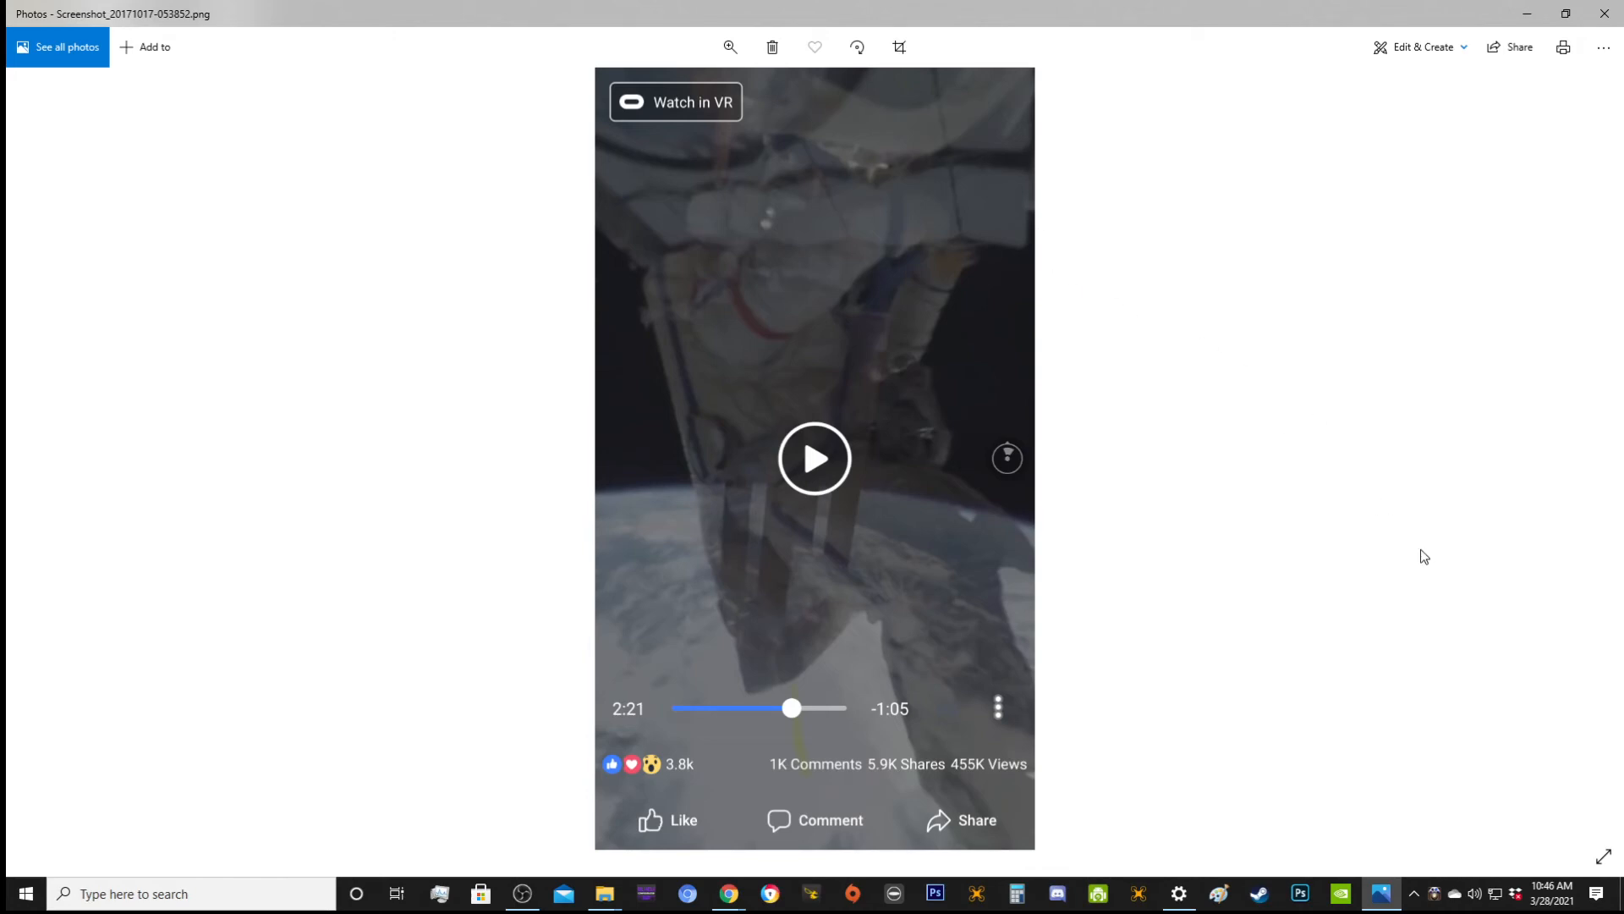